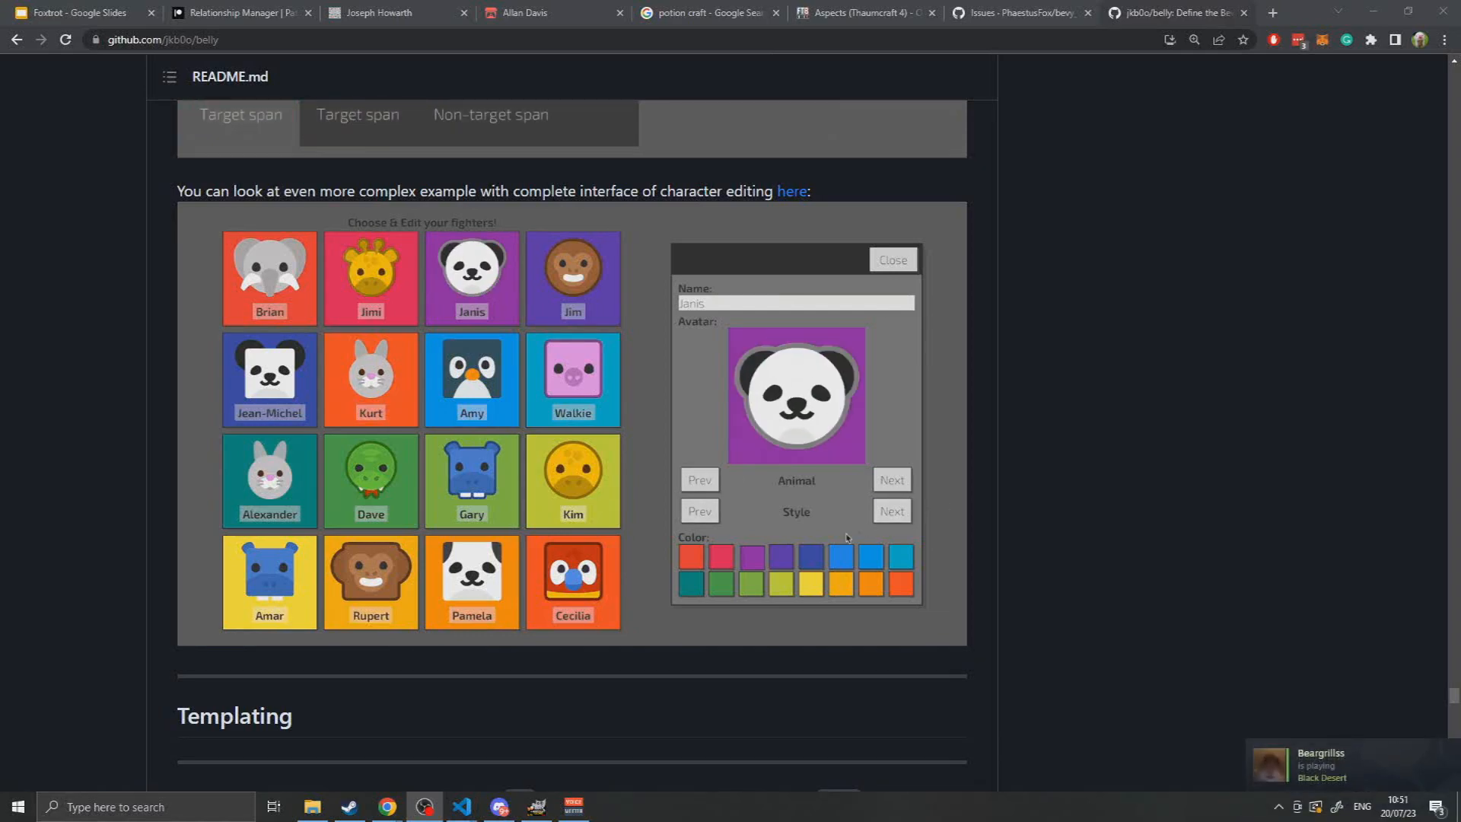
Enter 'Jo' and 'oplin' text while working controls on the right side of the page.
{"action": "left_click", "coordinate": [722, 583]}
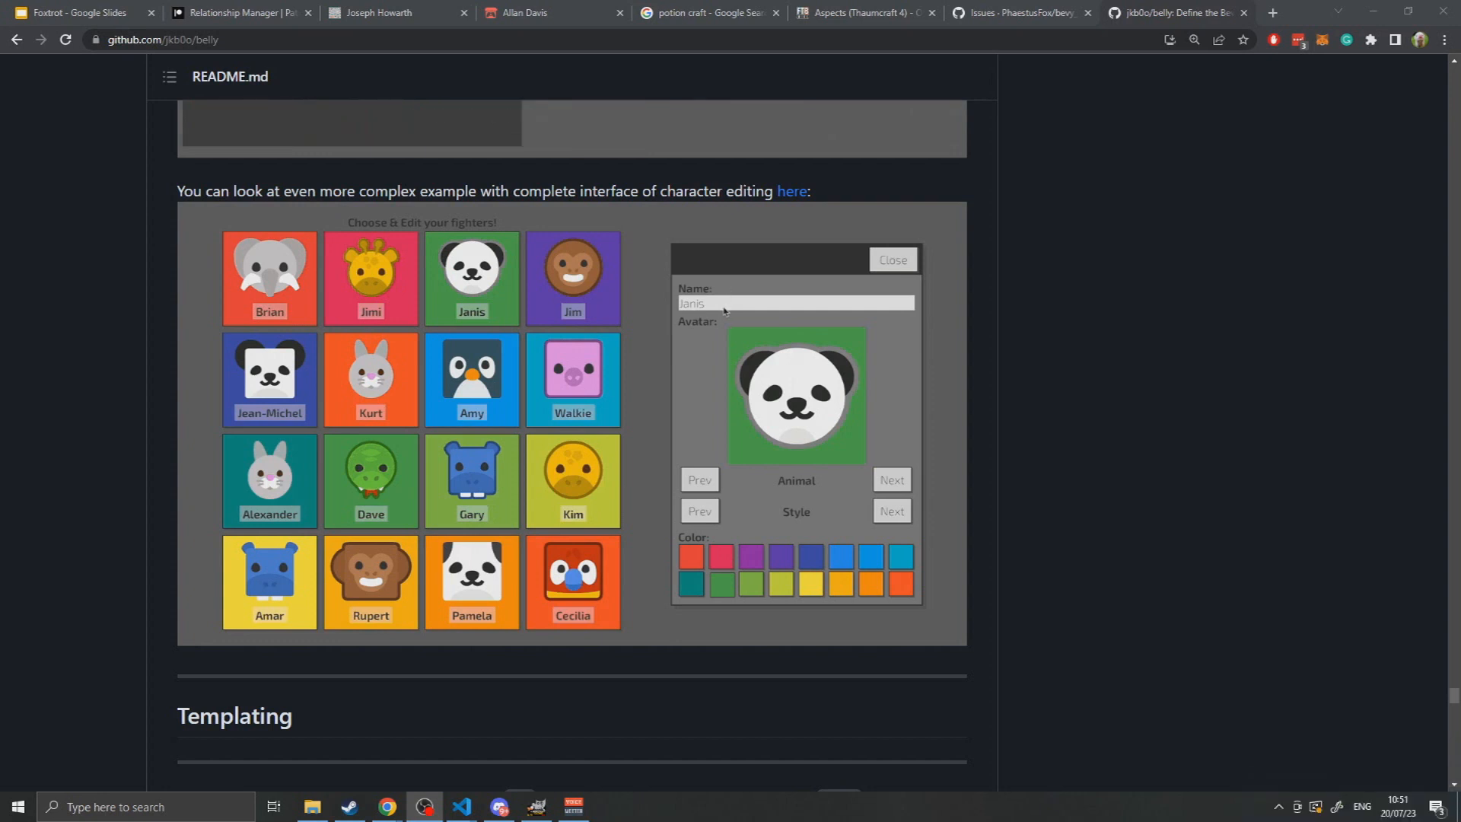
{"action": "type", "text": "Joplin"}
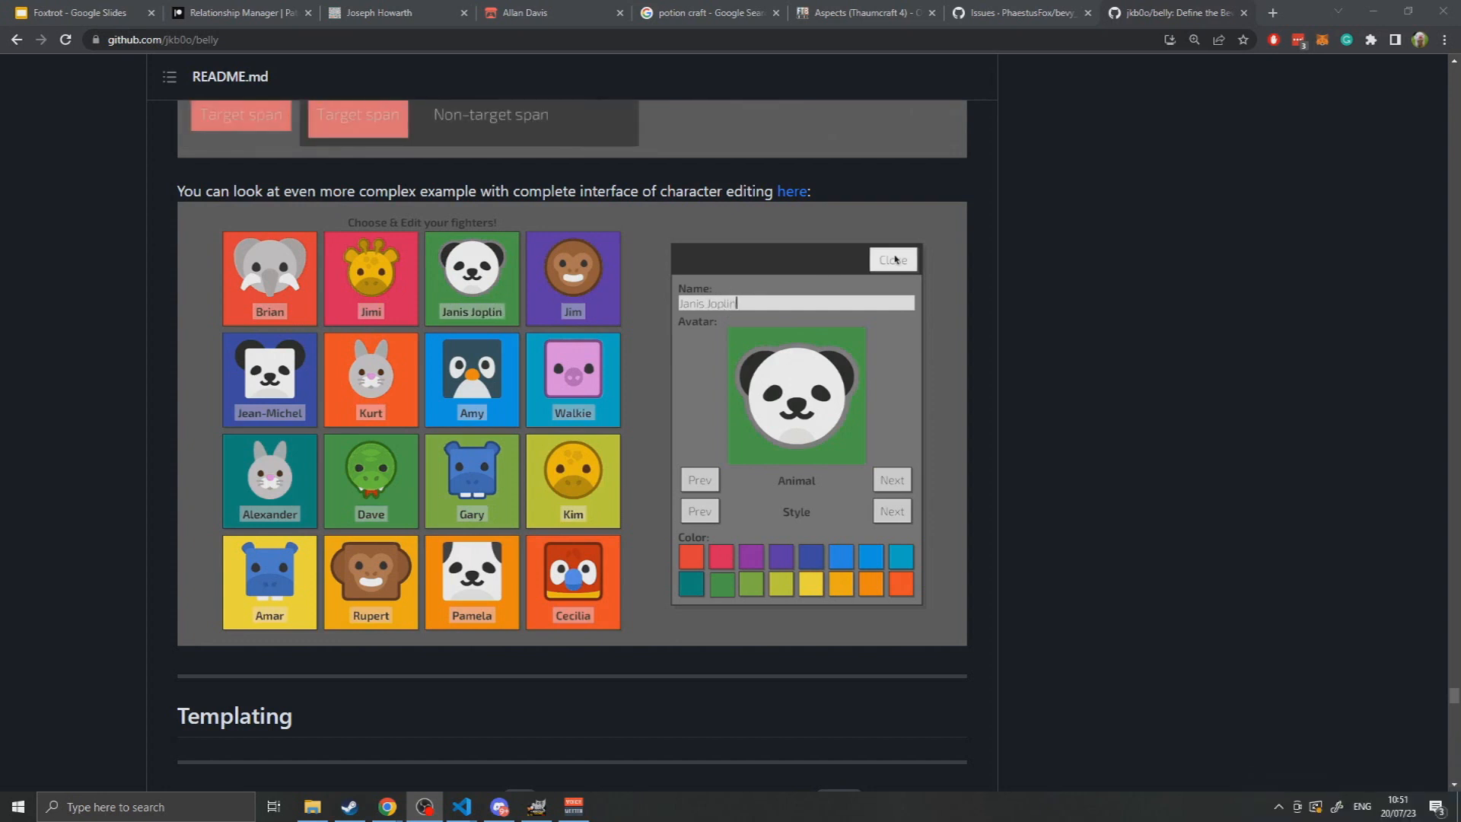
{"action": "left_click", "coordinate": [892, 261]}
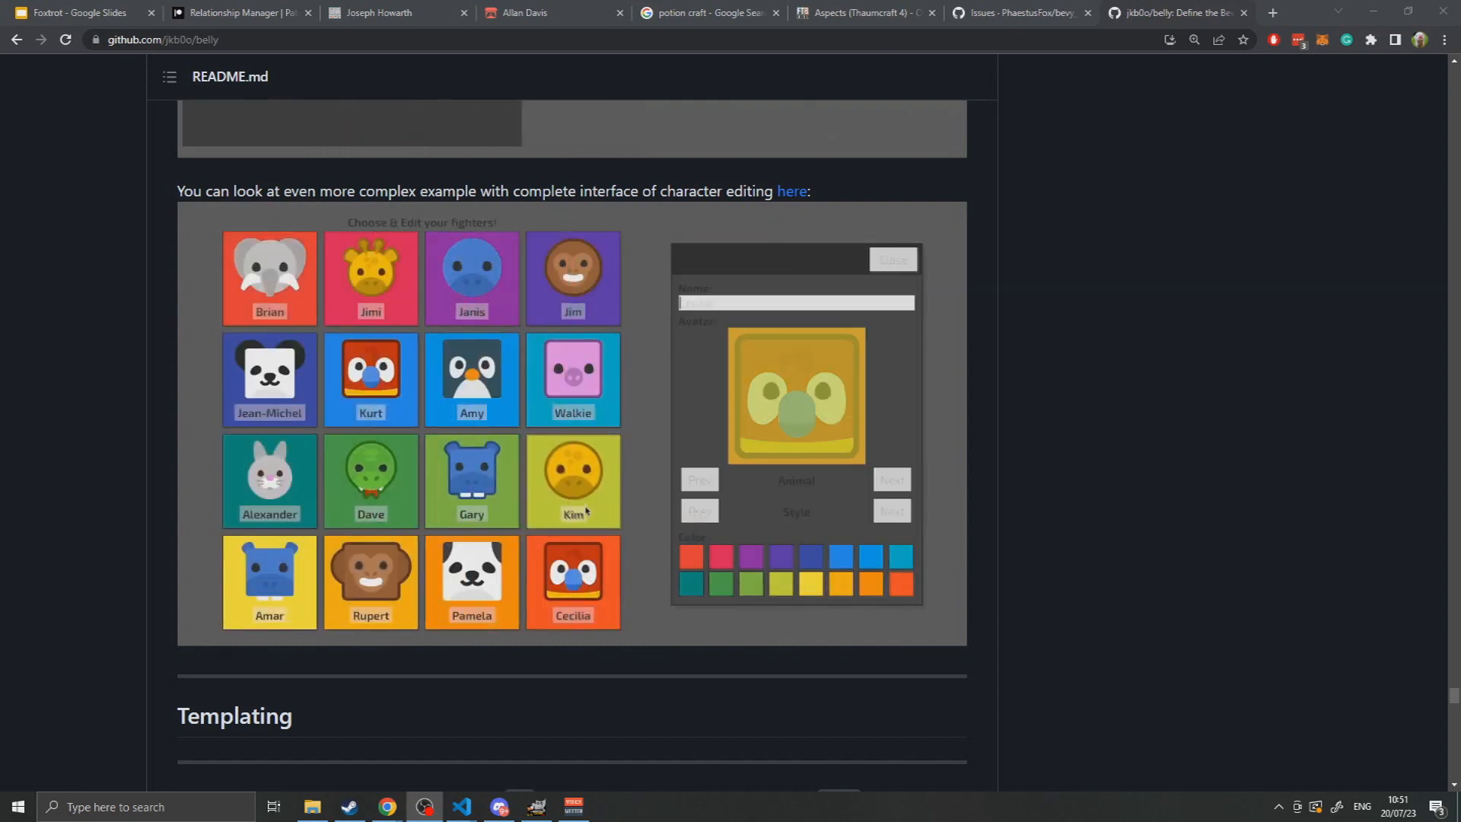
{"action": "left_click", "coordinate": [891, 480]}
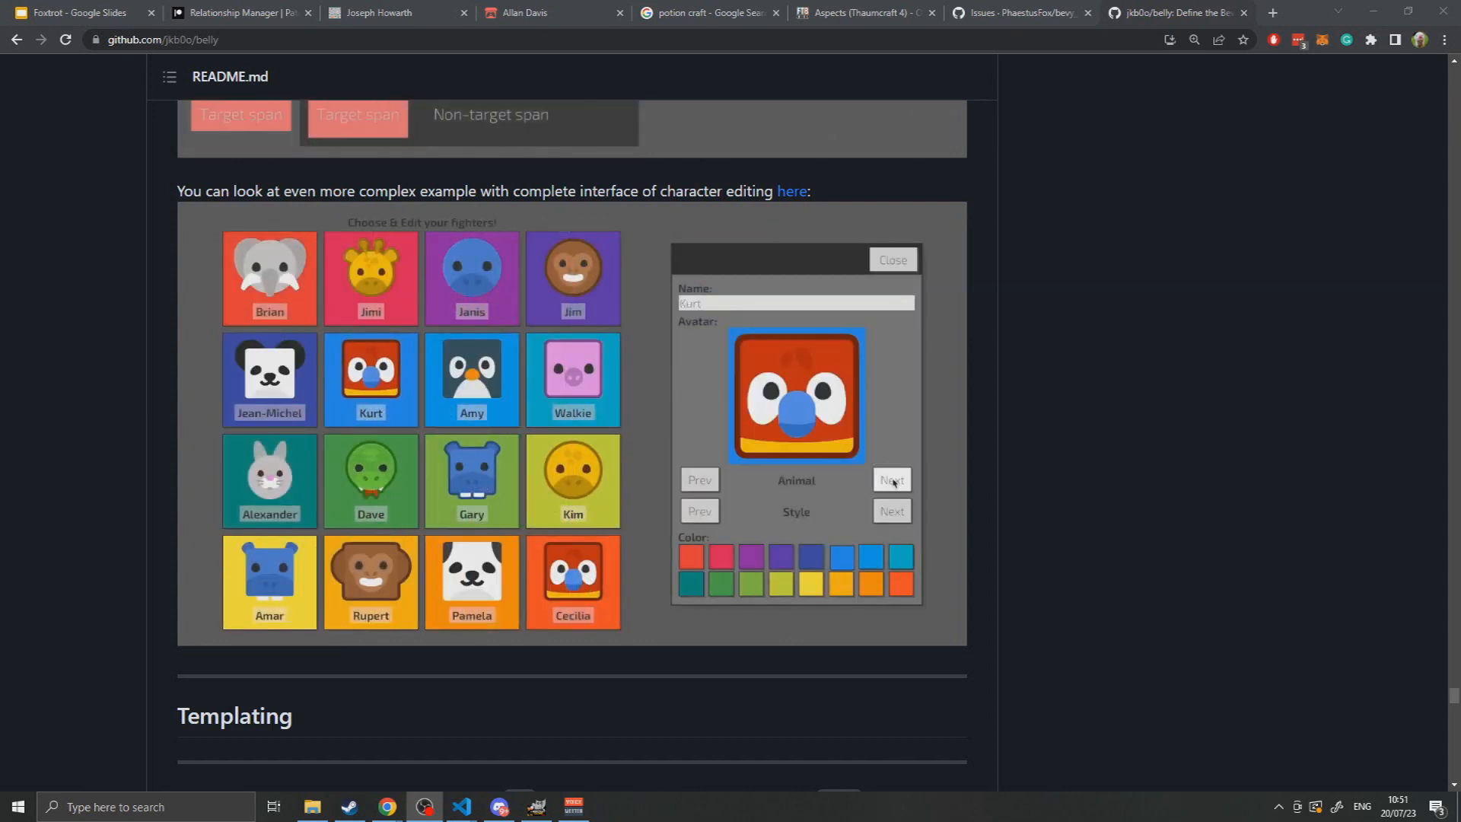
{"action": "left_click", "coordinate": [889, 480]}
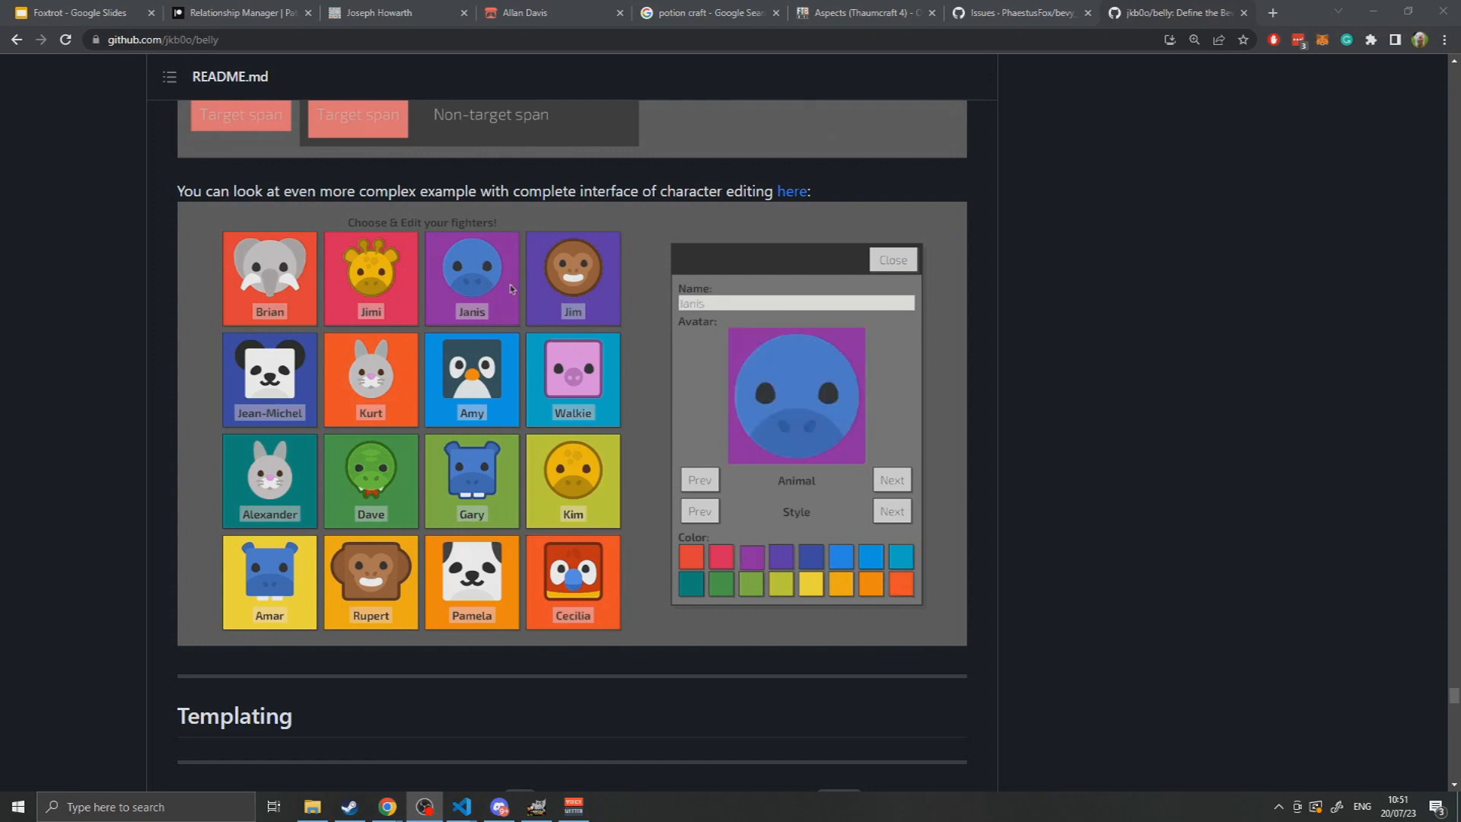
{"action": "left_click", "coordinate": [889, 480]}
{"action": "type", "text": " J"}
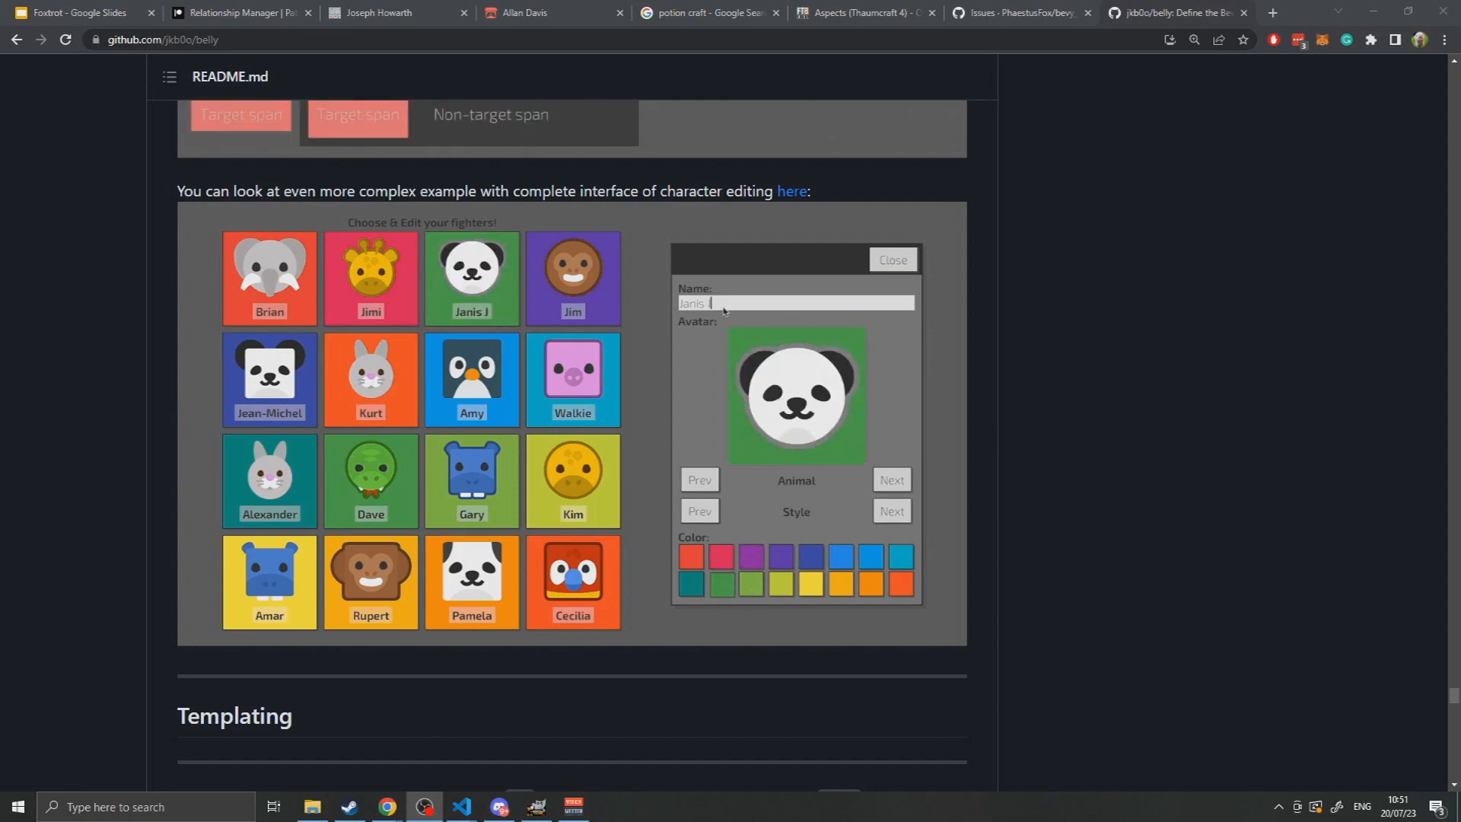
{"action": "type", "text": "oplin"}
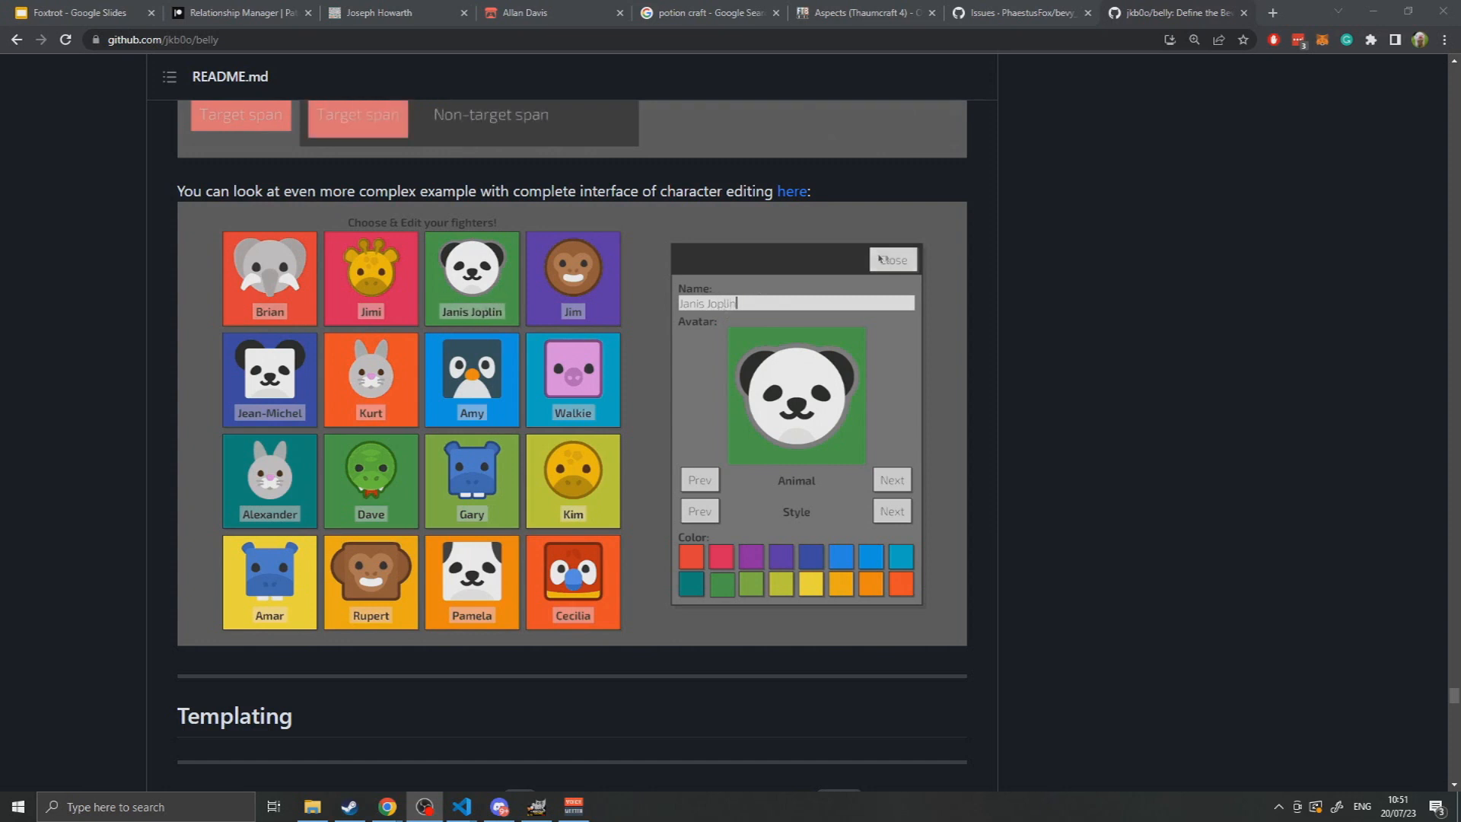
{"action": "left_click", "coordinate": [891, 260]}
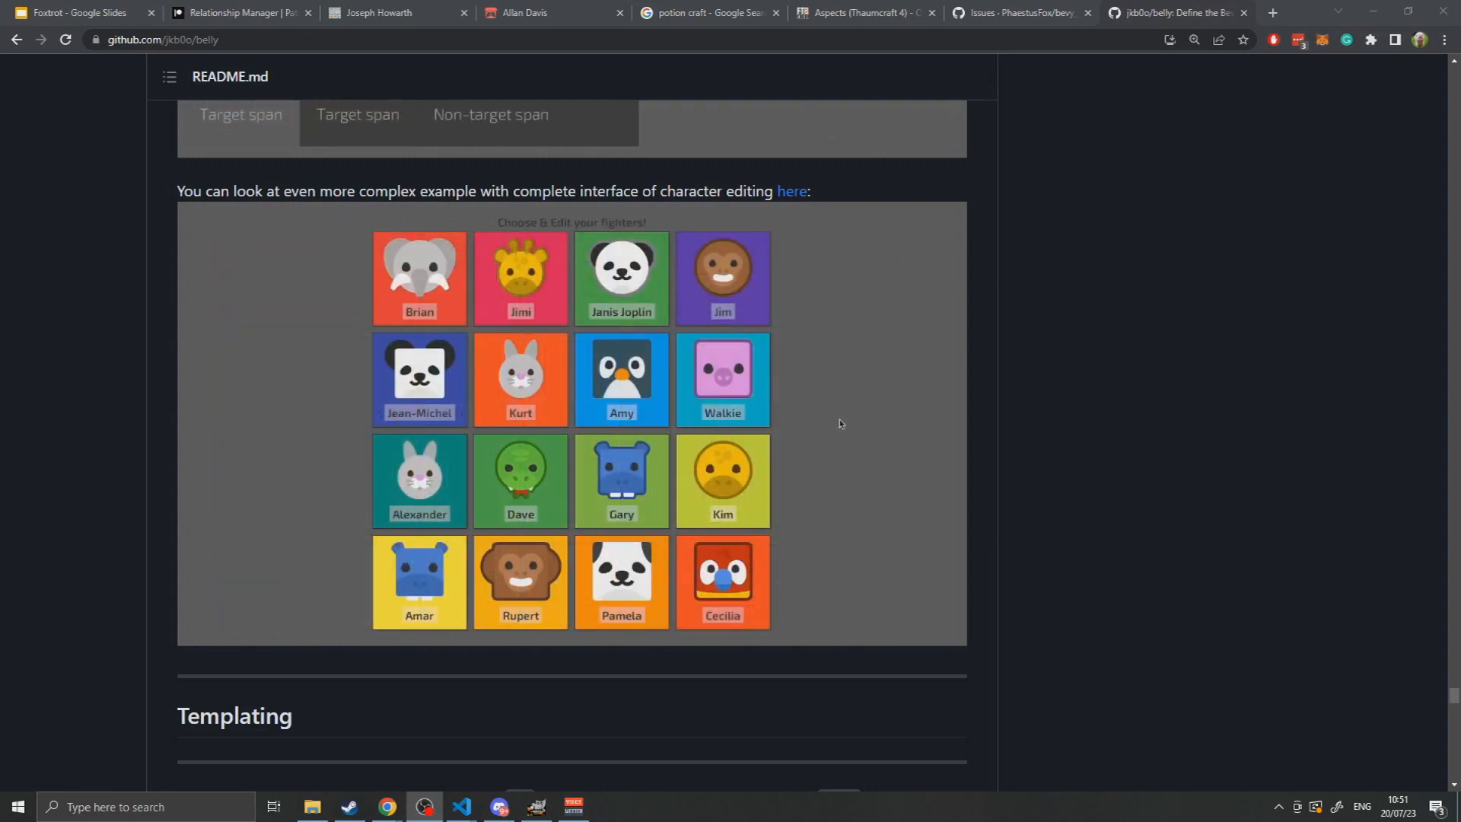
Work through further page controls on the repository page.
{"action": "left_click", "coordinate": [722, 582]}
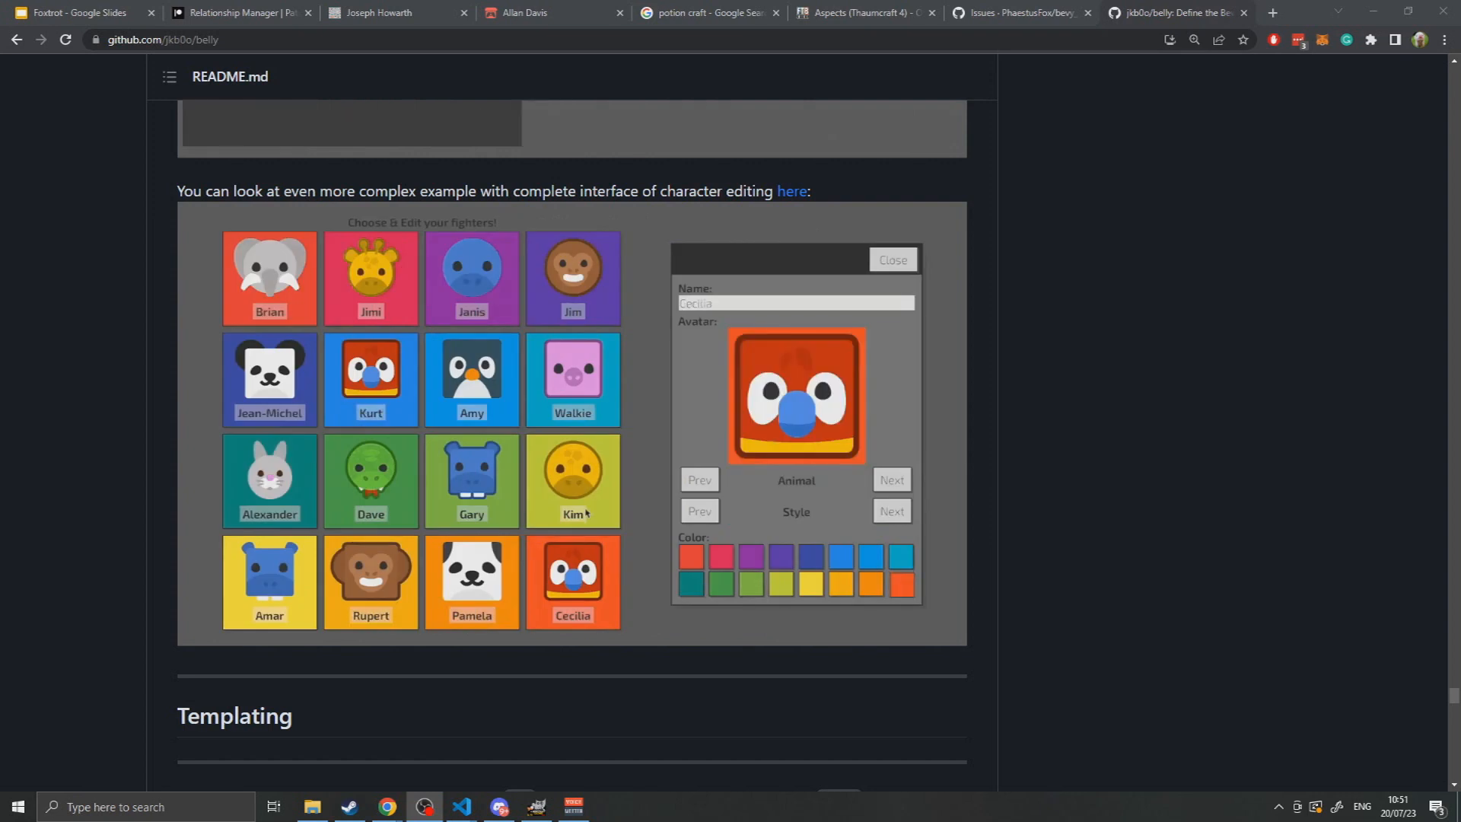
{"action": "left_click", "coordinate": [370, 379]}
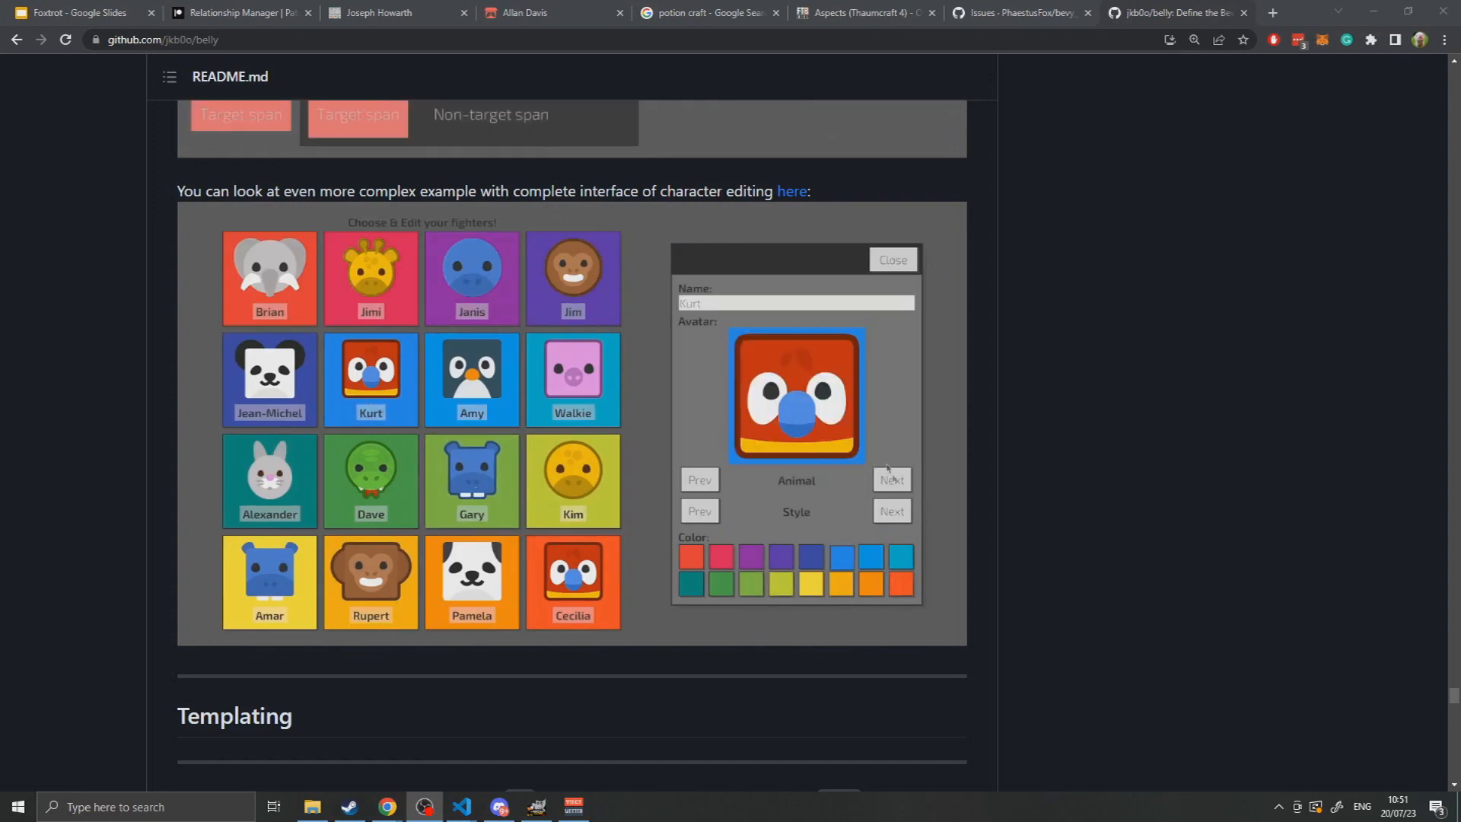
{"action": "left_click", "coordinate": [889, 511]}
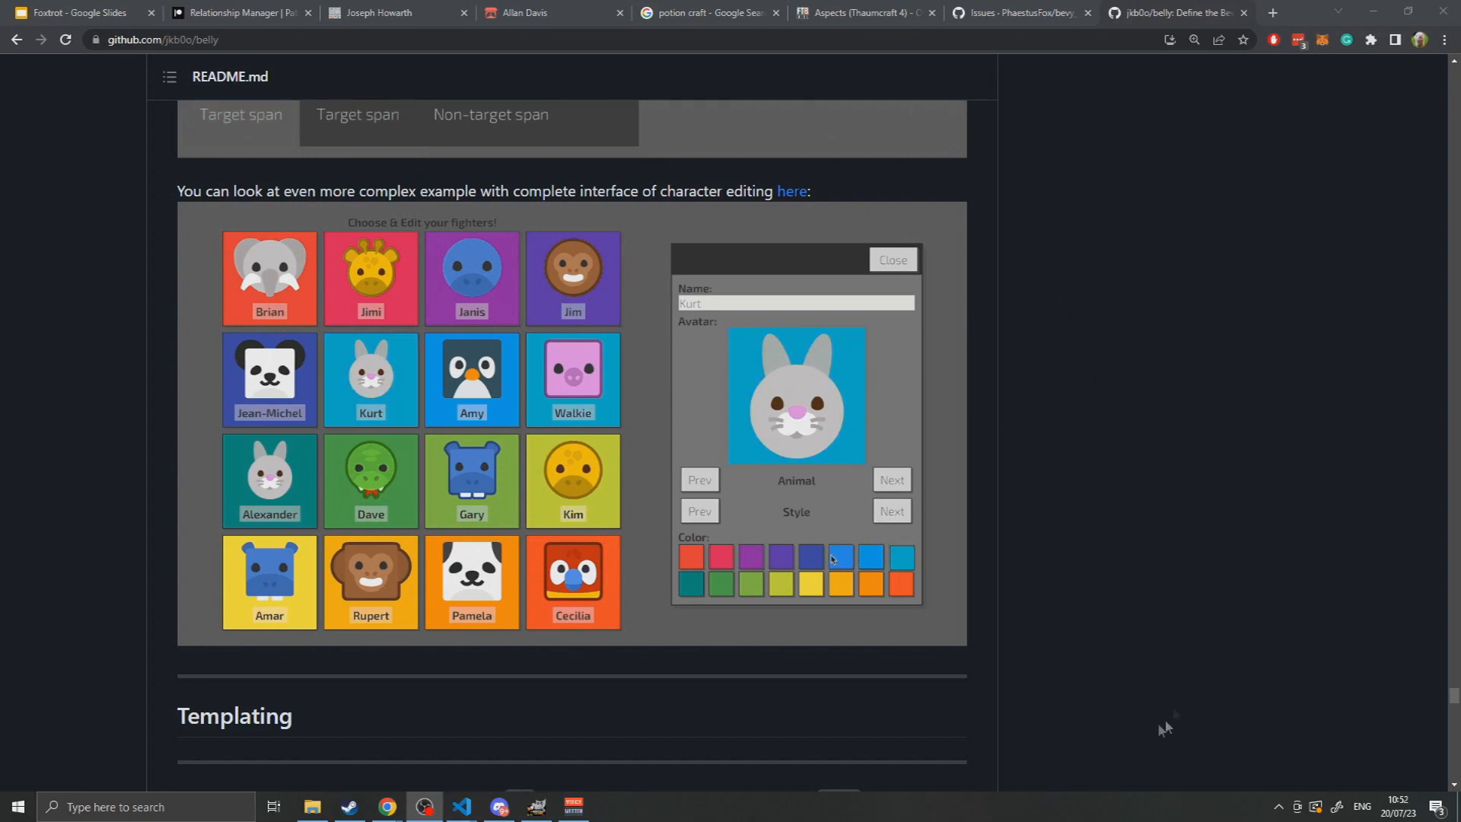
{"action": "left_click", "coordinate": [470, 277]}
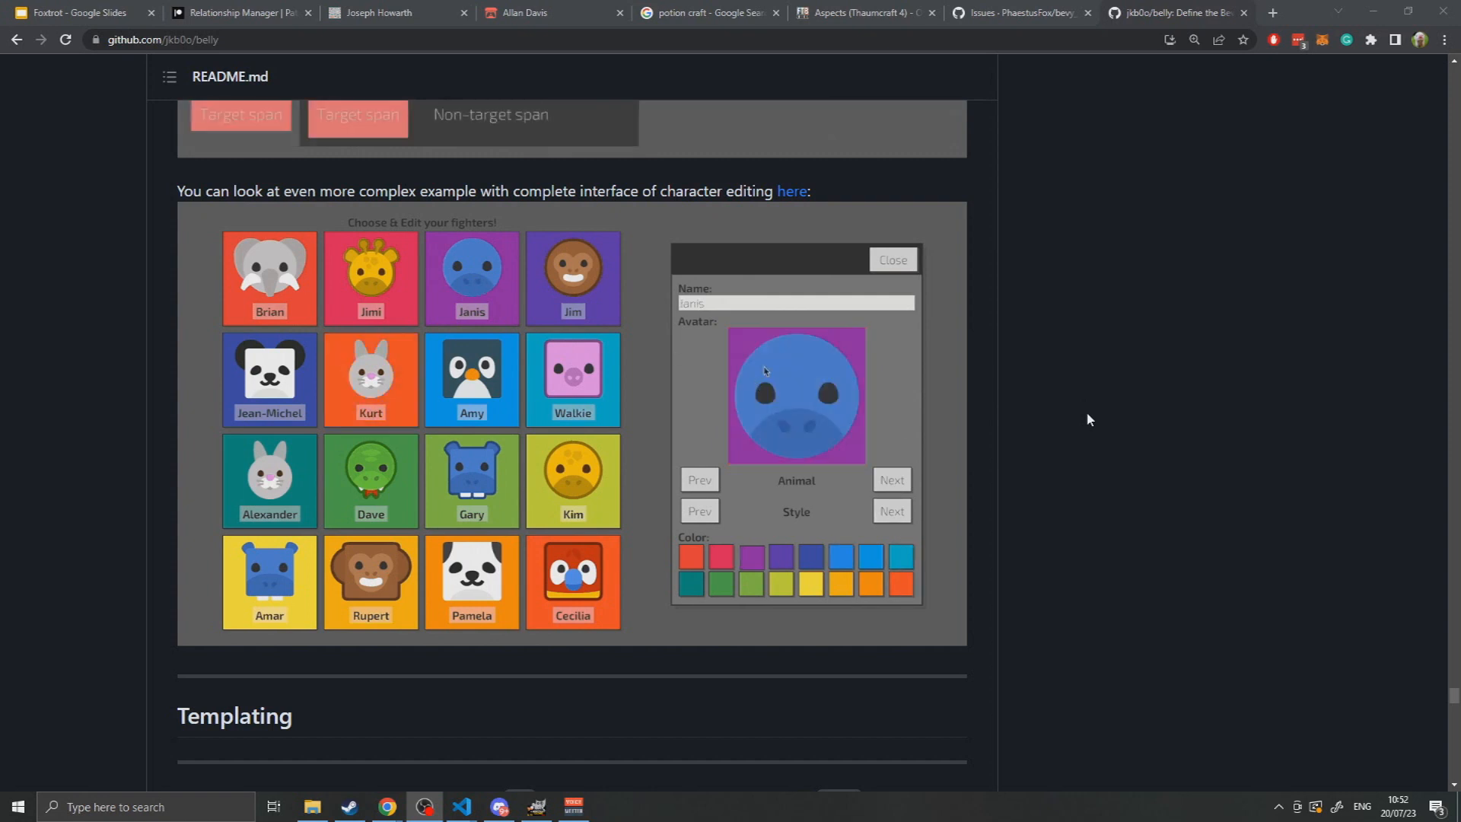
{"action": "left_click", "coordinate": [891, 480]}
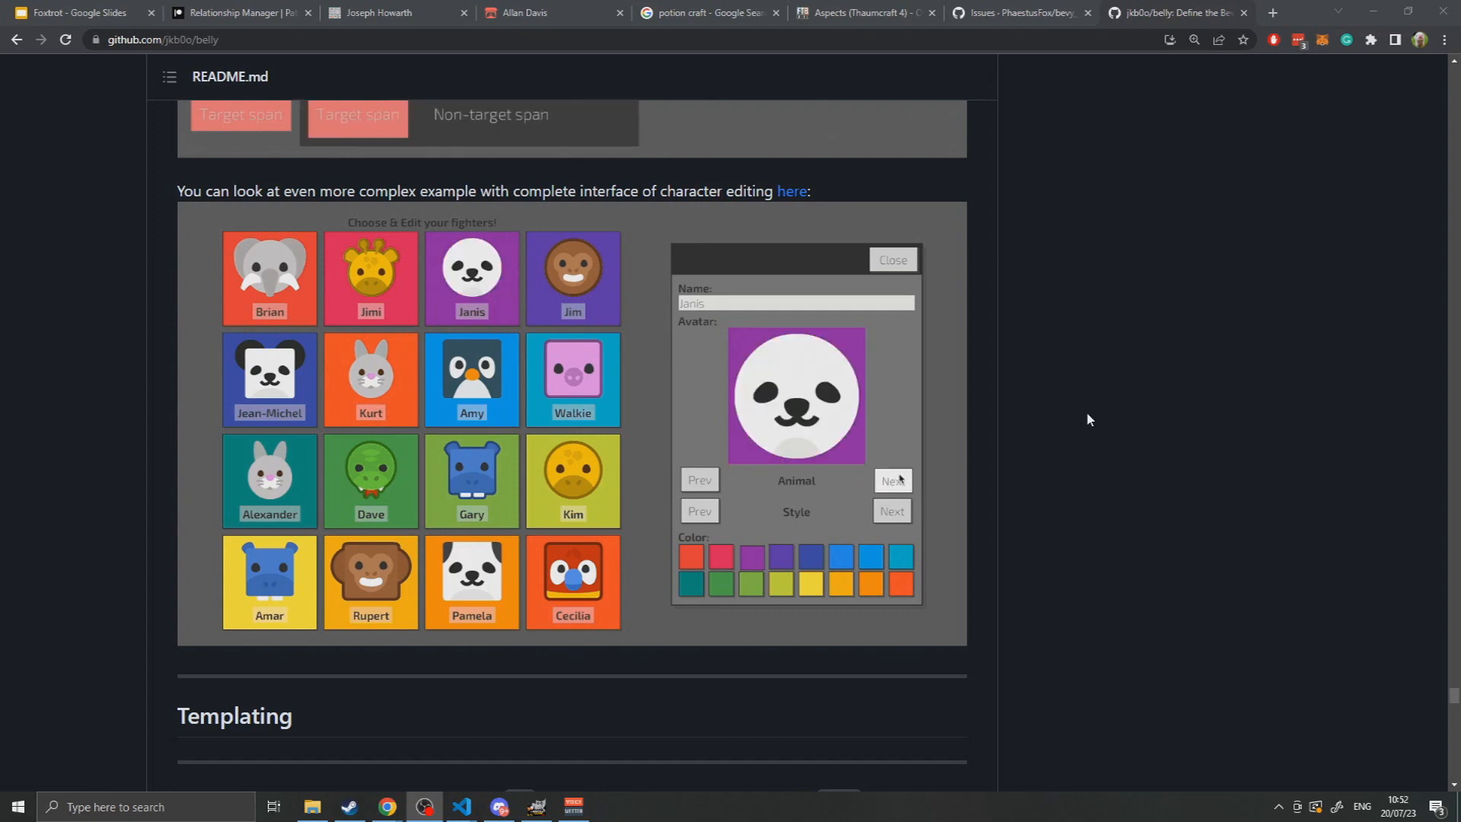
{"action": "left_click", "coordinate": [891, 510]}
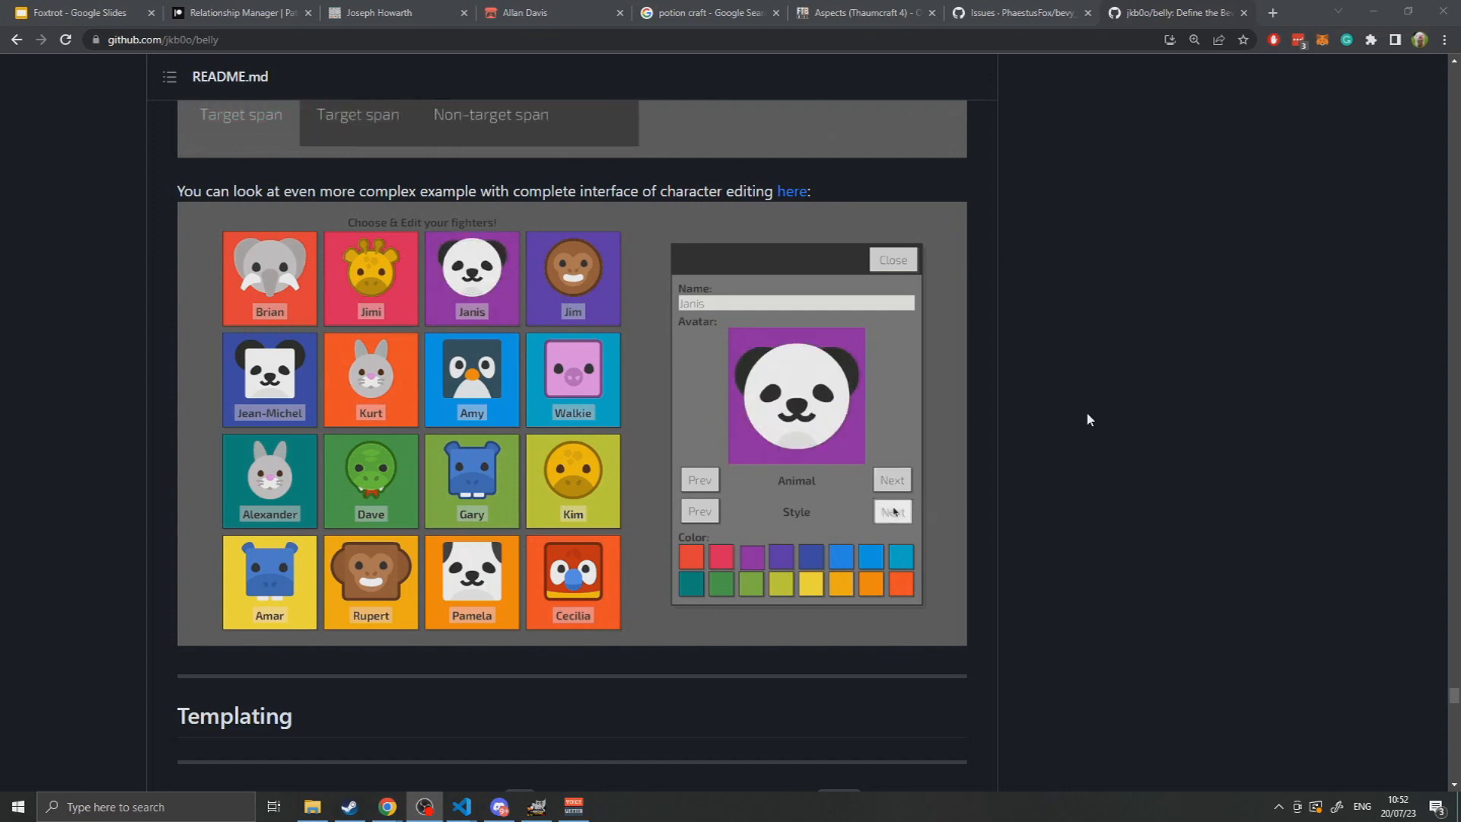
{"action": "left_click", "coordinate": [721, 584]}
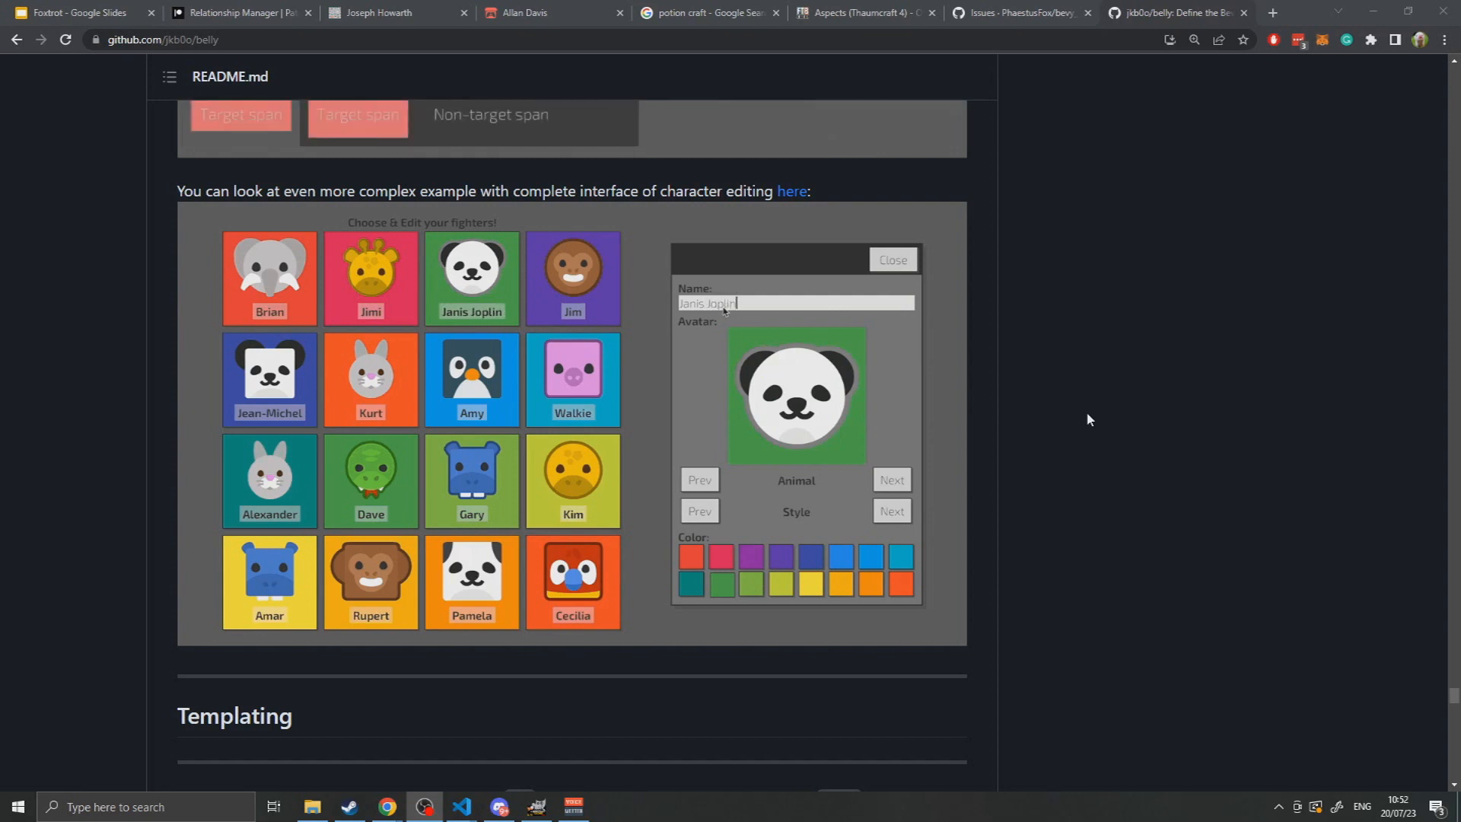
Finish the page control clicks and scroll past the file list to the README About section.
{"action": "left_click", "coordinate": [891, 260]}
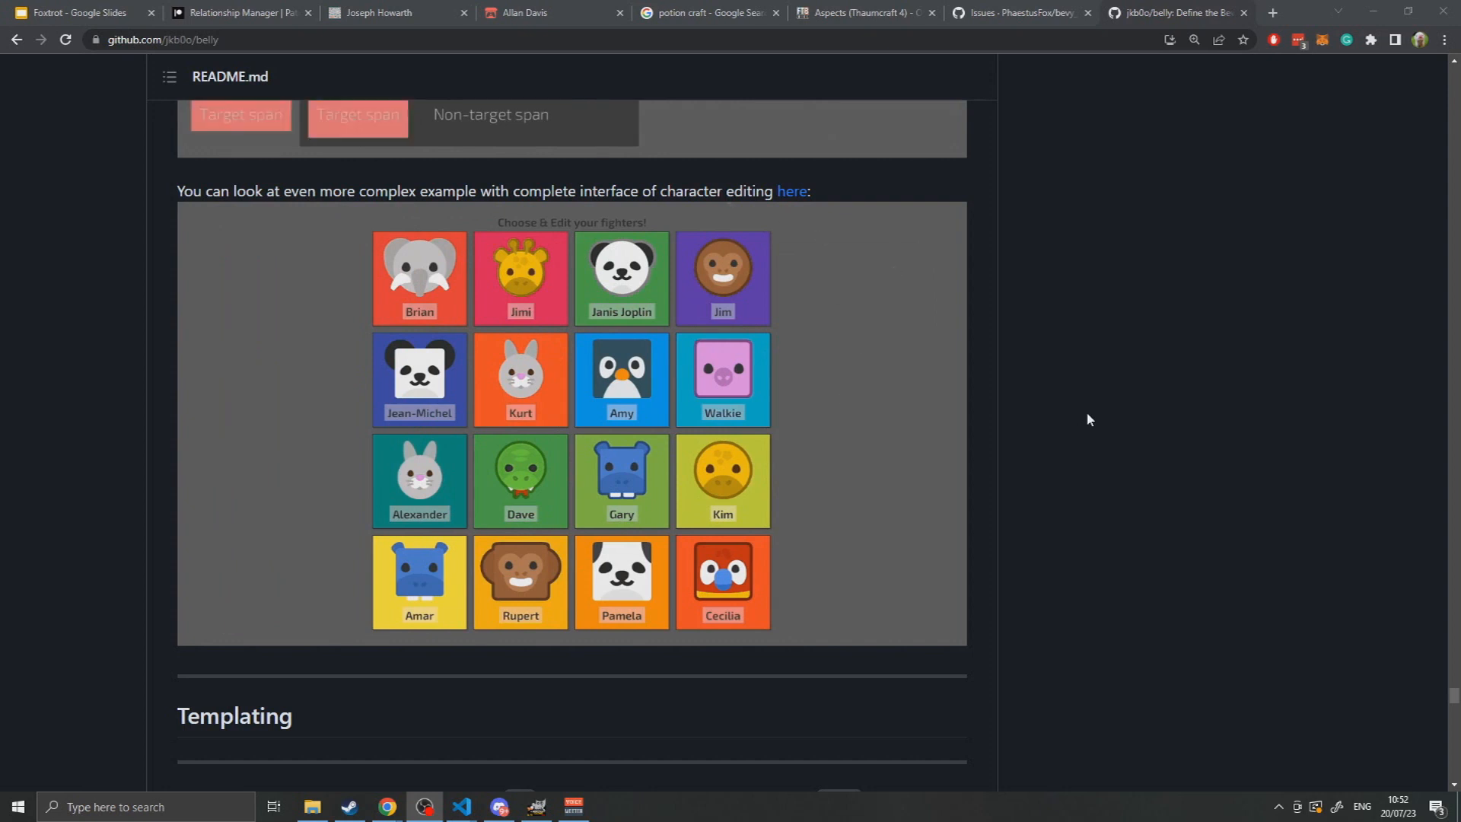
{"action": "left_click", "coordinate": [621, 481]}
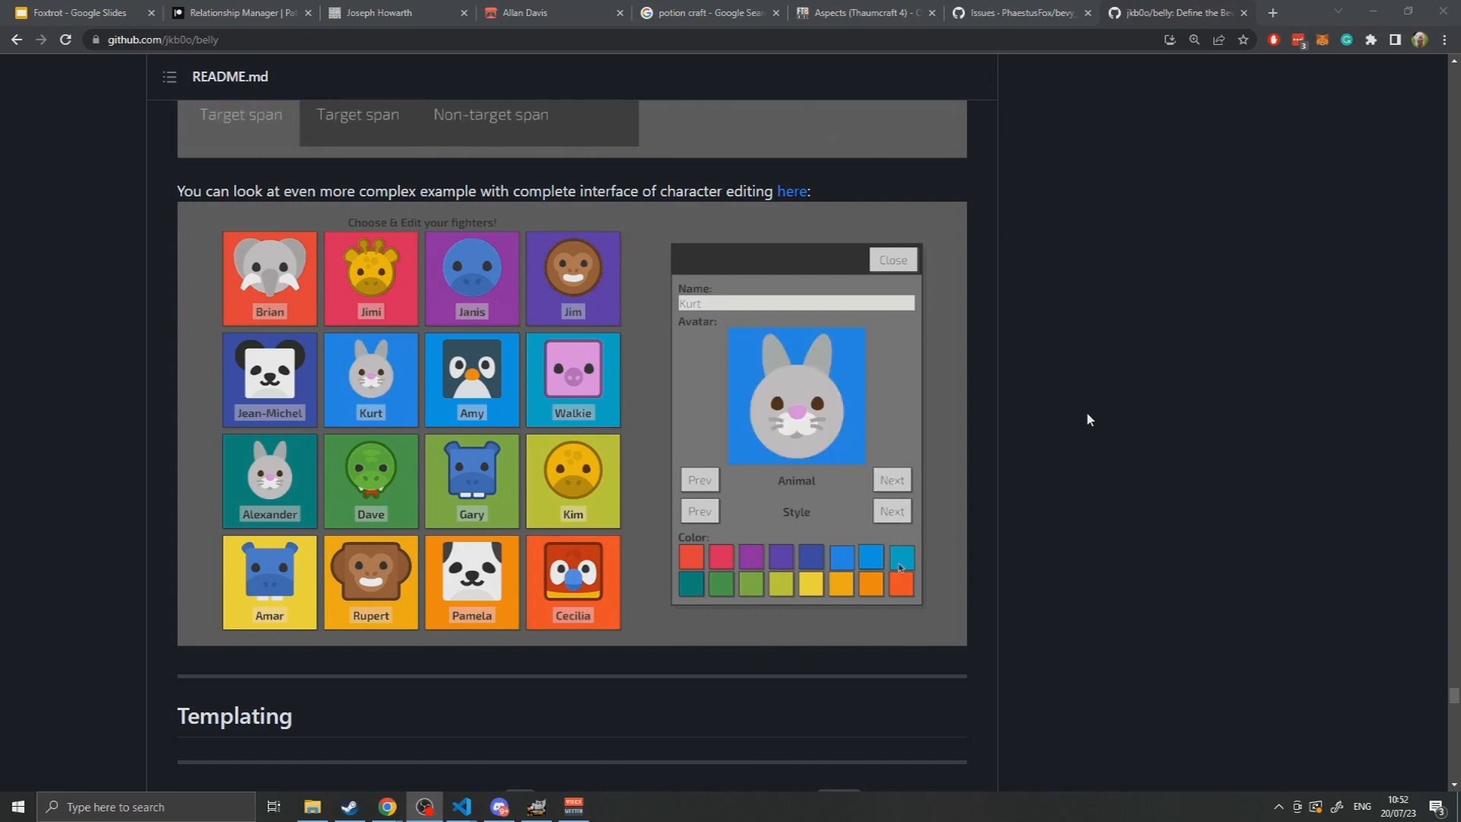
{"action": "left_click", "coordinate": [901, 585]}
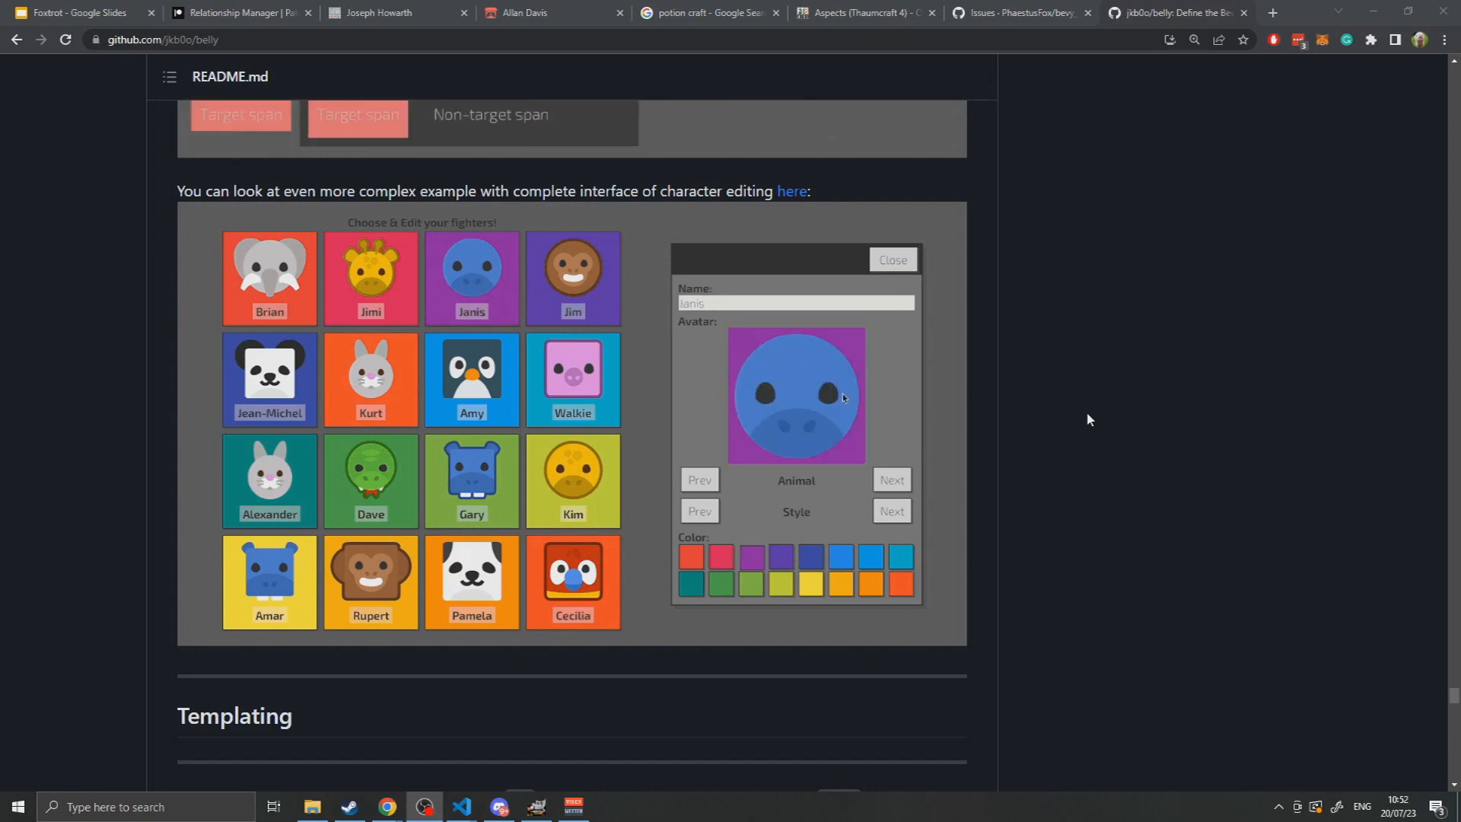
{"action": "left_click", "coordinate": [891, 480]}
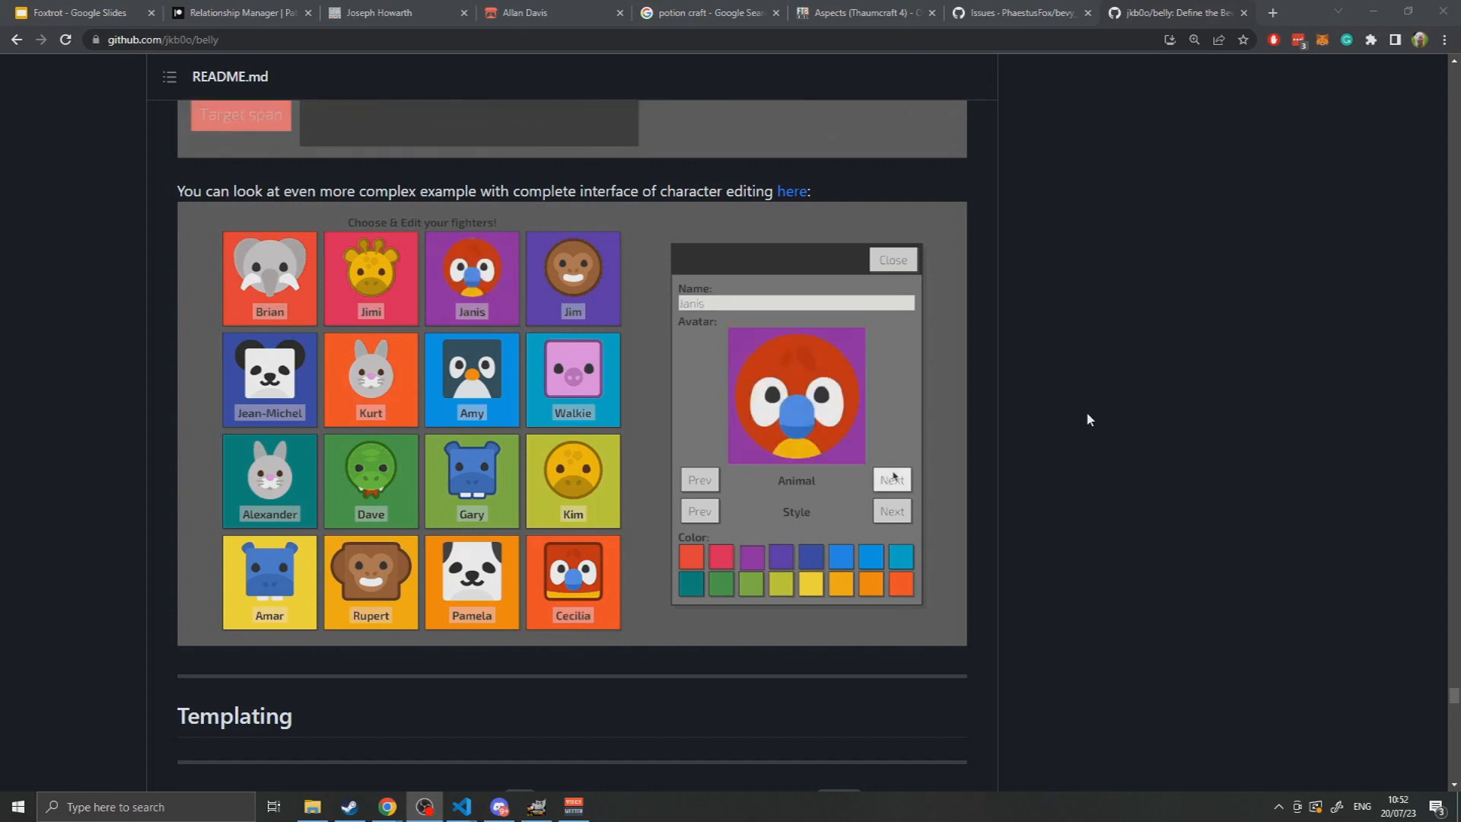
{"action": "left_click", "coordinate": [889, 480]}
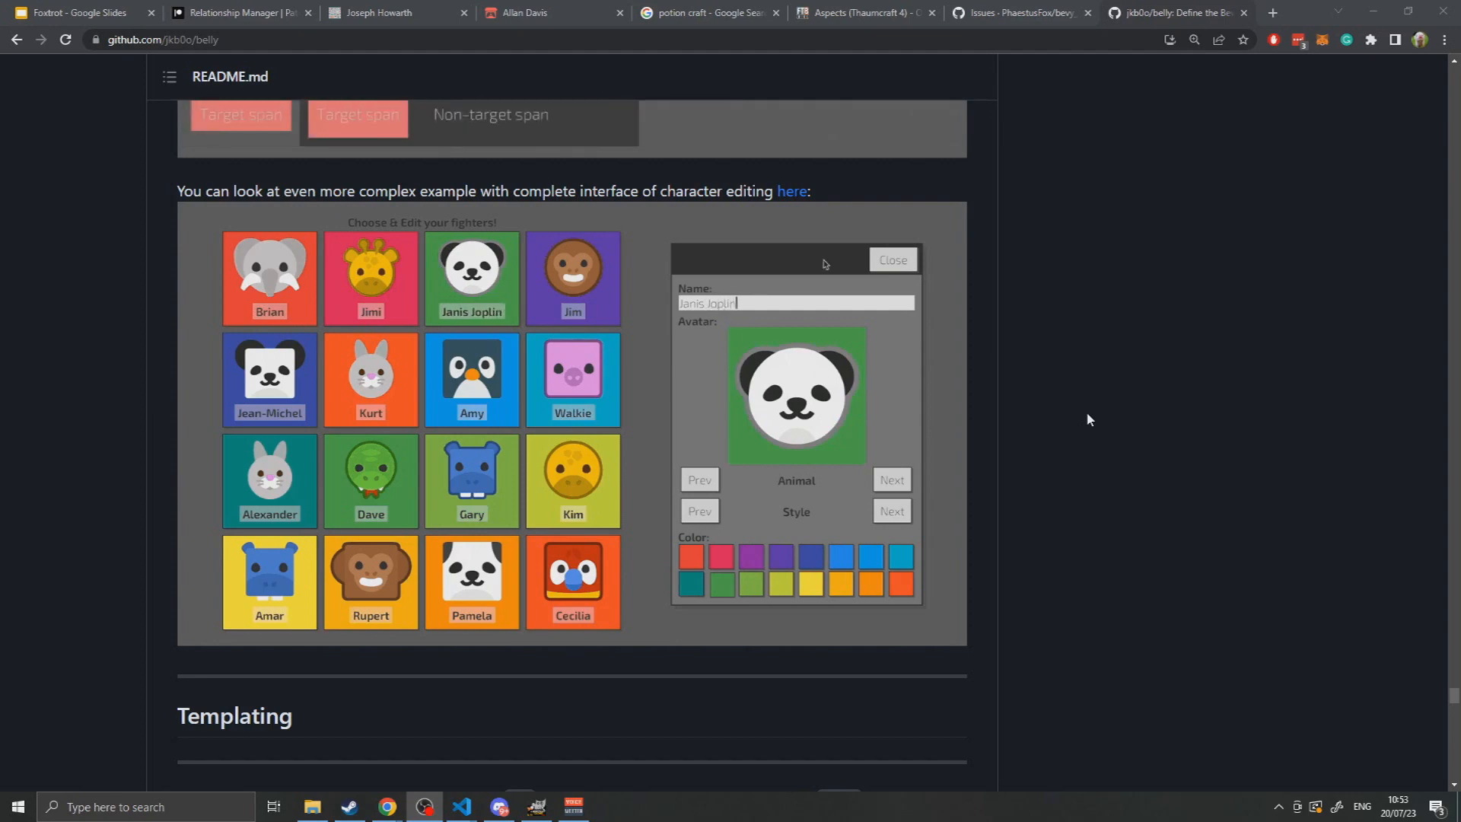
{"action": "left_click", "coordinate": [891, 260]}
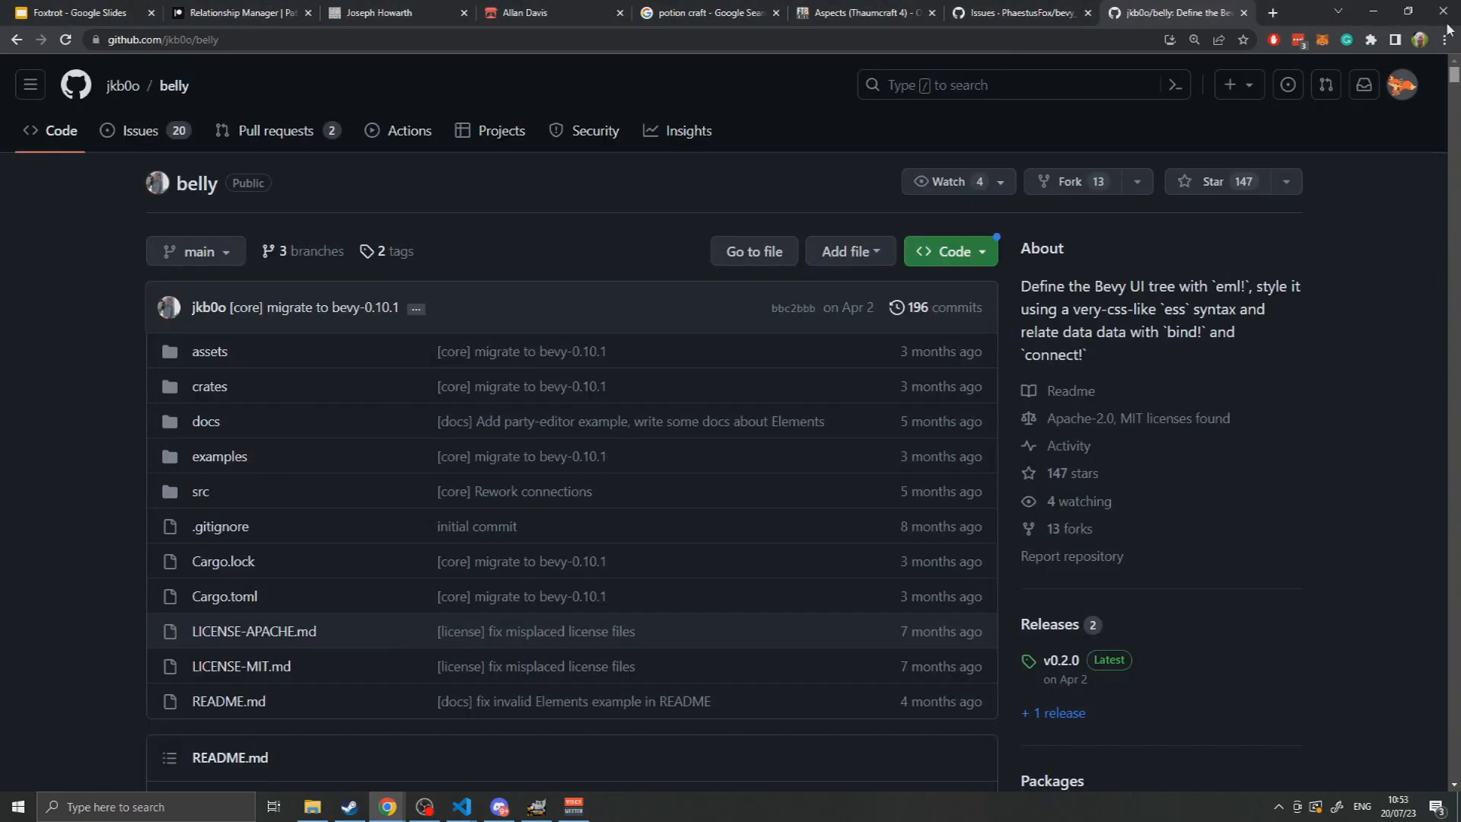
{"action": "scroll", "scroll_direction": "down", "scroll_amount": 3}
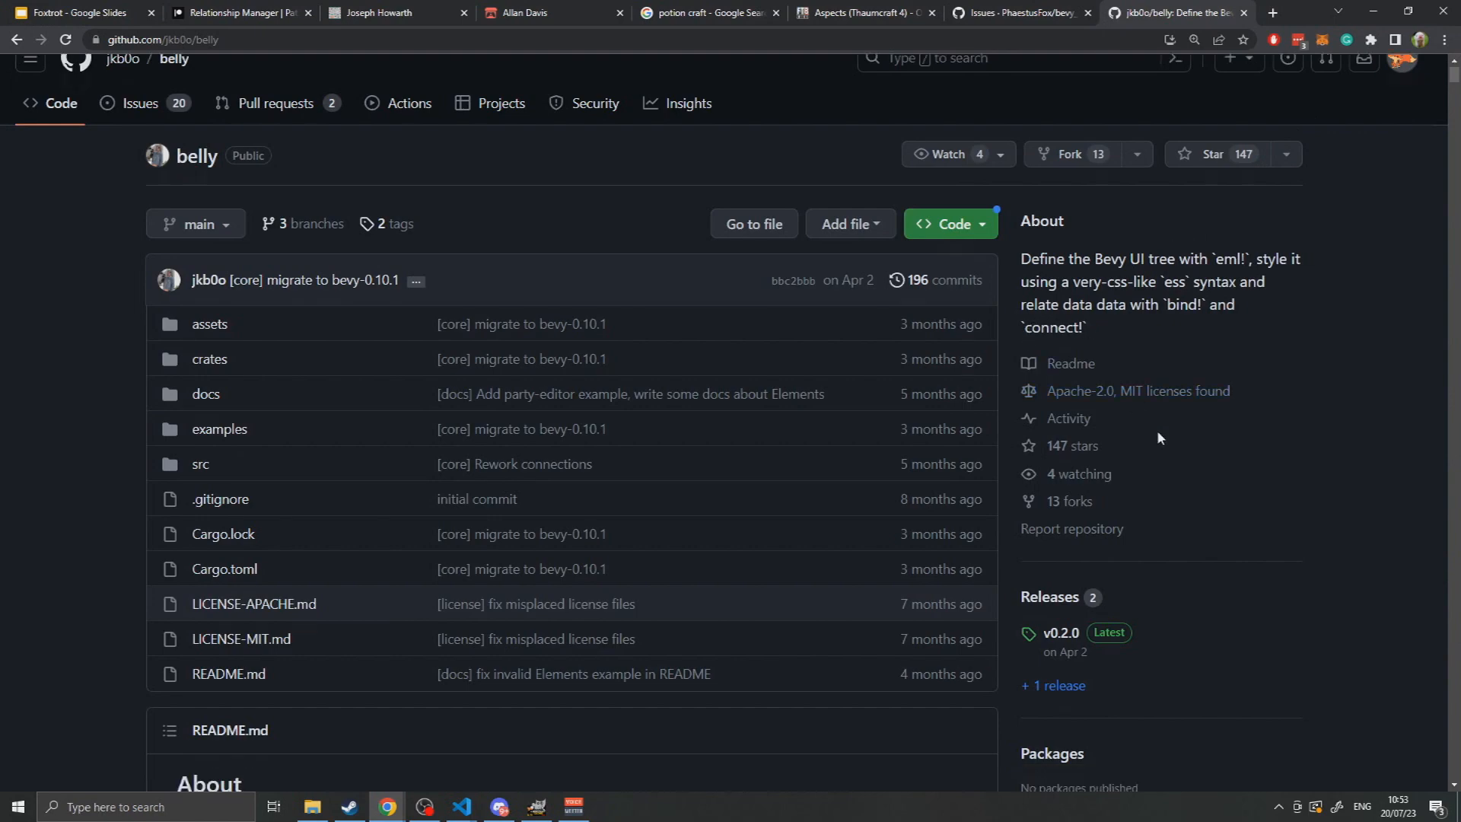
{"action": "scroll", "scroll_direction": "down", "scroll_amount": 3}
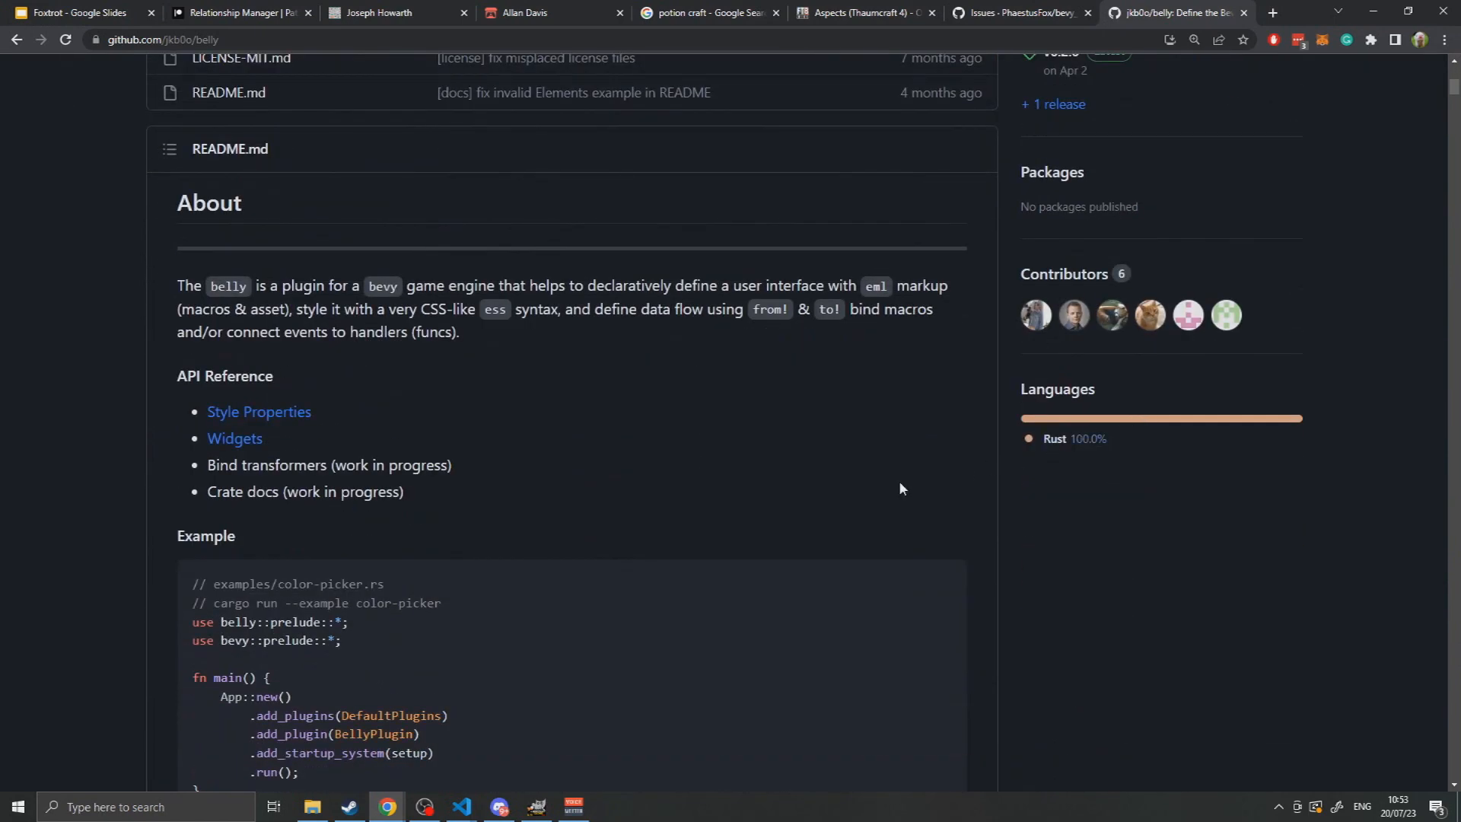
{"action": "mouse_move", "coordinate": [607, 393]}
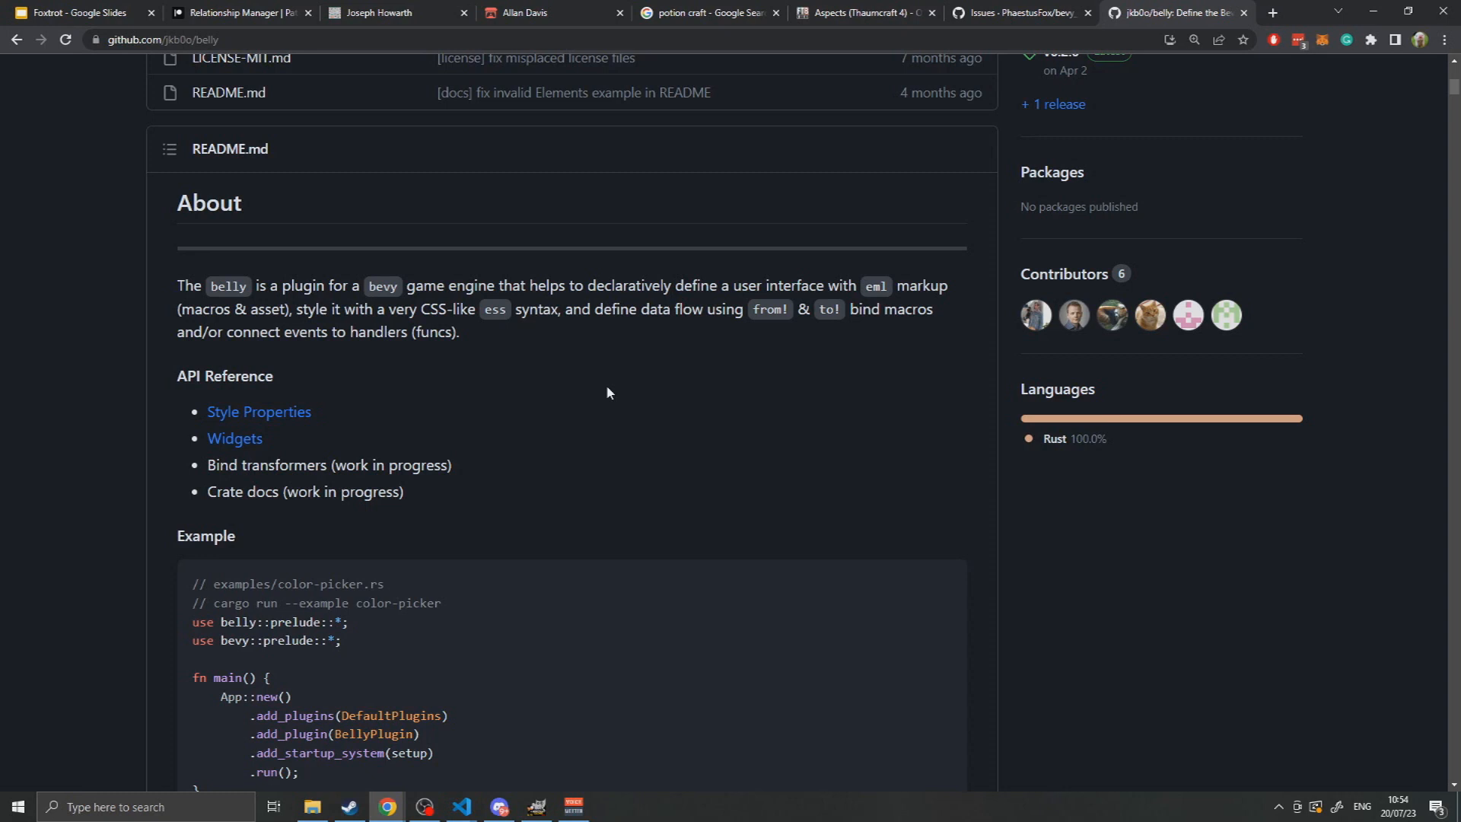
{"action": "scroll", "scroll_direction": "down", "scroll_amount": 3}
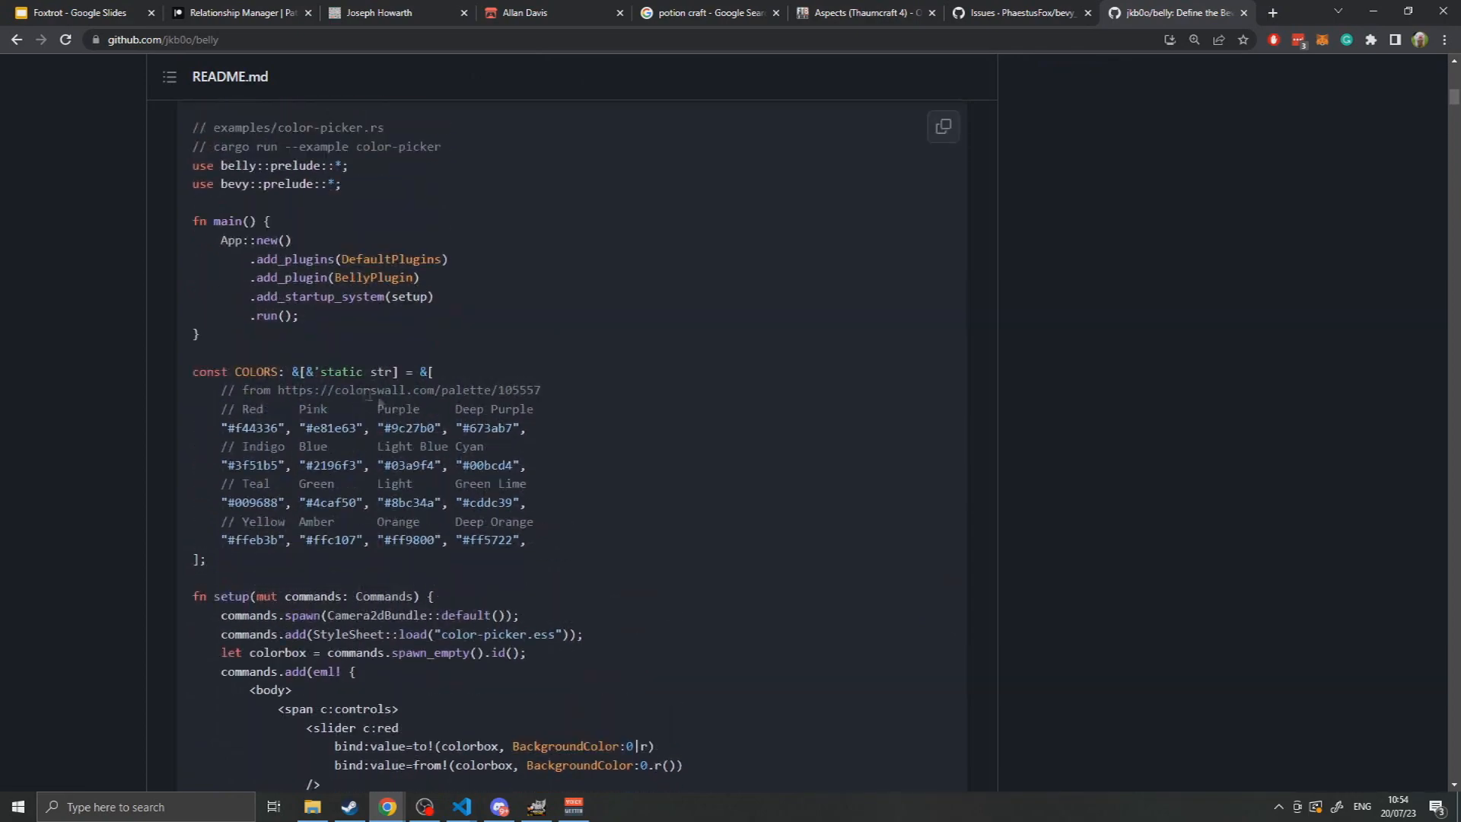
Scroll into the color-picker code and highlight the red slider's to! binding.
{"action": "scroll", "scroll_direction": "down", "scroll_amount": 3}
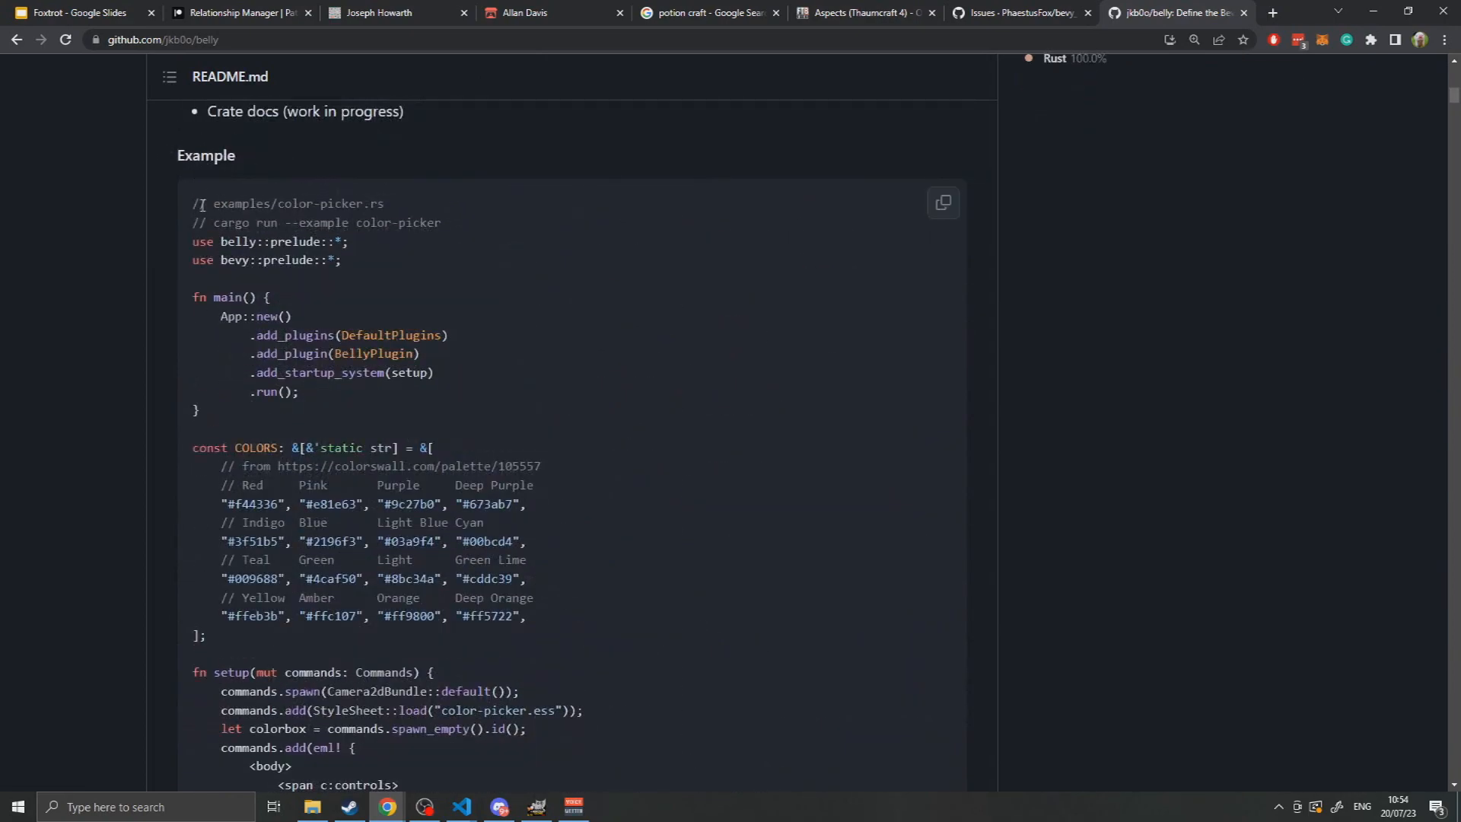
{"action": "scroll", "scroll_direction": "down", "scroll_amount": 3}
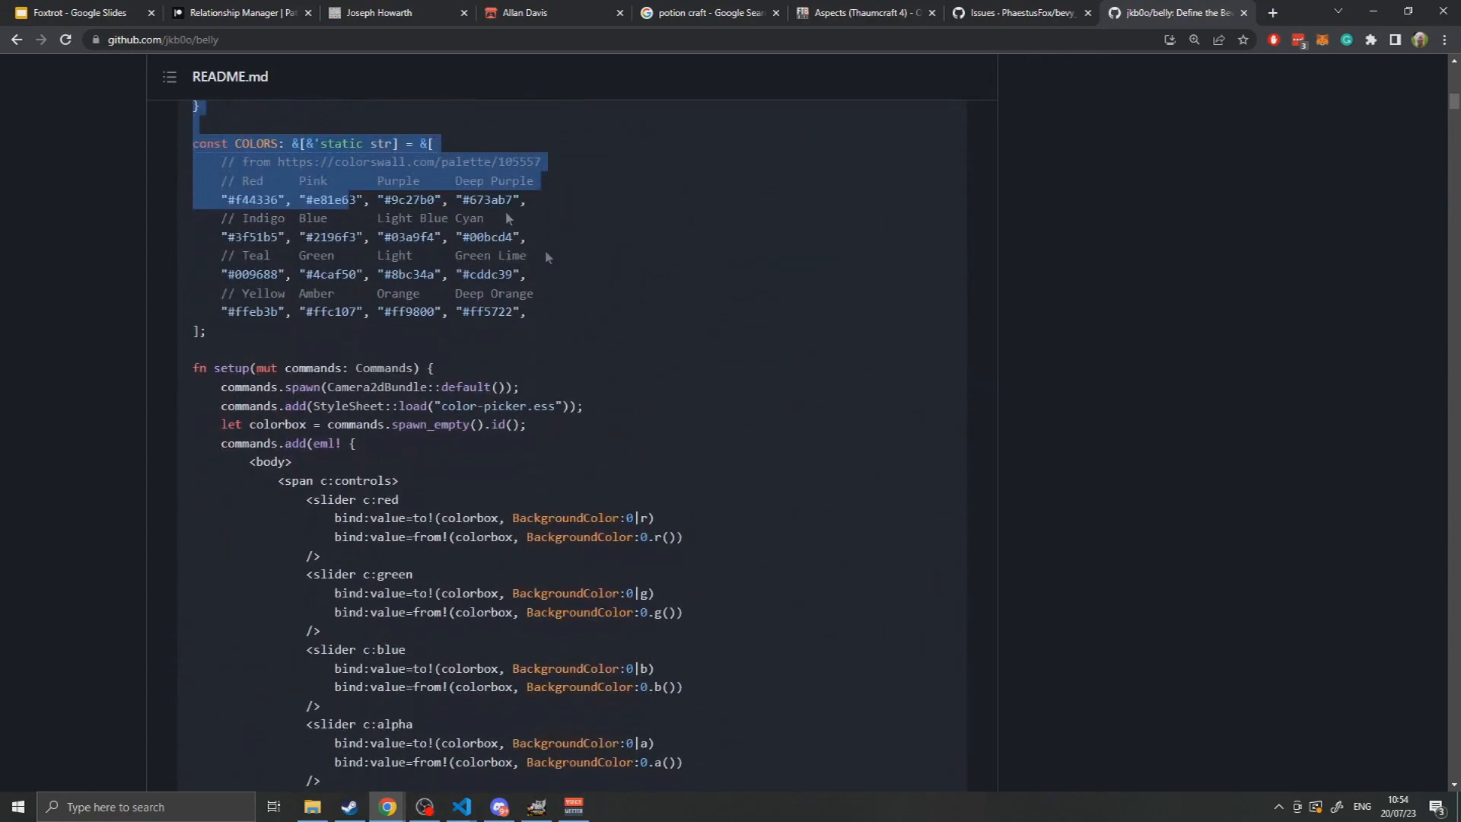
{"action": "scroll", "scroll_direction": "down", "scroll_amount": 3}
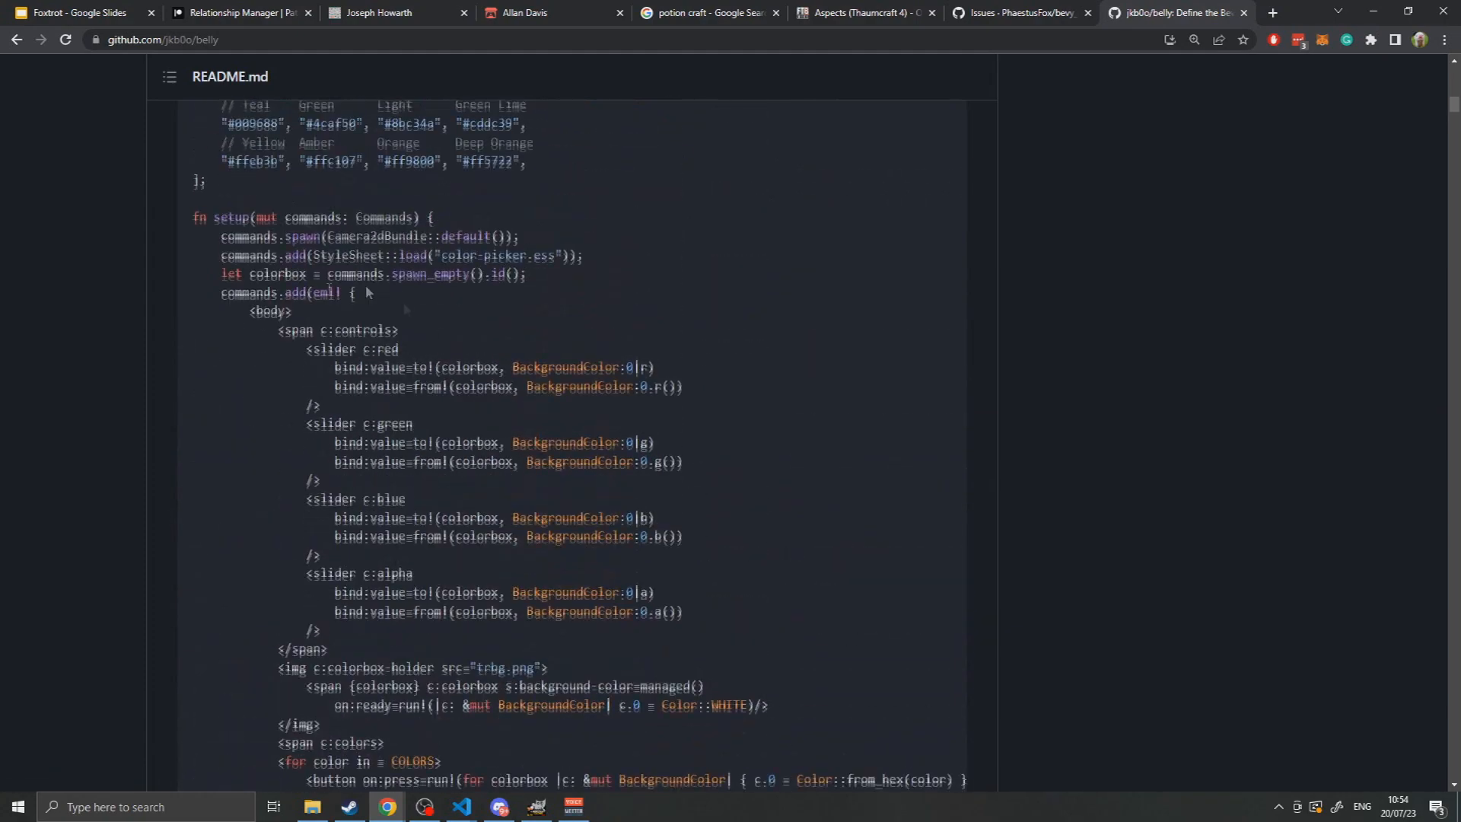
{"action": "scroll", "scroll_direction": "down", "scroll_amount": 3}
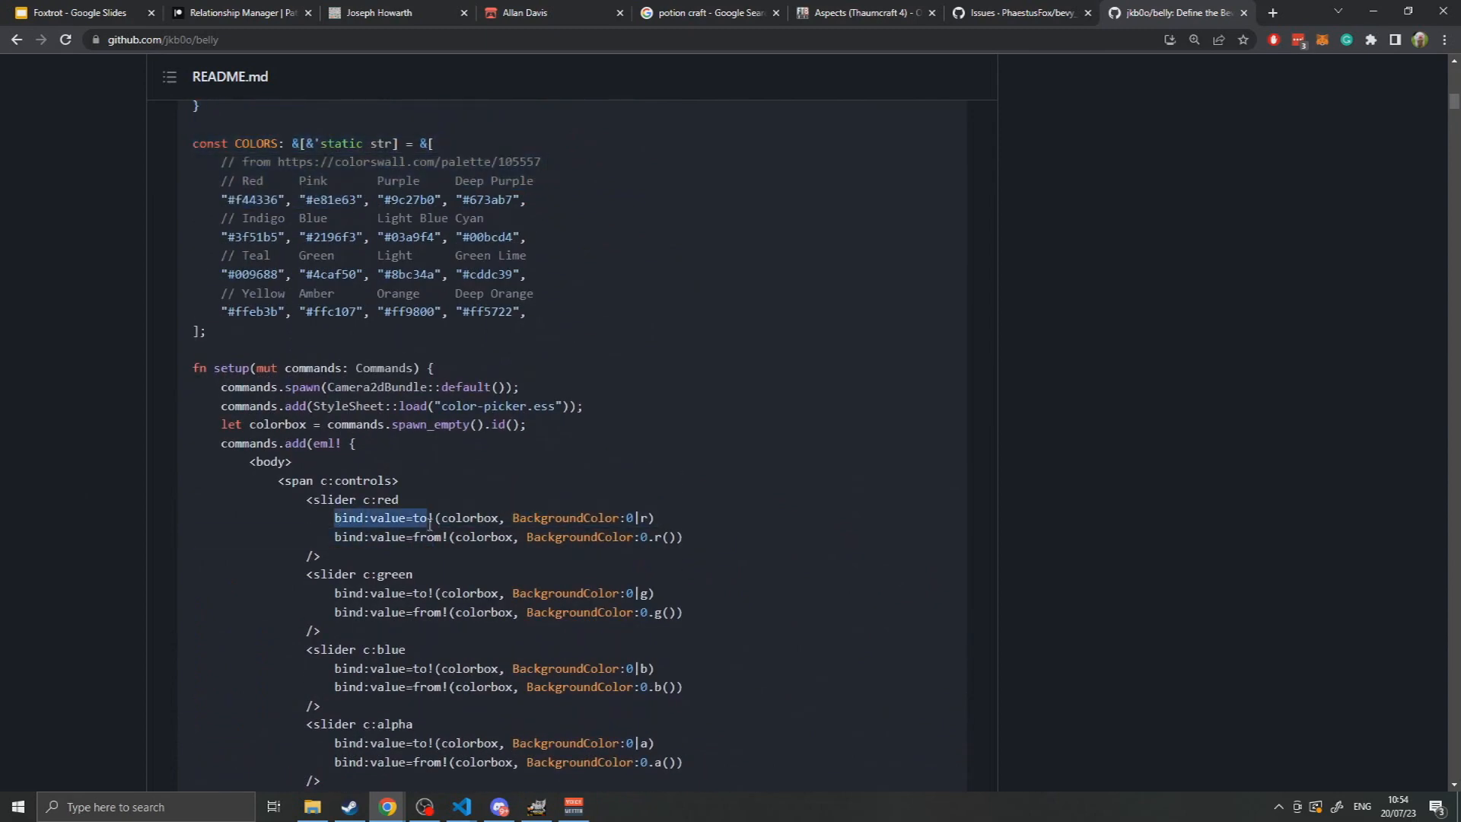
{"action": "left_click_drag", "start_coordinate": [431, 518], "coordinate": [654, 518]}
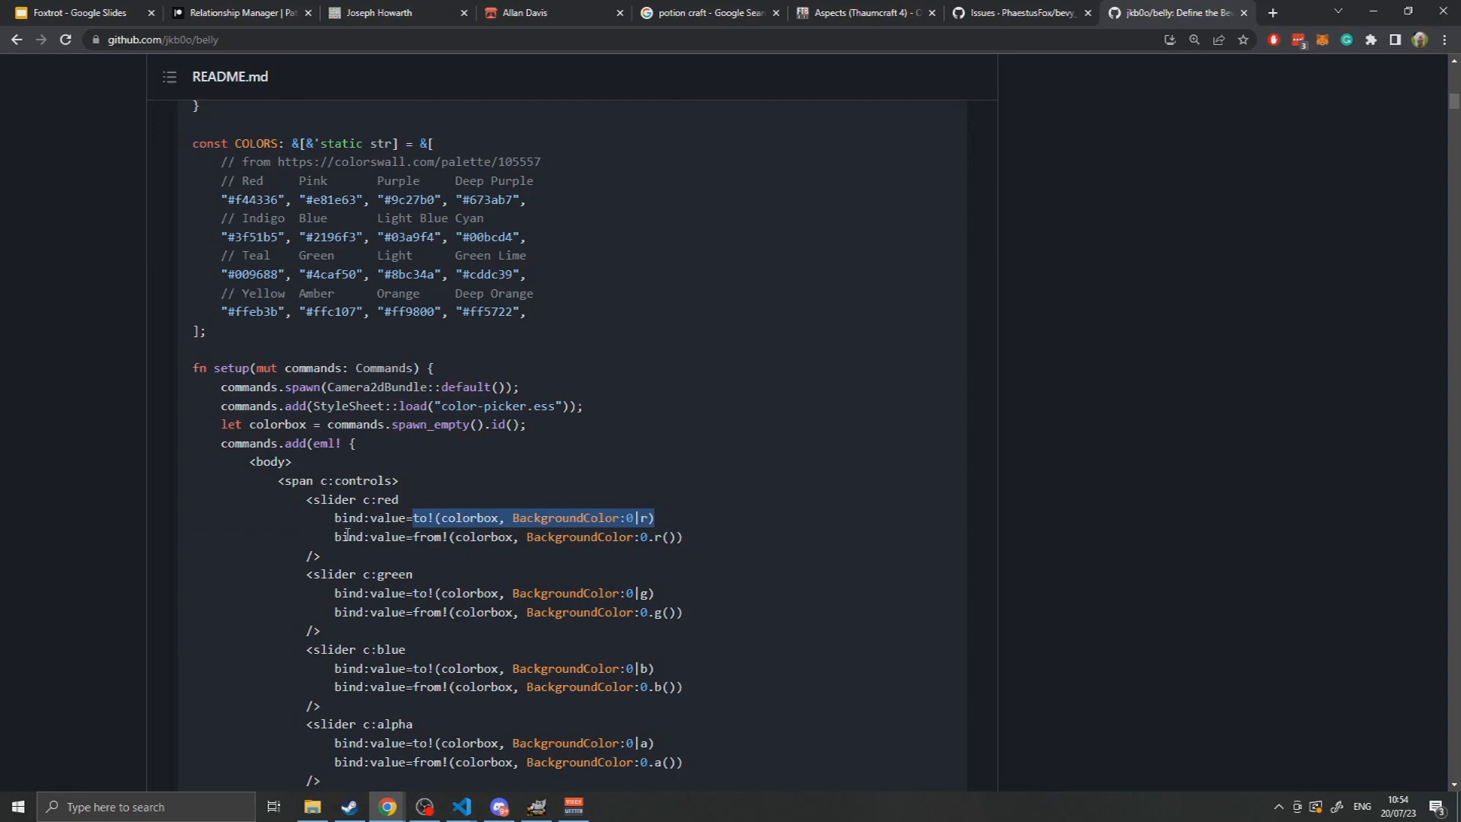
Highlight another bind line and the loop over COLORS, then move past the demo.
{"action": "scroll", "scroll_direction": "down", "scroll_amount": 3}
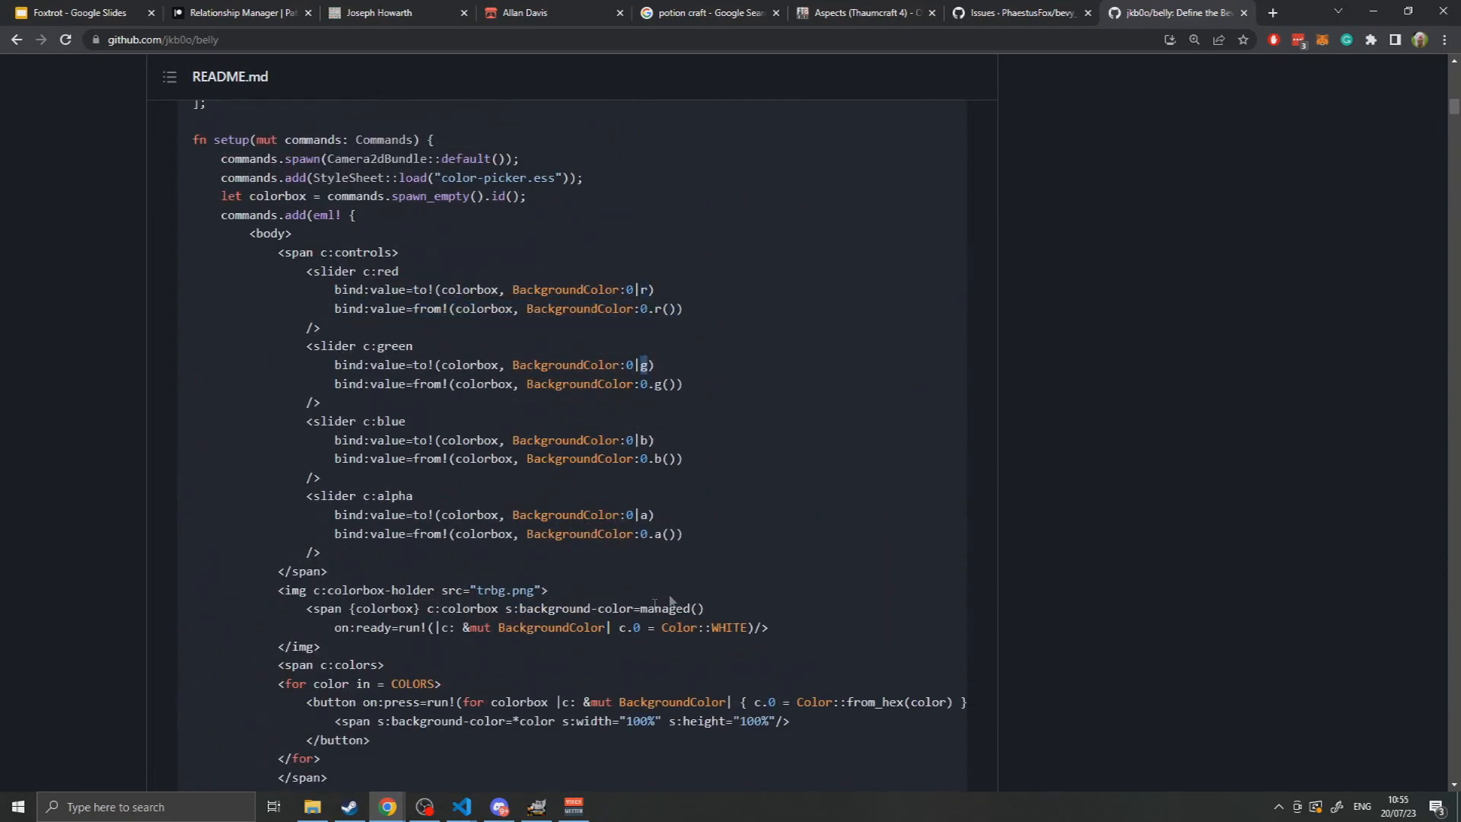
{"action": "mouse_move", "coordinate": [893, 438]}
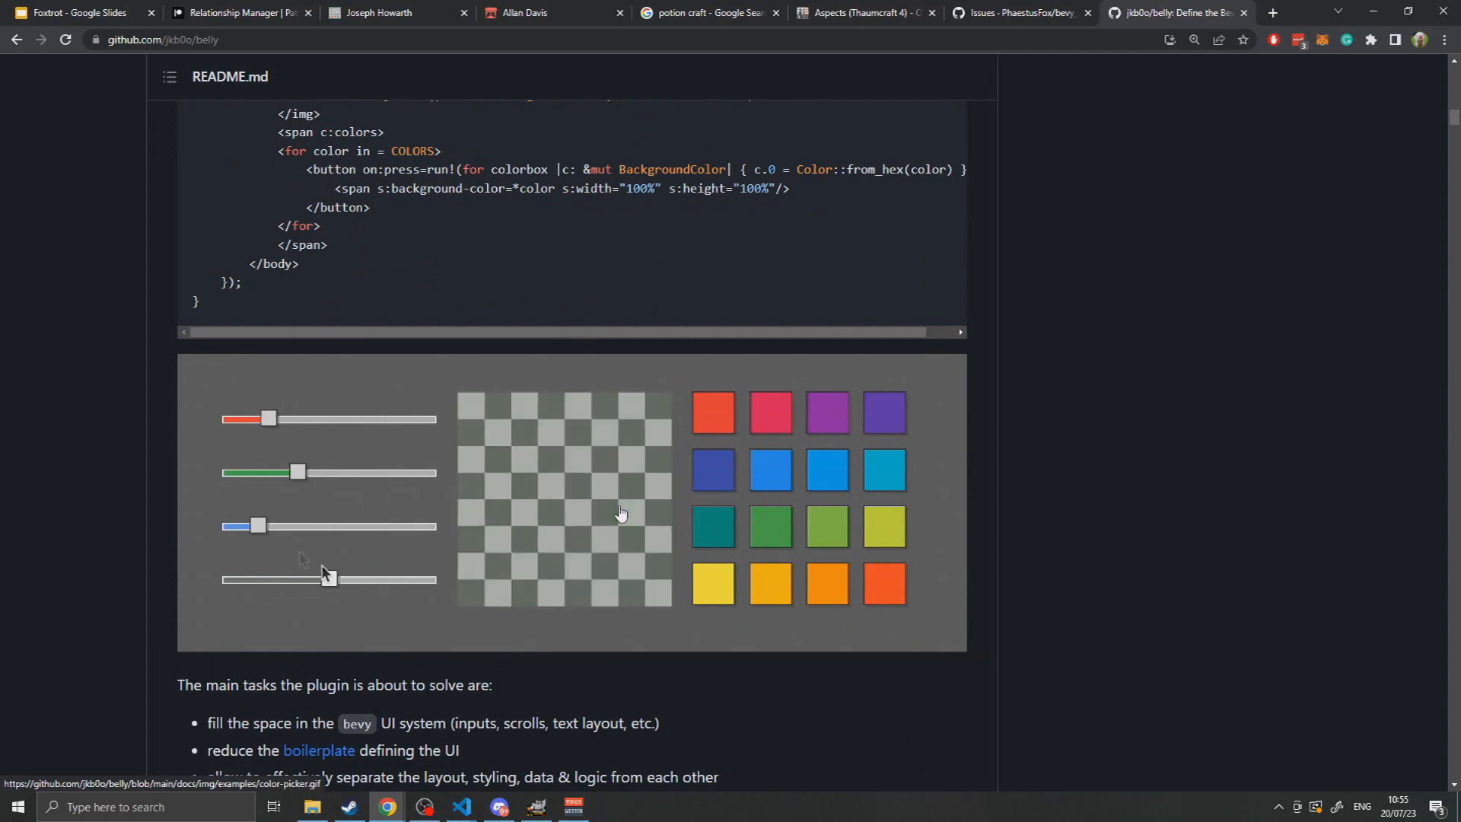
{"action": "left_click_drag", "start_coordinate": [258, 526], "coordinate": [424, 526]}
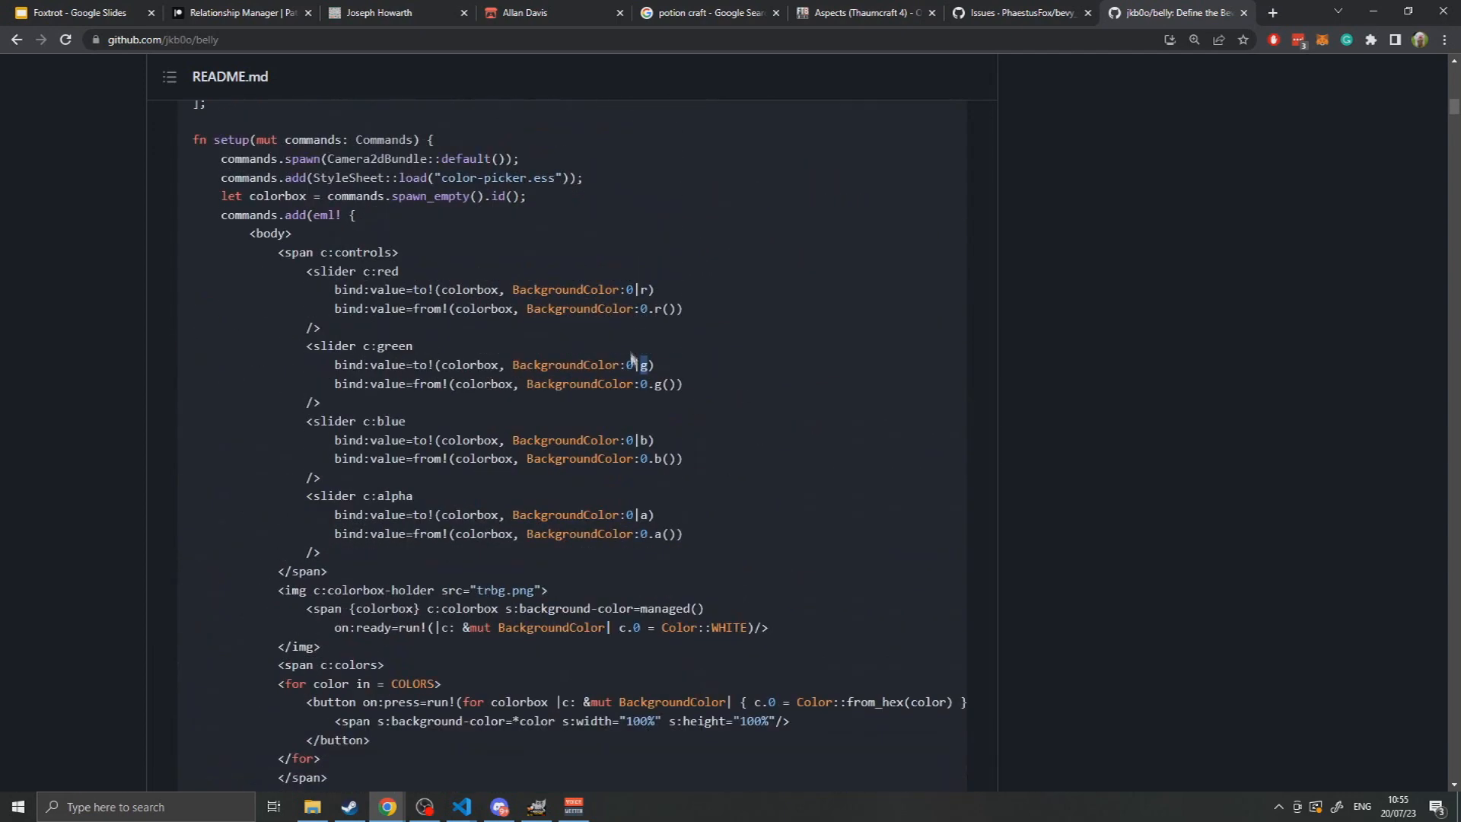
{"action": "mouse_move", "coordinate": [622, 420]}
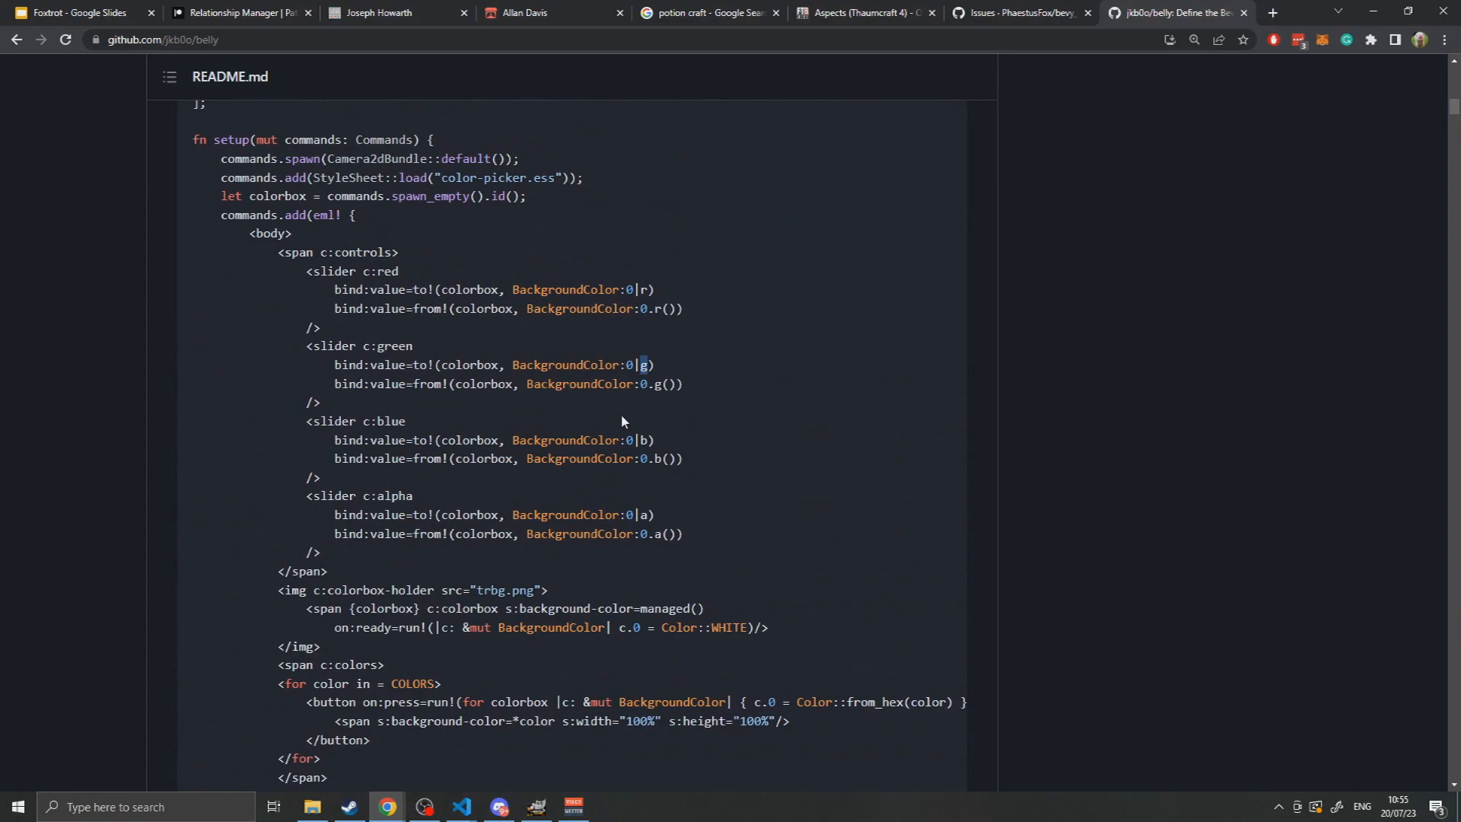
{"action": "scroll", "scroll_direction": "down", "scroll_amount": 3}
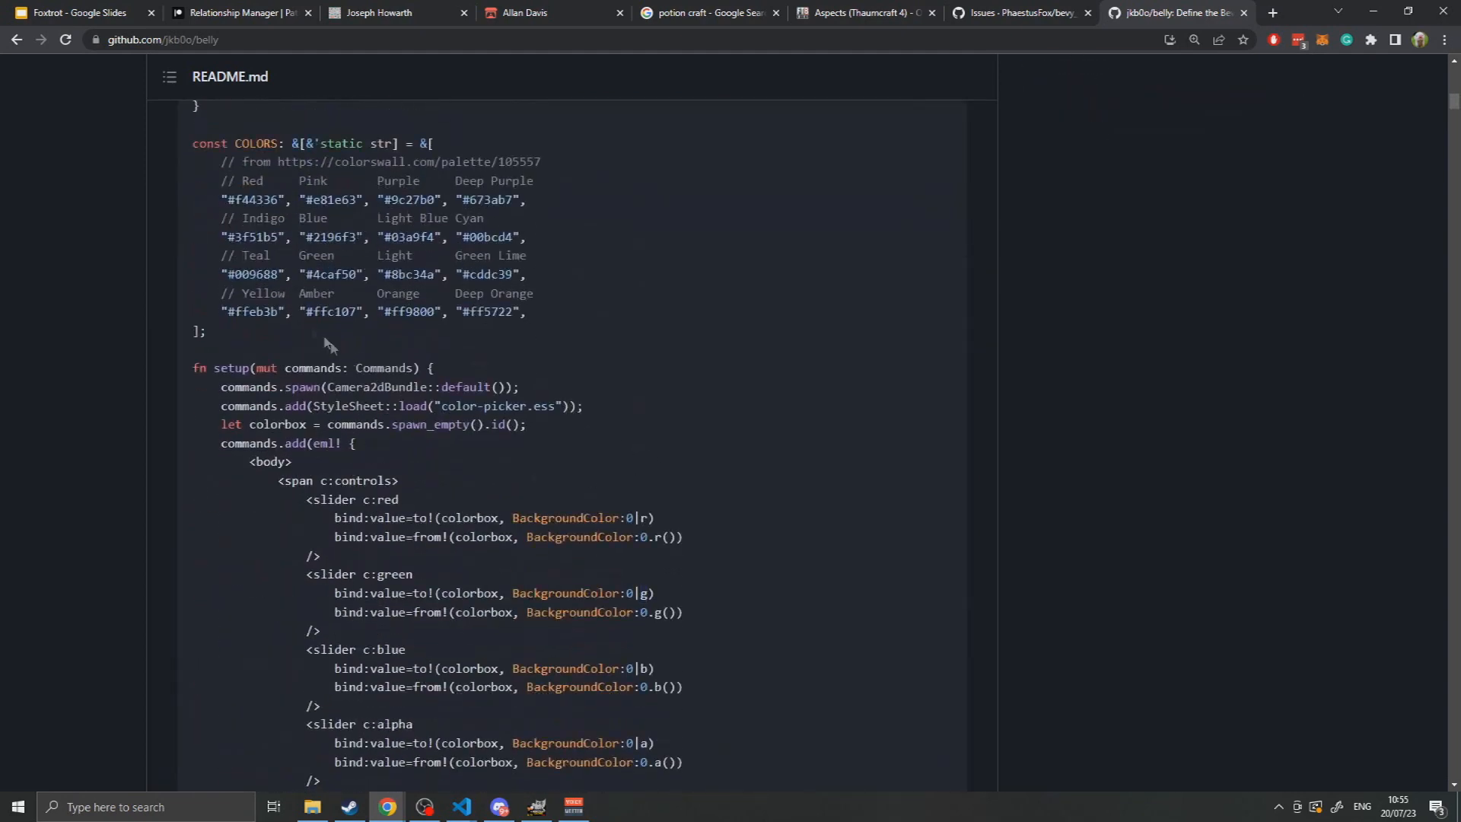
{"action": "scroll", "scroll_direction": "down", "scroll_amount": 3}
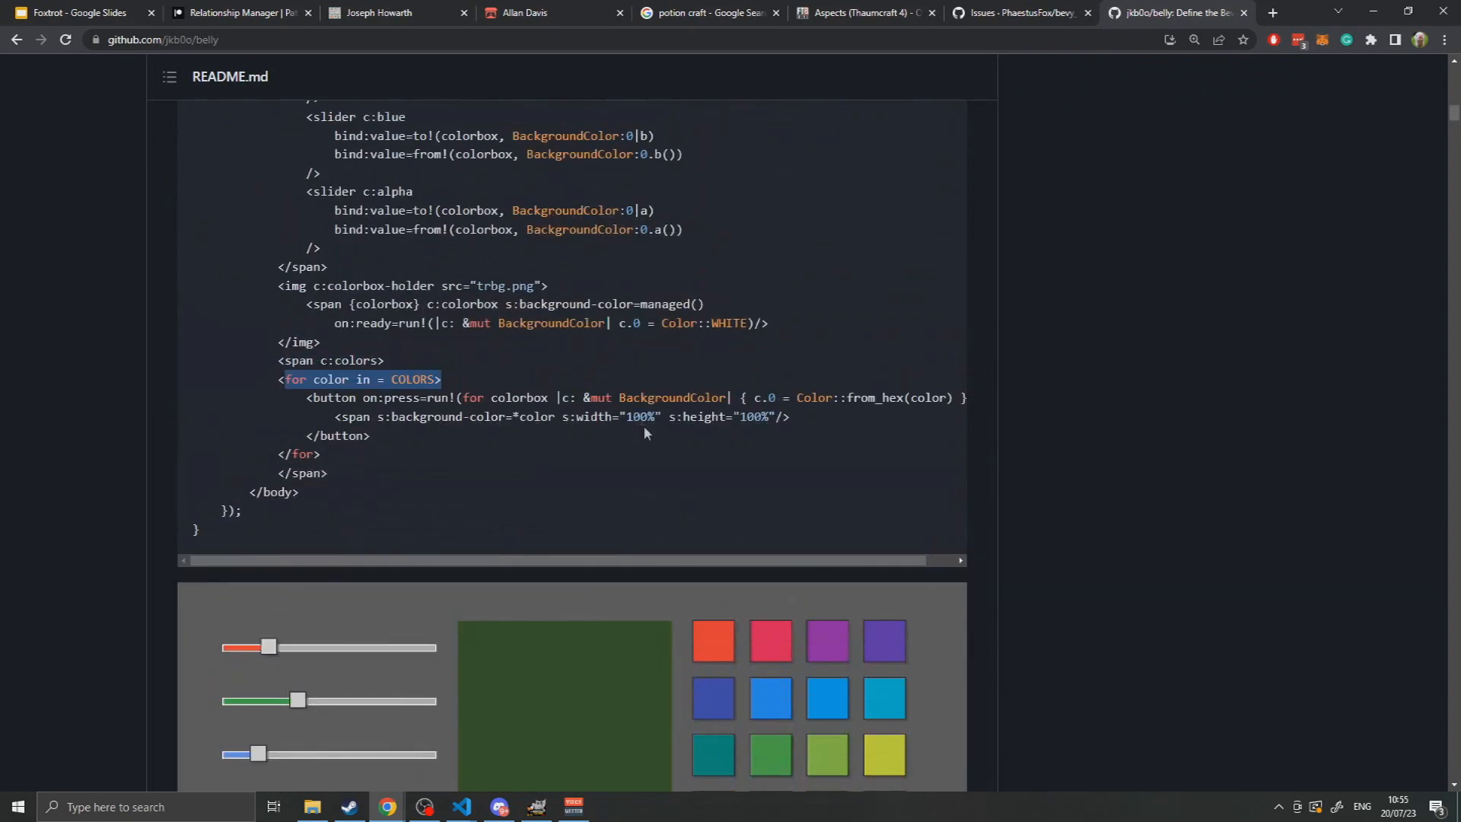
{"action": "left_click_drag", "start_coordinate": [258, 754], "coordinate": [426, 754]}
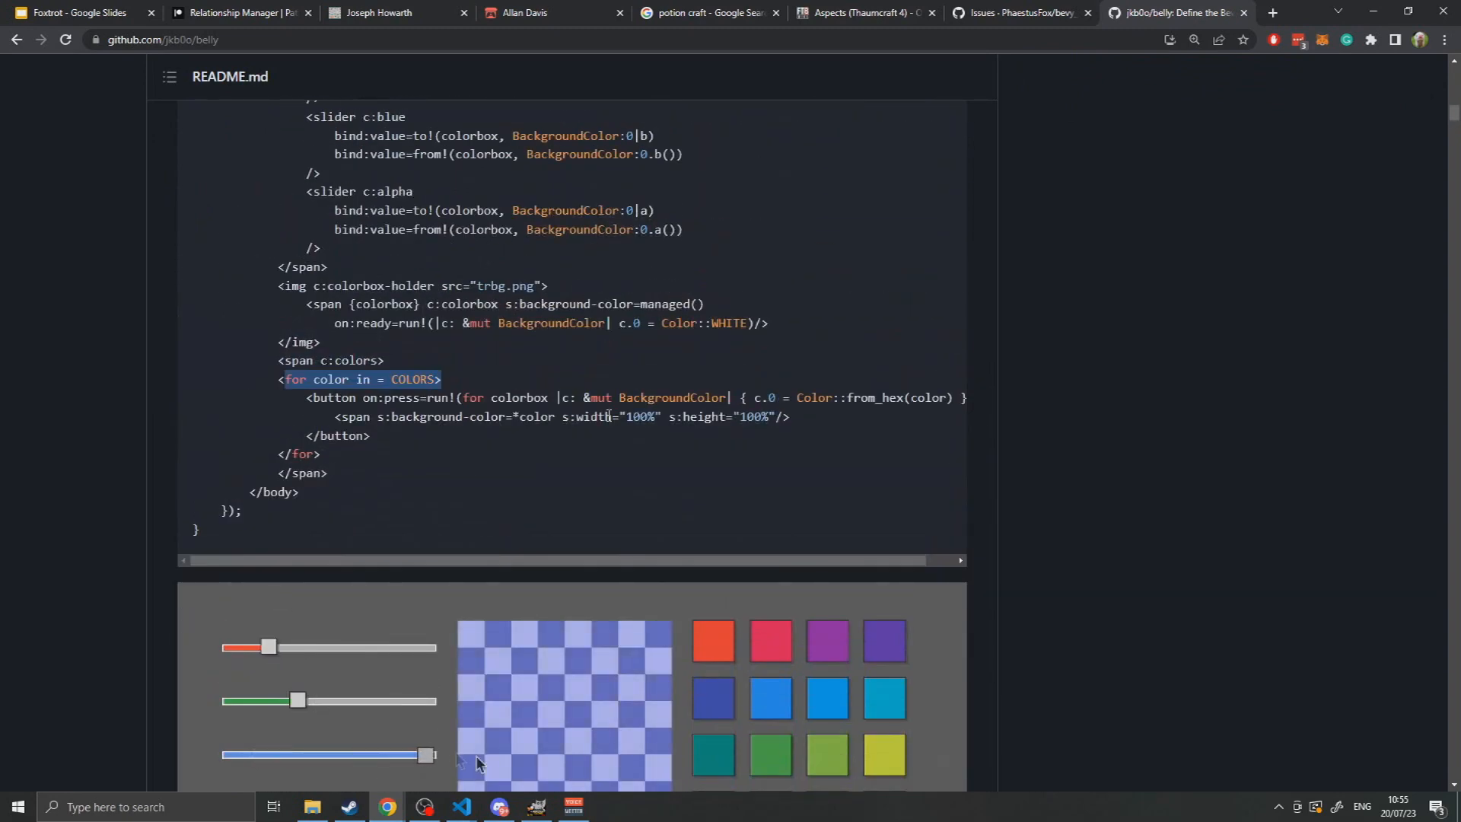
{"action": "scroll", "scroll_direction": "down", "scroll_amount": 3}
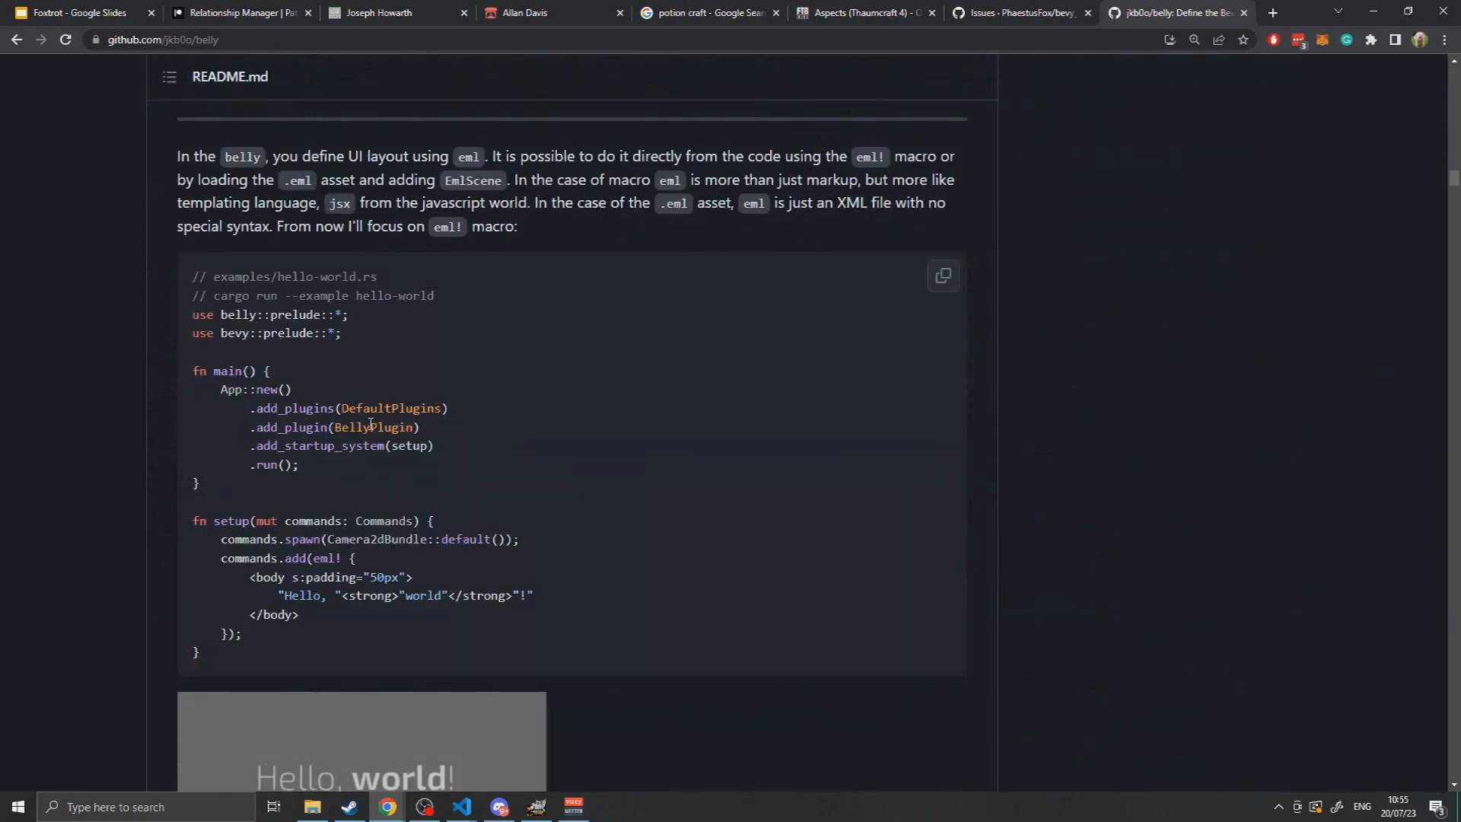
Highlight the BellyPlugin being added, the eml! macro start and the padding style attribute.
{"action": "double_click", "coordinate": [372, 427]}
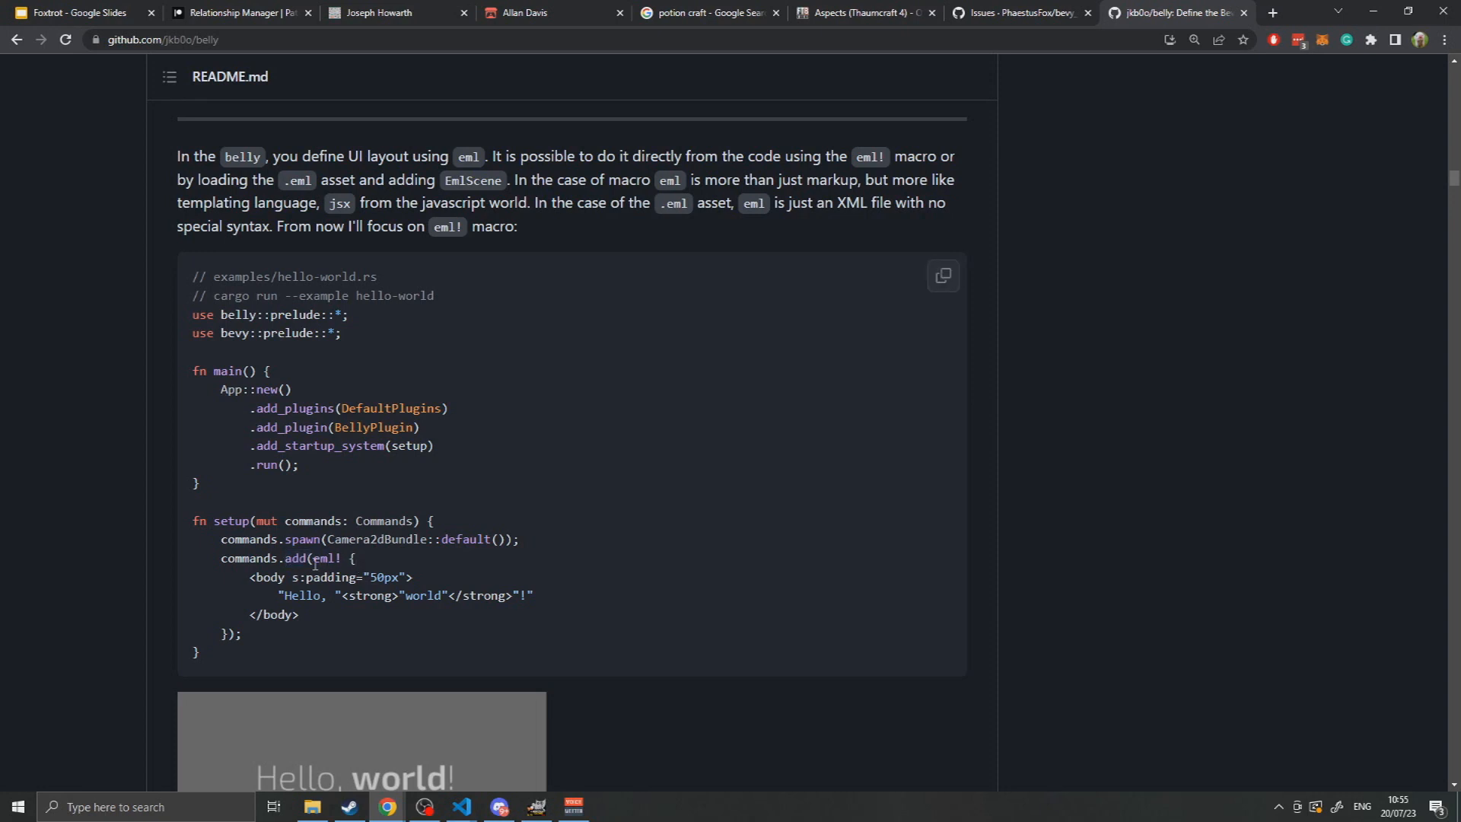
{"action": "double_click", "coordinate": [326, 558]}
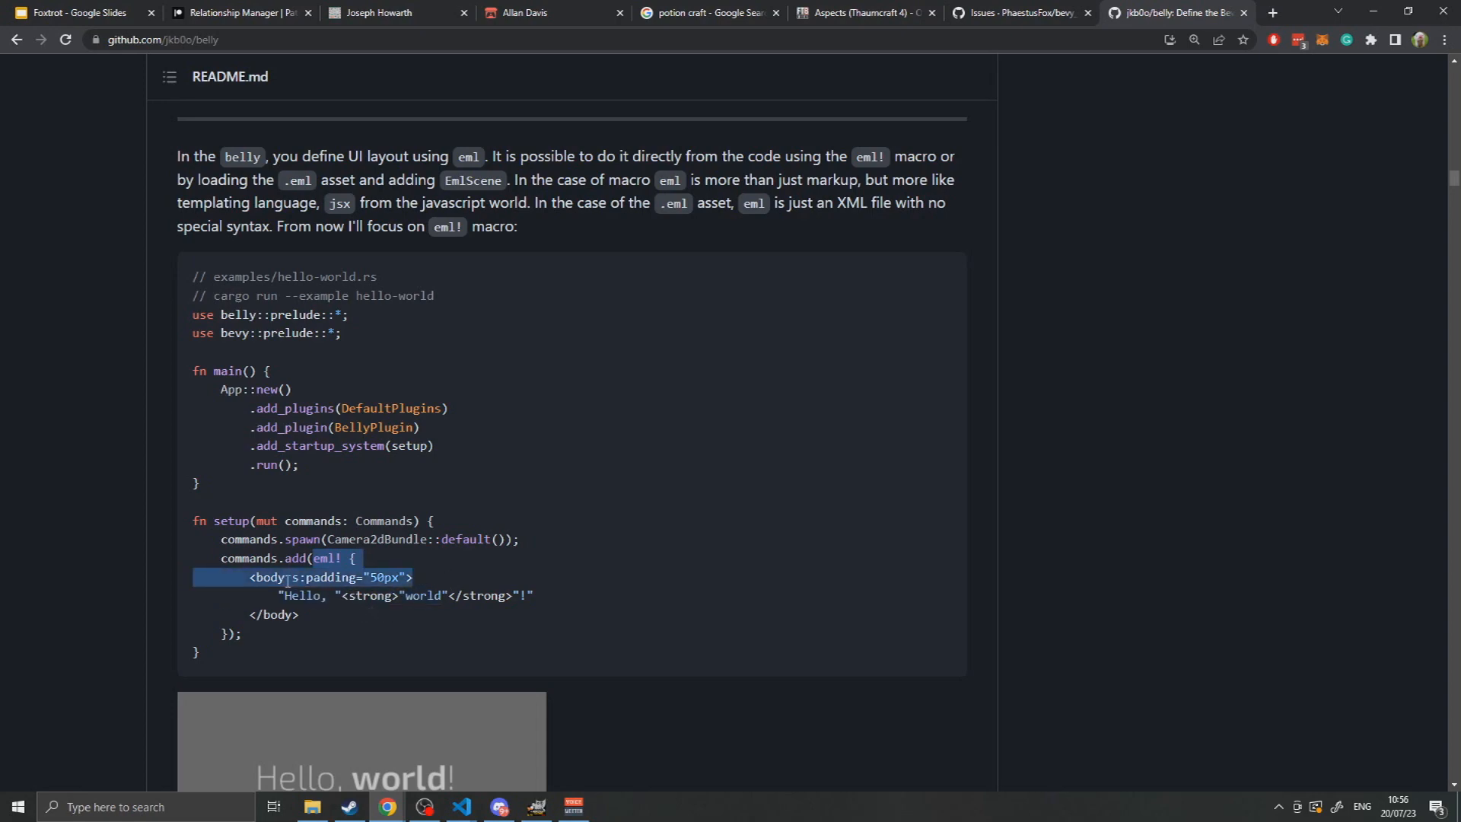
{"action": "scroll", "scroll_direction": "down", "scroll_amount": 3}
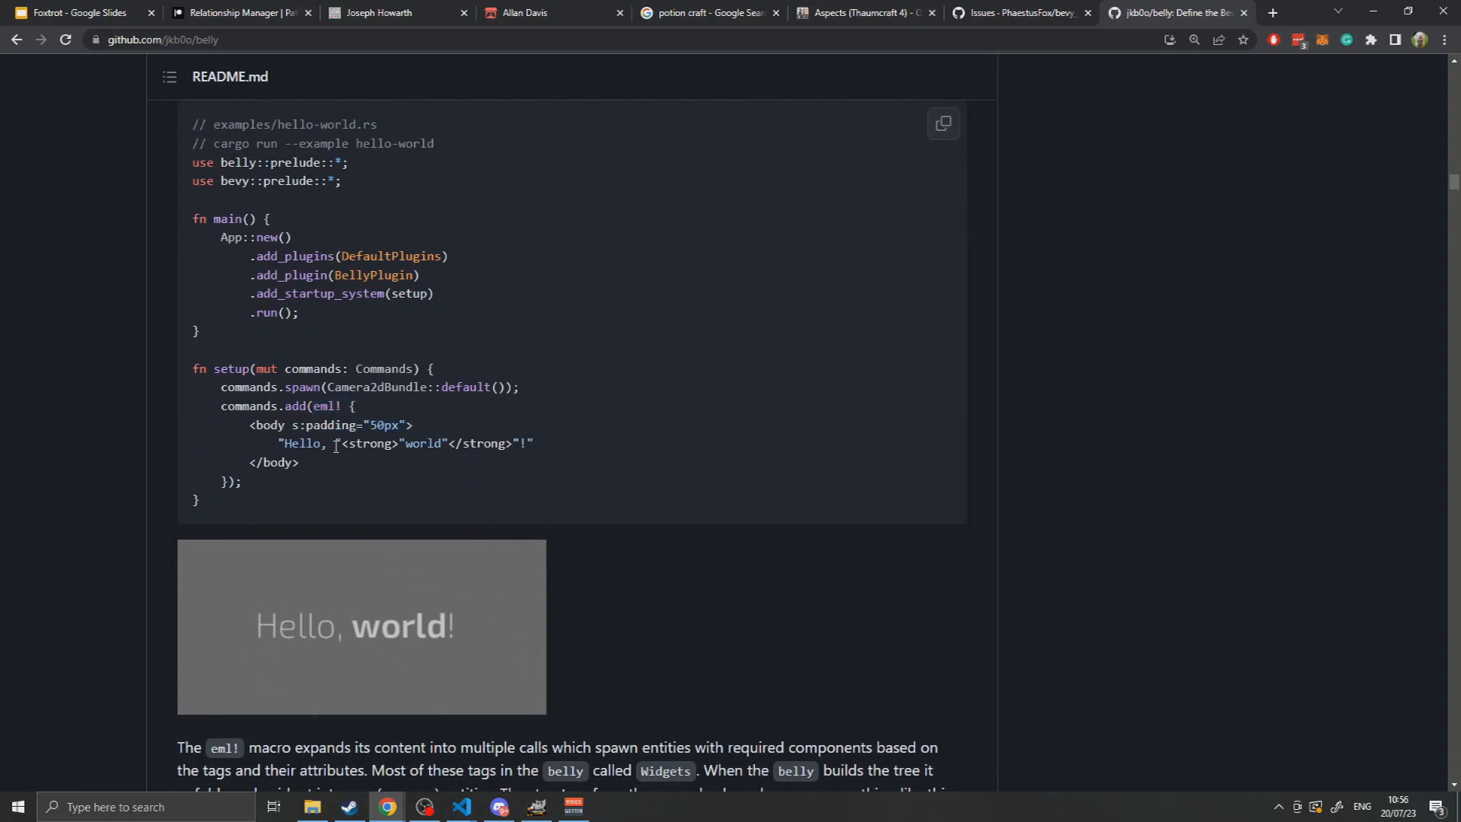
{"action": "mouse_move", "coordinate": [340, 433]}
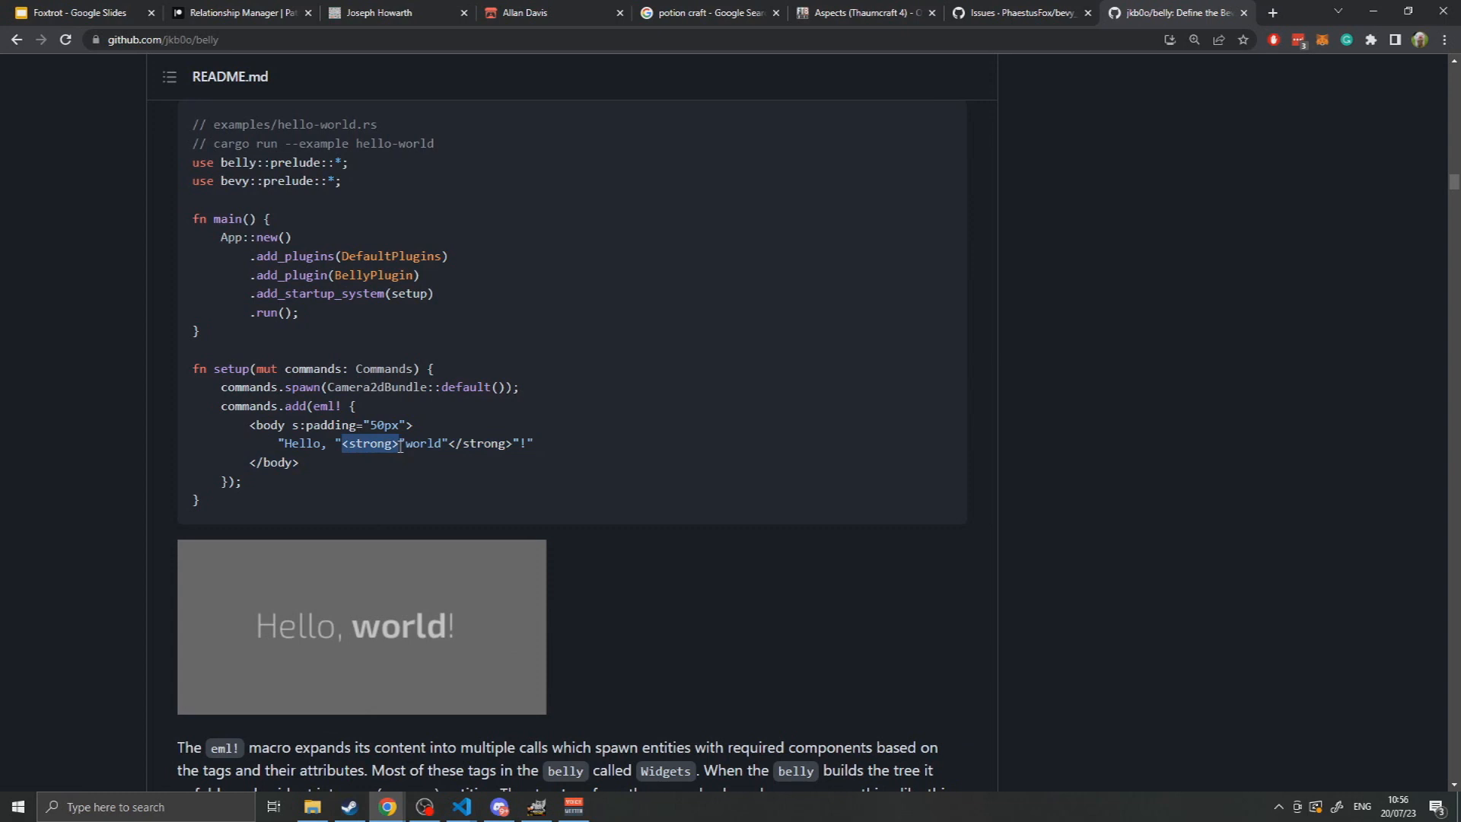
{"action": "mouse_move", "coordinate": [298, 425]}
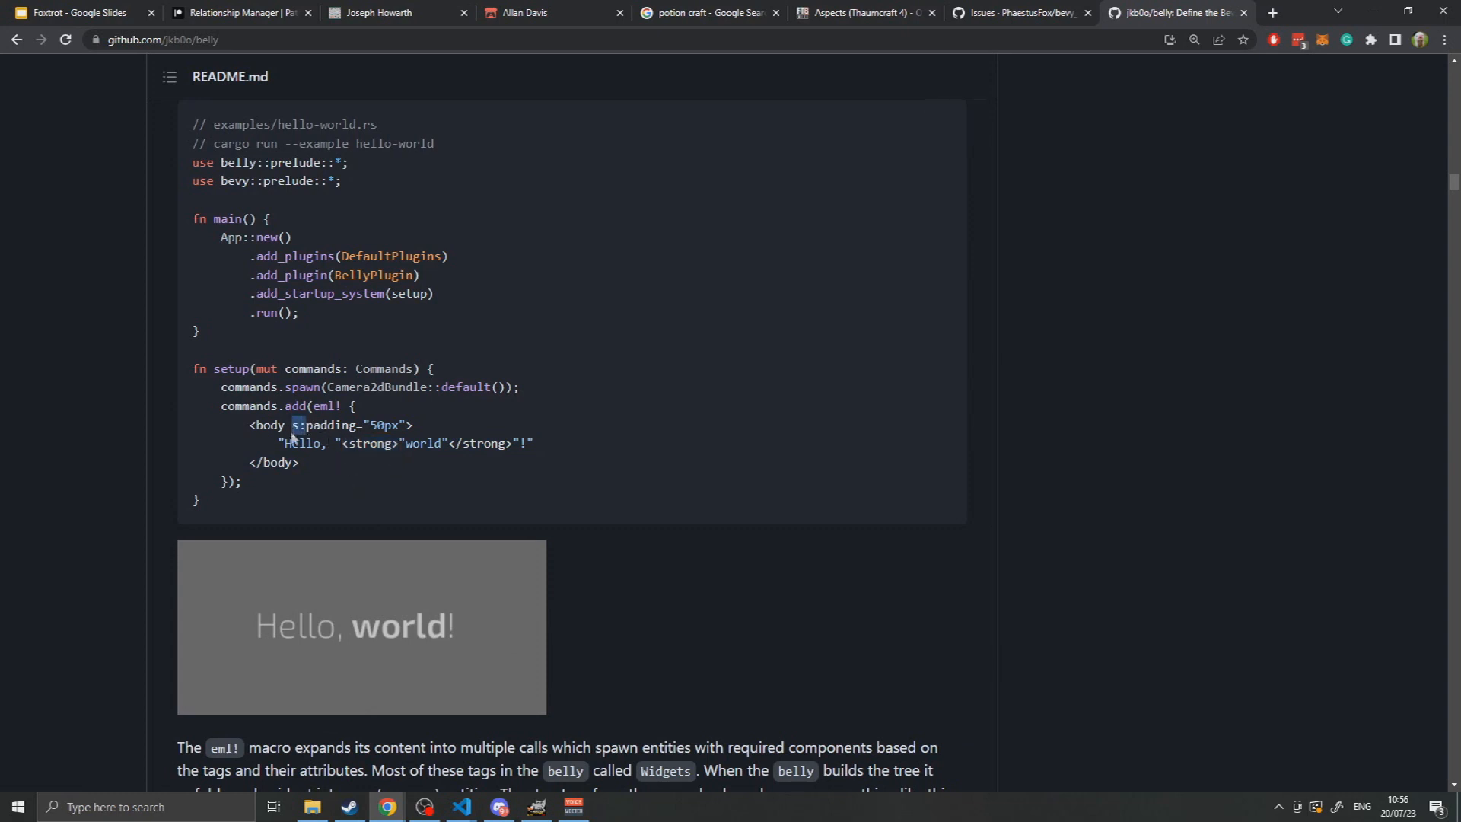
{"action": "left_click_drag", "start_coordinate": [296, 423], "coordinate": [408, 423]}
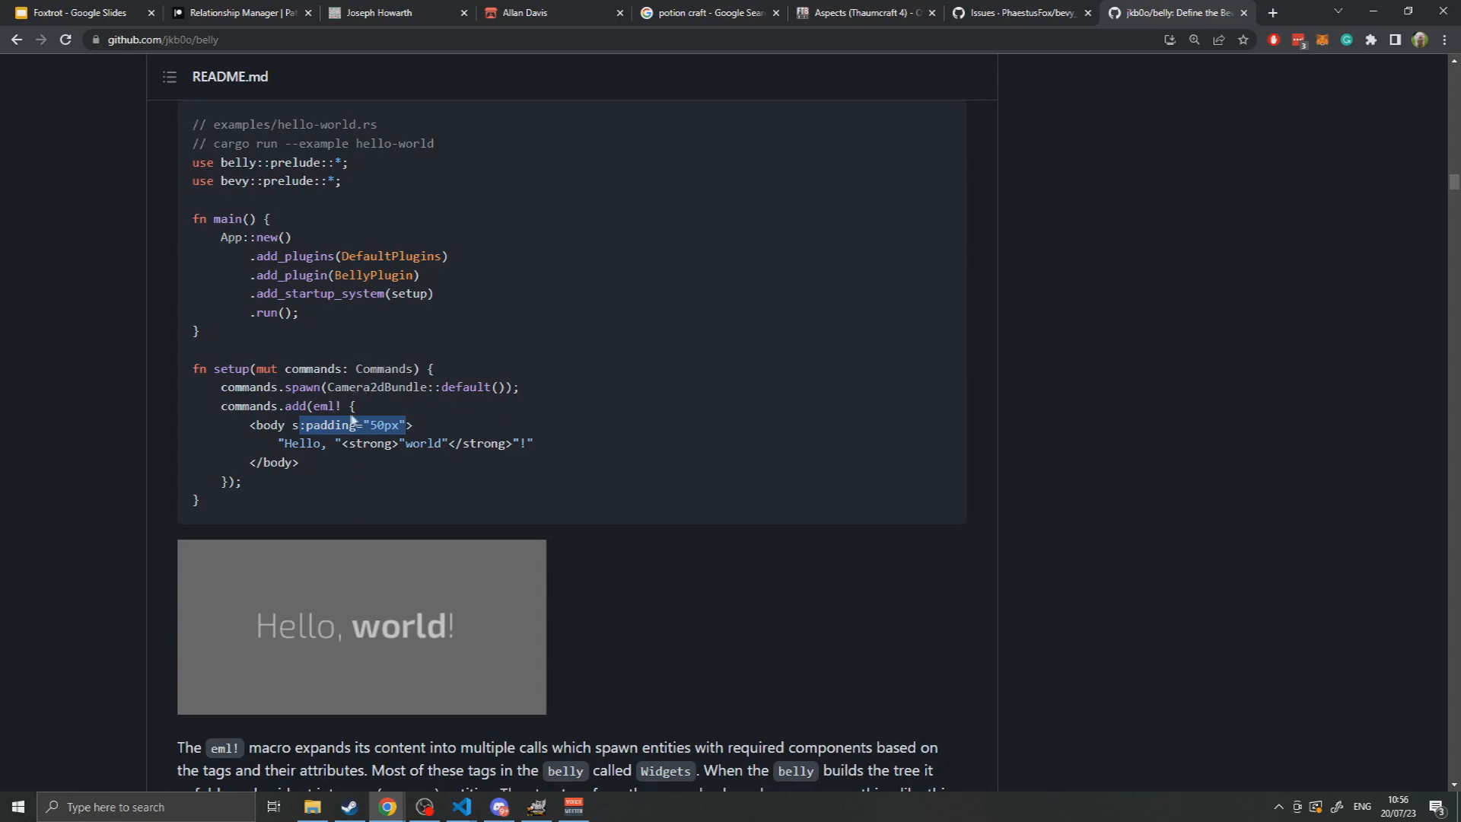
Scroll to the StyleSheet section and highlight the inline stylesheet parsing example.
{"action": "scroll", "scroll_direction": "down", "scroll_amount": 3}
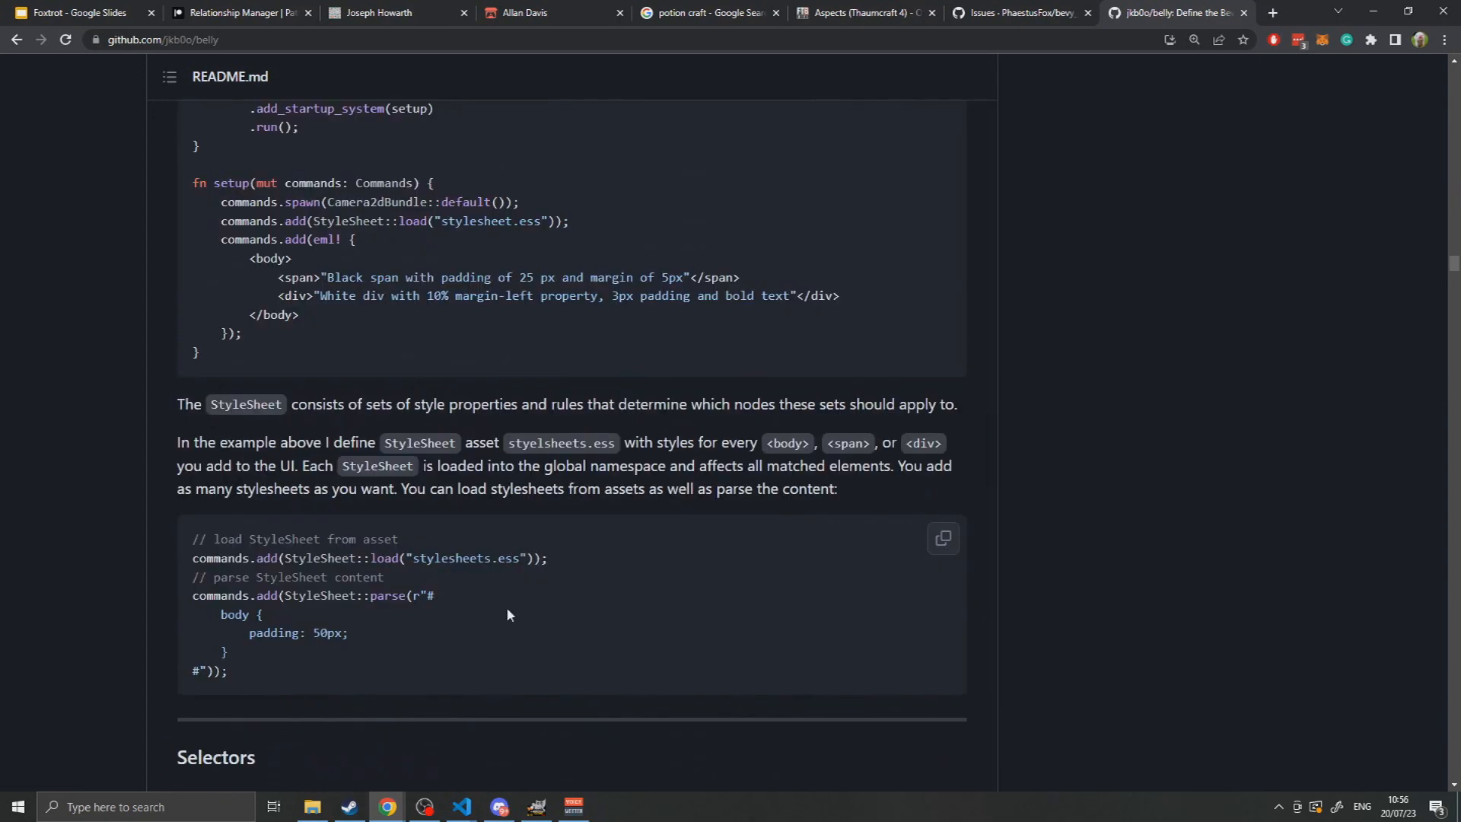
{"action": "scroll", "scroll_direction": "down", "scroll_amount": 3}
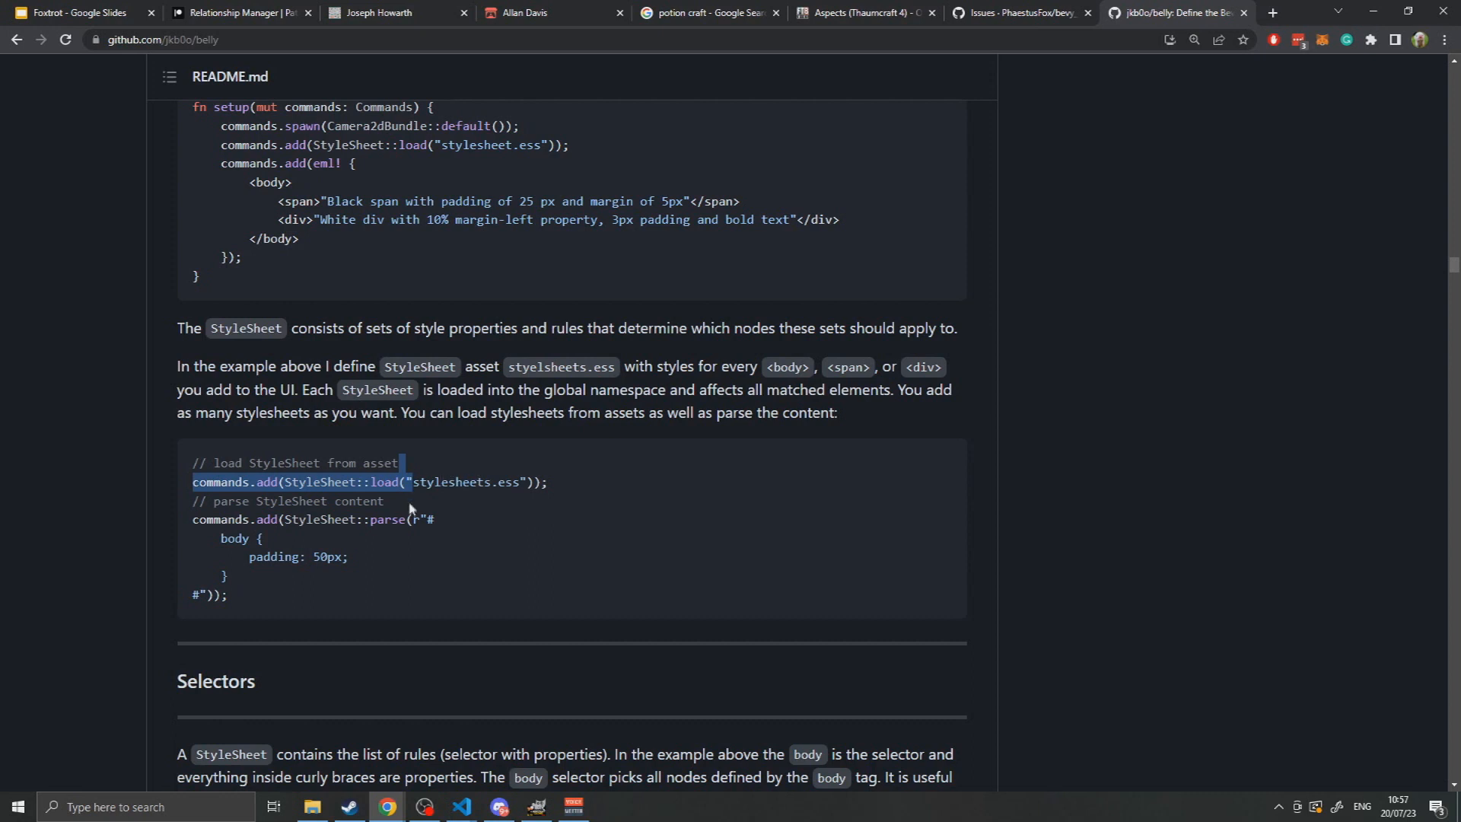
{"action": "mouse_move", "coordinate": [403, 523]}
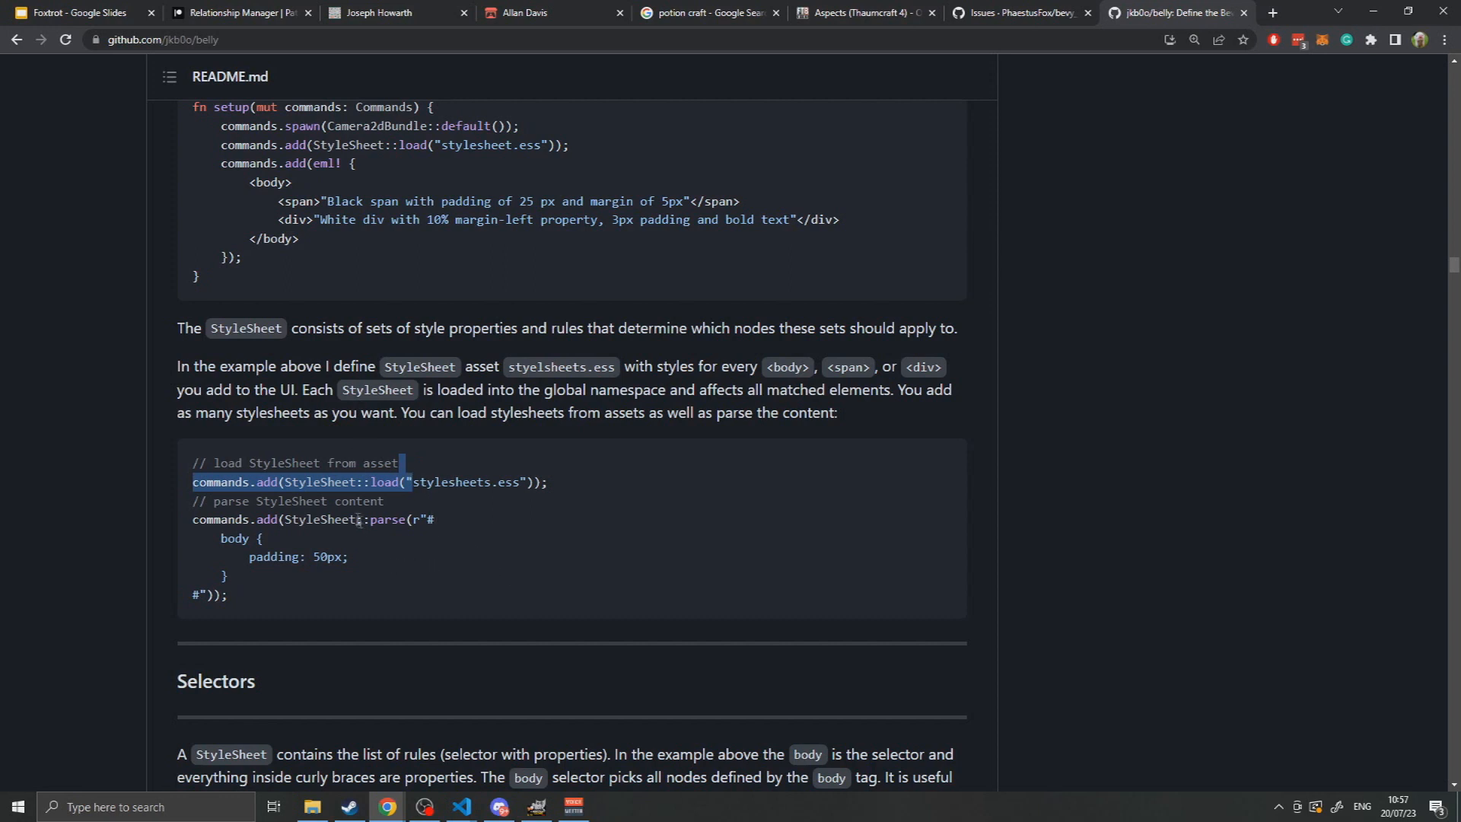
{"action": "left_click_drag", "start_coordinate": [401, 464], "coordinate": [274, 585]}
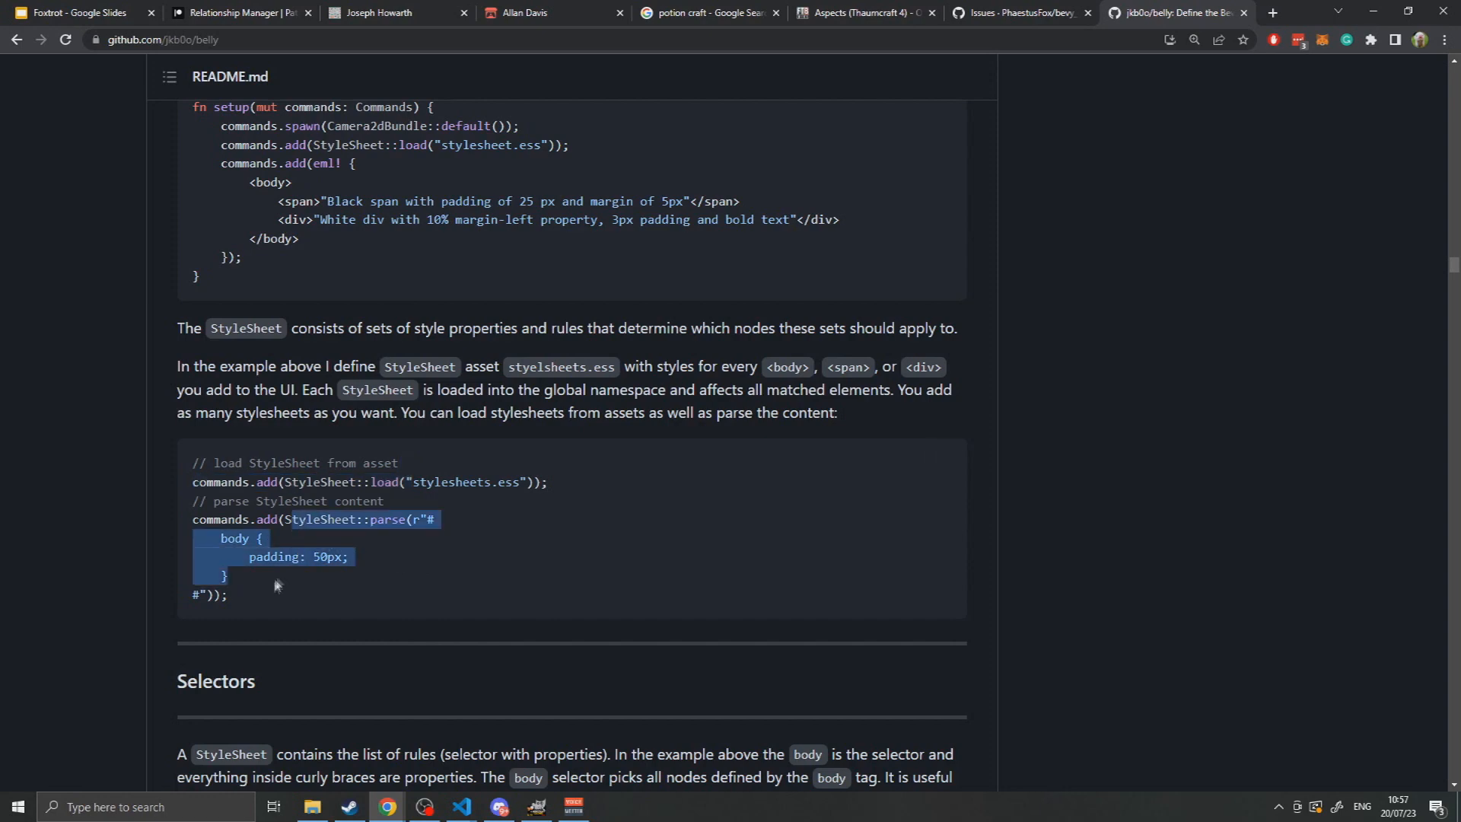
{"action": "scroll", "scroll_direction": "down", "scroll_amount": 3}
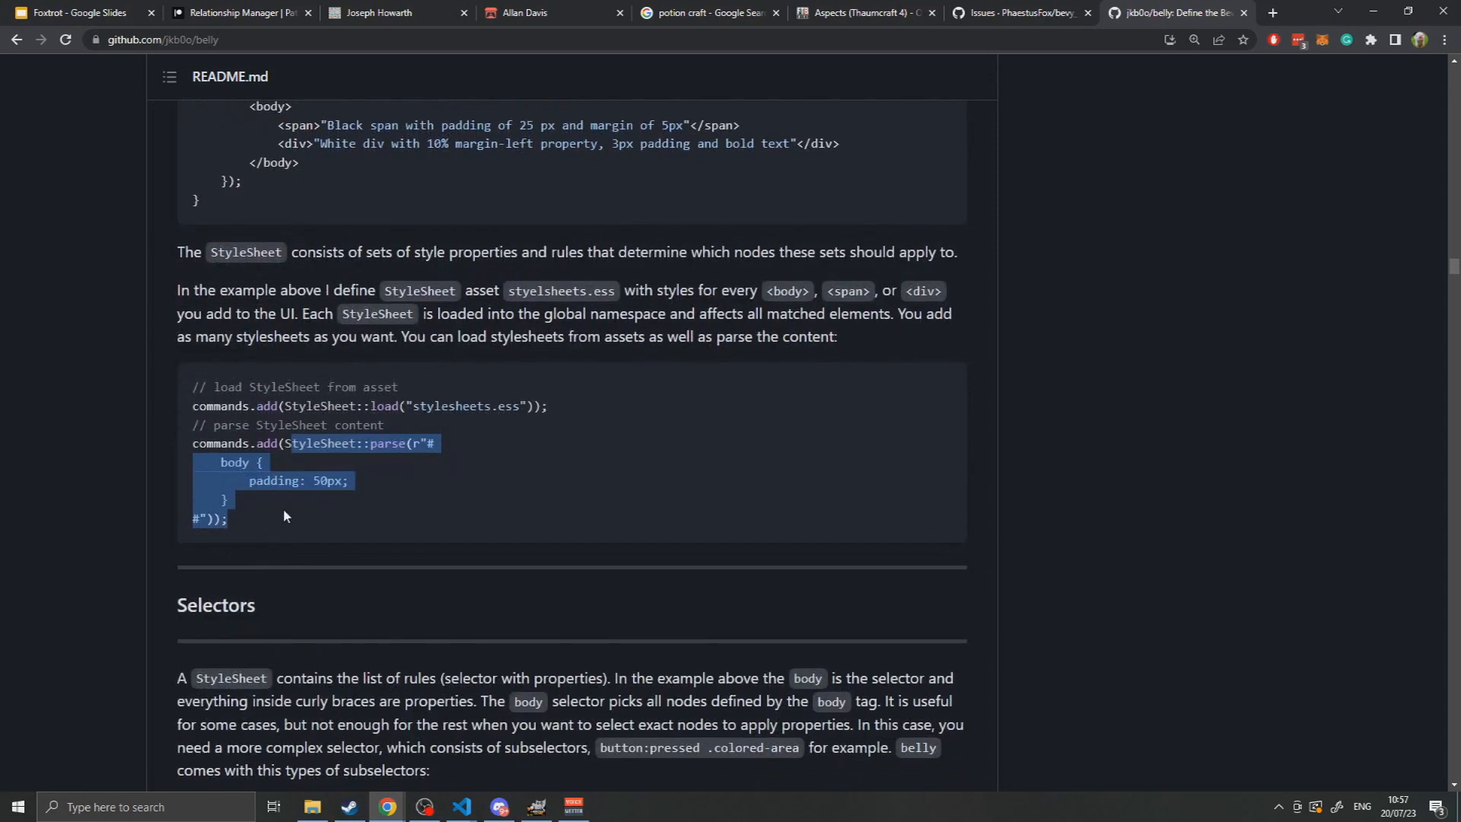
{"action": "mouse_move", "coordinate": [326, 511]}
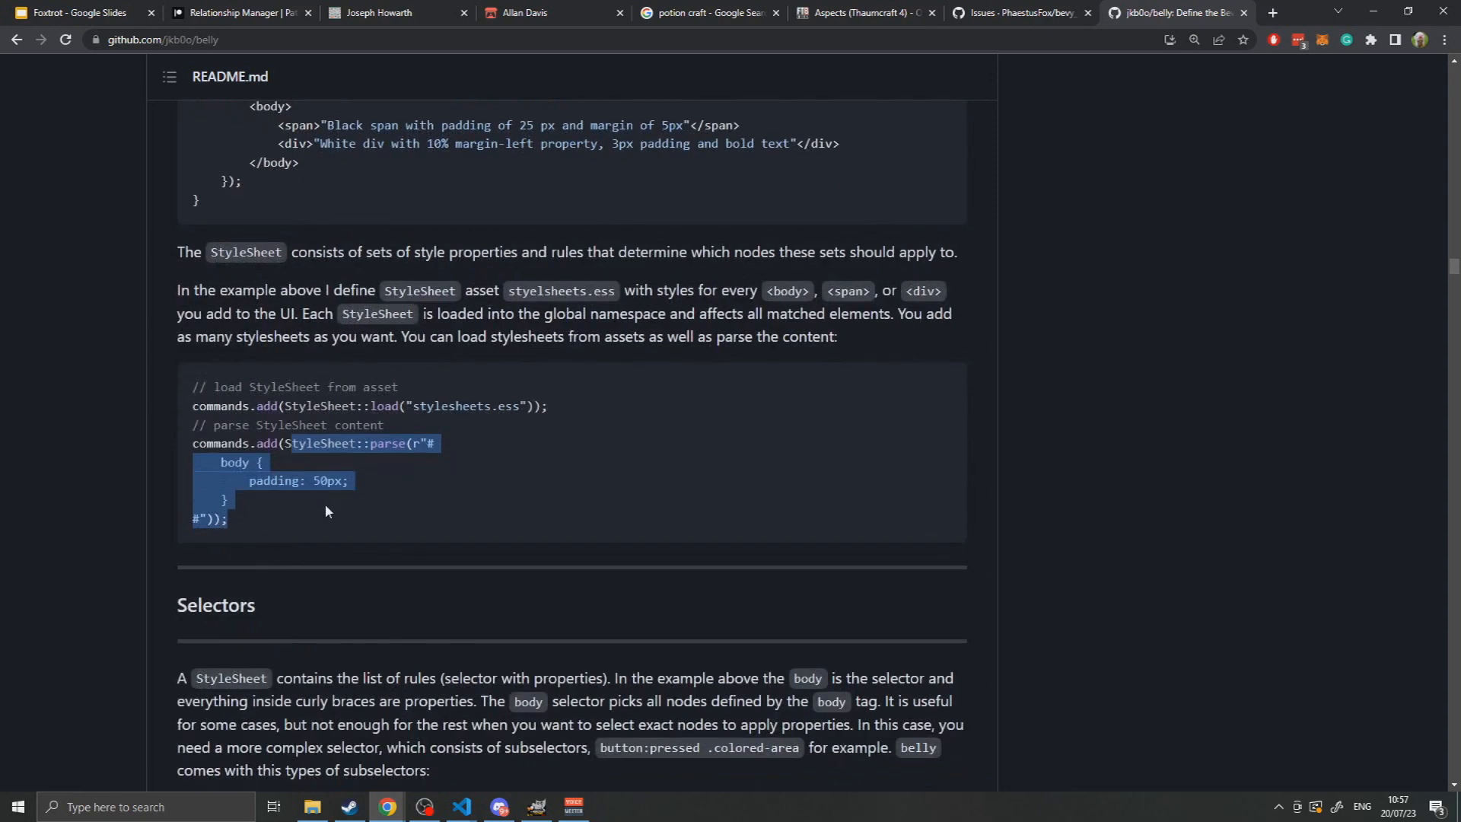
{"action": "mouse_move", "coordinate": [323, 568]}
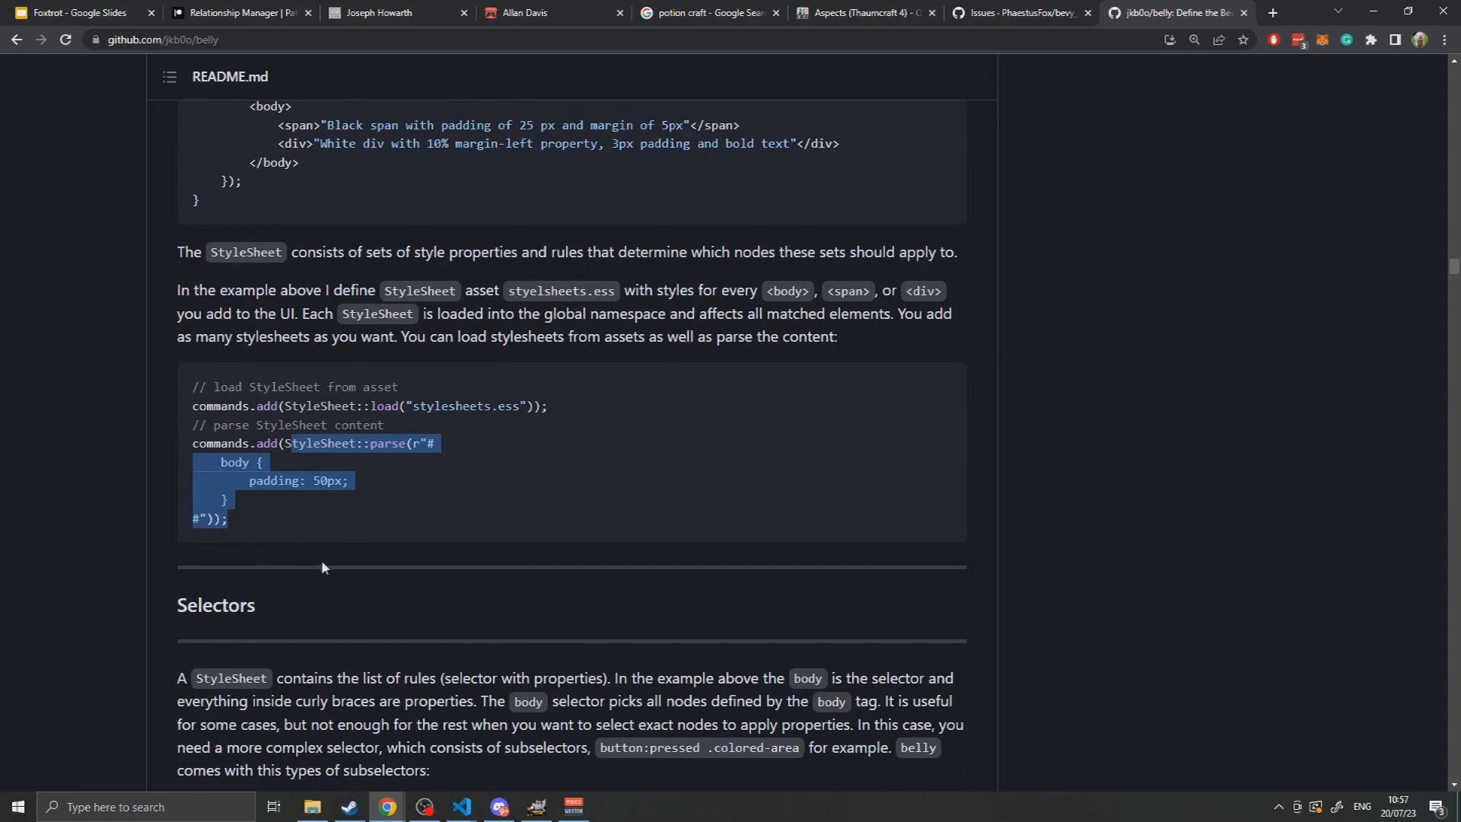
Scroll down to the Selectors heading and its bullet list of subselector types.
{"action": "scroll", "scroll_direction": "down", "scroll_amount": 3}
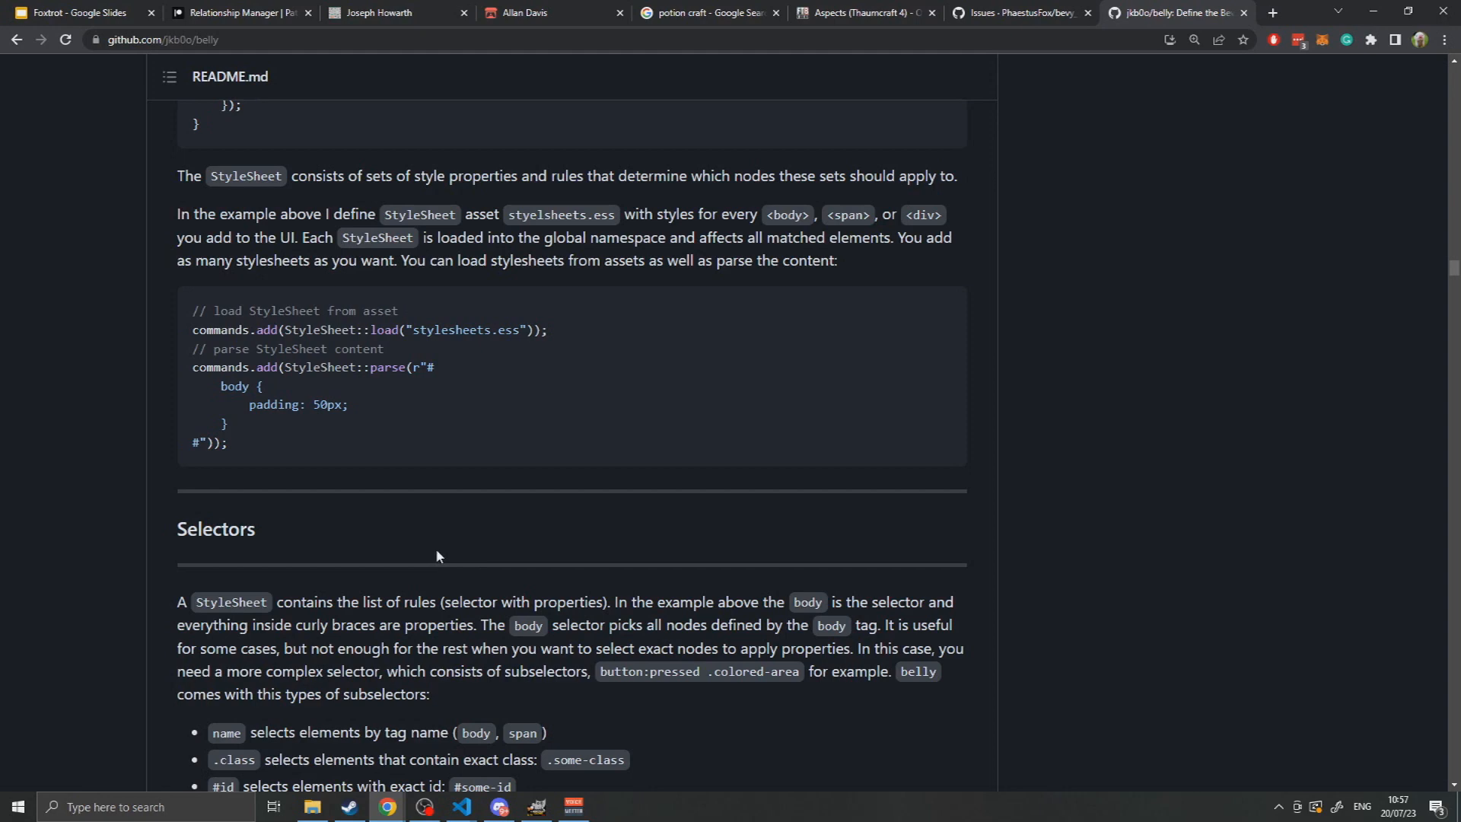
{"action": "mouse_move", "coordinate": [264, 504]}
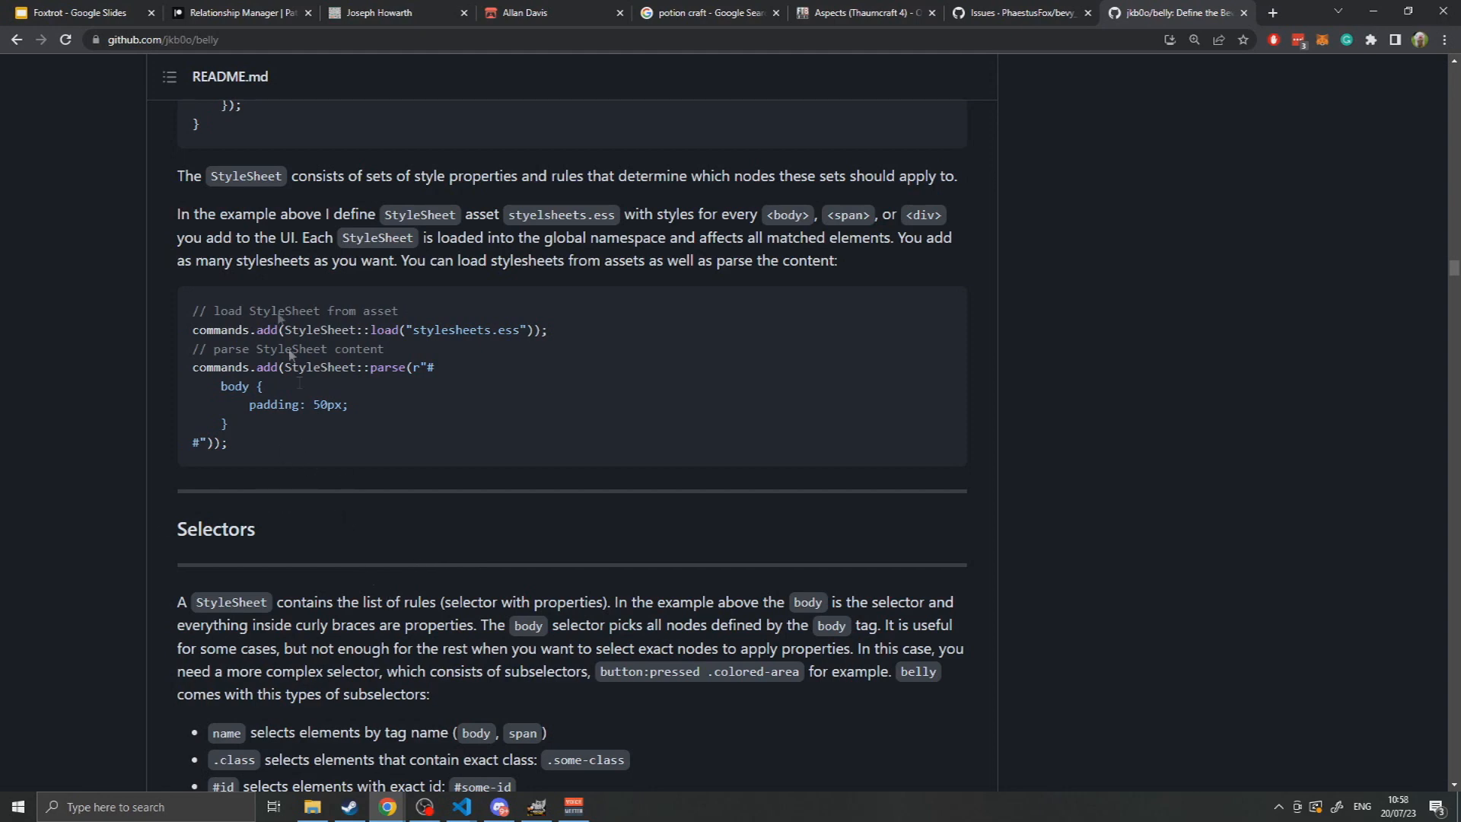
{"action": "mouse_move", "coordinate": [455, 563]}
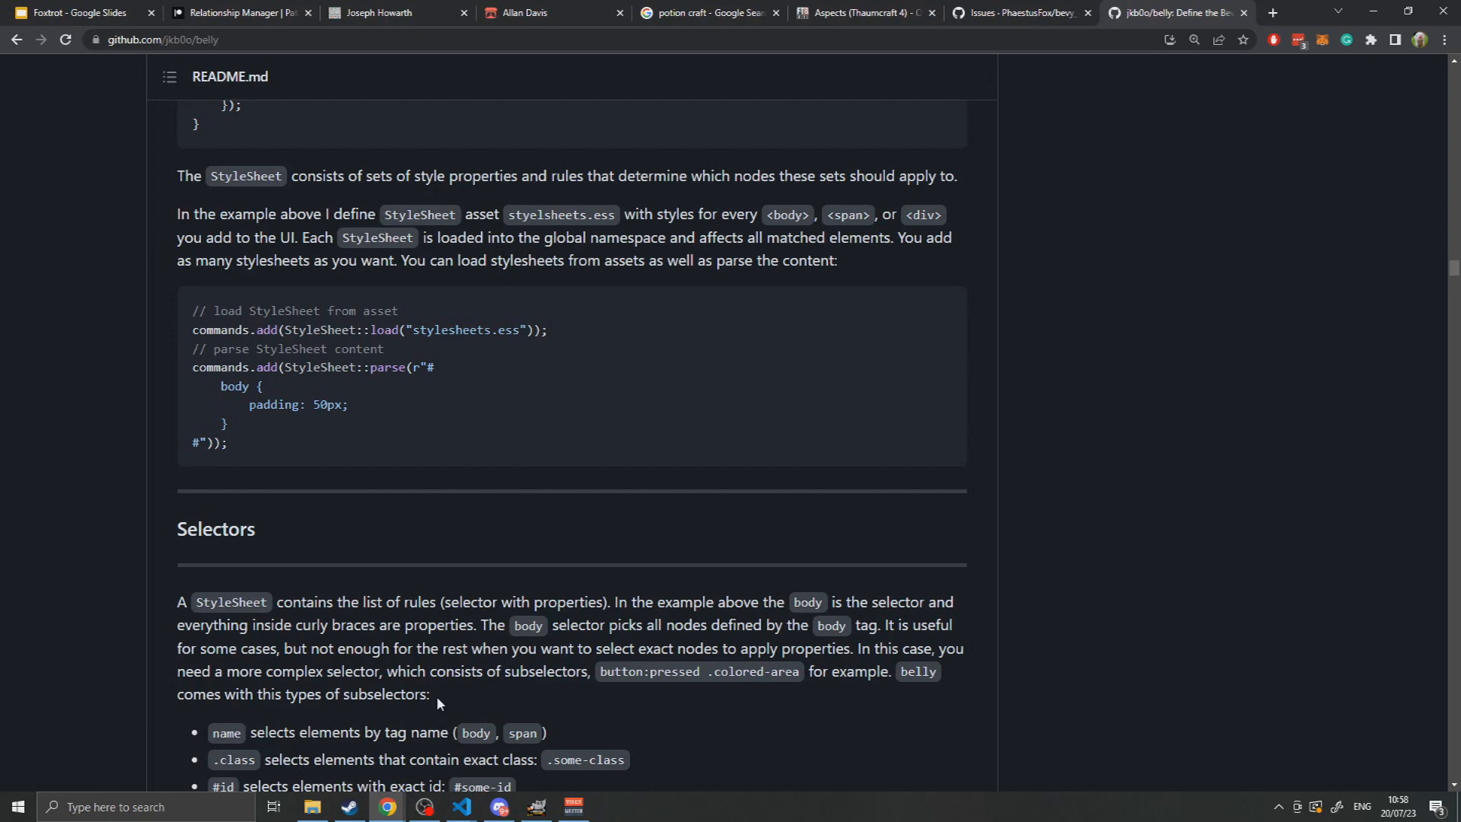
{"action": "mouse_move", "coordinate": [438, 690]}
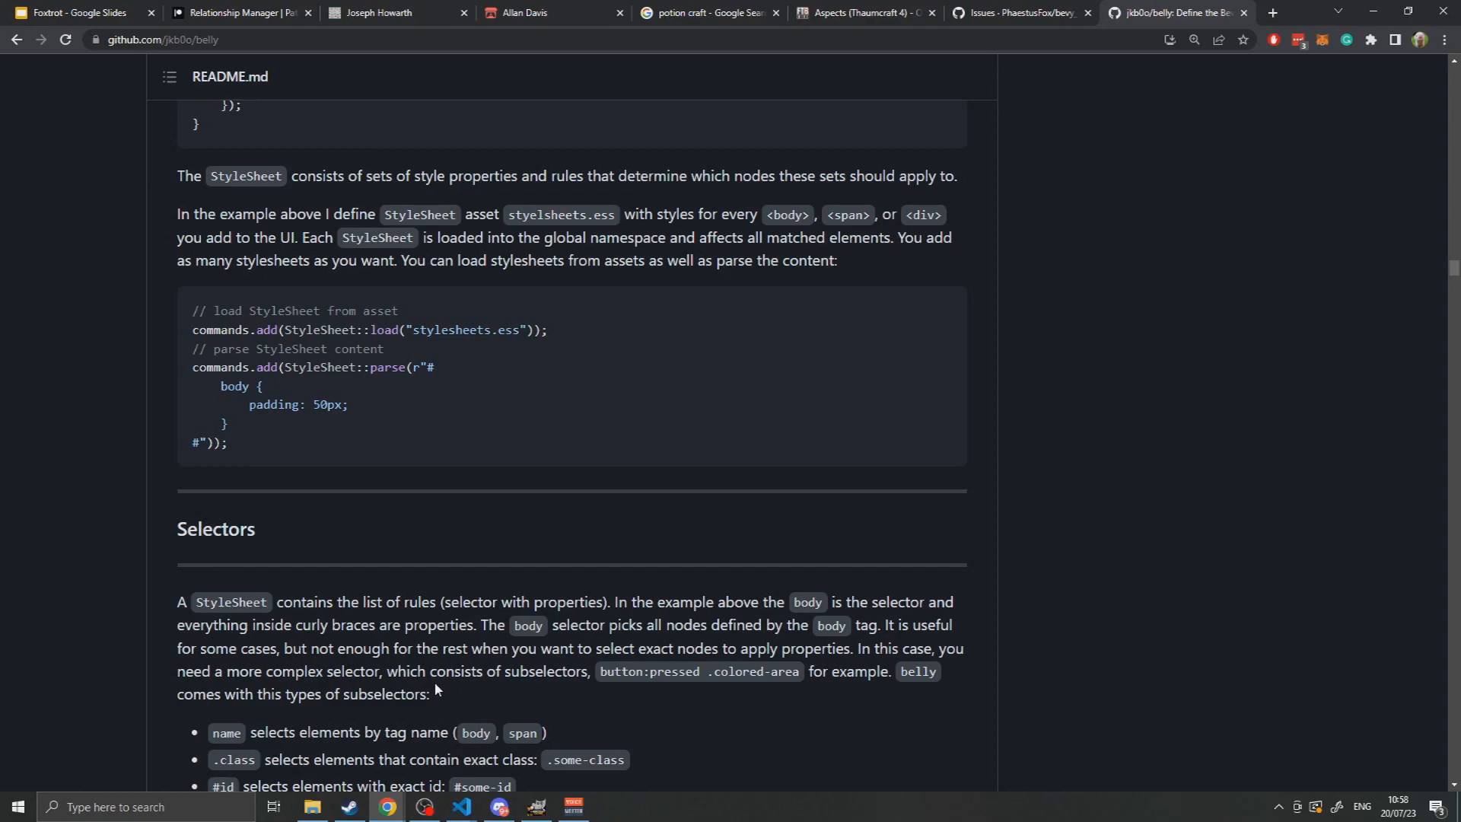
{"action": "scroll", "scroll_direction": "down", "scroll_amount": 3}
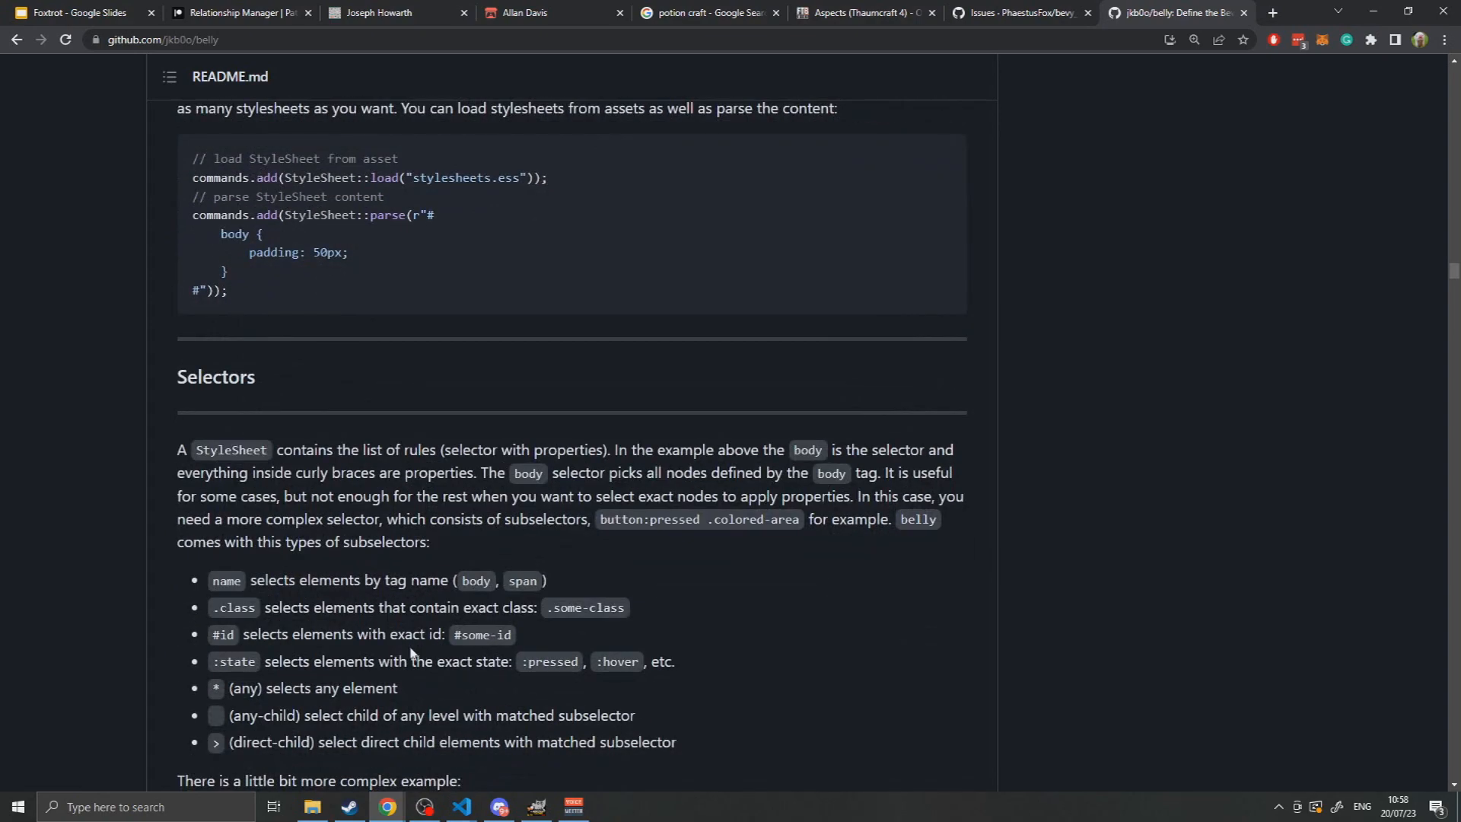
{"action": "scroll", "scroll_direction": "down", "scroll_amount": 3}
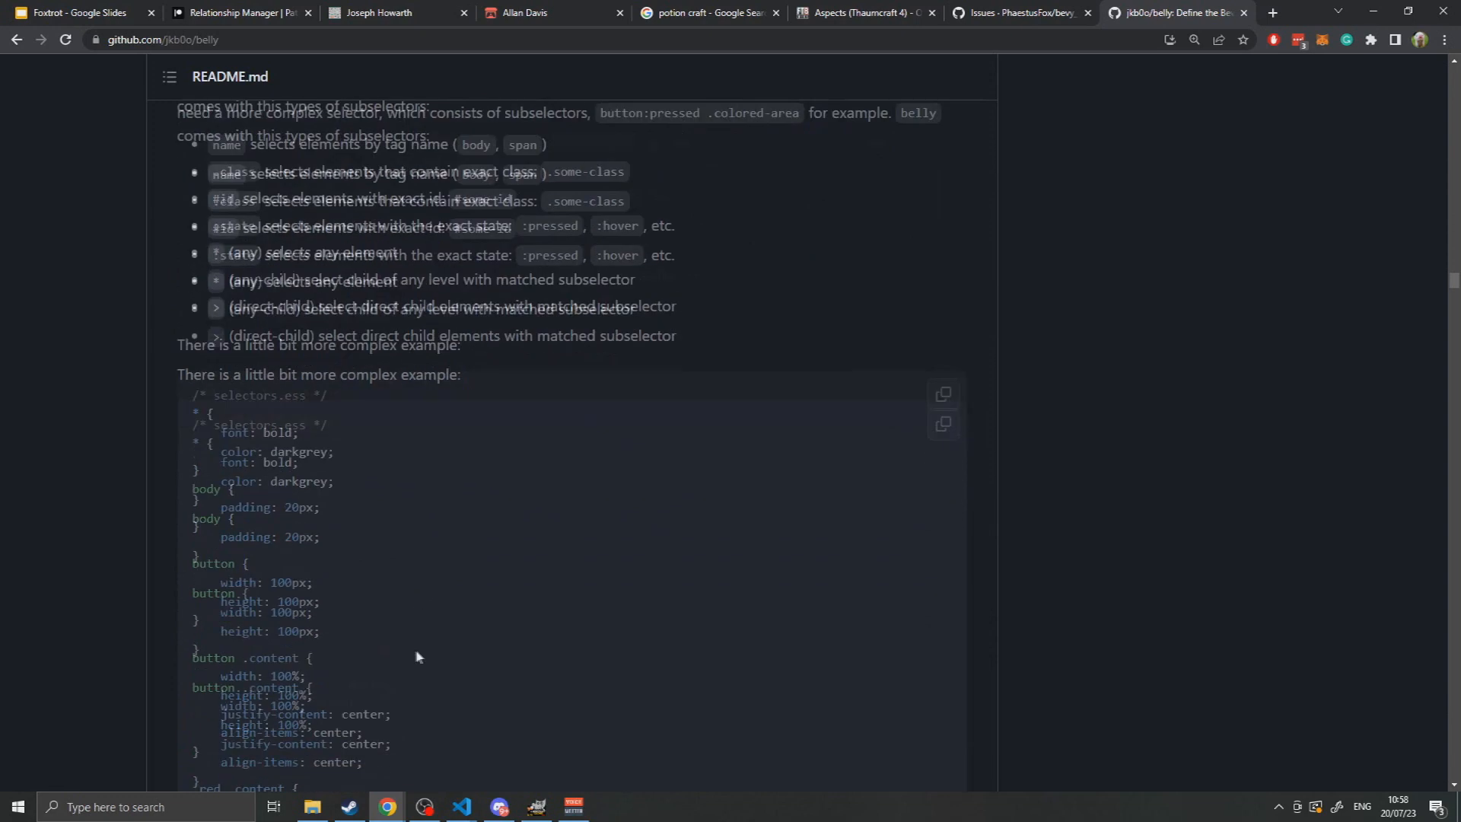
Highlight the button .content rule in selectors.ess, then scroll to the selectors.rs code.
{"action": "scroll", "scroll_direction": "down", "scroll_amount": 3}
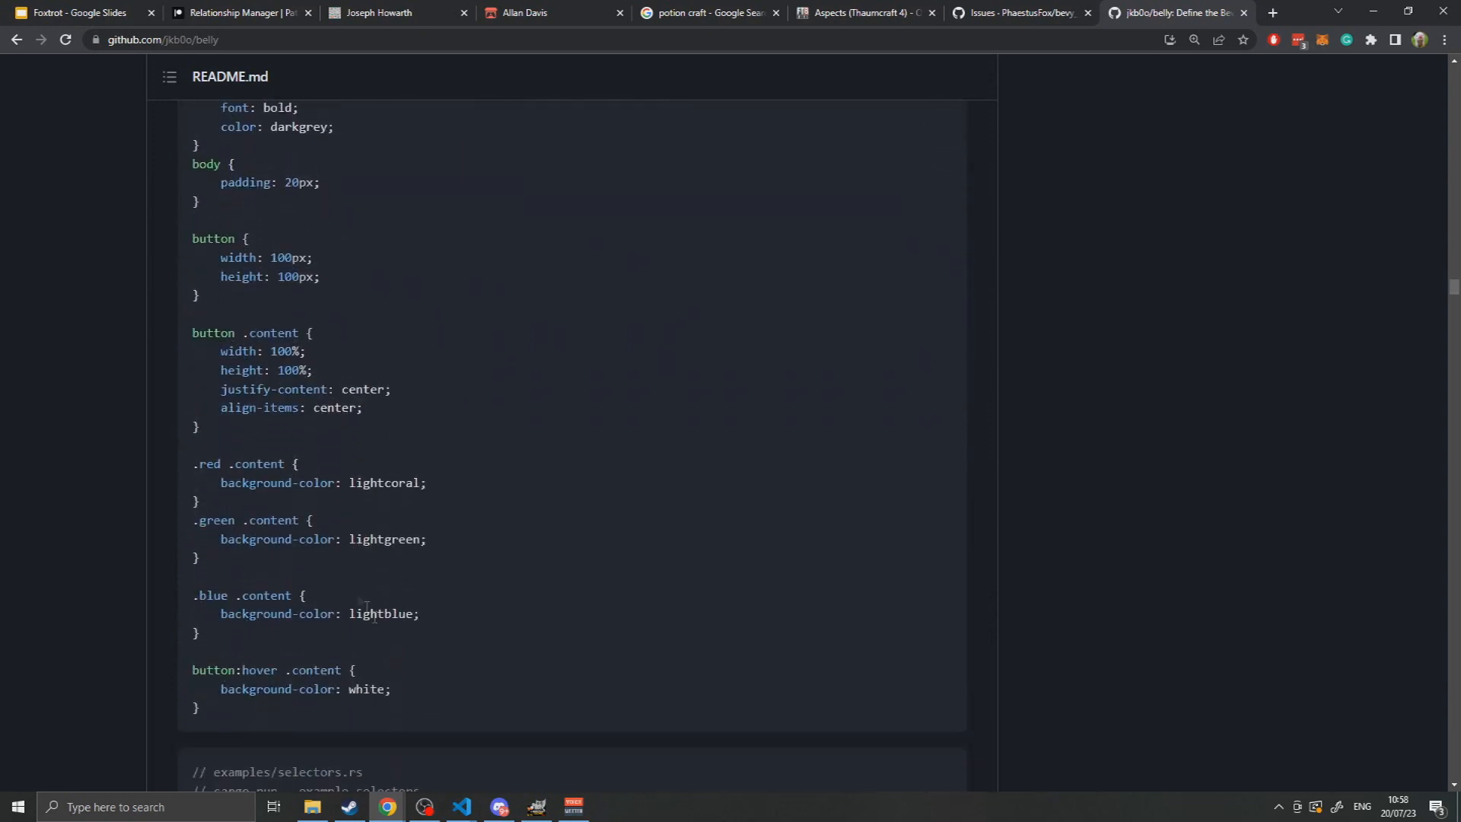
{"action": "double_click", "coordinate": [213, 333]}
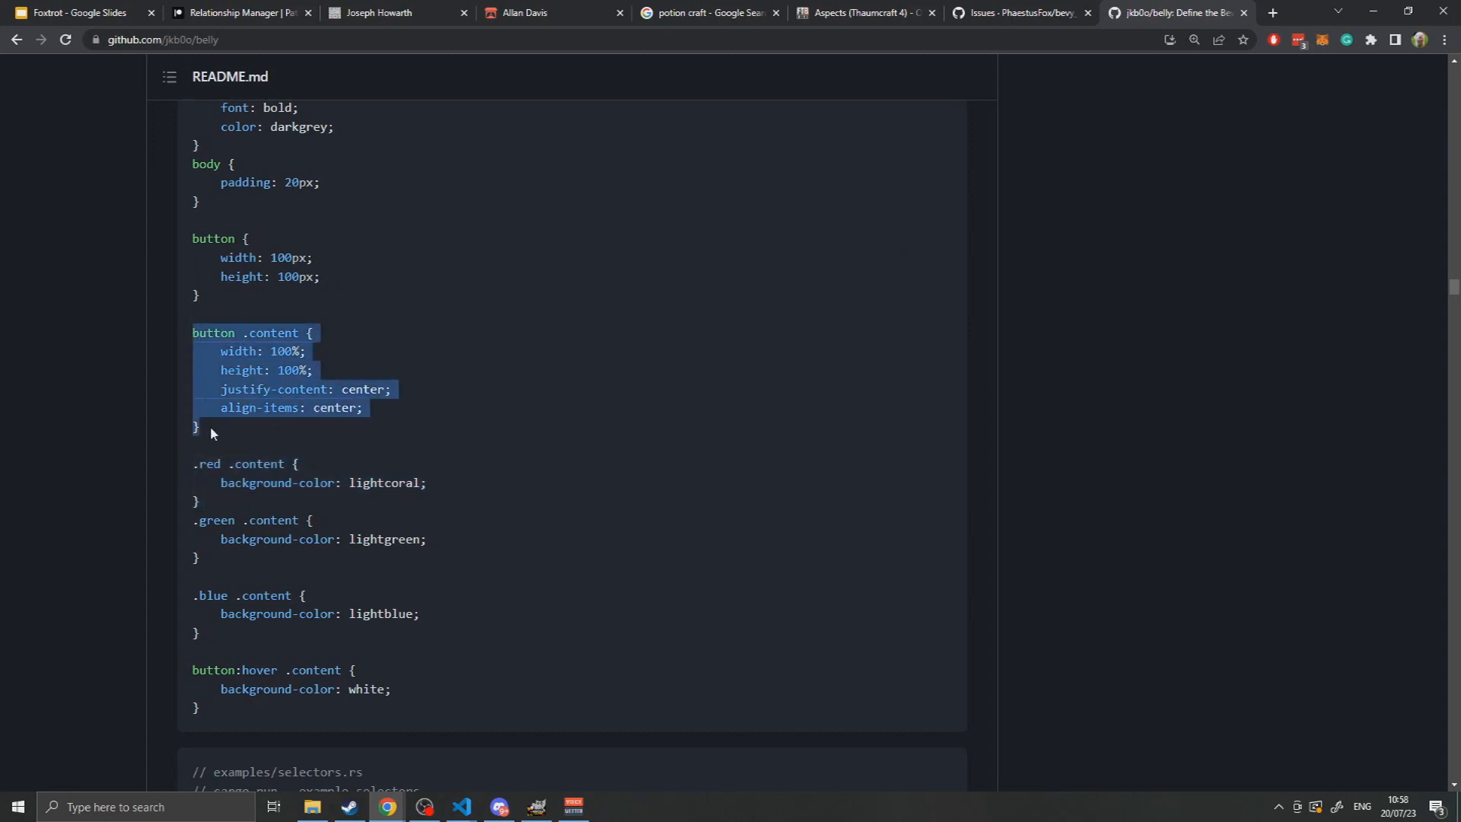
{"action": "scroll", "scroll_direction": "down", "scroll_amount": 3}
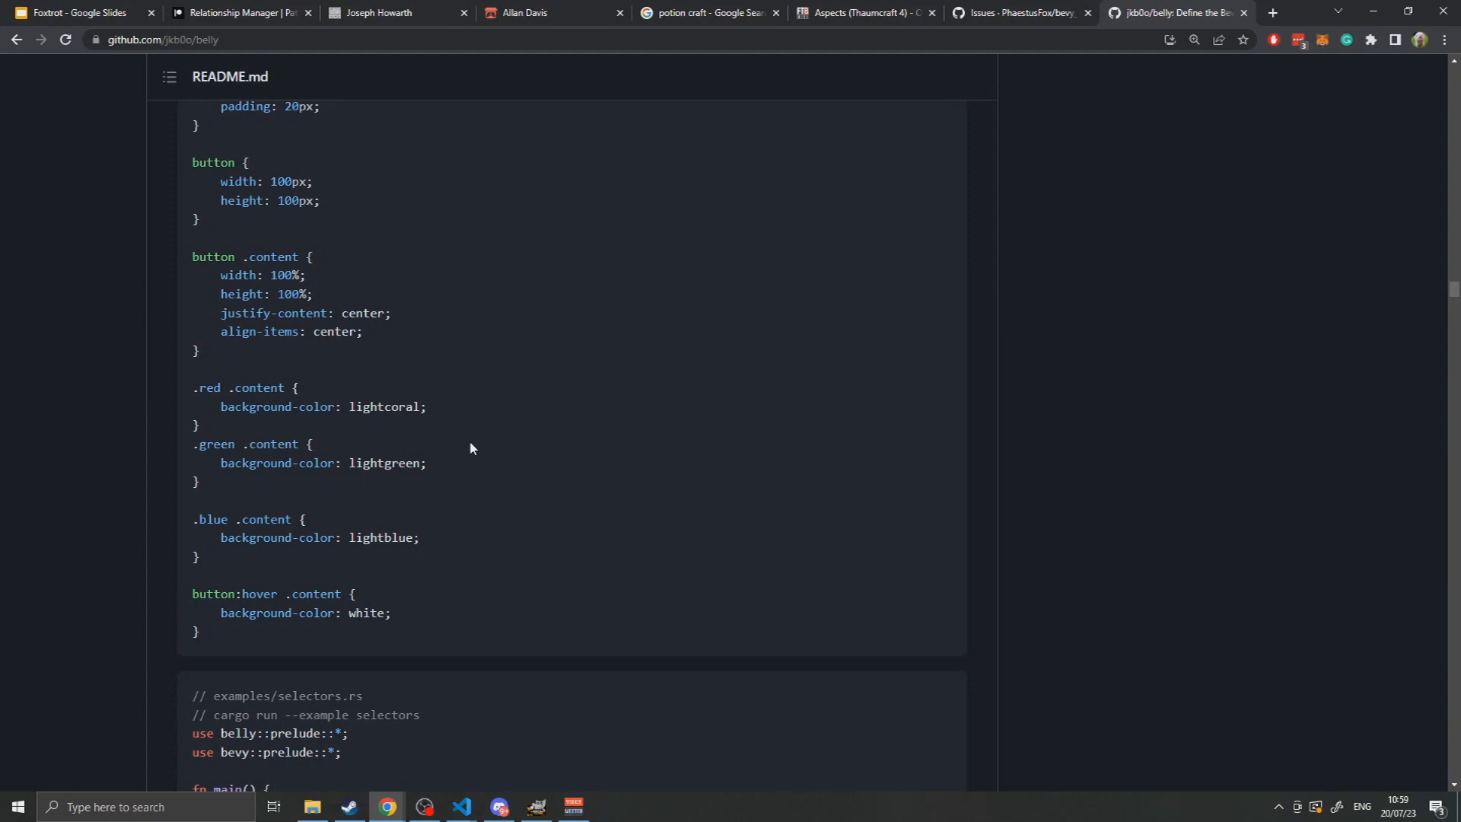
{"action": "scroll", "scroll_direction": "down", "scroll_amount": 3}
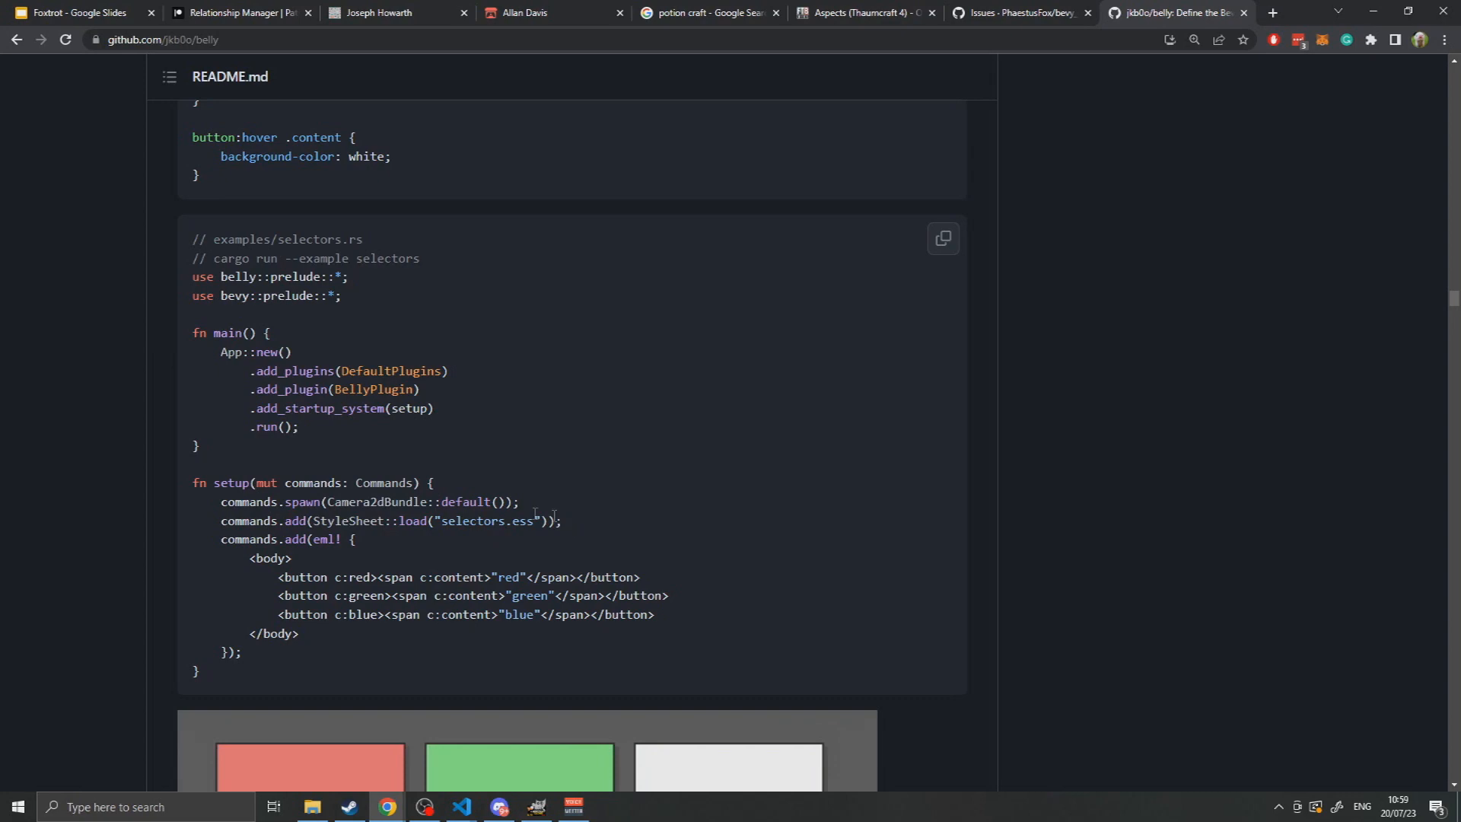
Highlight the StyleSheet::load call in the selectors.rs setup function.
{"action": "scroll", "scroll_direction": "down", "scroll_amount": 3}
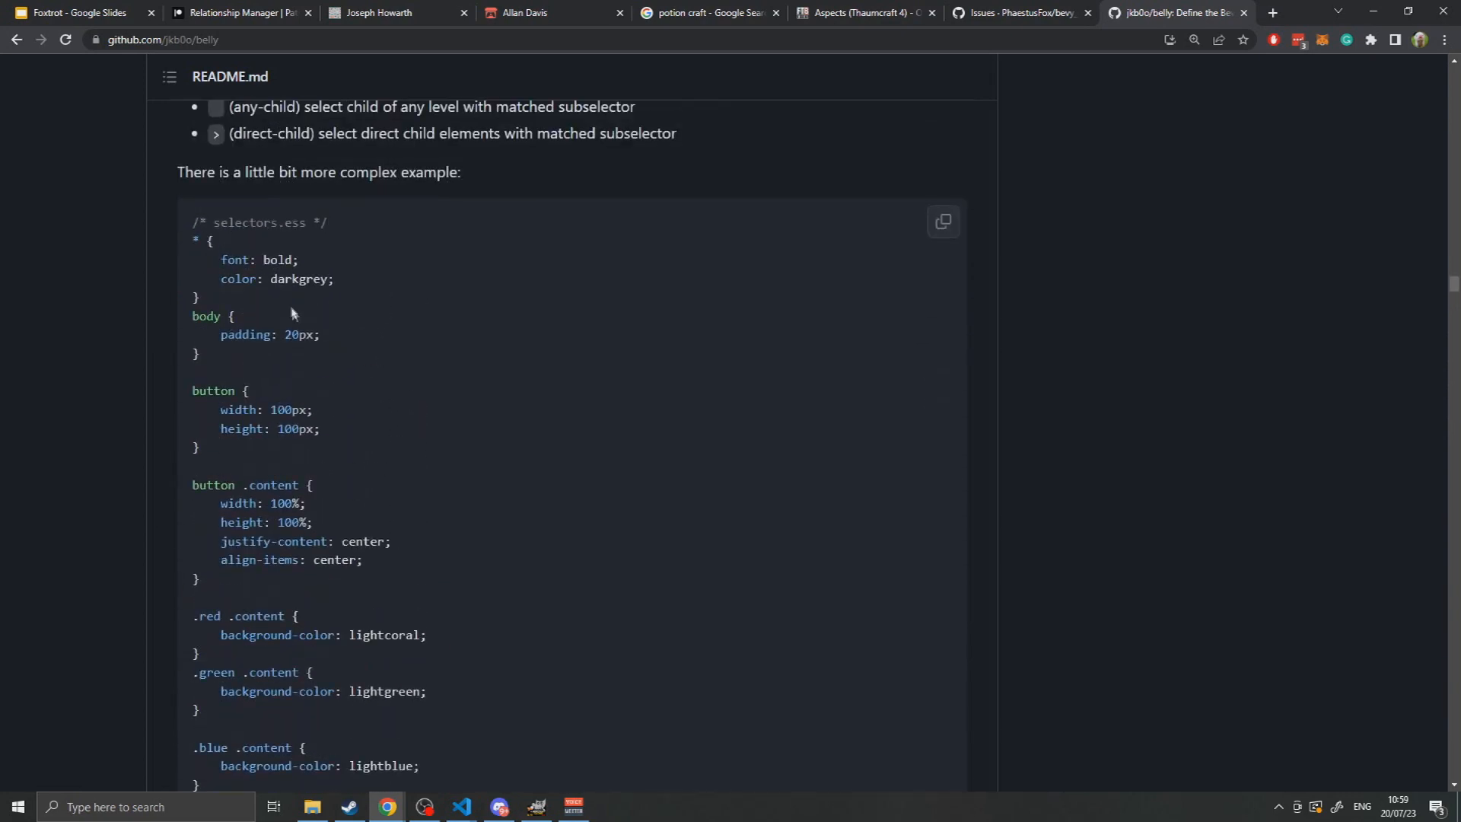
{"action": "scroll", "scroll_direction": "down", "scroll_amount": 3}
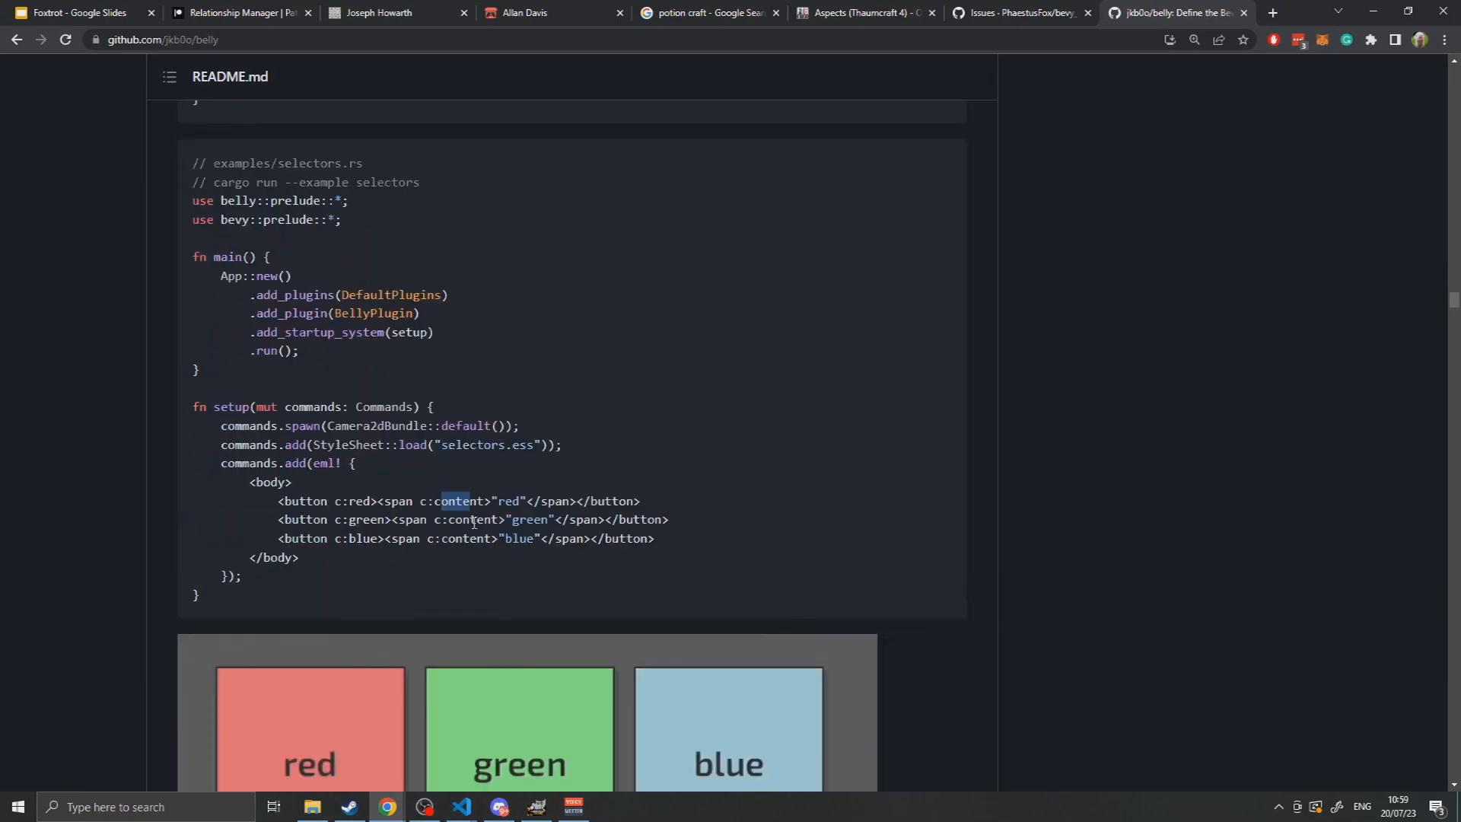
{"action": "double_click", "coordinate": [432, 444]}
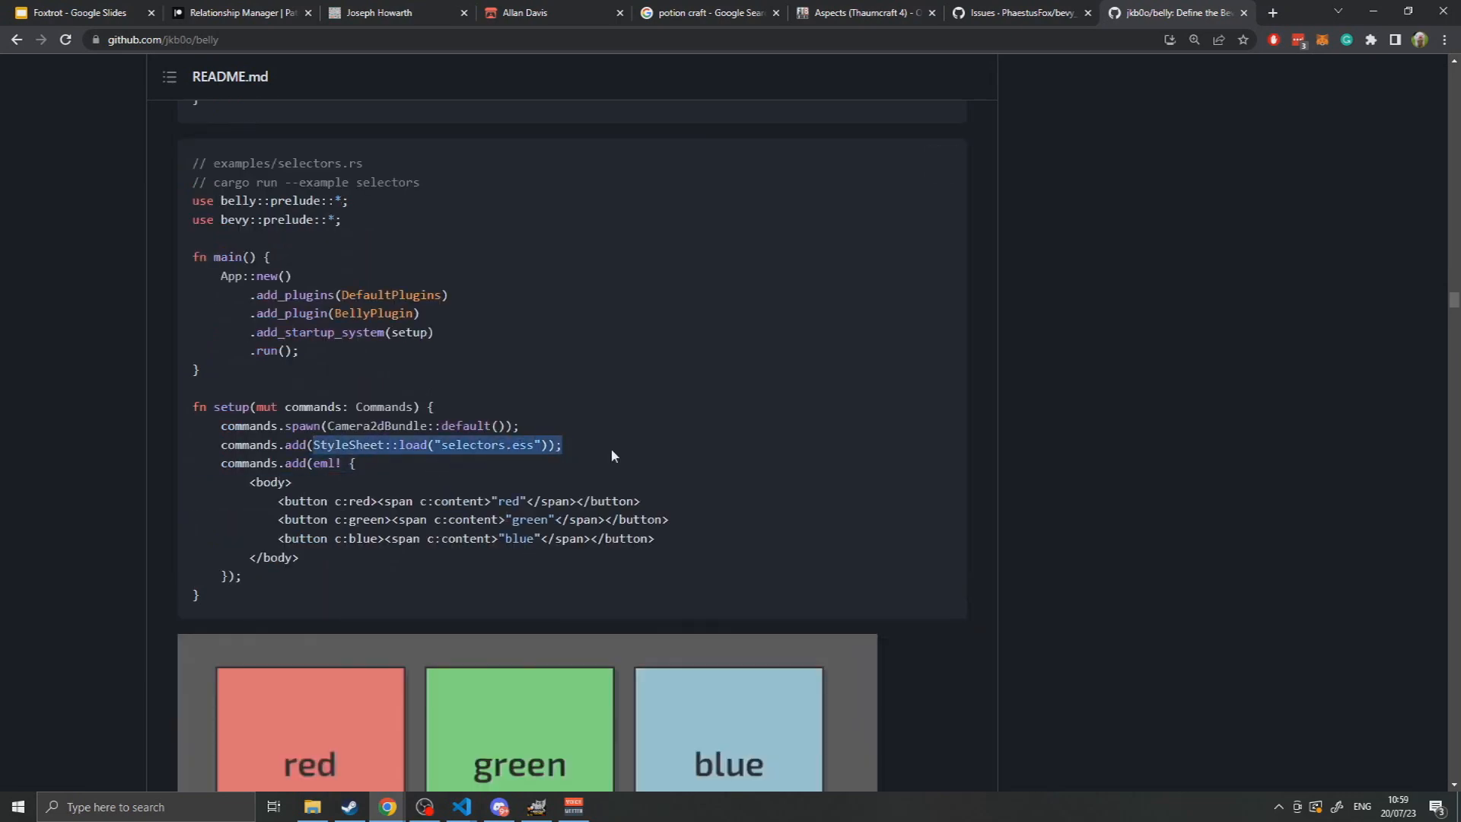
{"action": "scroll", "scroll_direction": "down", "scroll_amount": 3}
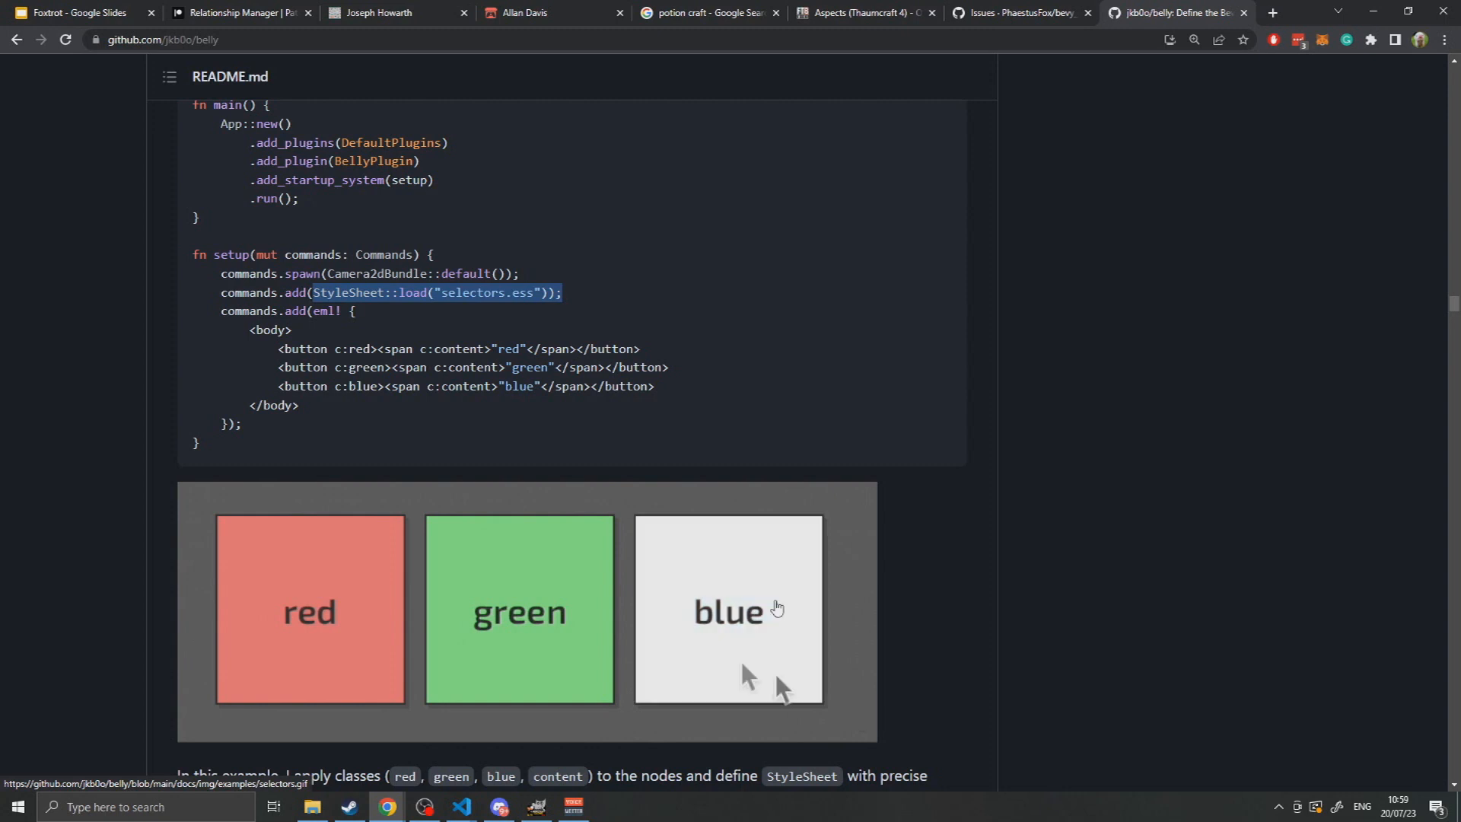
Compare the button demo with the stylesheet and highlight the white hover background value.
{"action": "scroll", "scroll_direction": "down", "scroll_amount": 3}
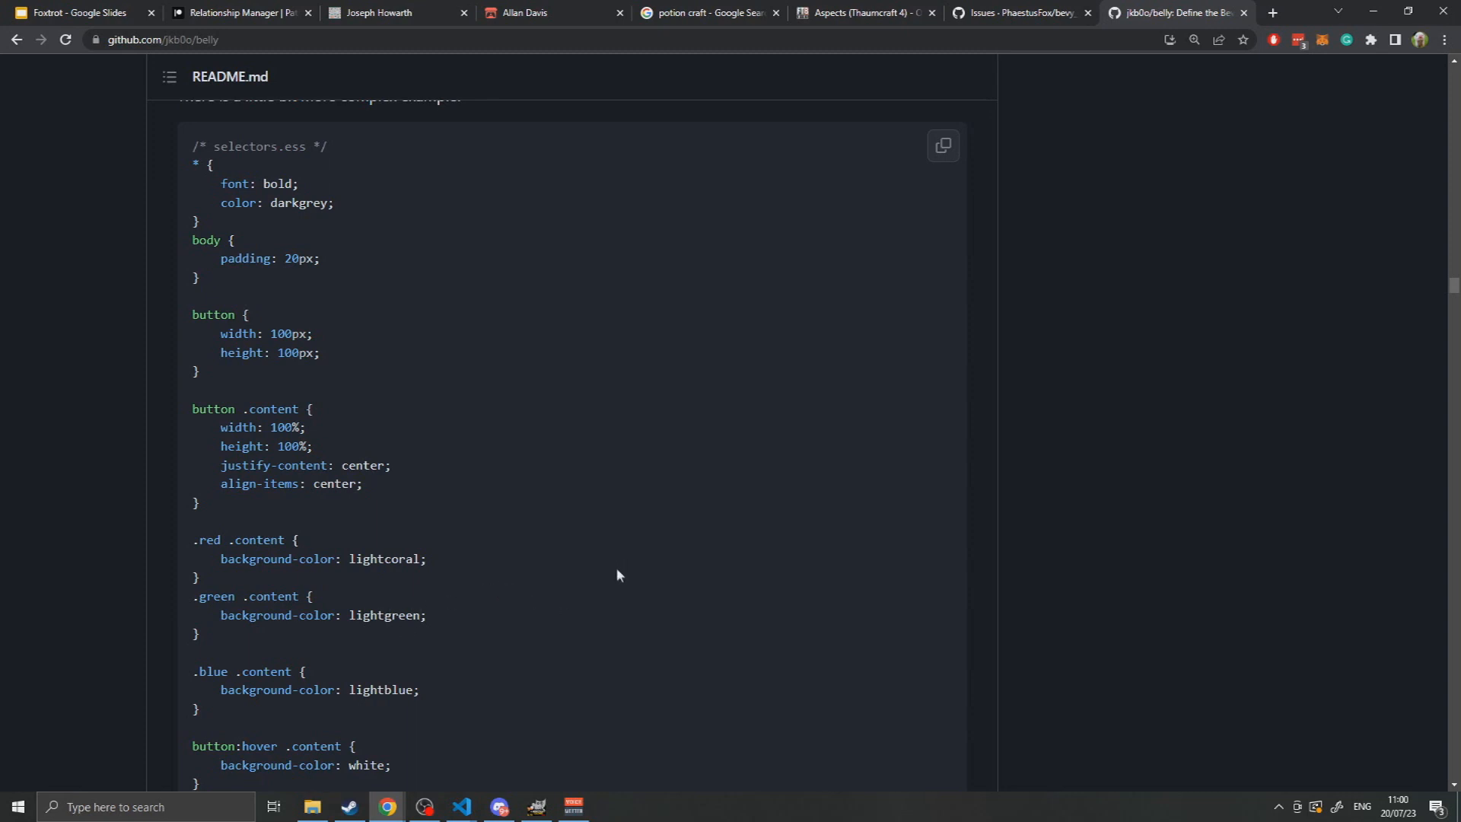
{"action": "mouse_move", "coordinate": [709, 589]}
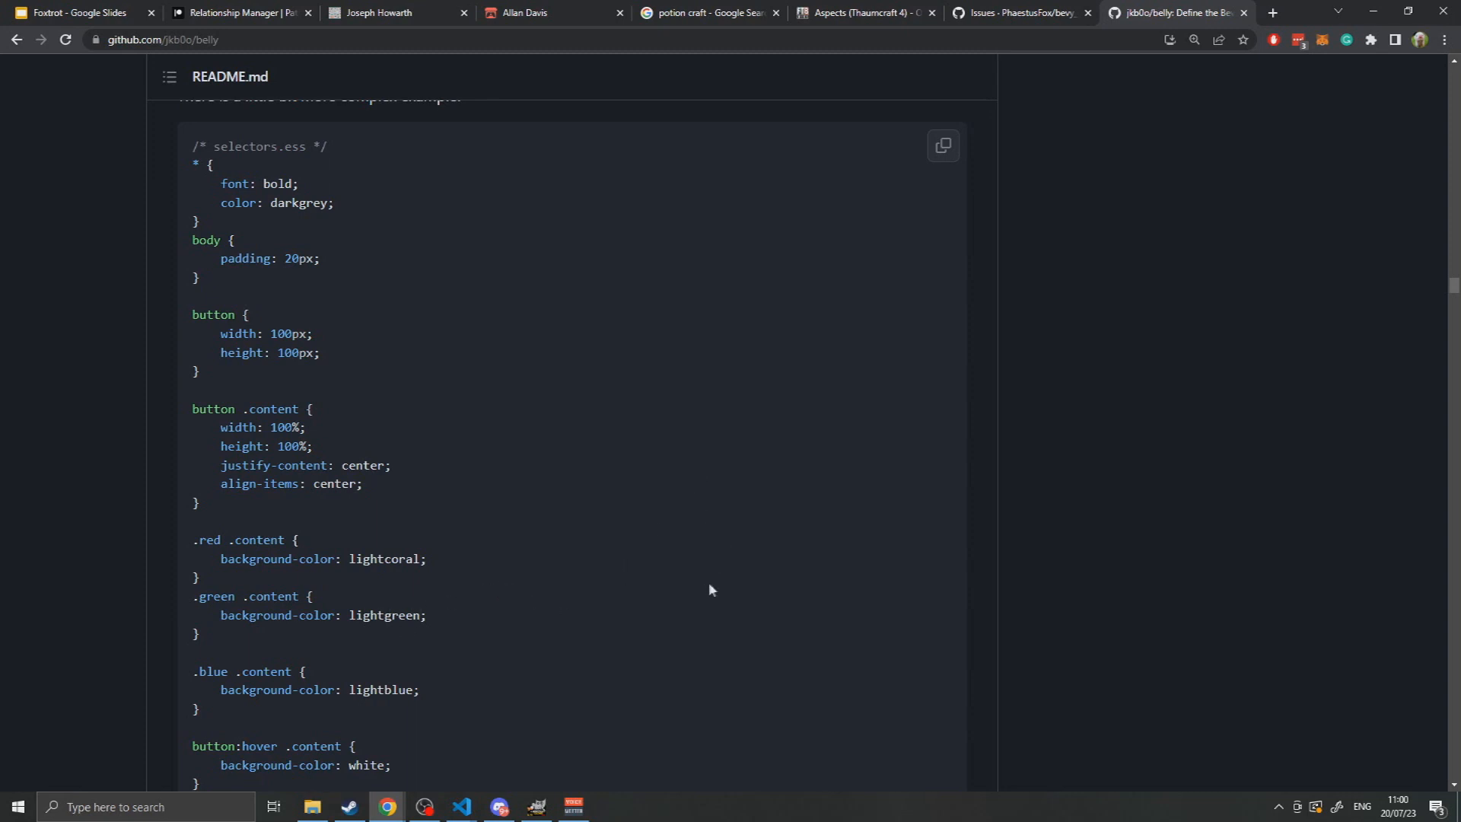
{"action": "mouse_move", "coordinate": [597, 495]}
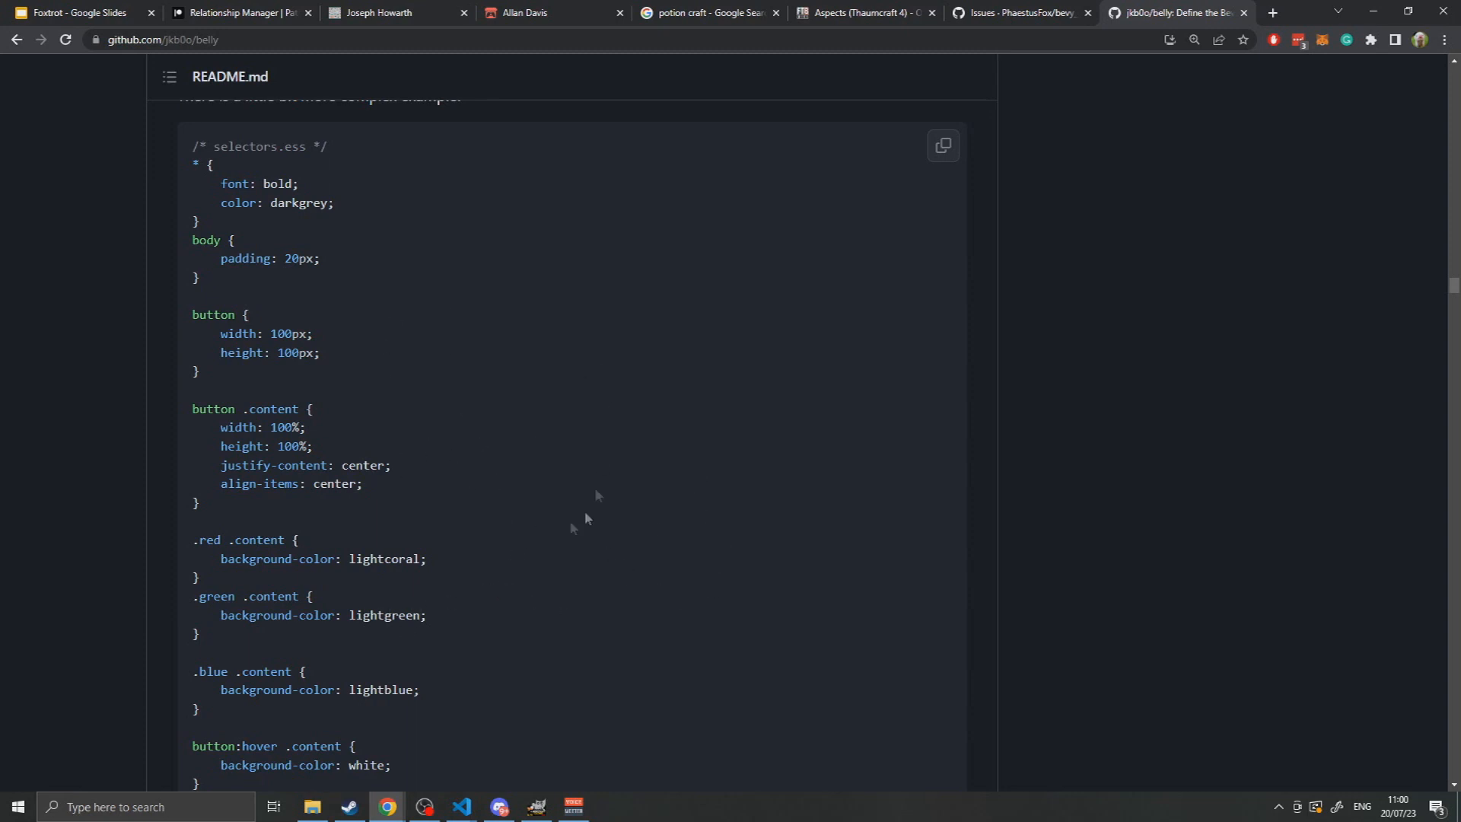
{"action": "scroll", "scroll_direction": "down", "scroll_amount": 3}
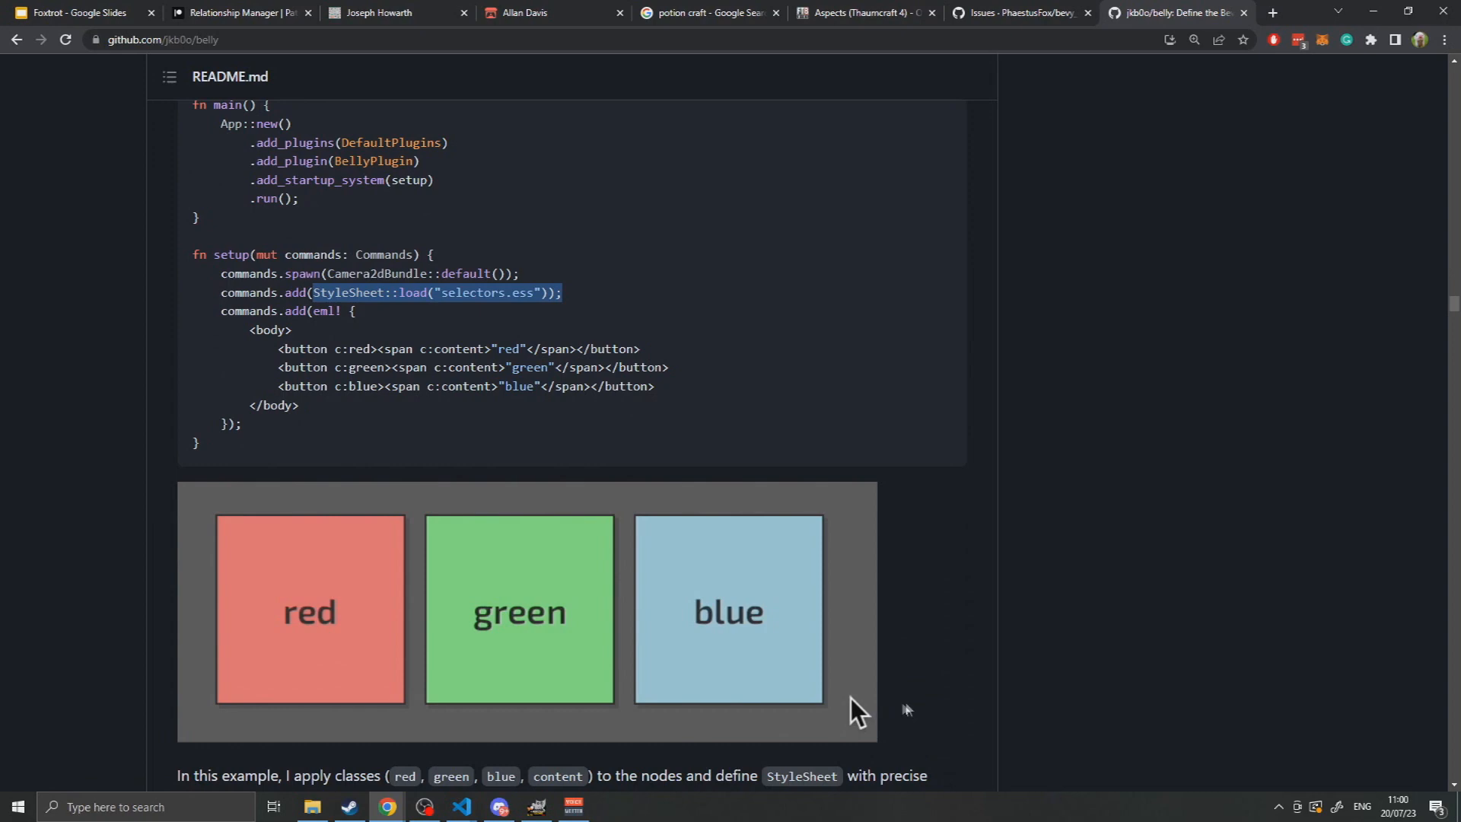
{"action": "scroll", "scroll_direction": "down", "scroll_amount": 3}
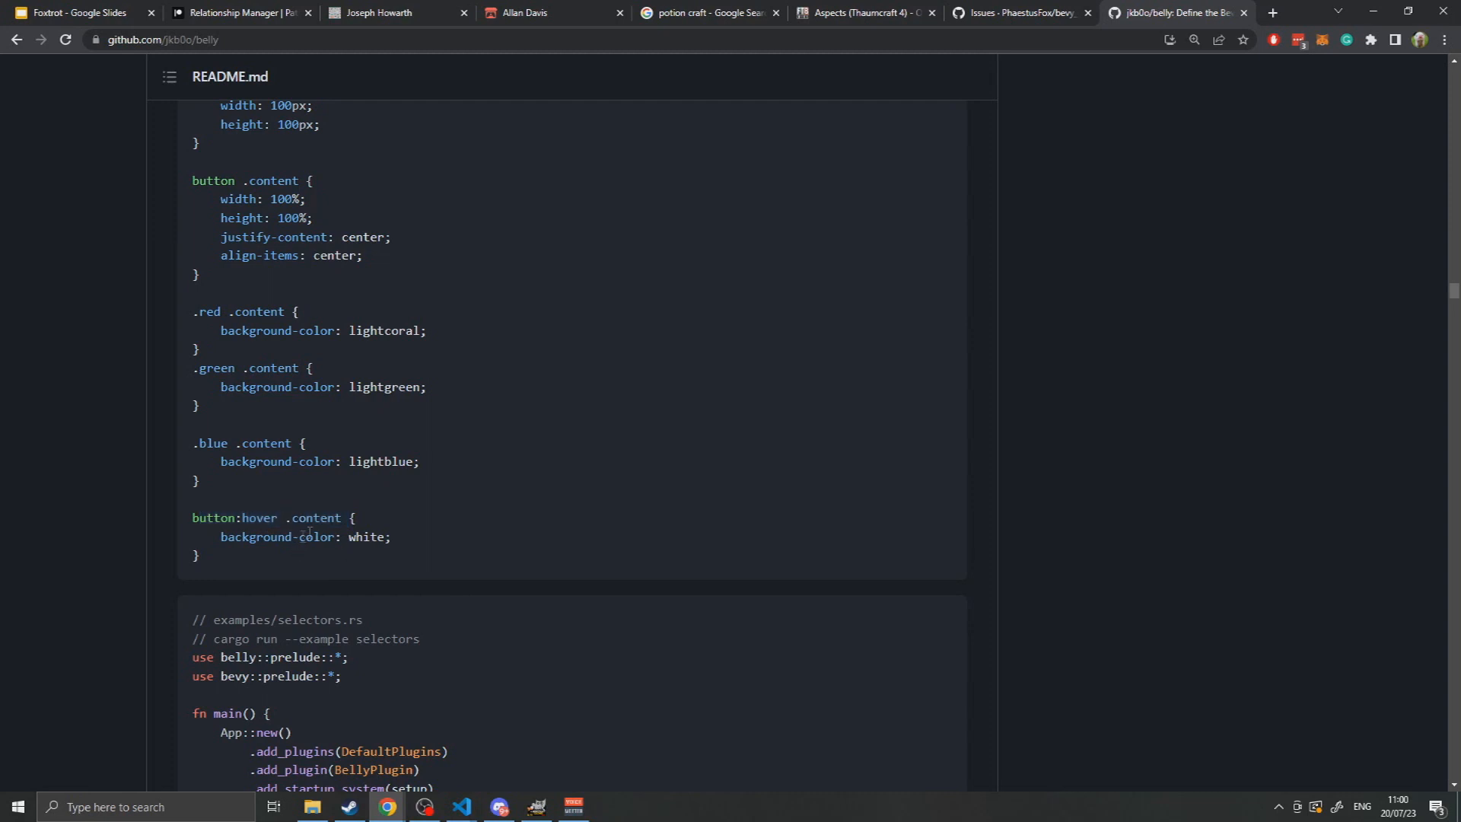
{"action": "double_click", "coordinate": [370, 537]}
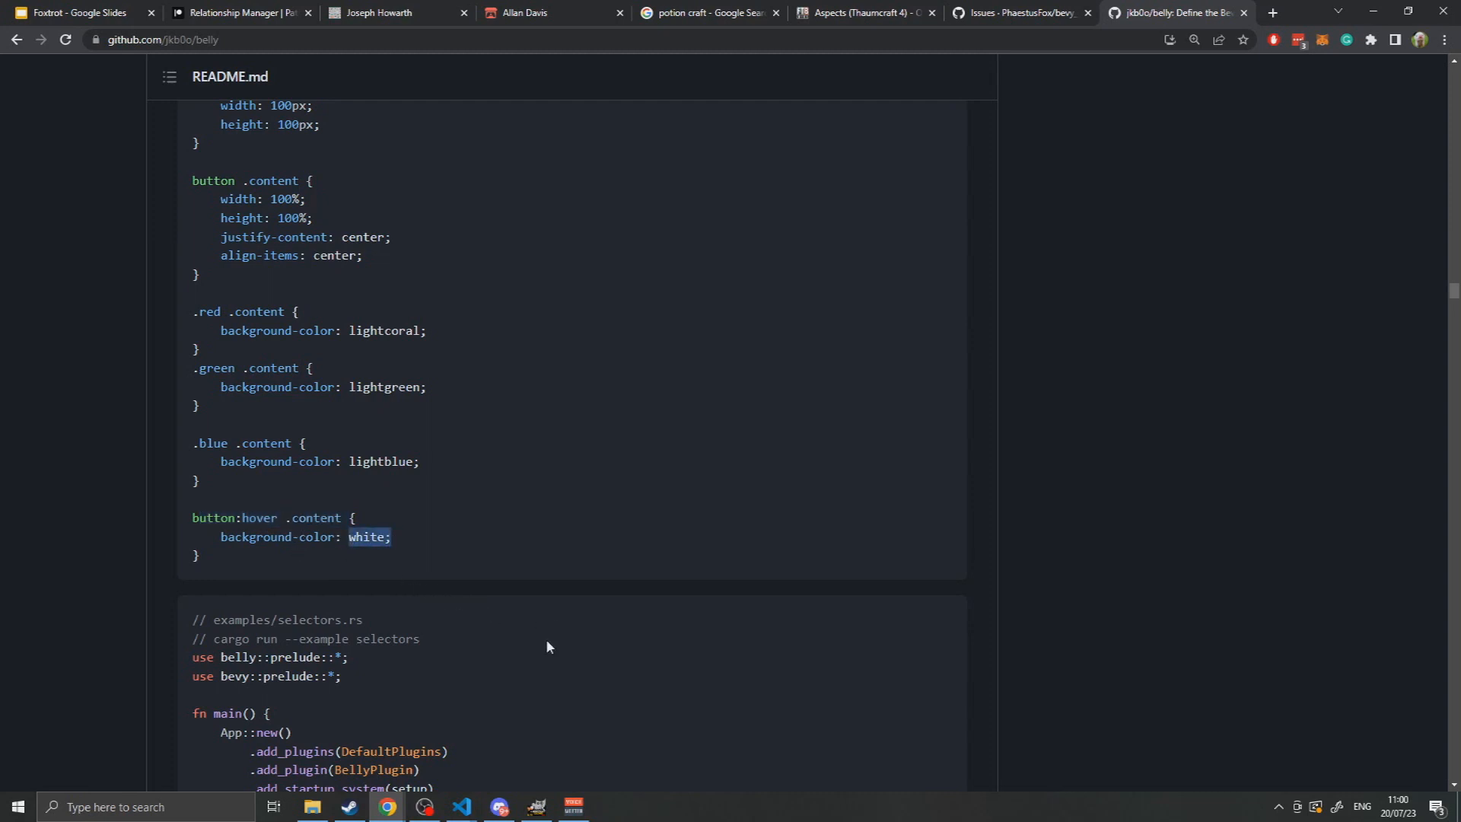
{"action": "mouse_move", "coordinate": [520, 627]}
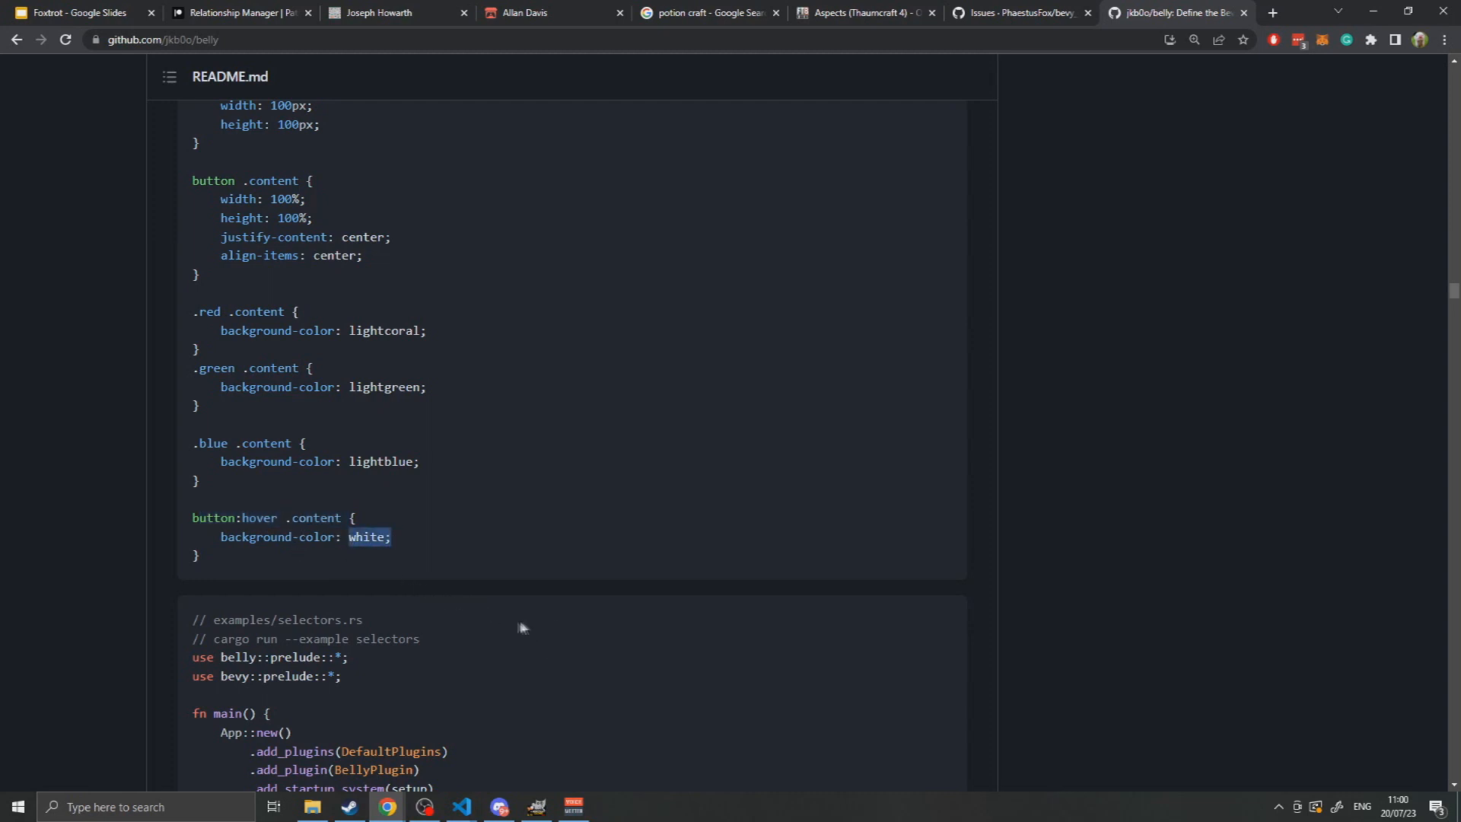
{"action": "scroll", "scroll_direction": "down", "scroll_amount": 3}
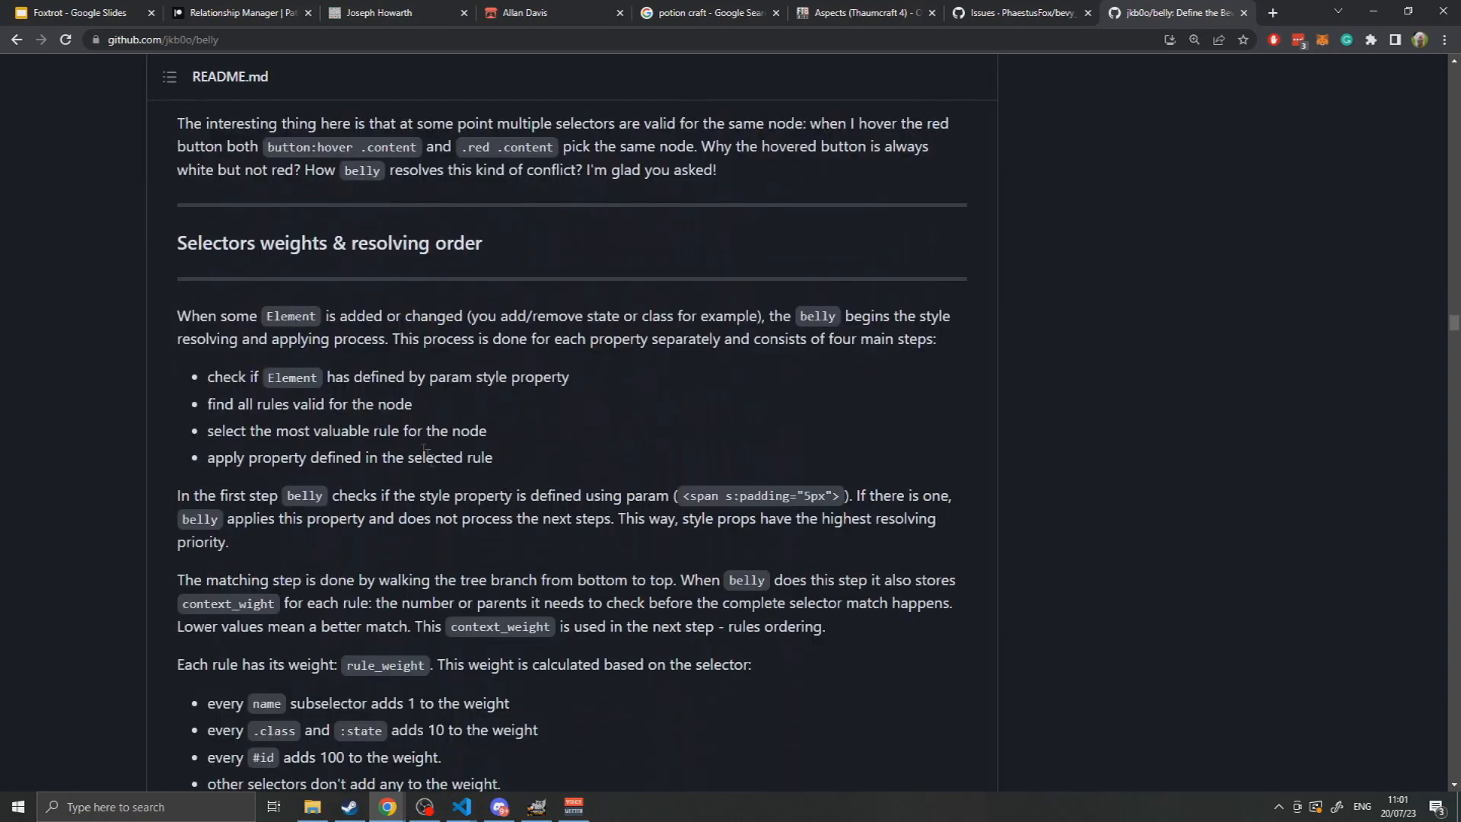
{"action": "scroll", "scroll_direction": "down", "scroll_amount": 3}
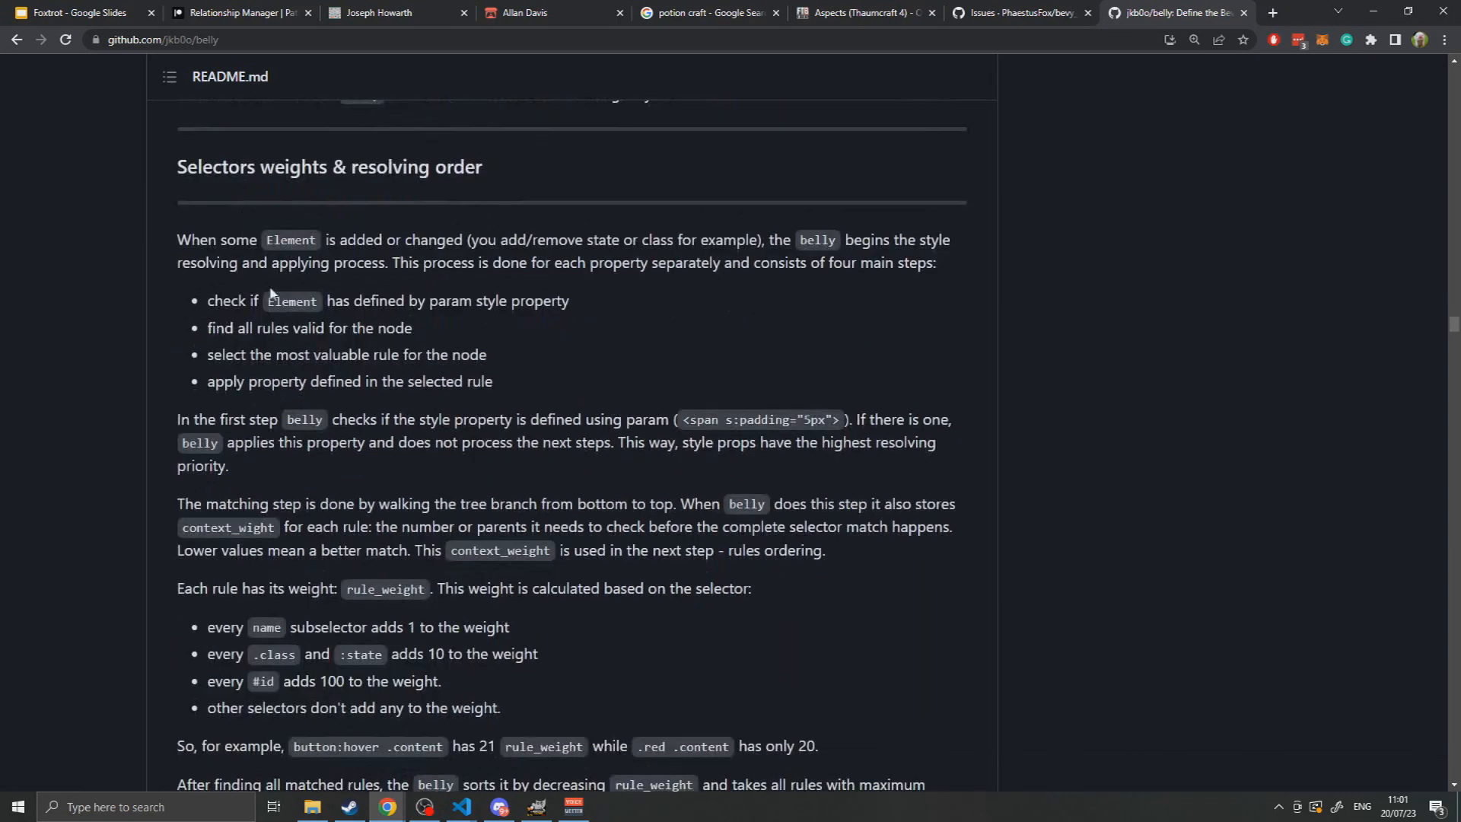
{"action": "mouse_move", "coordinate": [416, 335]}
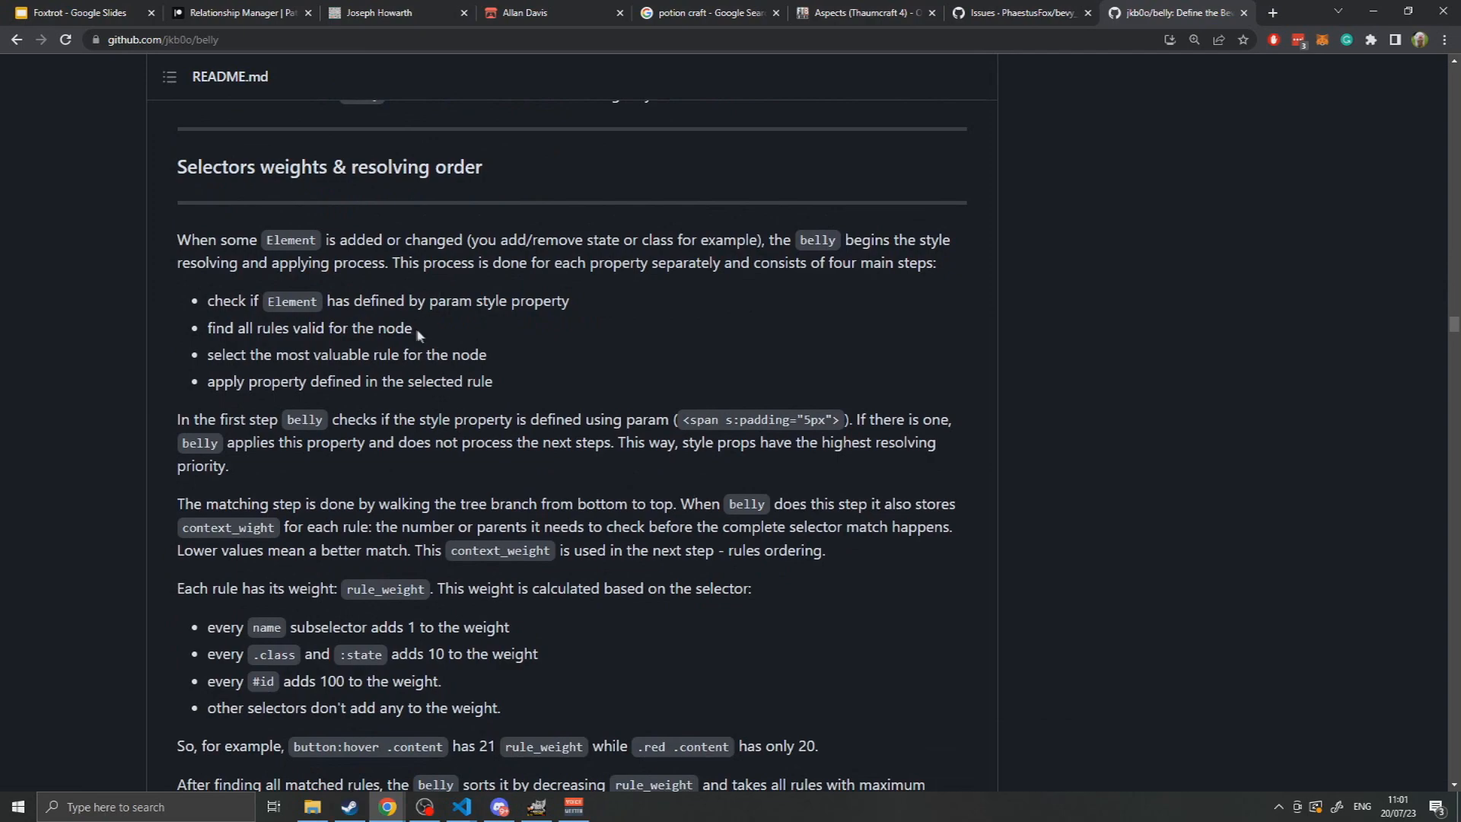
{"action": "scroll", "scroll_direction": "down", "scroll_amount": 3}
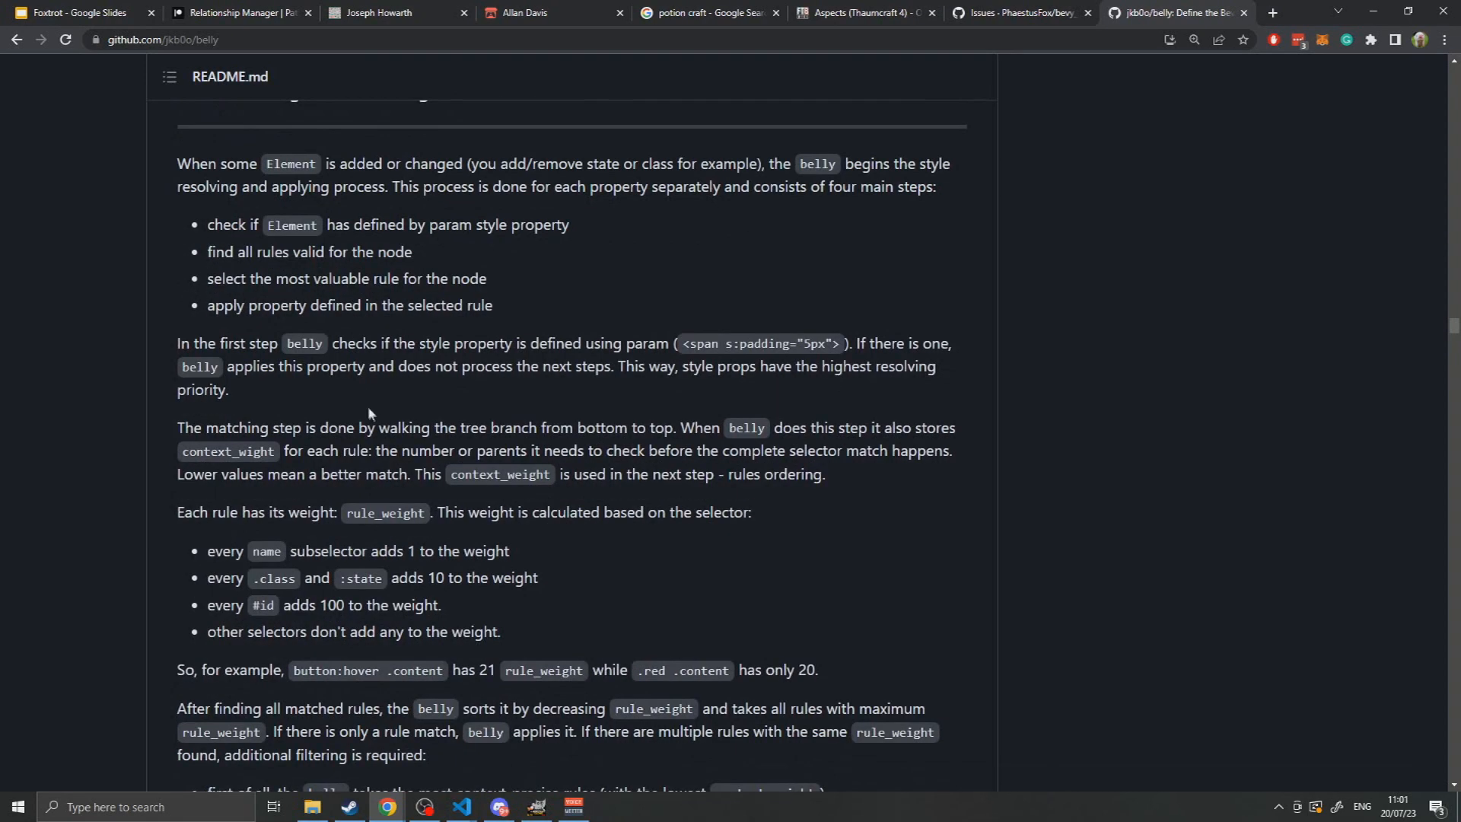
{"action": "mouse_move", "coordinate": [343, 398]}
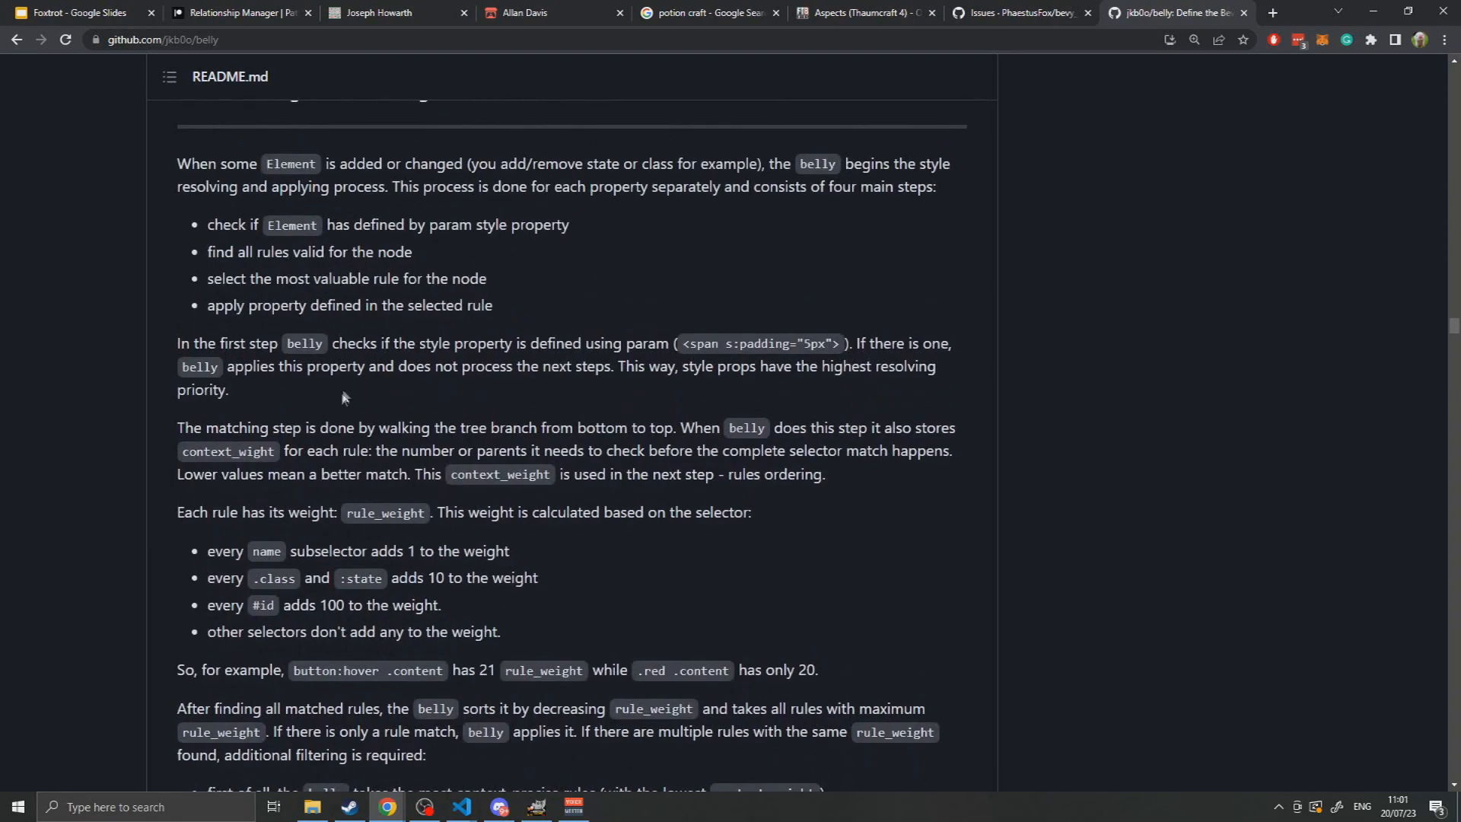
{"action": "scroll", "scroll_direction": "down", "scroll_amount": 3}
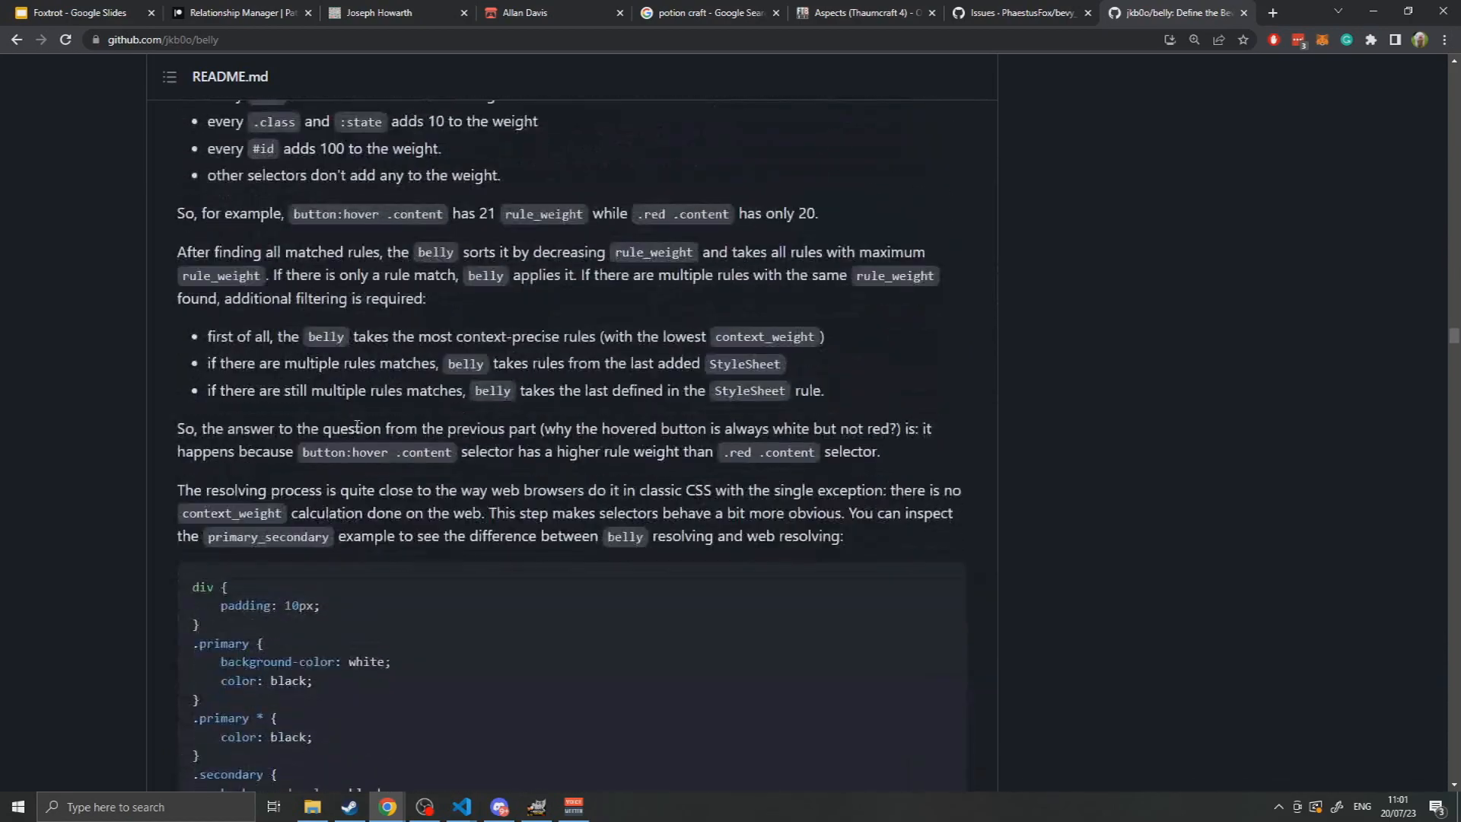
{"action": "scroll", "scroll_direction": "down", "scroll_amount": 3}
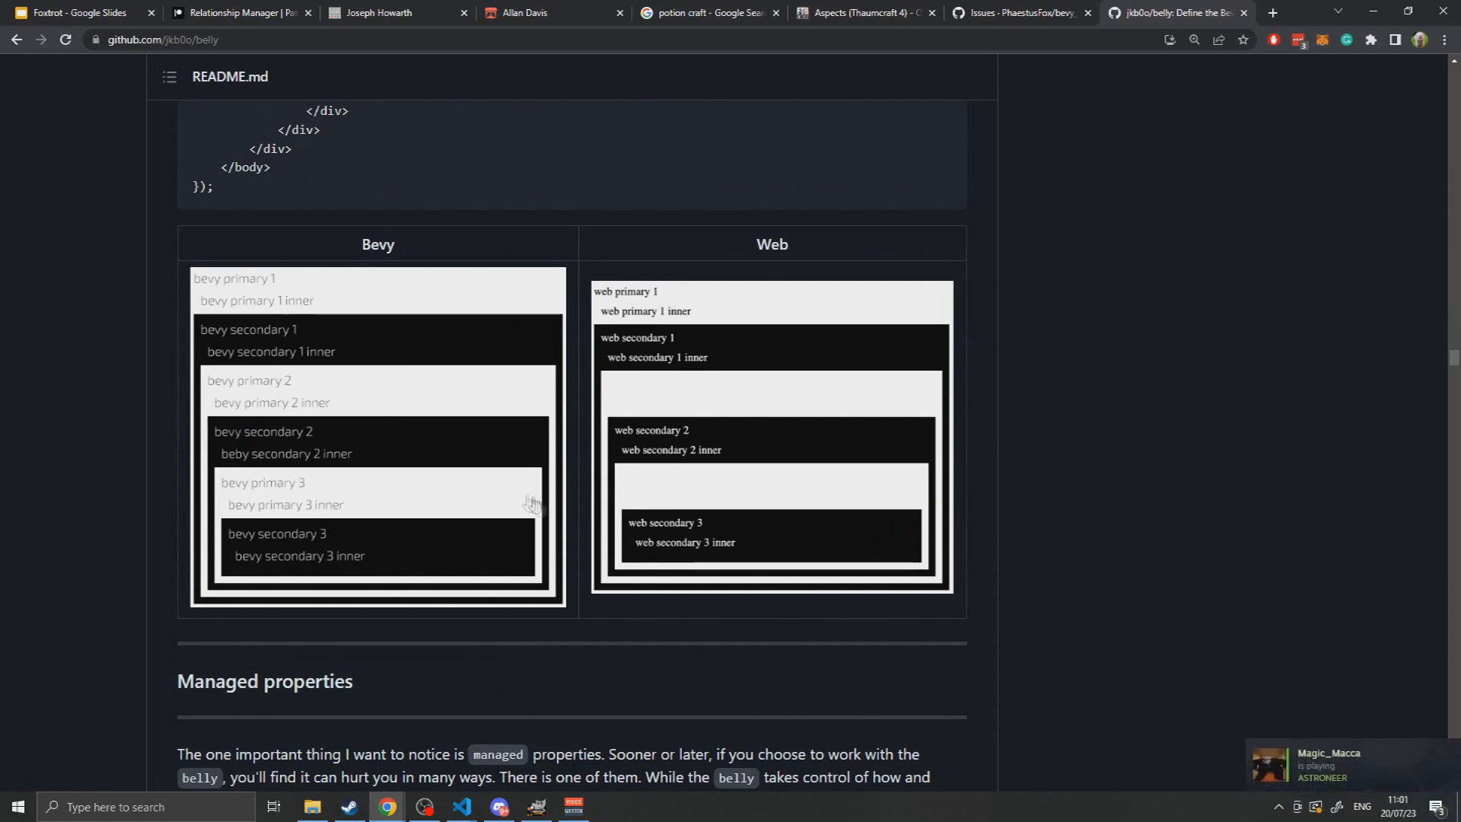
{"action": "mouse_move", "coordinate": [204, 278]}
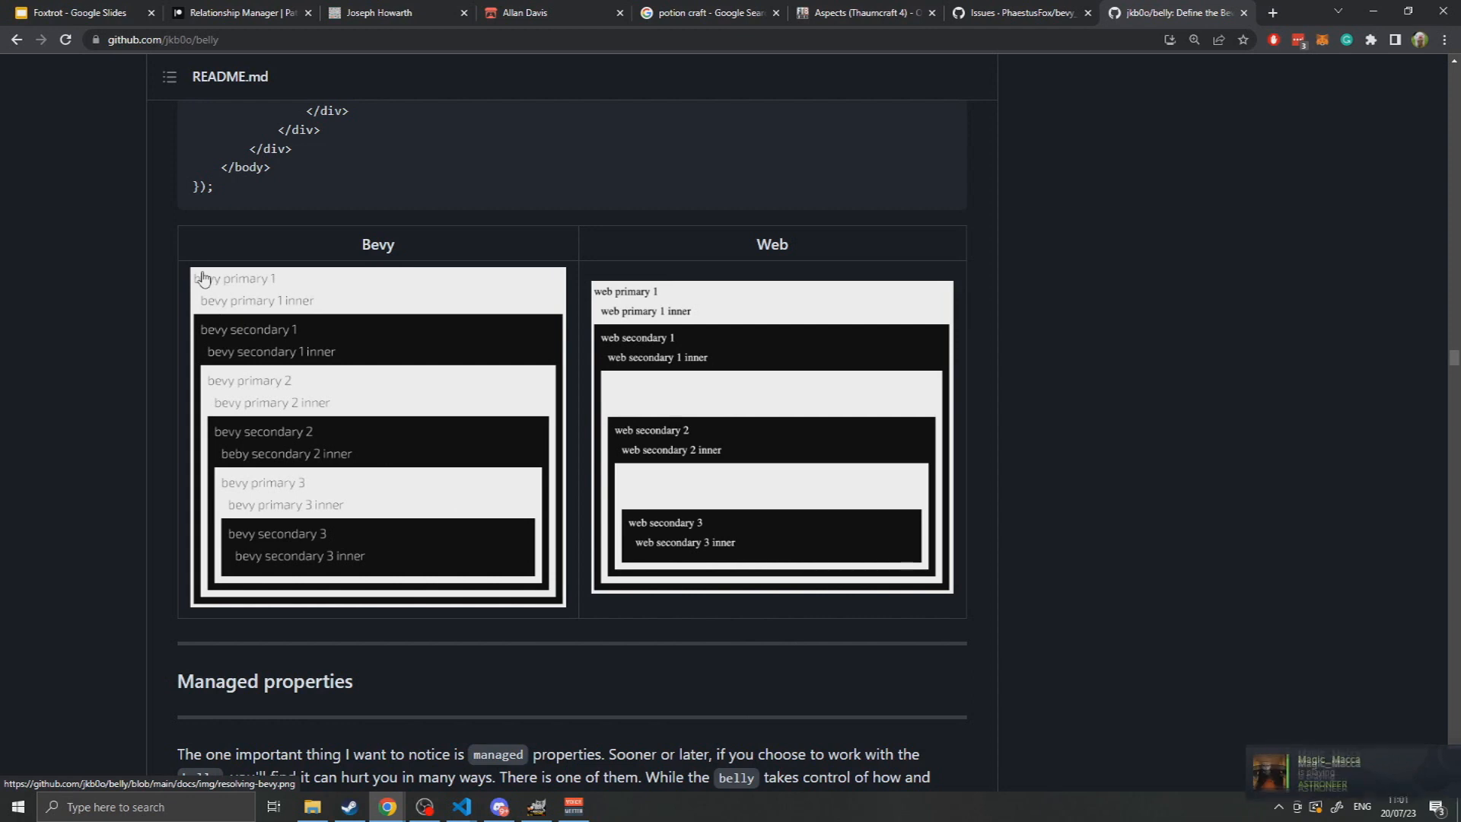
{"action": "mouse_move", "coordinate": [233, 291]}
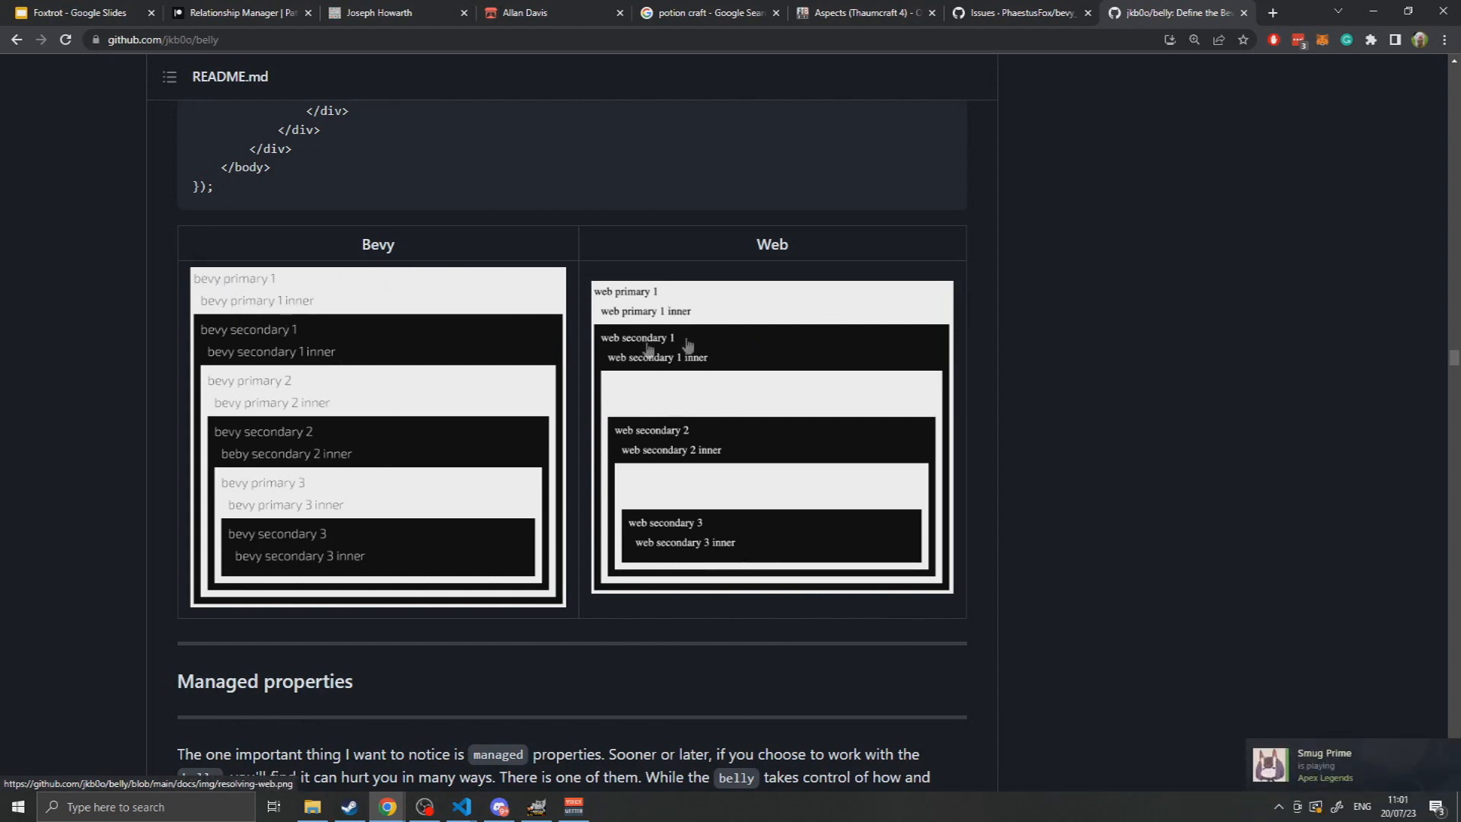
{"action": "mouse_move", "coordinate": [747, 385]}
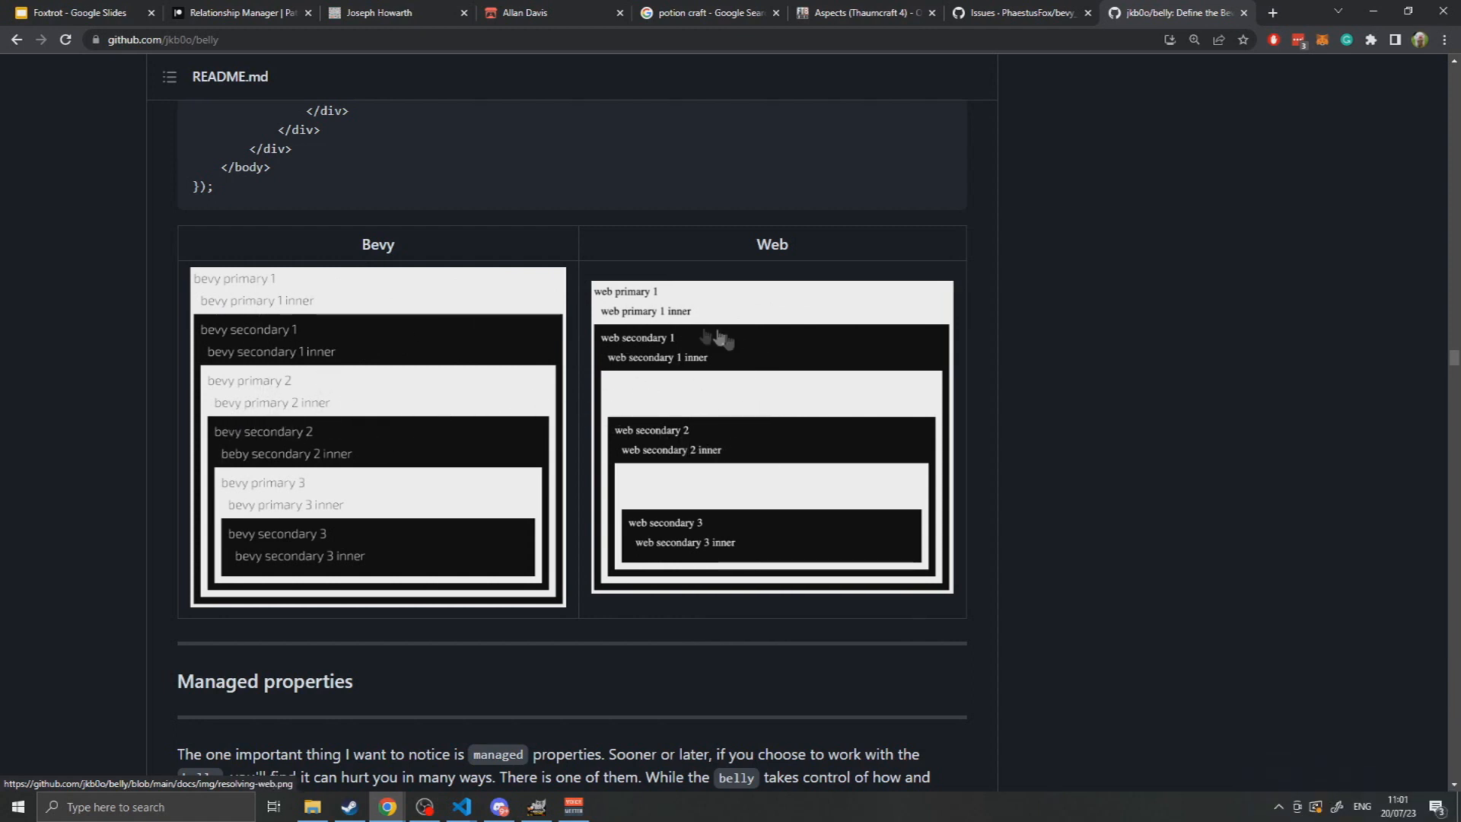
{"action": "mouse_move", "coordinate": [428, 577]}
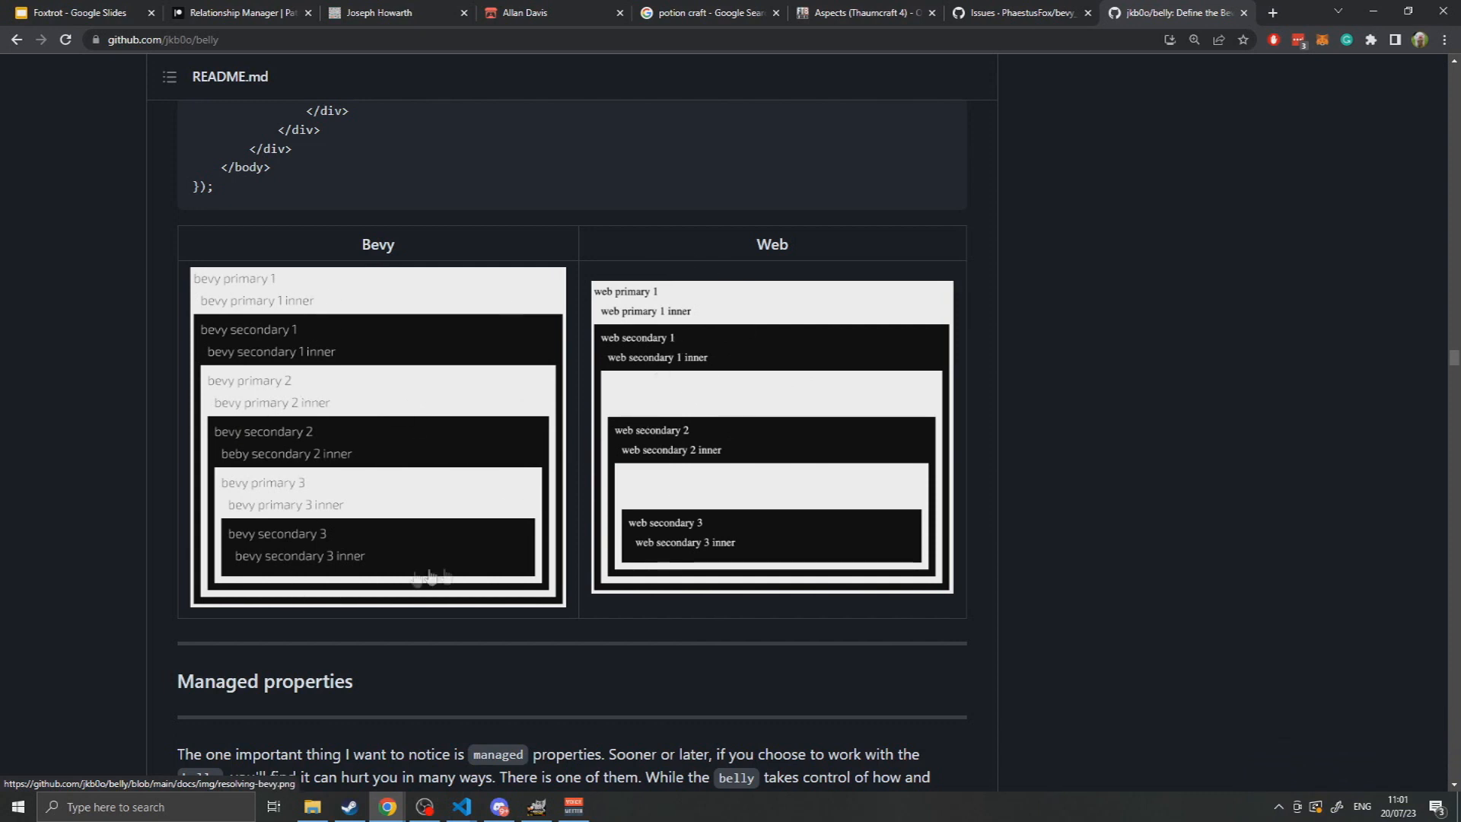
{"action": "mouse_move", "coordinate": [708, 413]}
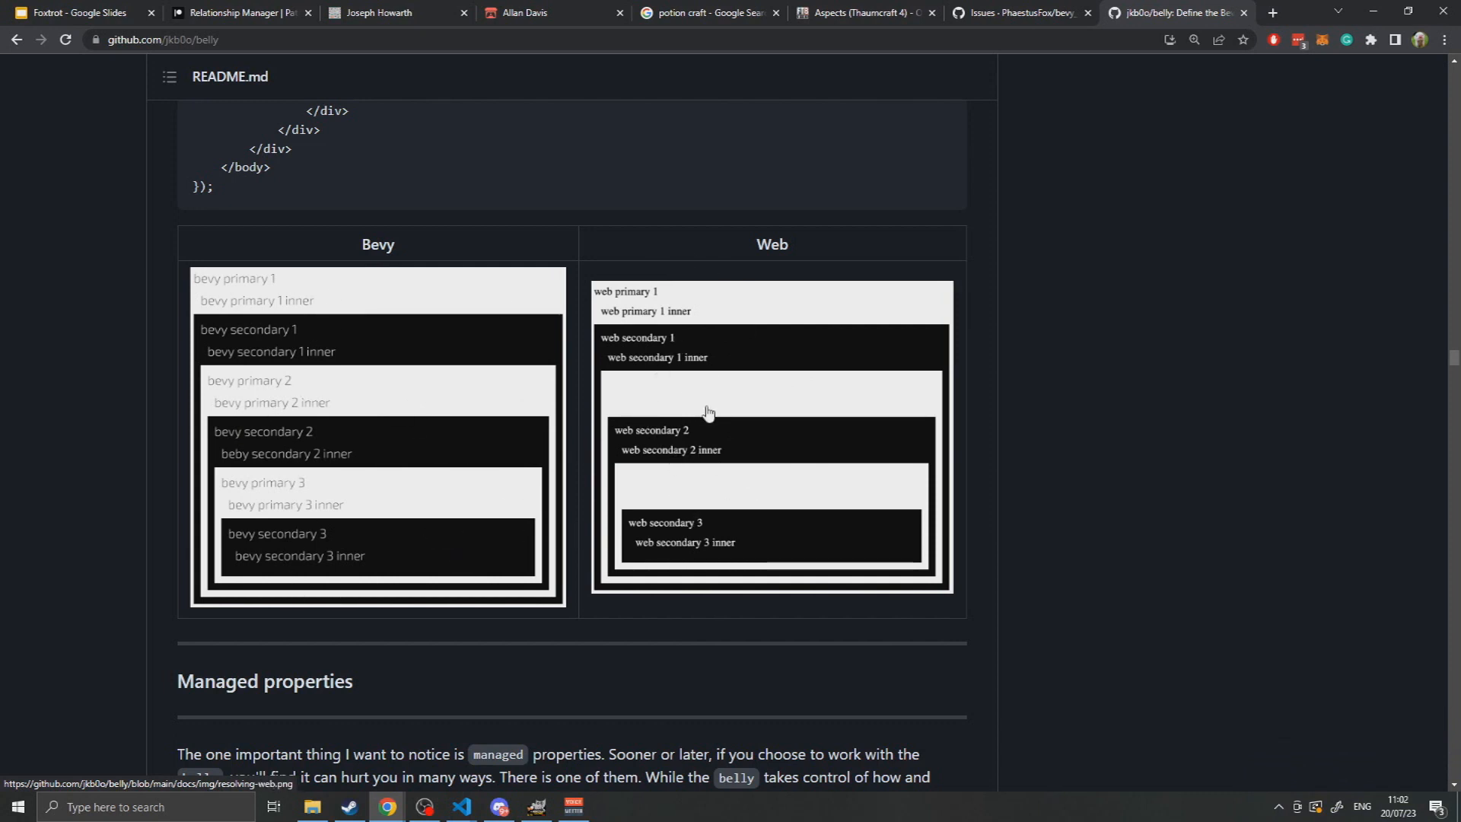
{"action": "mouse_move", "coordinate": [713, 406]}
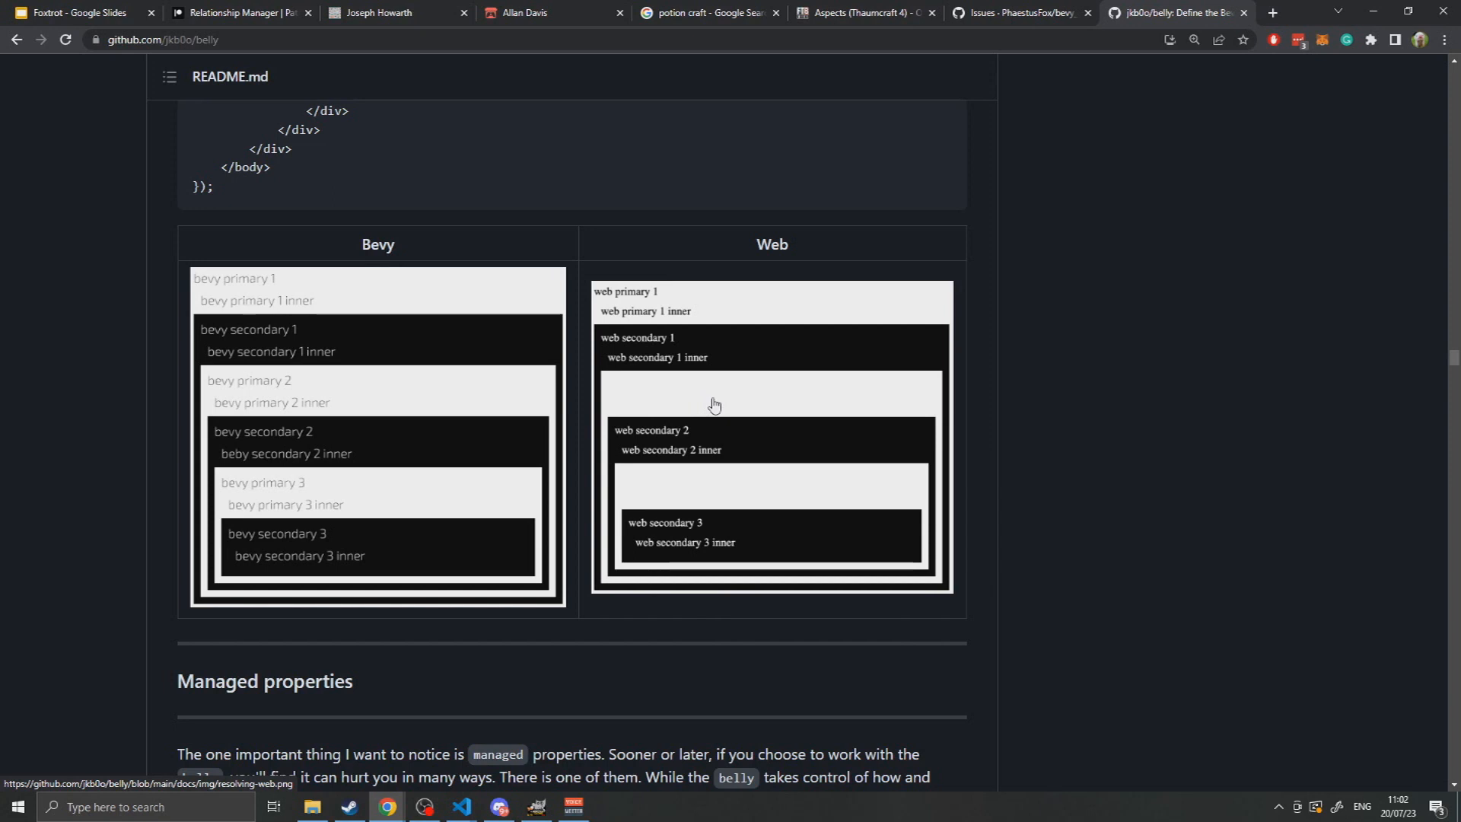
{"action": "mouse_move", "coordinate": [699, 371]}
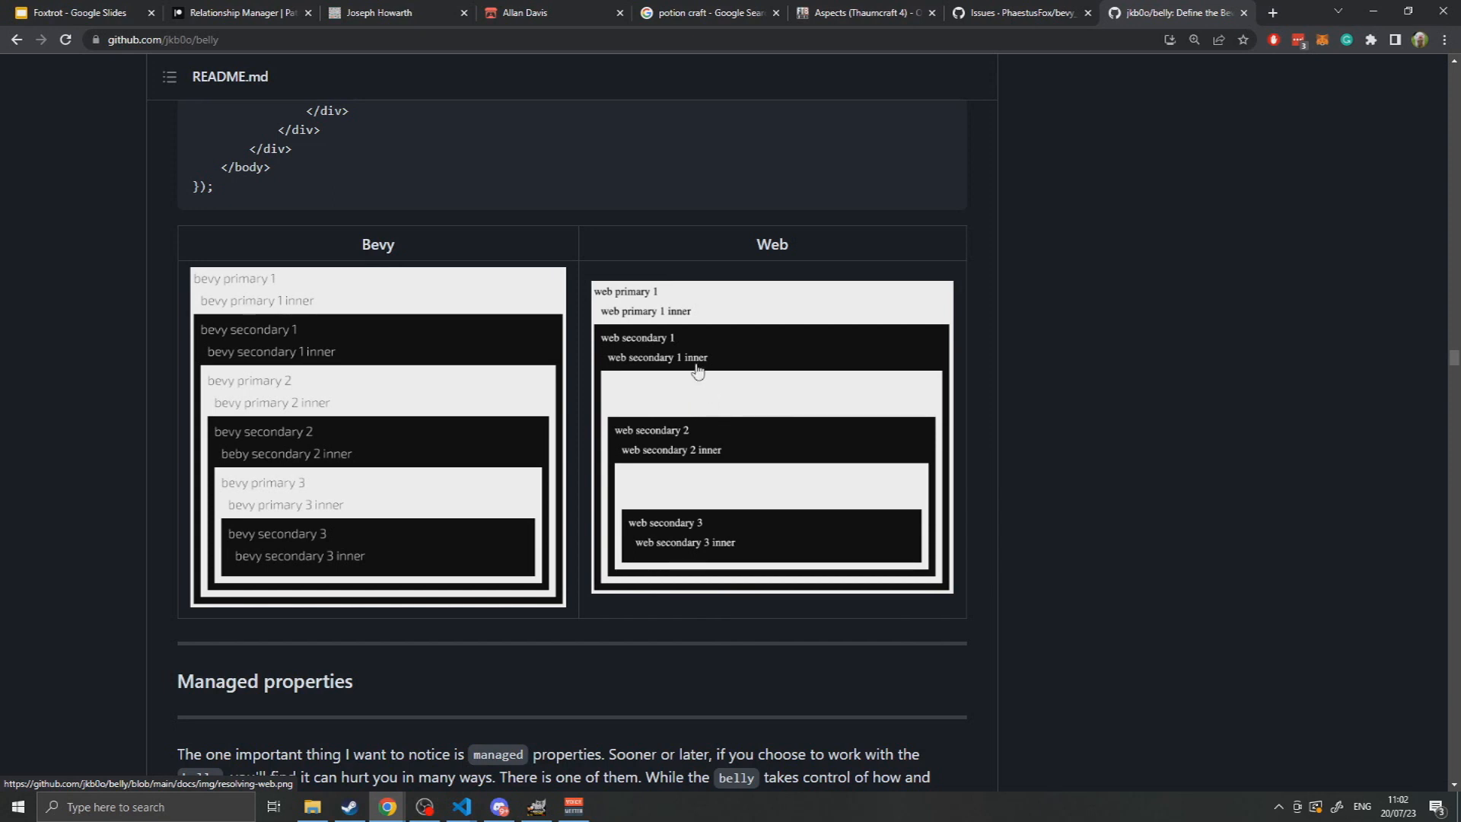
{"action": "mouse_move", "coordinate": [333, 416]}
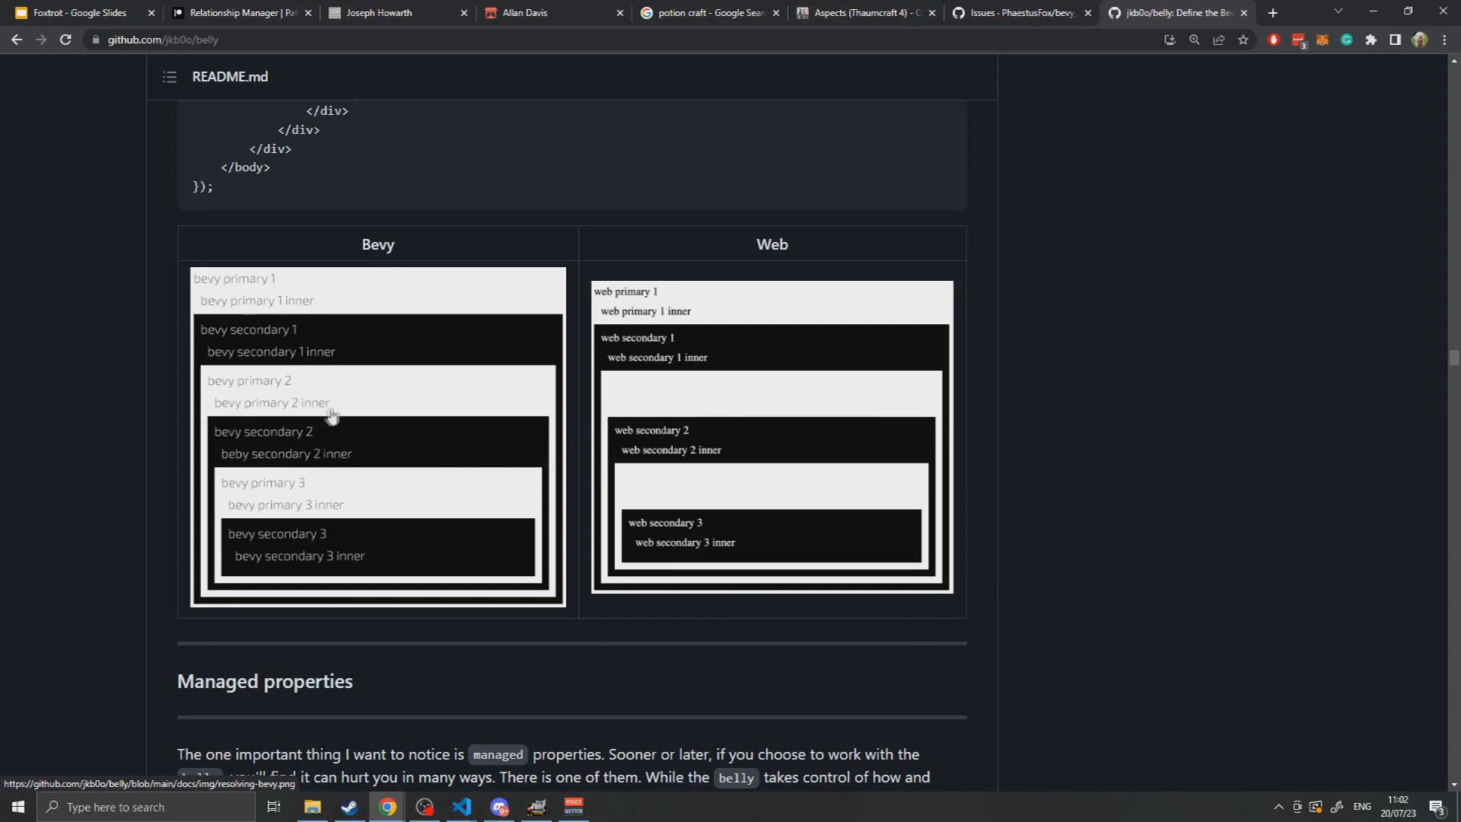
{"action": "mouse_move", "coordinate": [407, 386]}
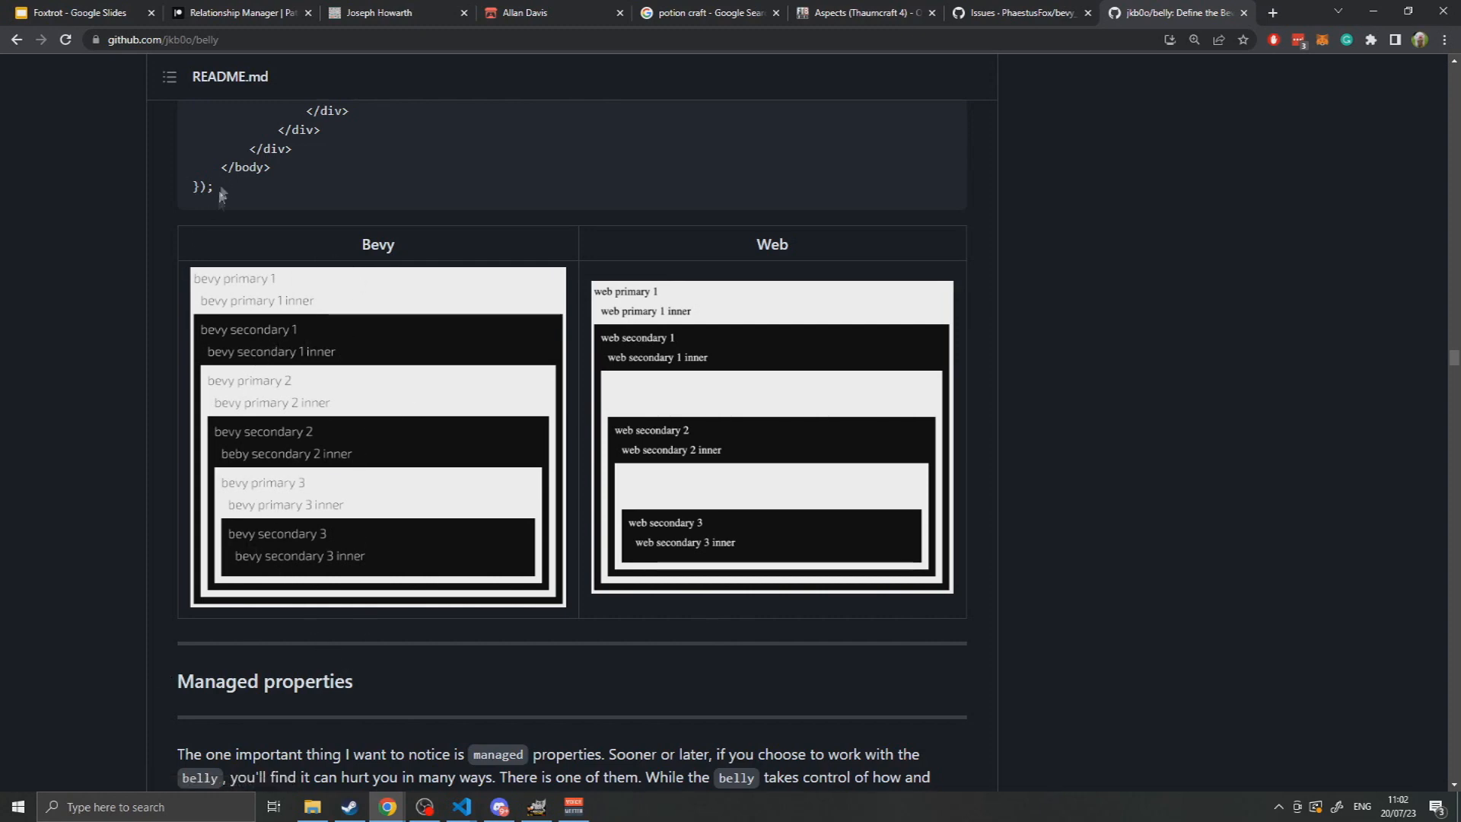
Scroll past the Bevy-versus-Web table to the Managed properties section.
{"action": "scroll", "scroll_direction": "down", "scroll_amount": 3}
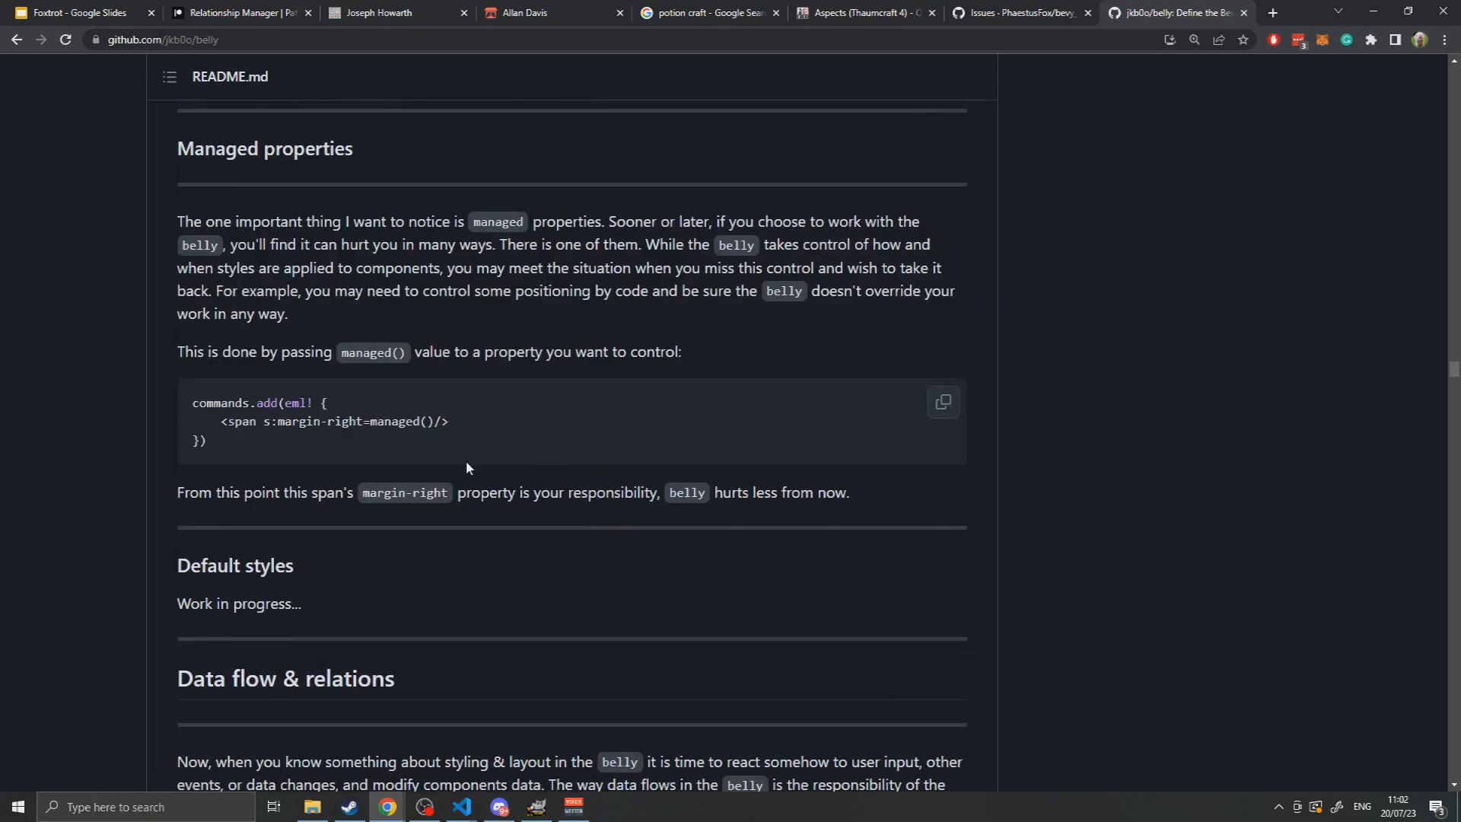
{"action": "mouse_move", "coordinate": [371, 412]}
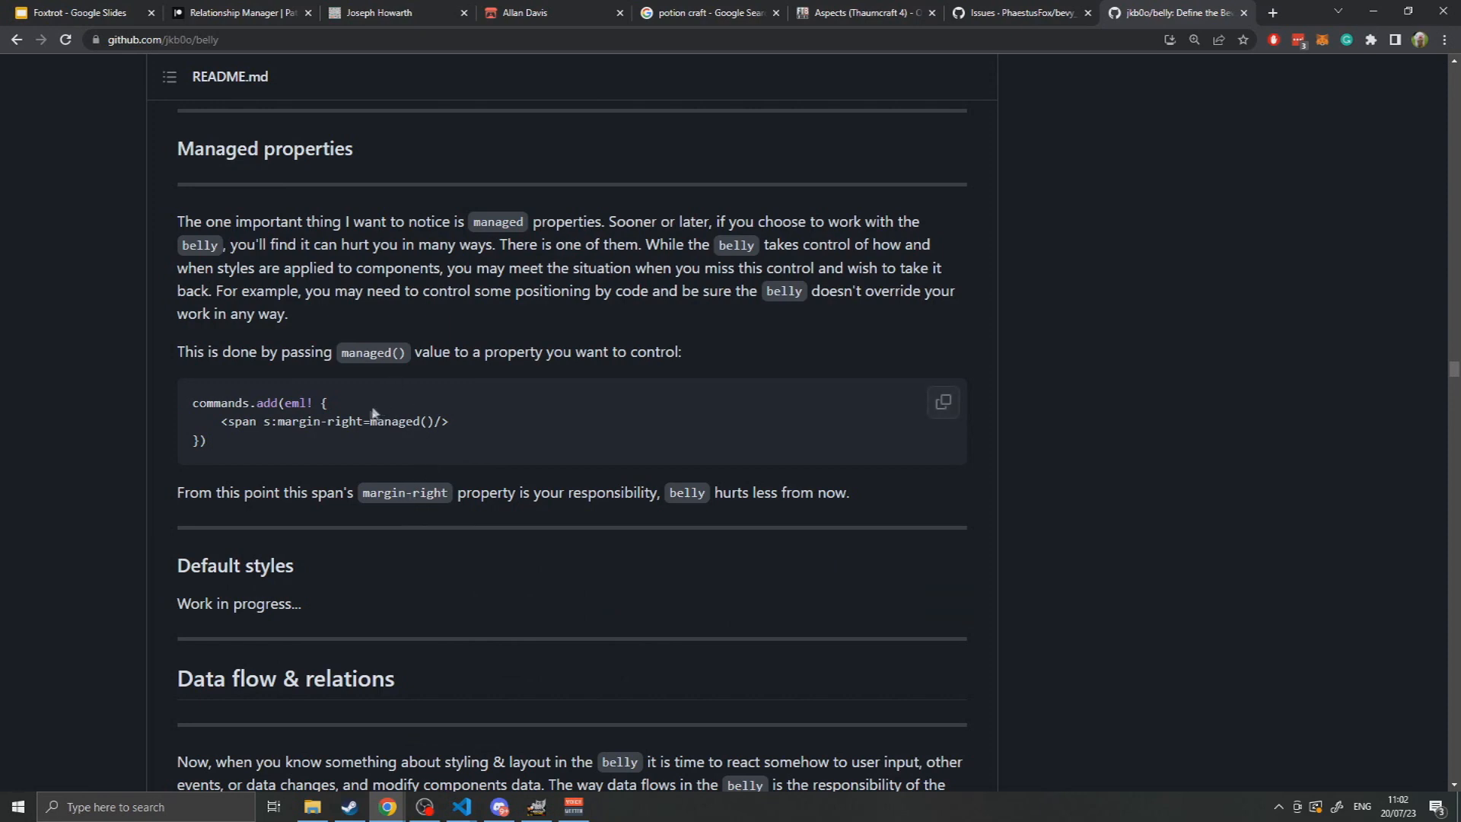
{"action": "mouse_move", "coordinate": [298, 531]}
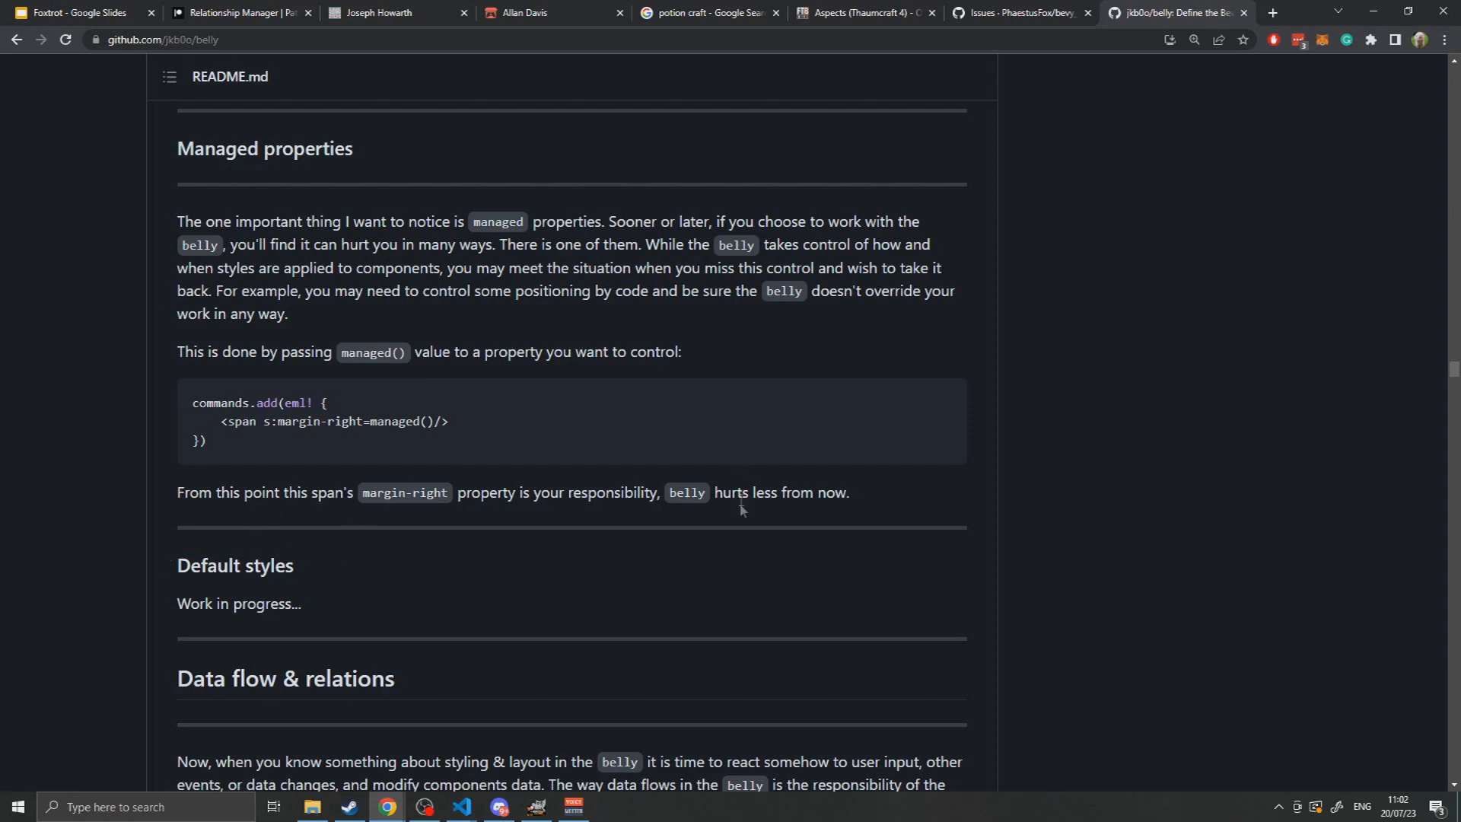
{"action": "mouse_move", "coordinate": [718, 520]}
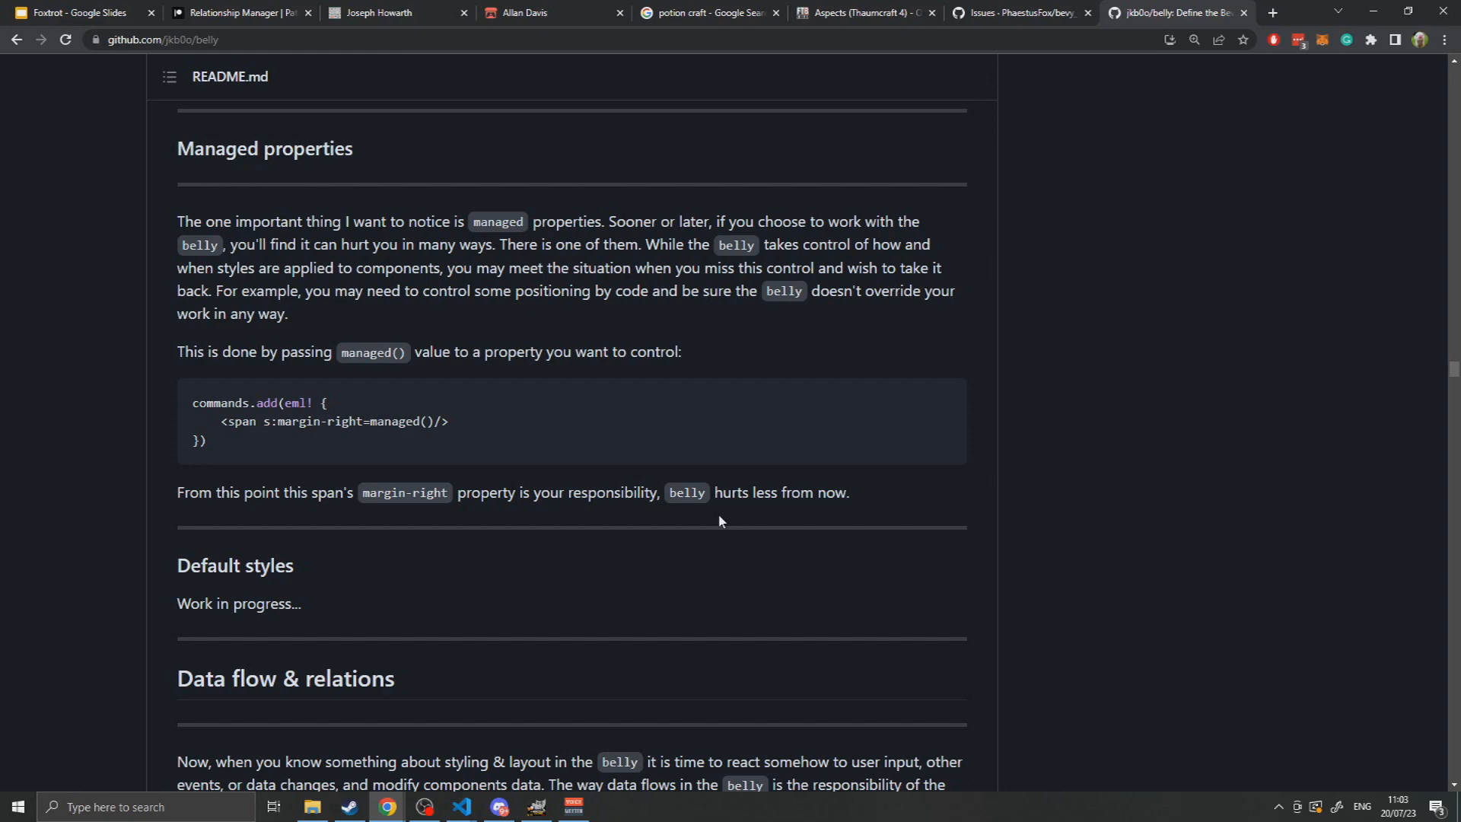
Scroll through the connection and EntityEvent examples to the run! macro custom-target code.
{"action": "scroll", "scroll_direction": "down", "scroll_amount": 3}
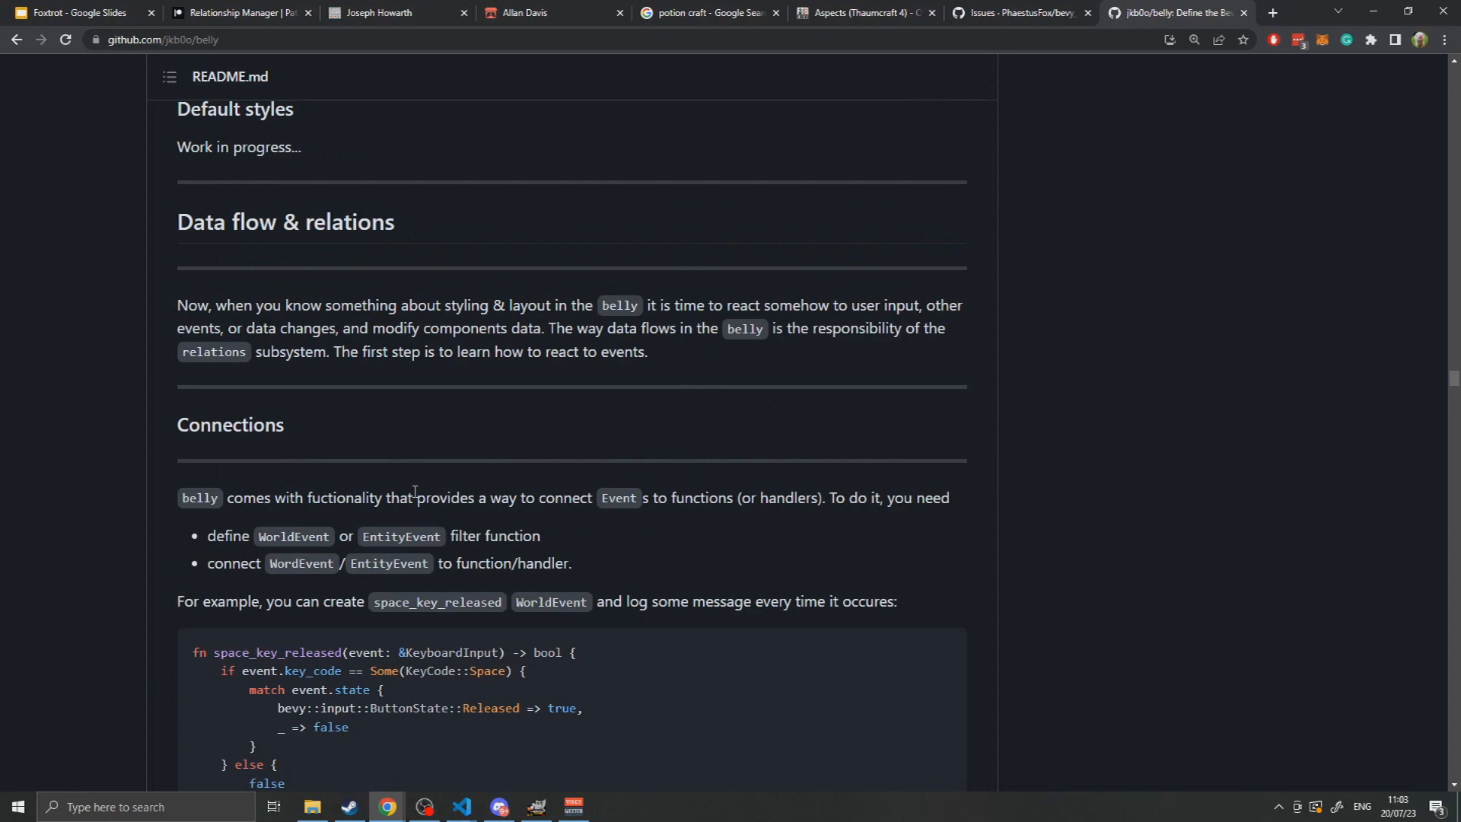
{"action": "mouse_move", "coordinate": [353, 594]}
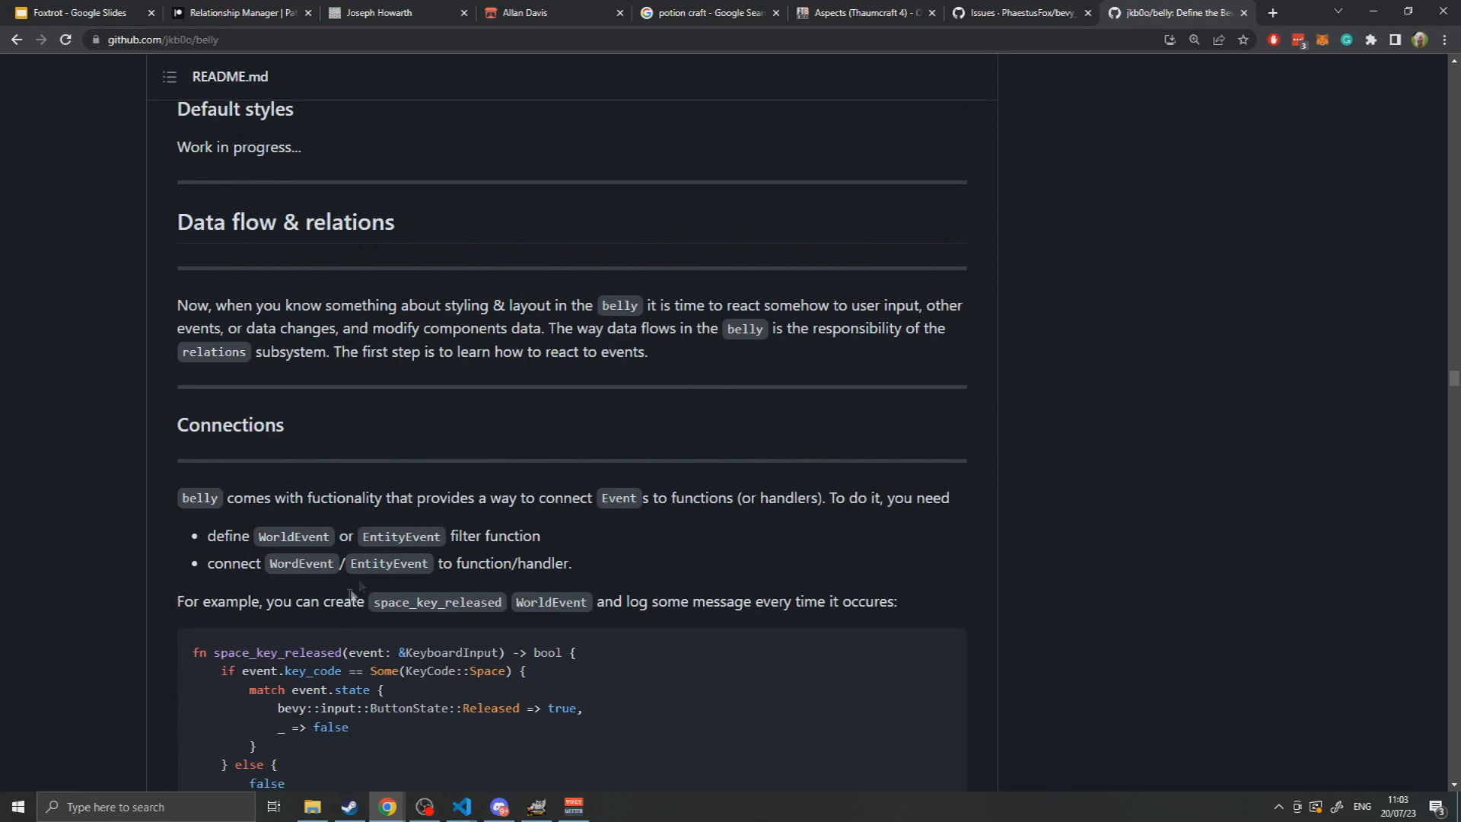
{"action": "mouse_move", "coordinate": [353, 594]}
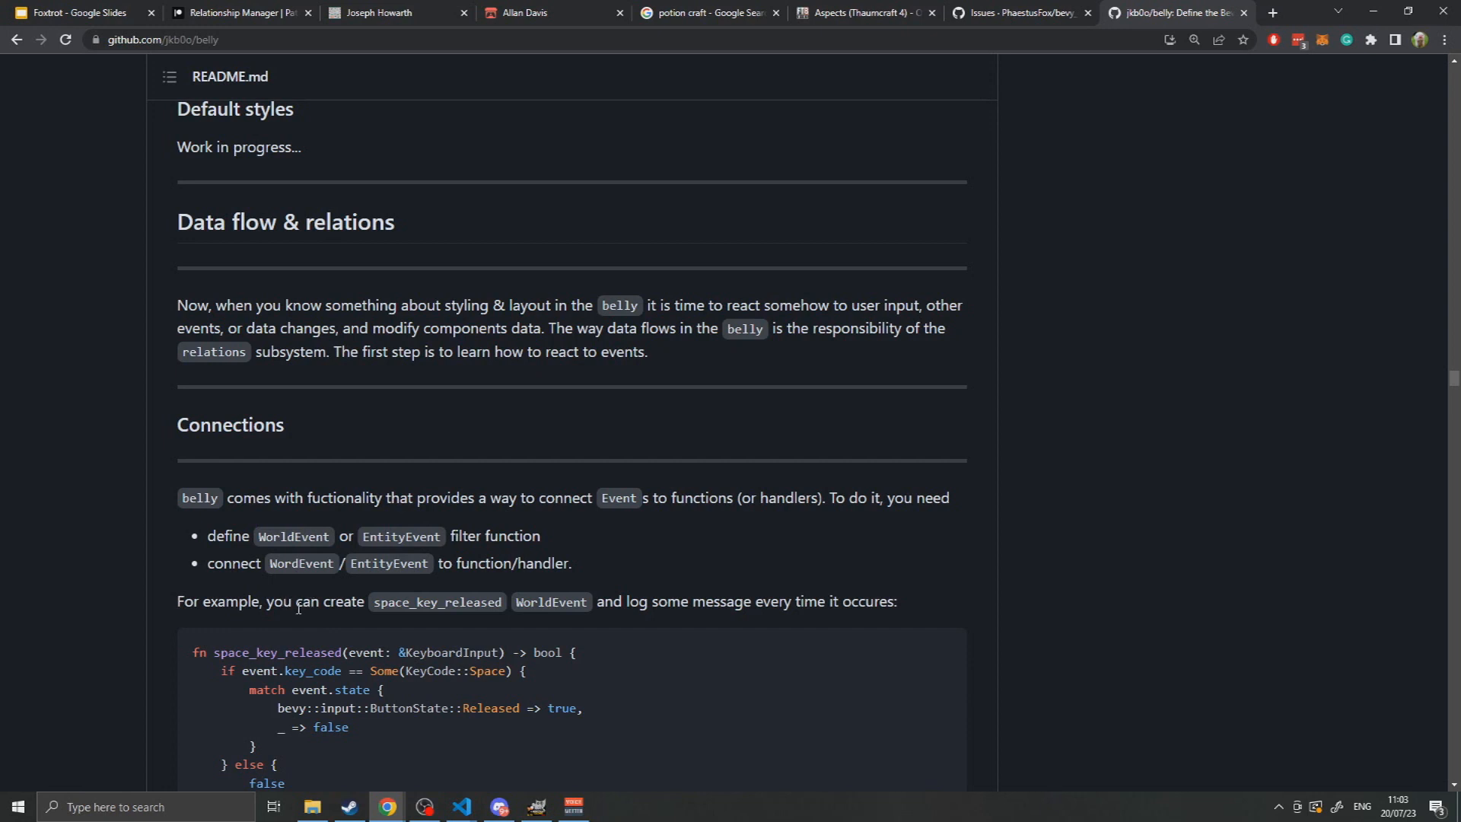
{"action": "scroll", "scroll_direction": "down", "scroll_amount": 3}
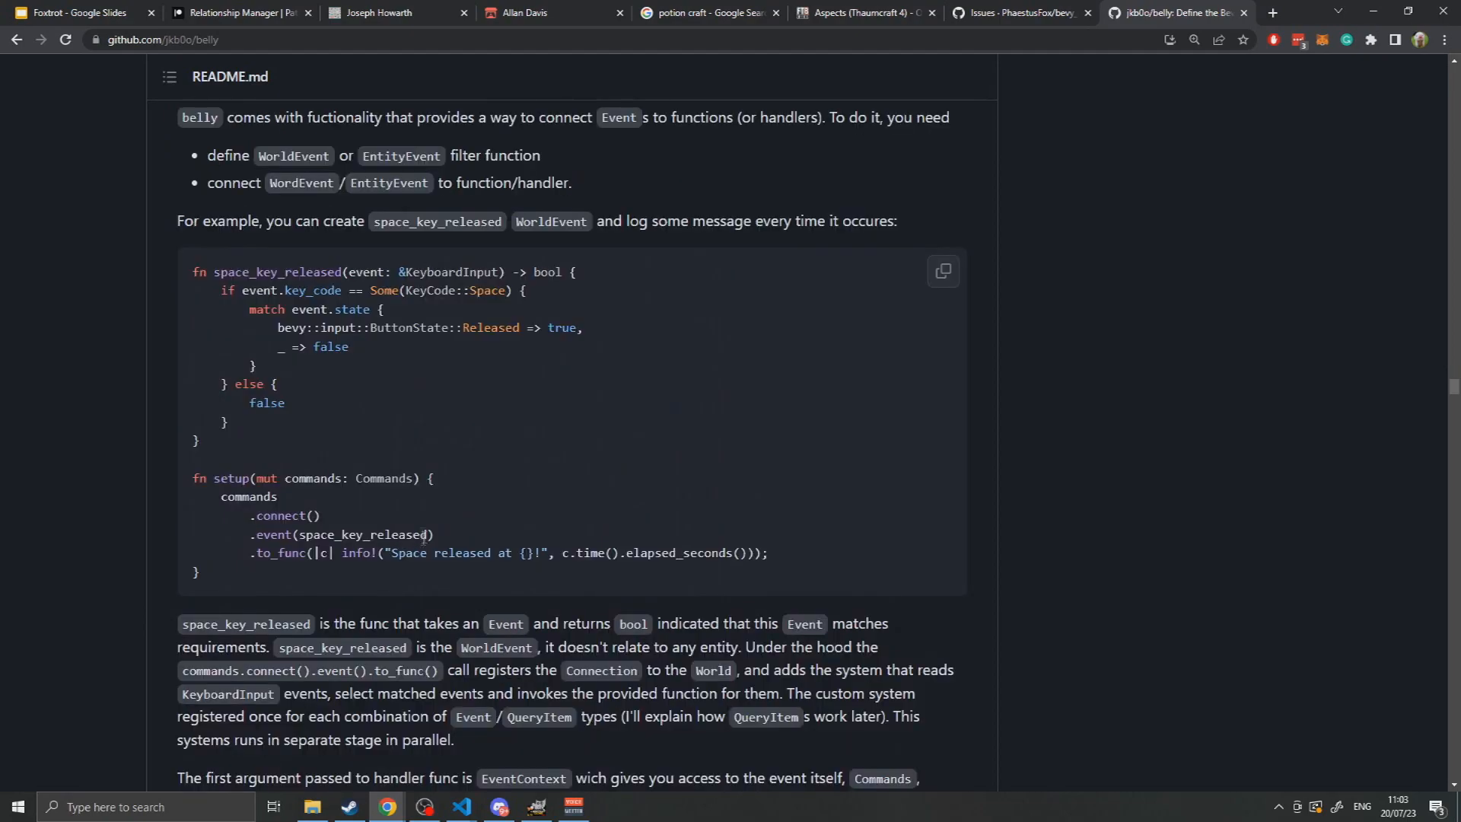
{"action": "scroll", "scroll_direction": "down", "scroll_amount": 3}
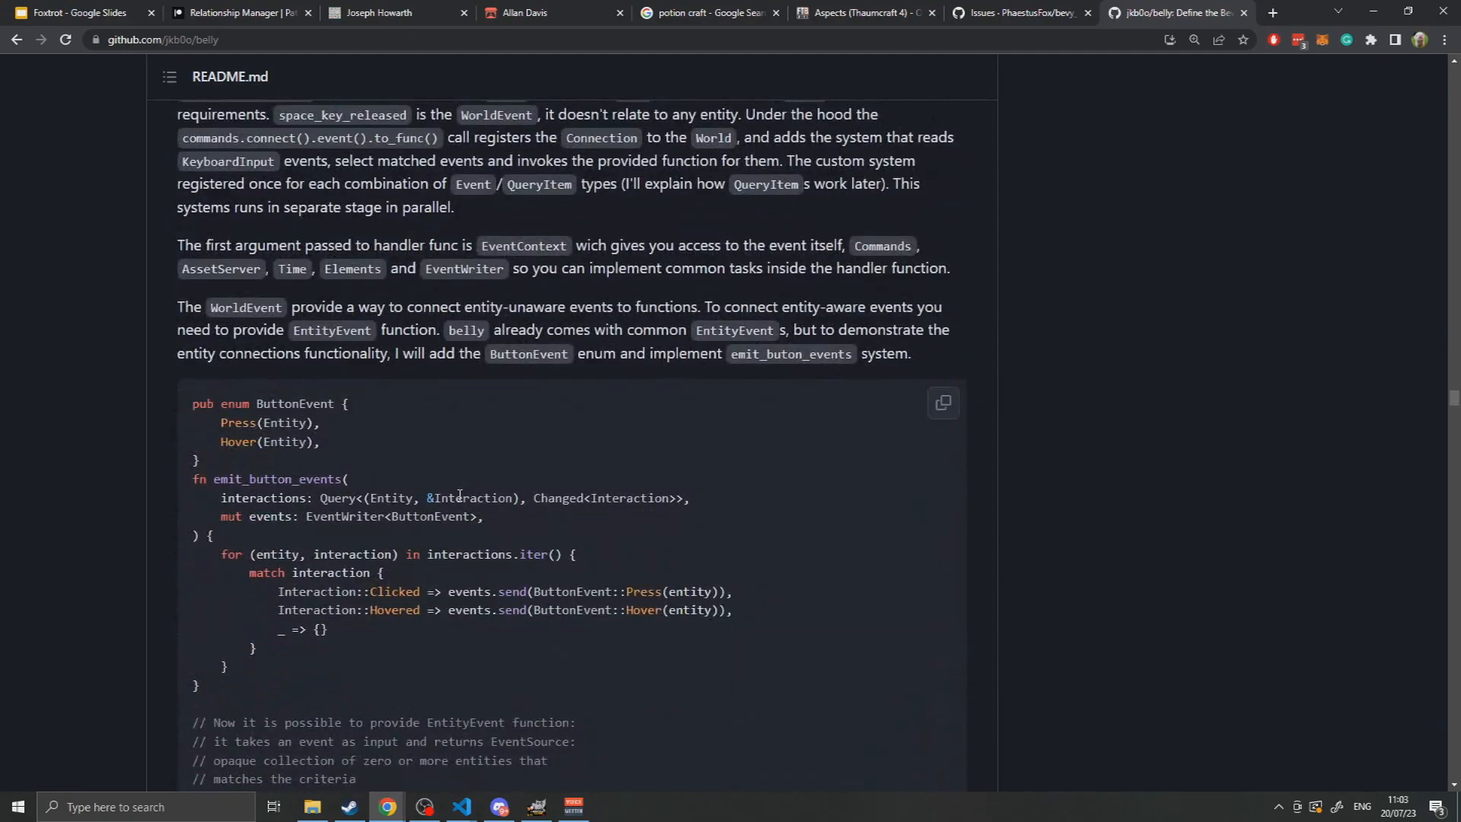
{"action": "scroll", "scroll_direction": "down", "scroll_amount": 3}
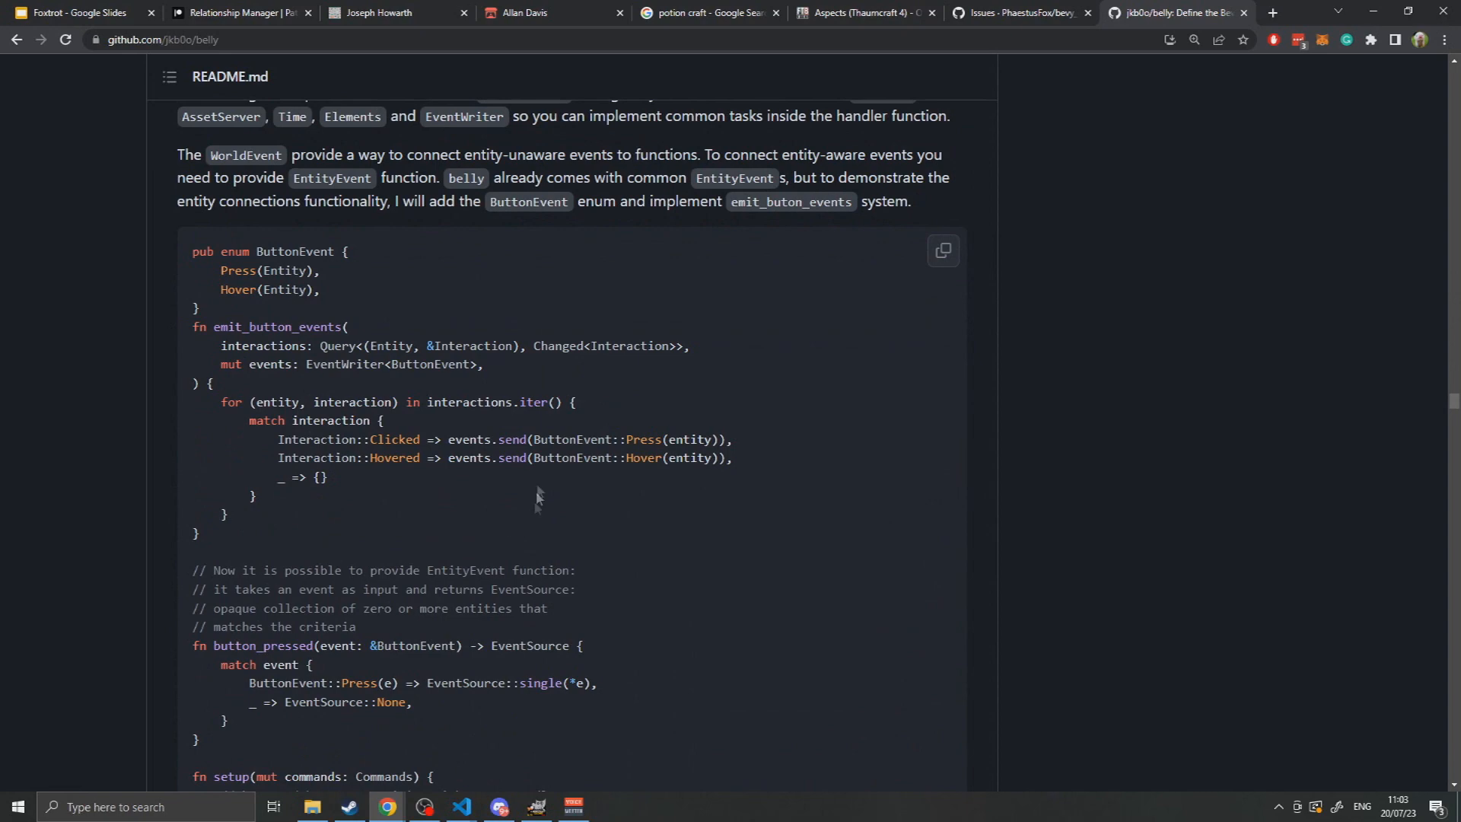
{"action": "scroll", "scroll_direction": "down", "scroll_amount": 3}
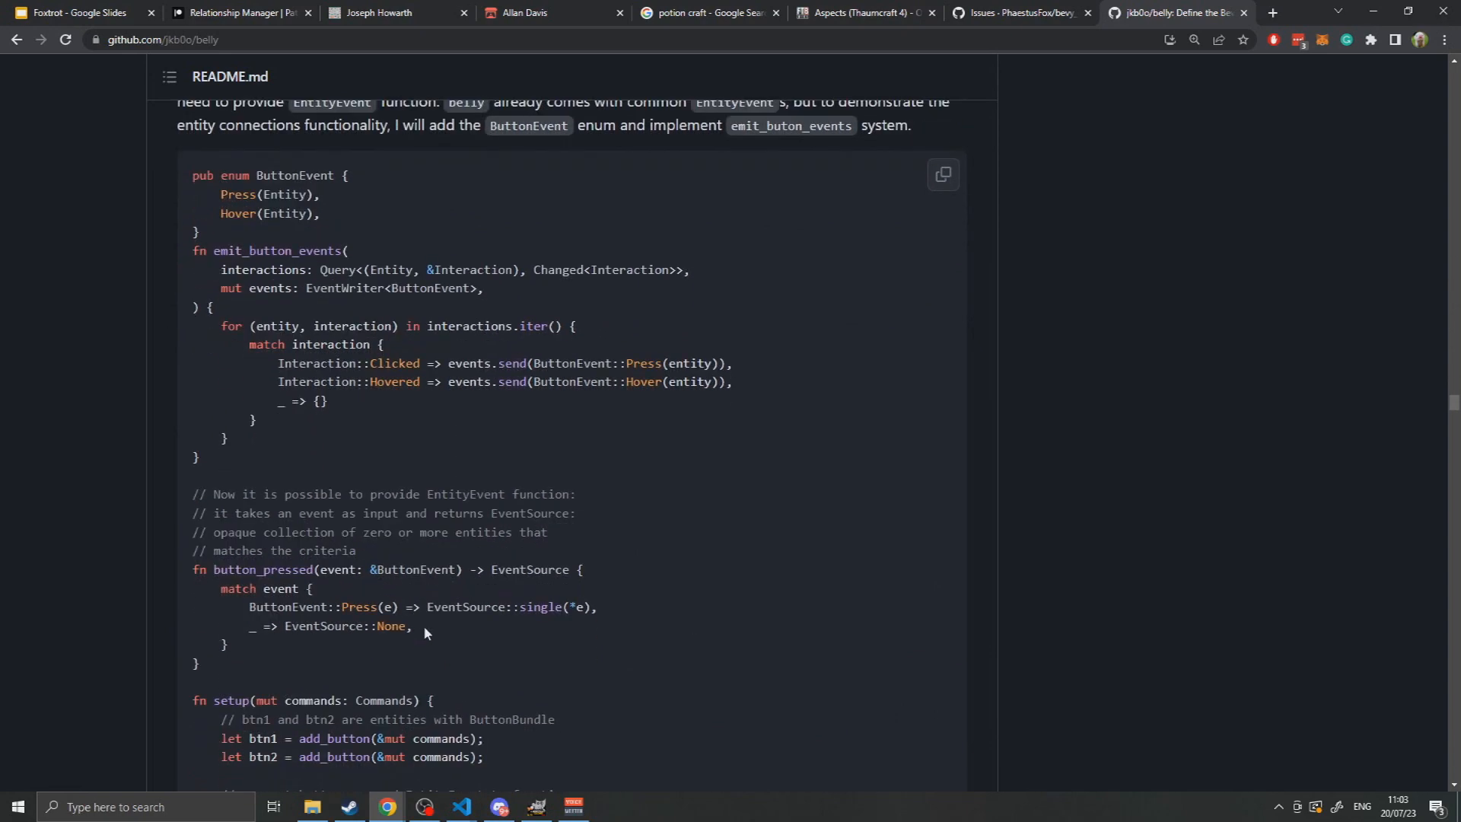
{"action": "scroll", "scroll_direction": "down", "scroll_amount": 3}
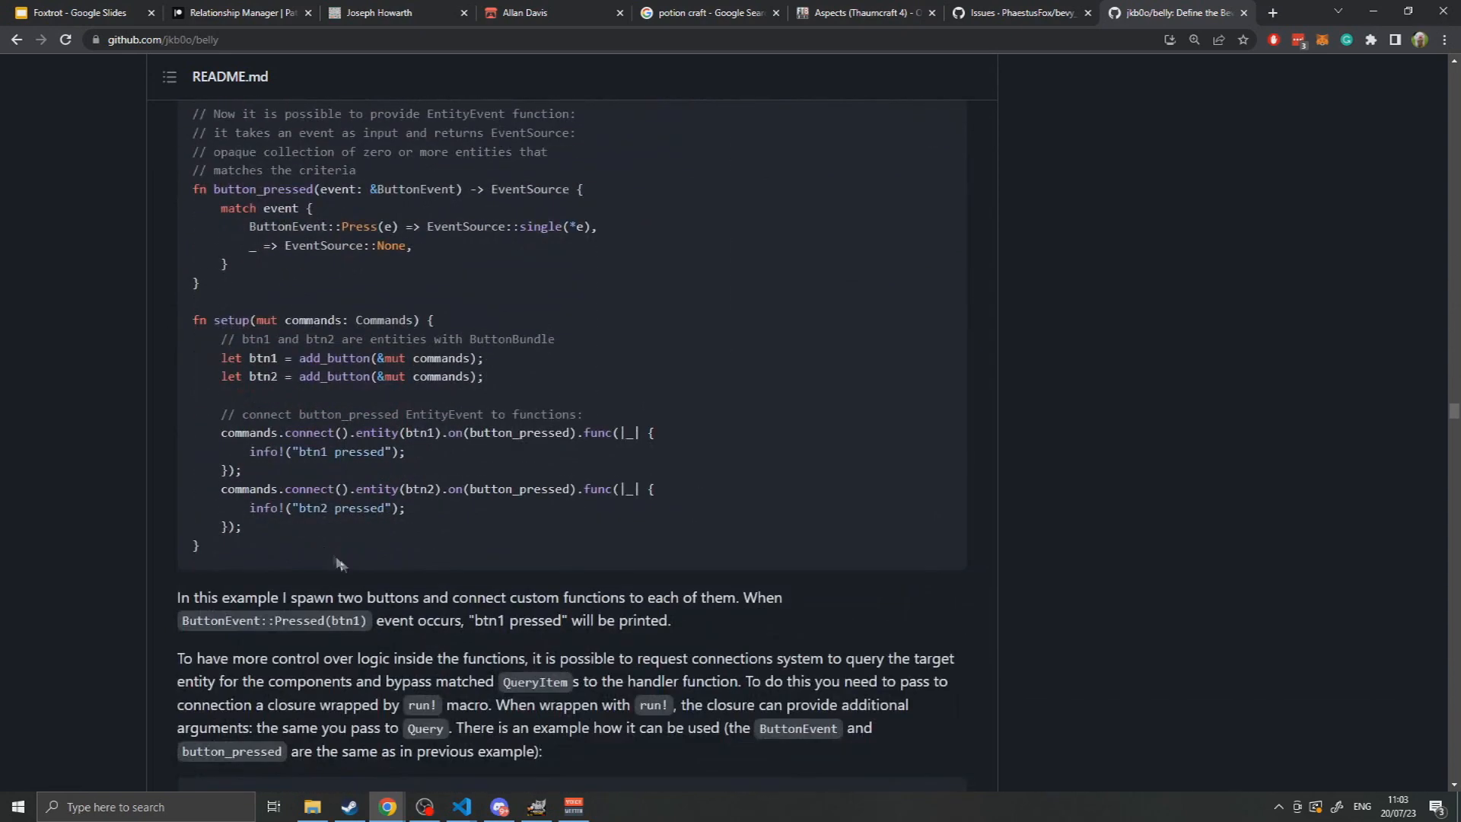
{"action": "scroll", "scroll_direction": "down", "scroll_amount": 3}
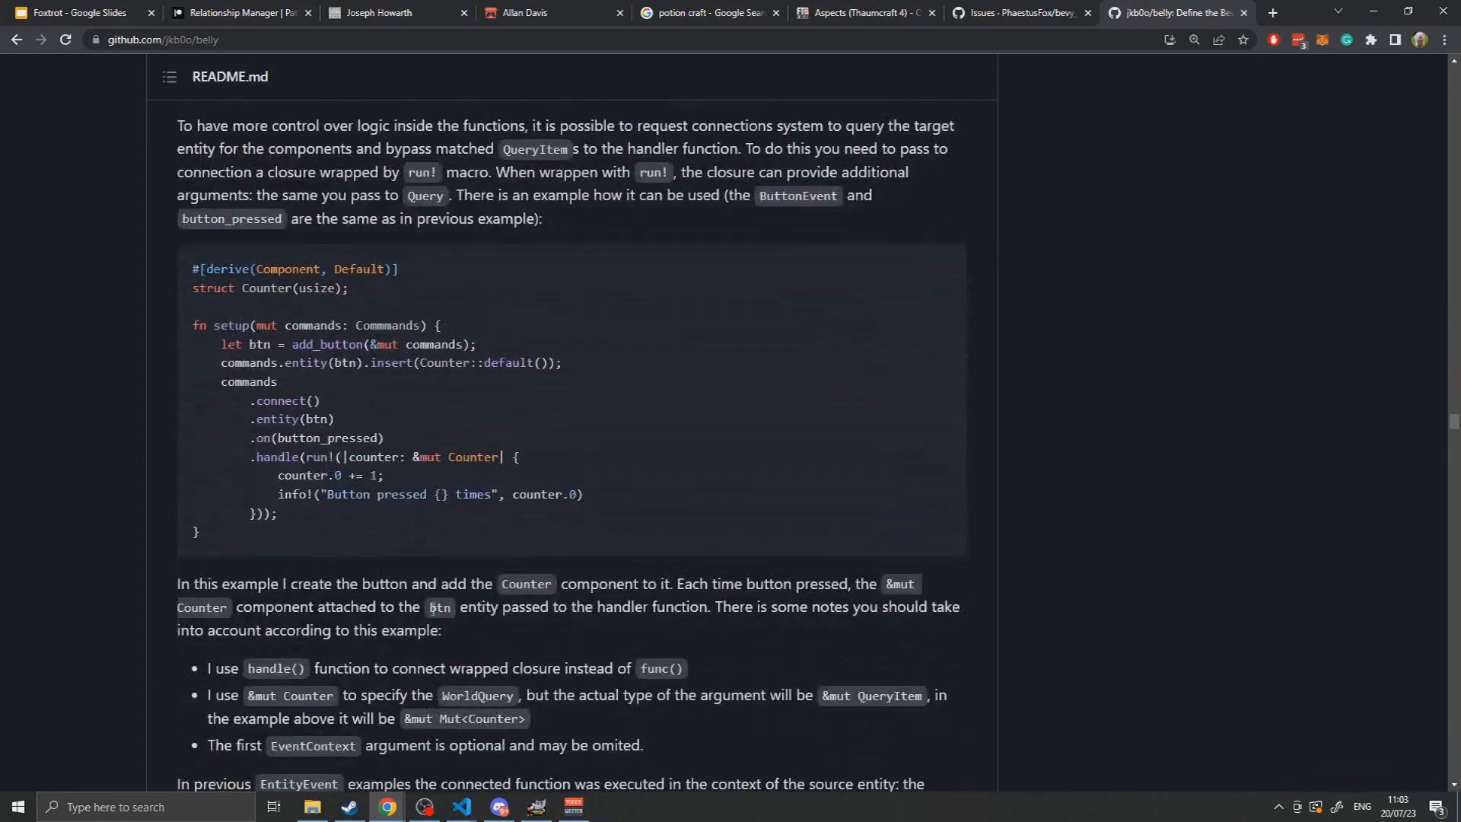
{"action": "scroll", "scroll_direction": "down", "scroll_amount": 3}
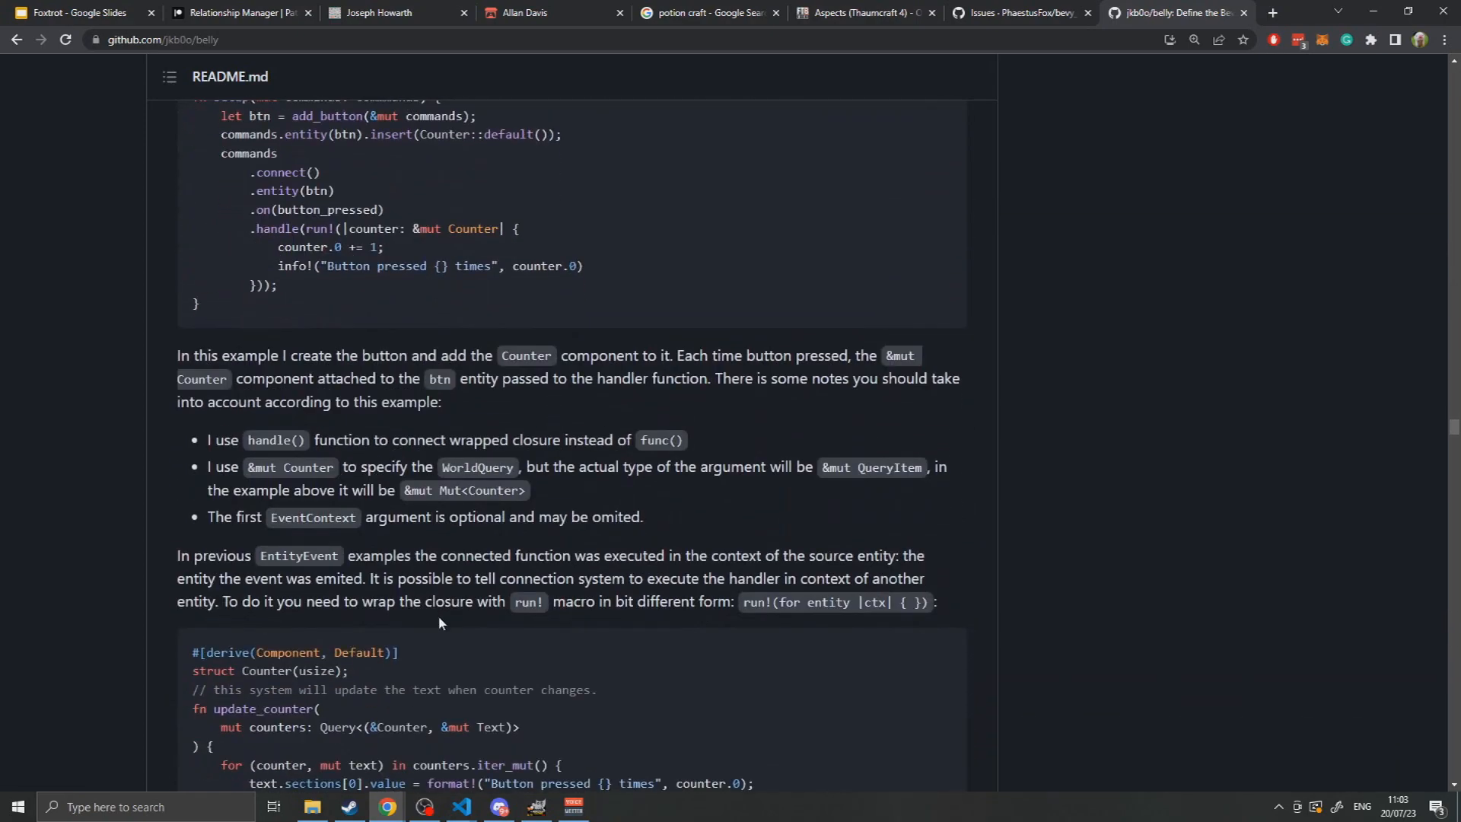
{"action": "scroll", "scroll_direction": "down", "scroll_amount": 3}
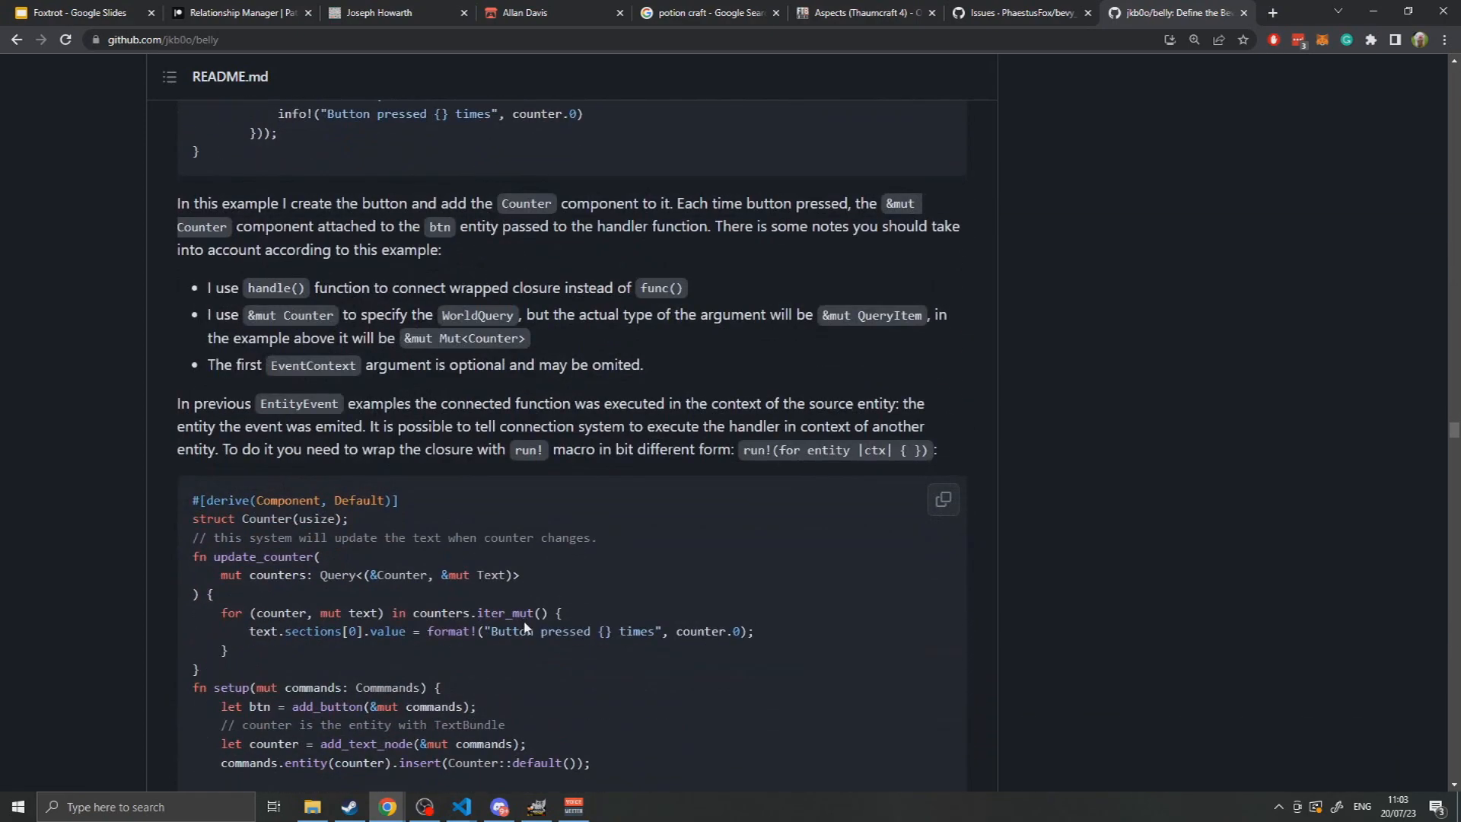
{"action": "scroll", "scroll_direction": "down", "scroll_amount": 3}
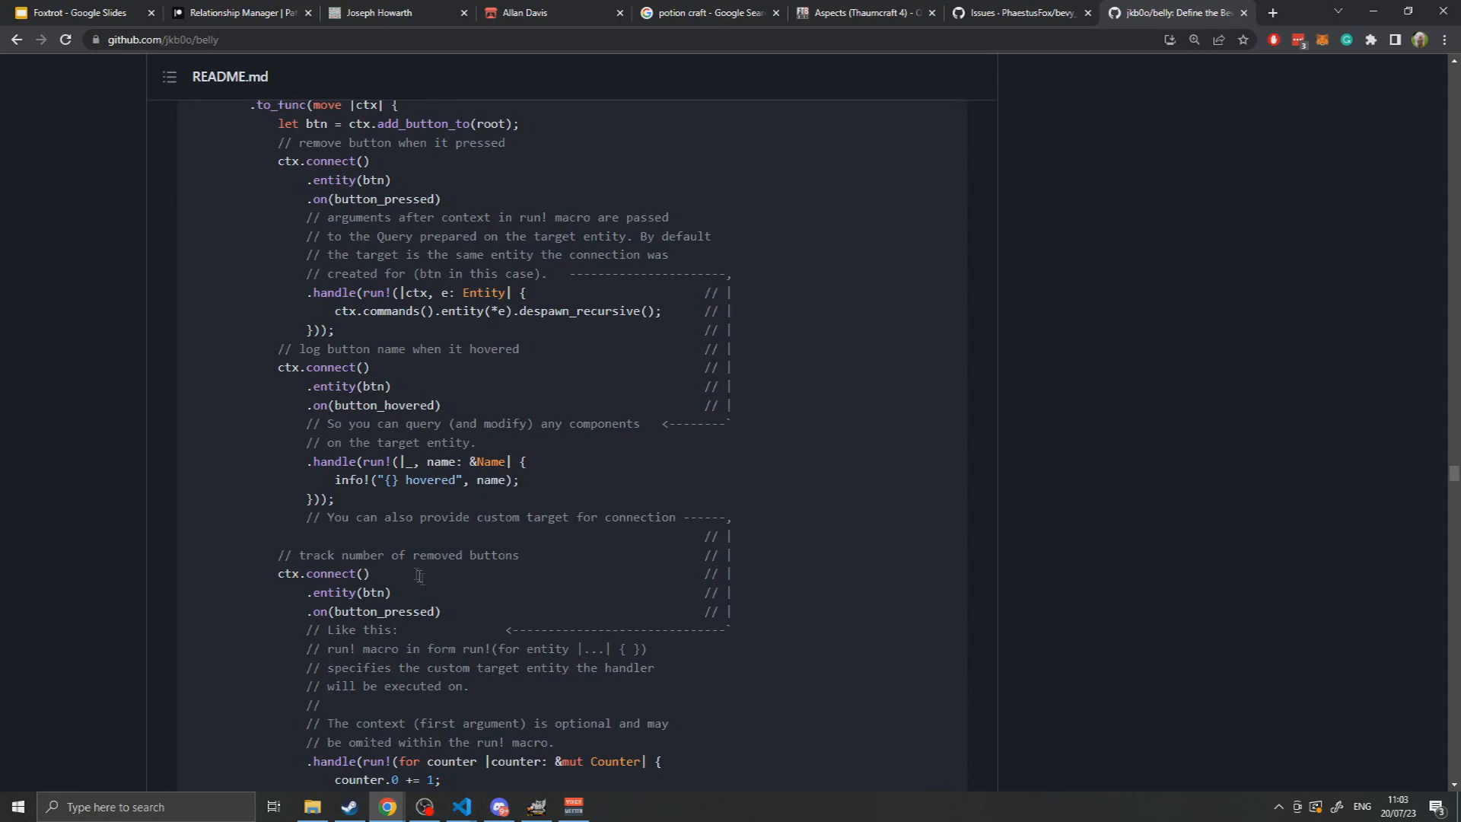
{"action": "mouse_move", "coordinate": [419, 607]}
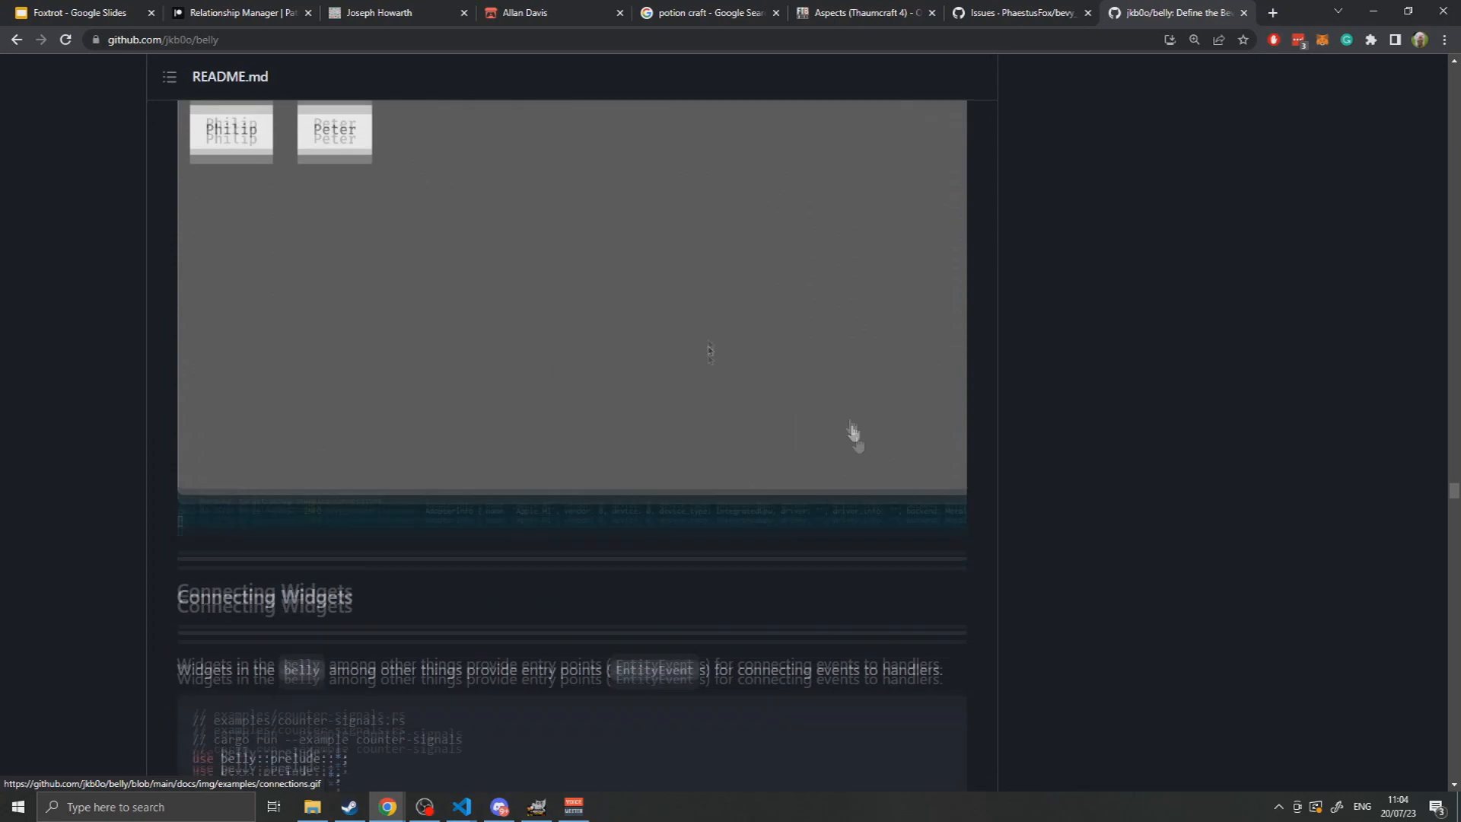
Select the counter example's plus-button line and highlight the c: Counter closure argument.
{"action": "scroll", "scroll_direction": "down", "scroll_amount": 3}
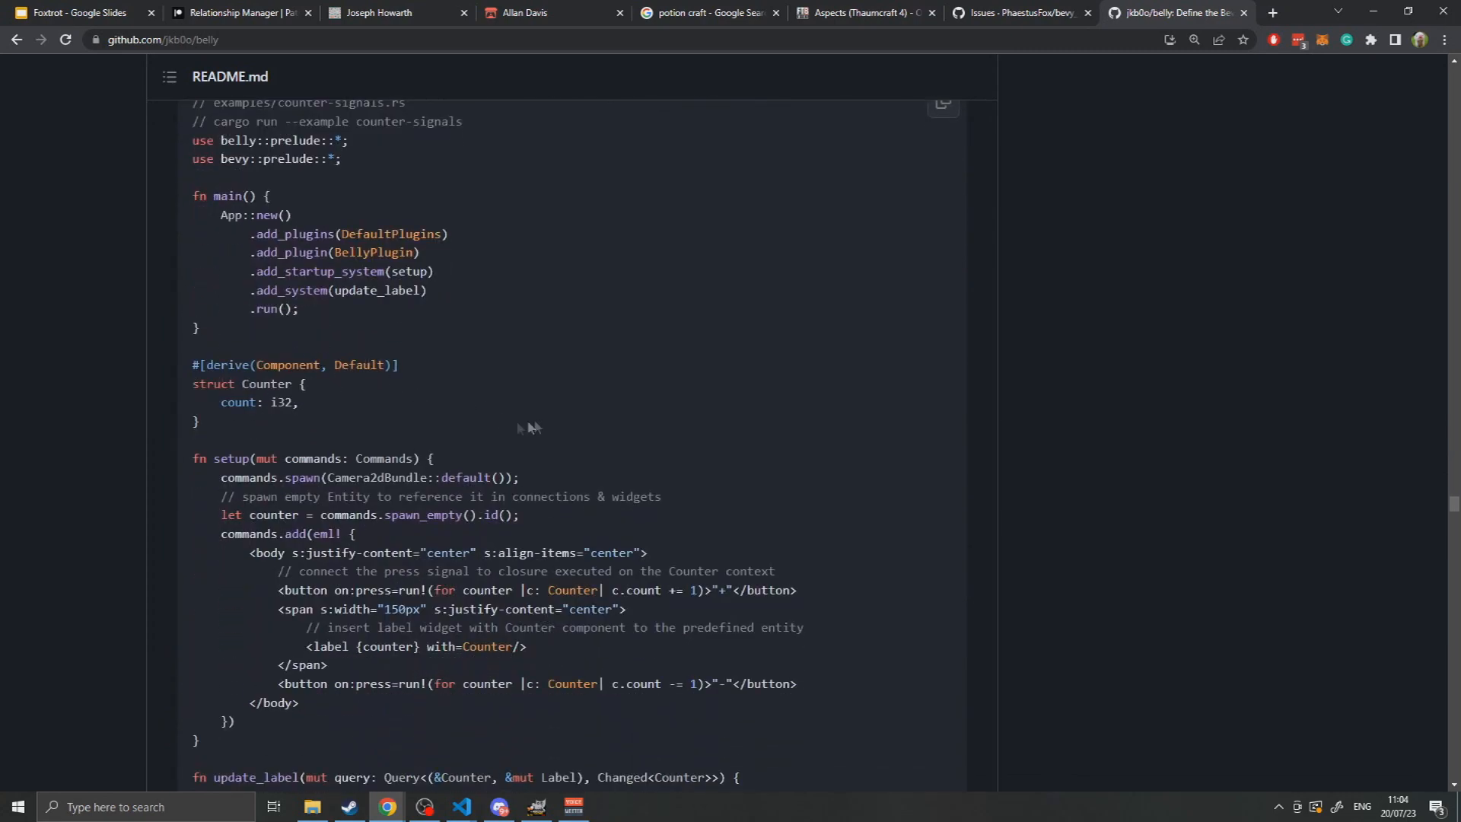
{"action": "scroll", "scroll_direction": "down", "scroll_amount": 3}
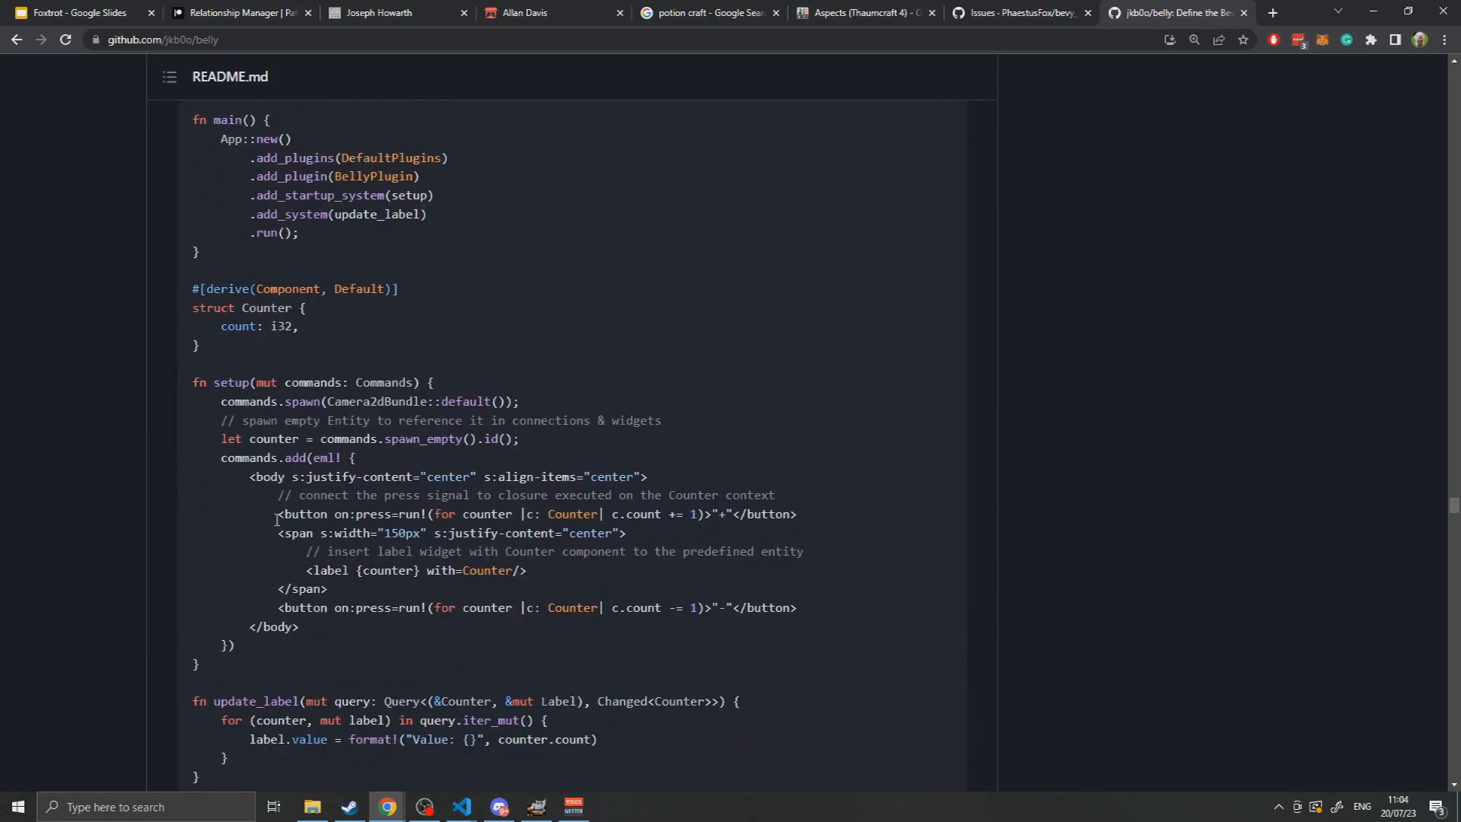
{"action": "triple_click", "coordinate": [536, 513]}
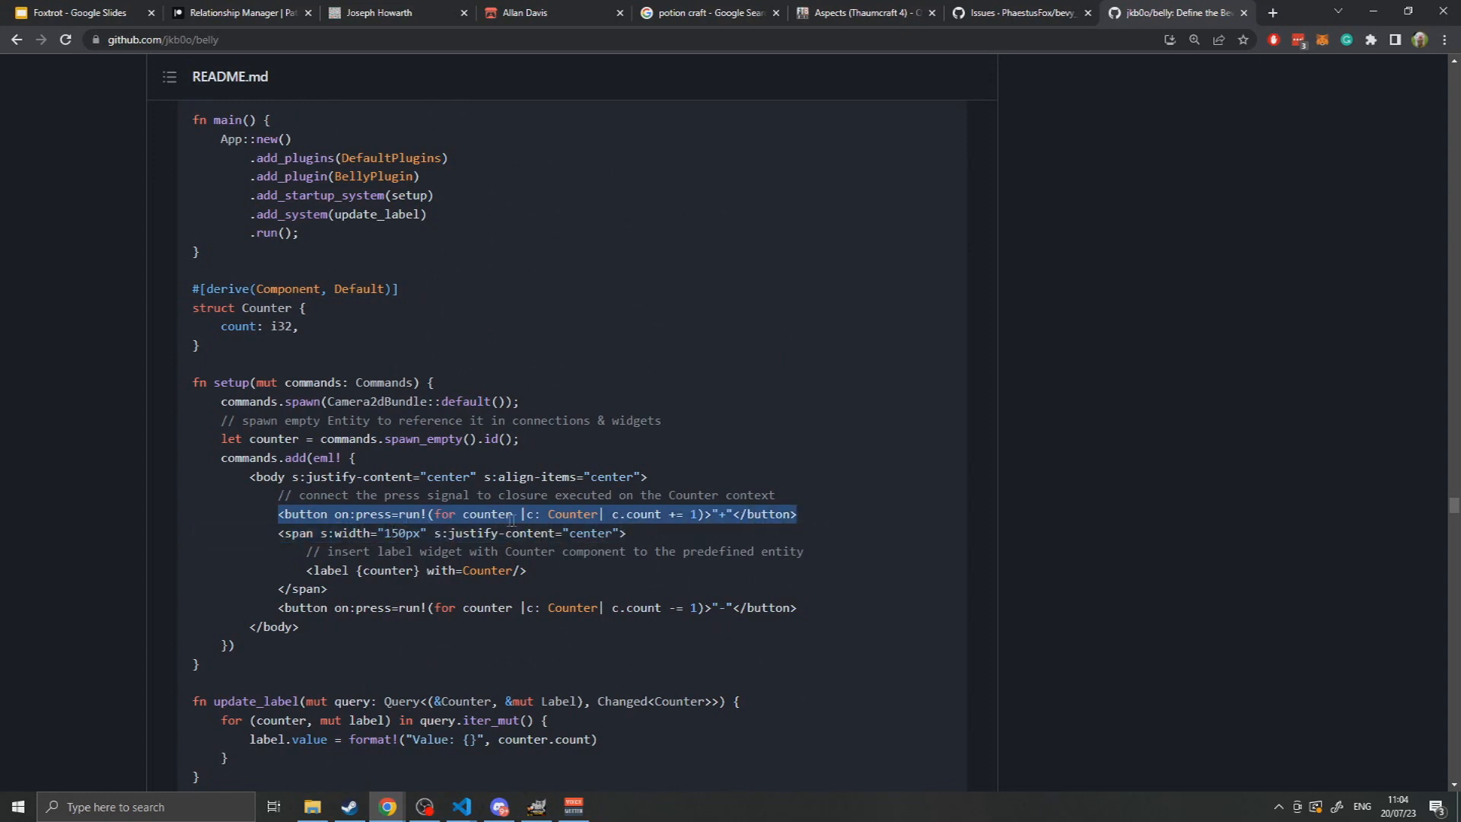
{"action": "left_click", "coordinate": [357, 513]}
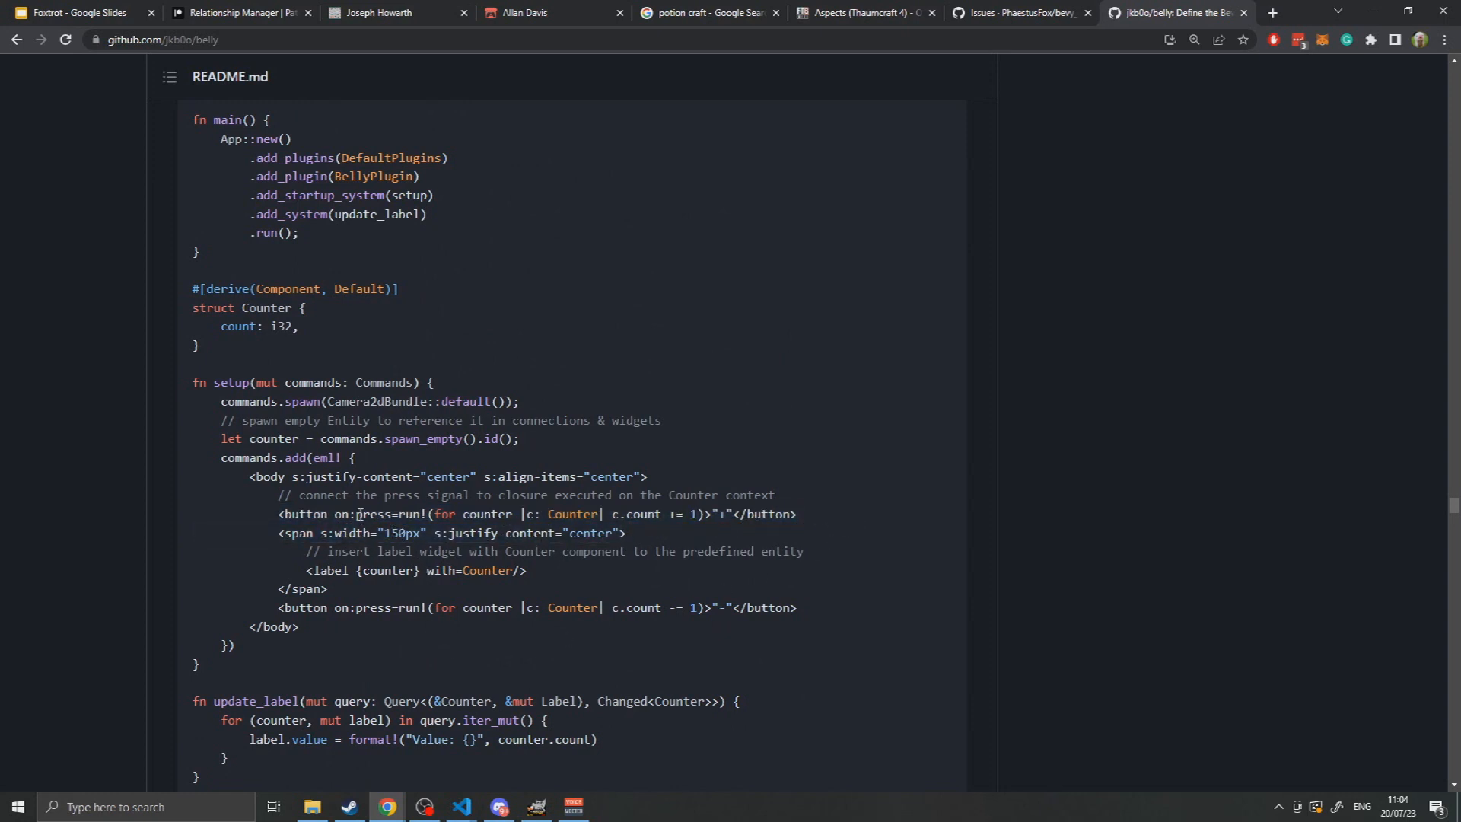
{"action": "double_click", "coordinate": [370, 514]}
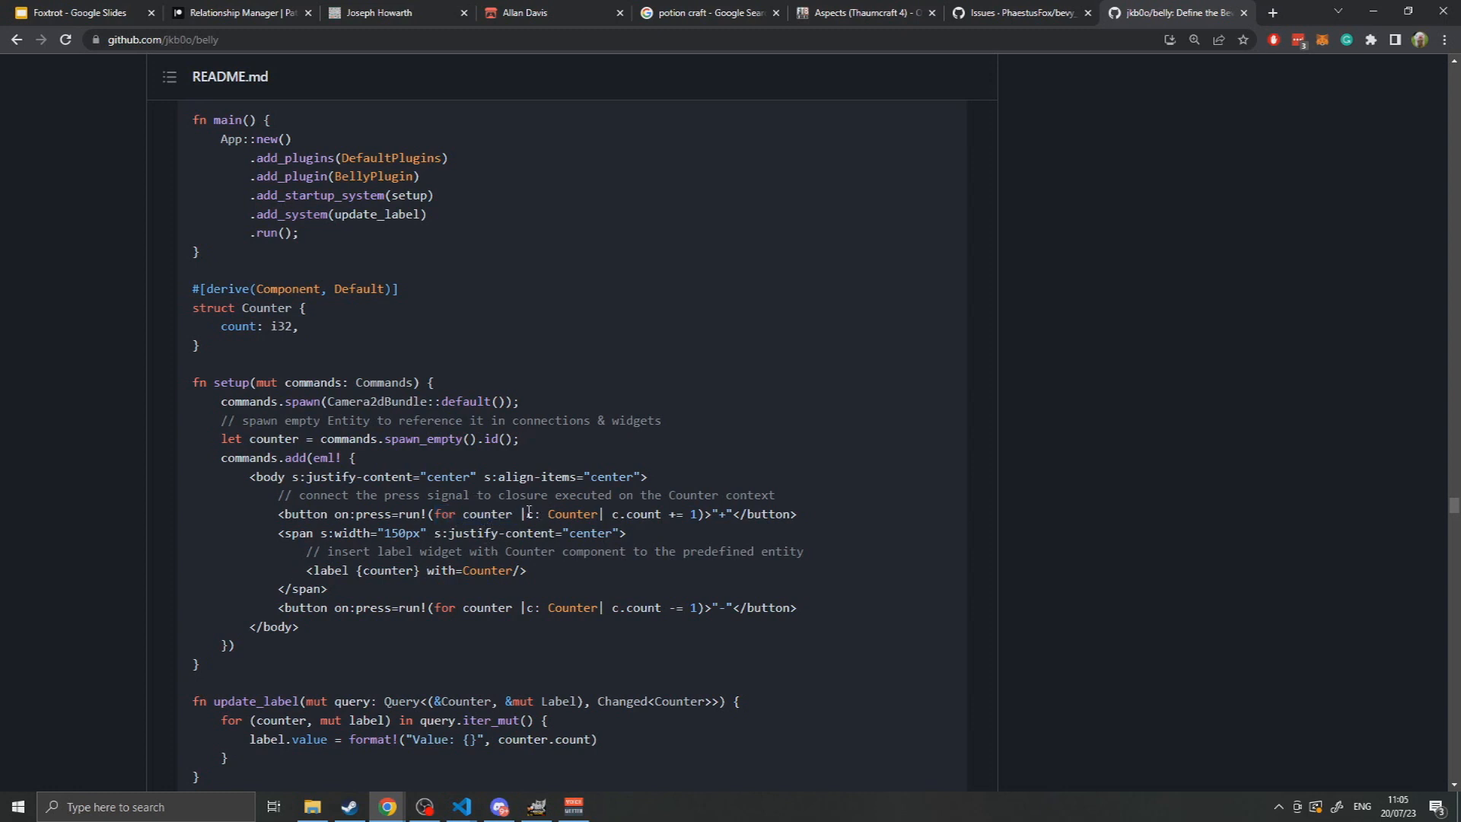
{"action": "double_click", "coordinate": [563, 514]}
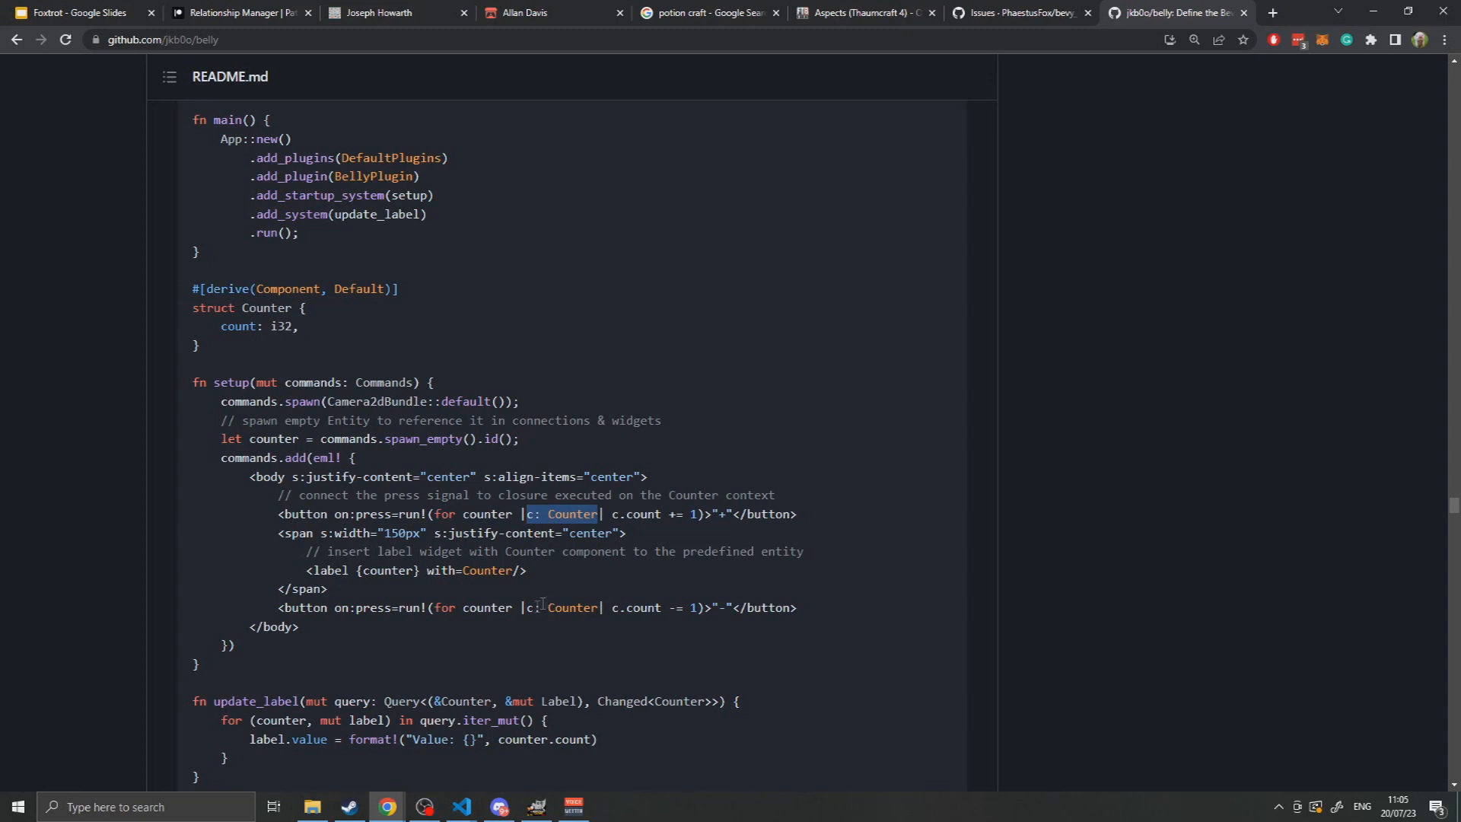
{"action": "mouse_move", "coordinate": [344, 587]}
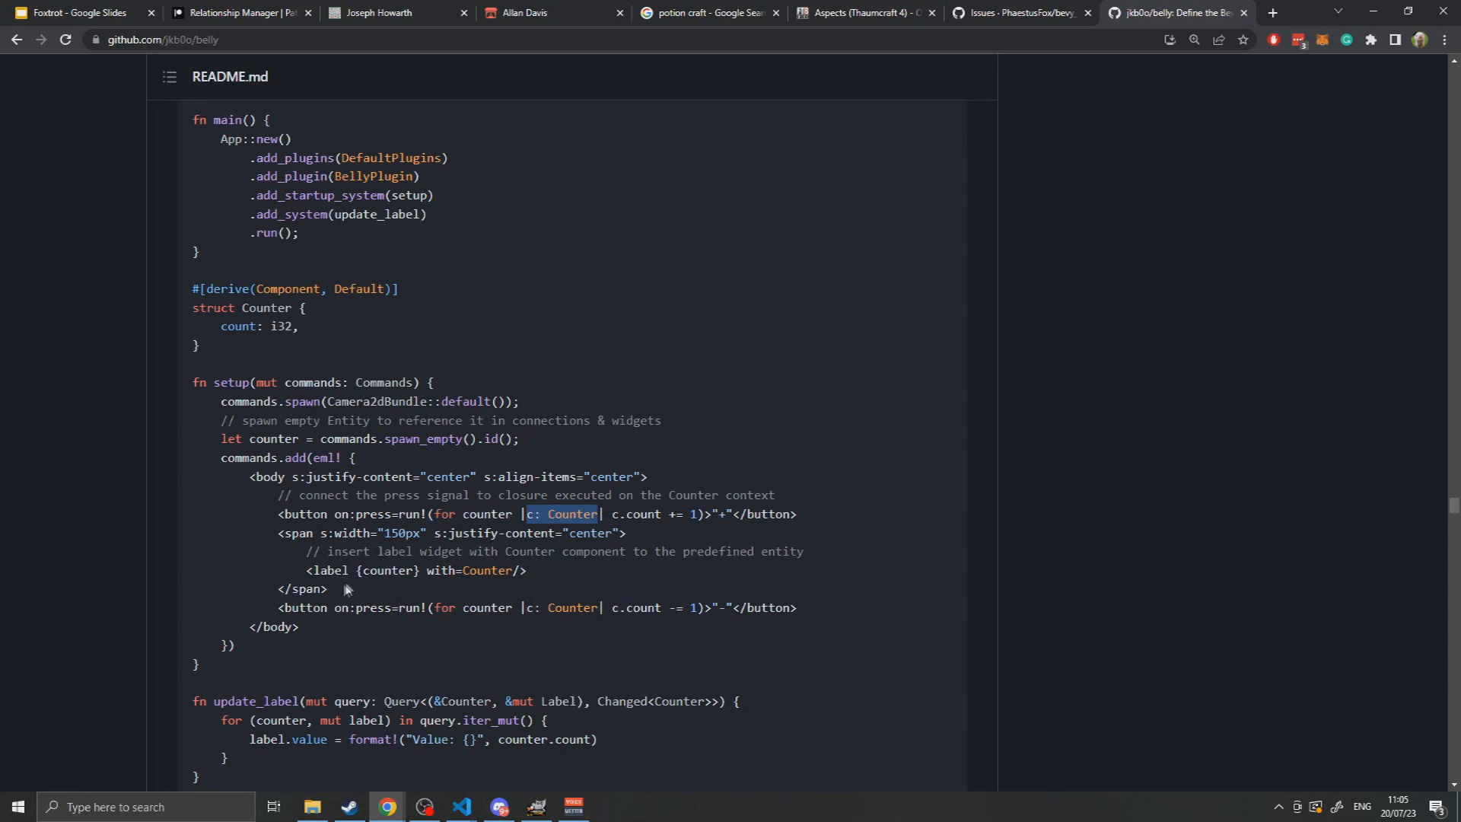
{"action": "mouse_move", "coordinate": [648, 543]}
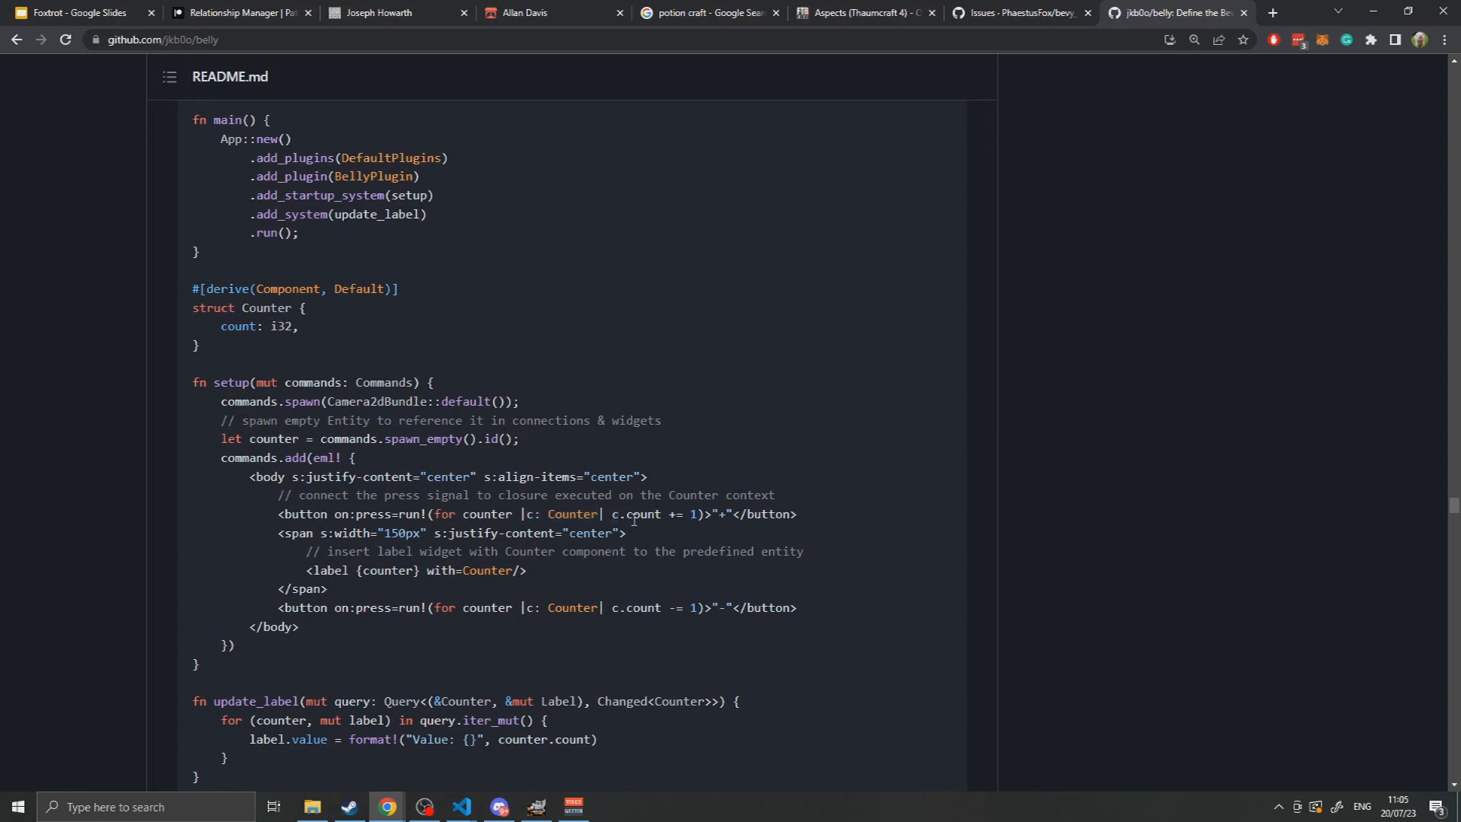
Mark the += increment and the label-insertion comment, then reach the bind-based counter code.
{"action": "double_click", "coordinate": [677, 514]}
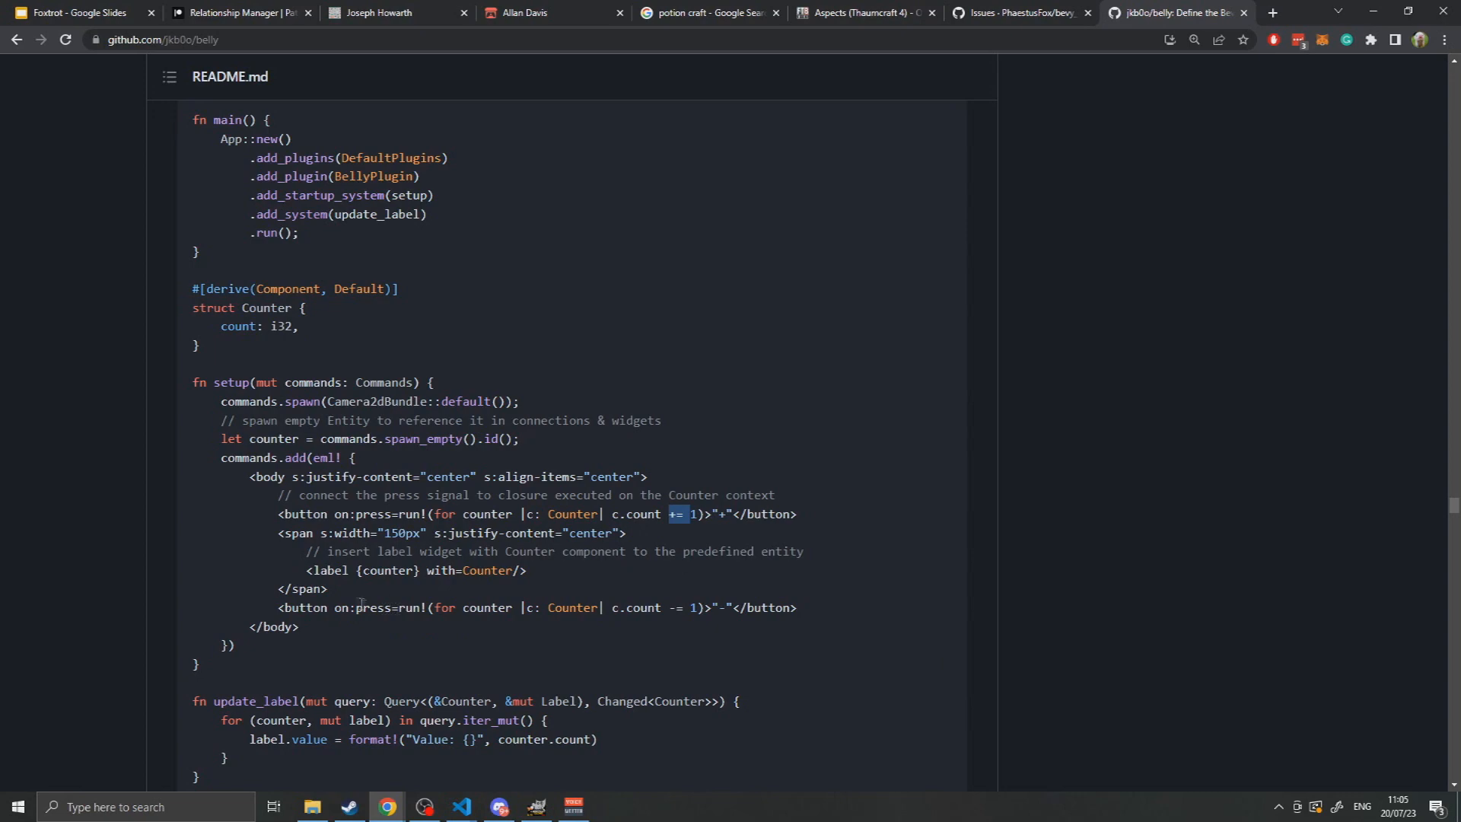
{"action": "left_click", "coordinate": [370, 565]}
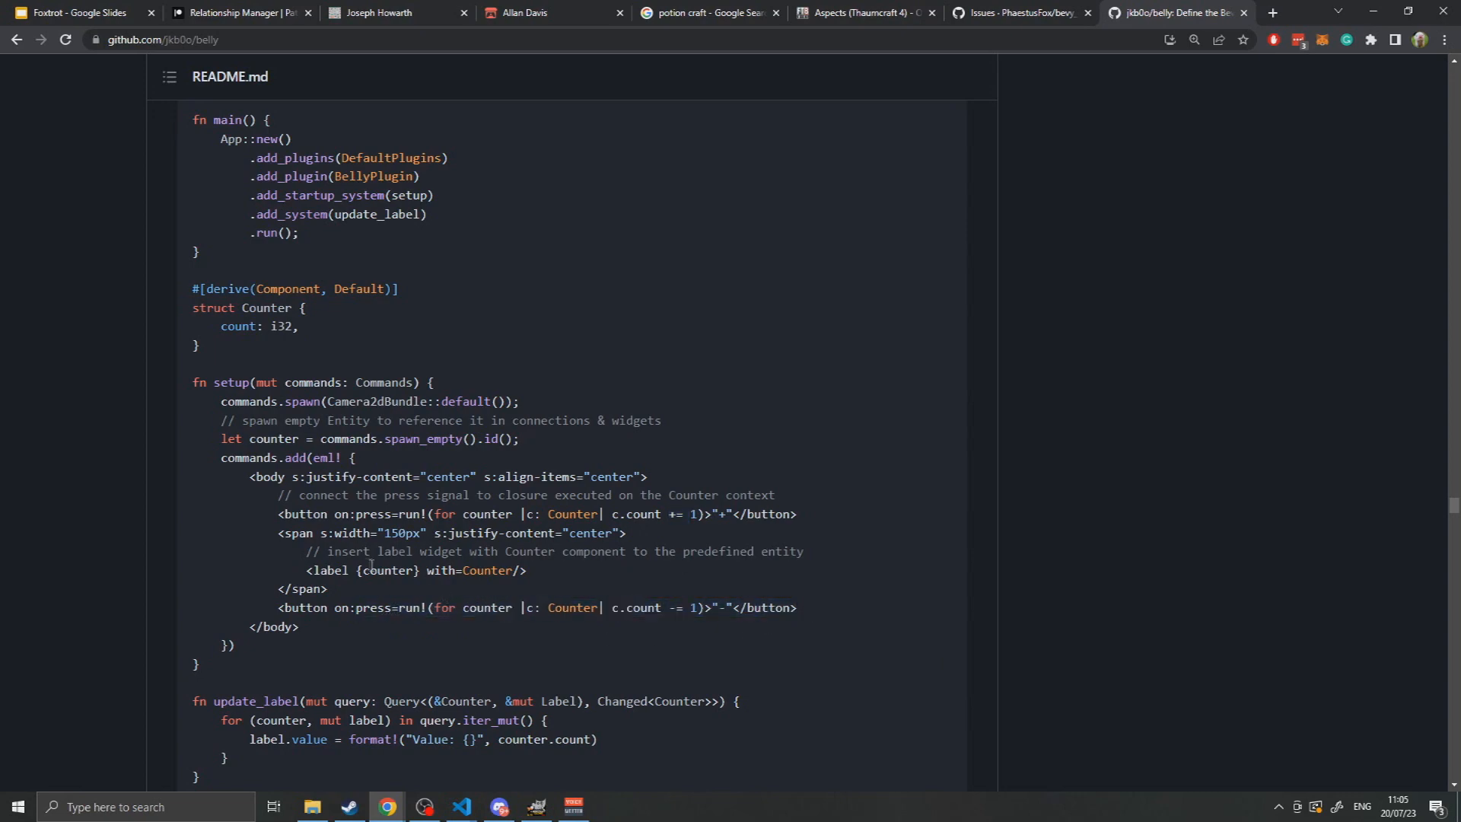
{"action": "left_click_drag", "start_coordinate": [596, 551], "coordinate": [279, 570]}
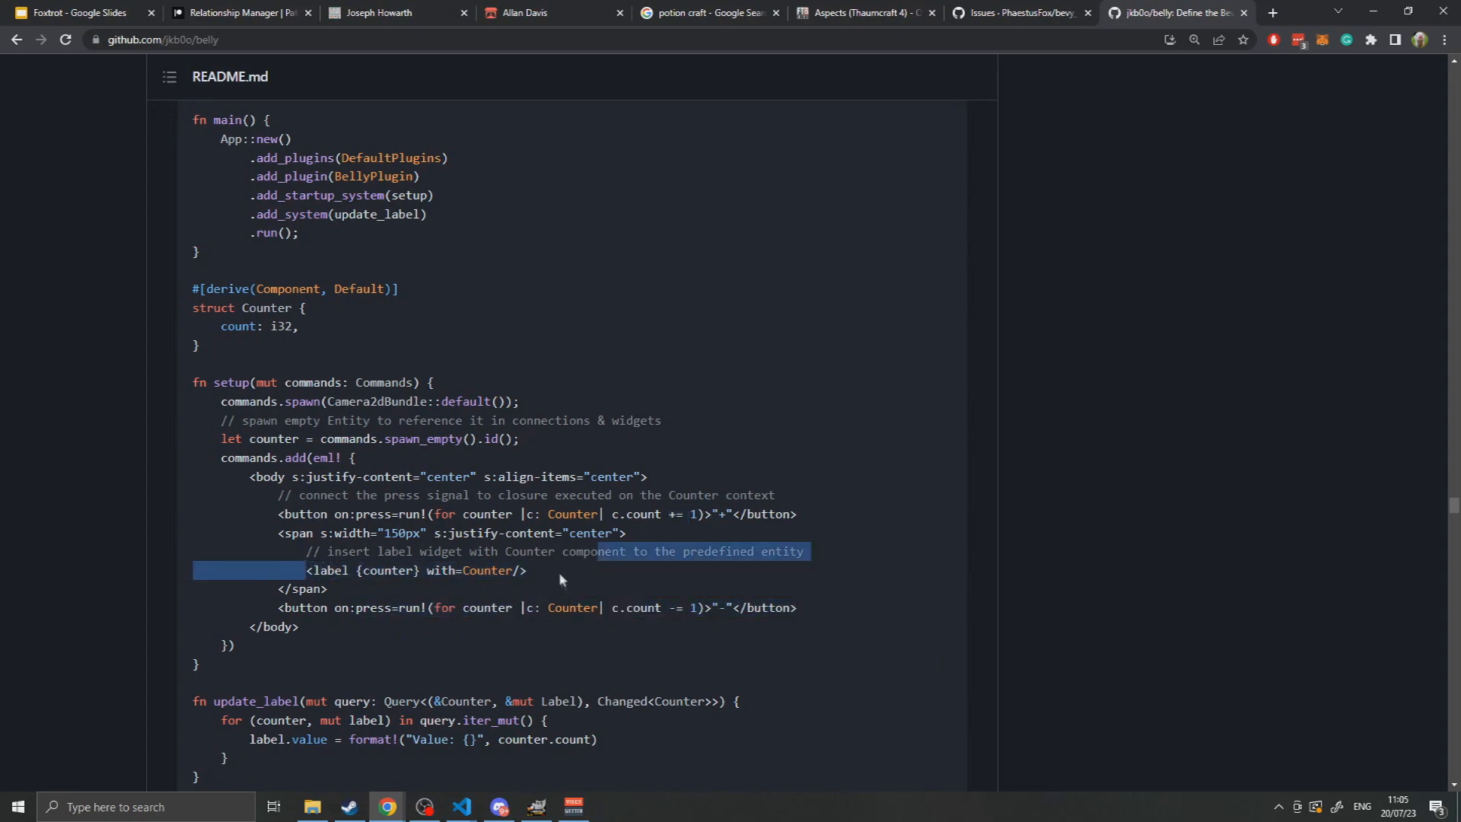
{"action": "scroll", "scroll_direction": "down", "scroll_amount": 3}
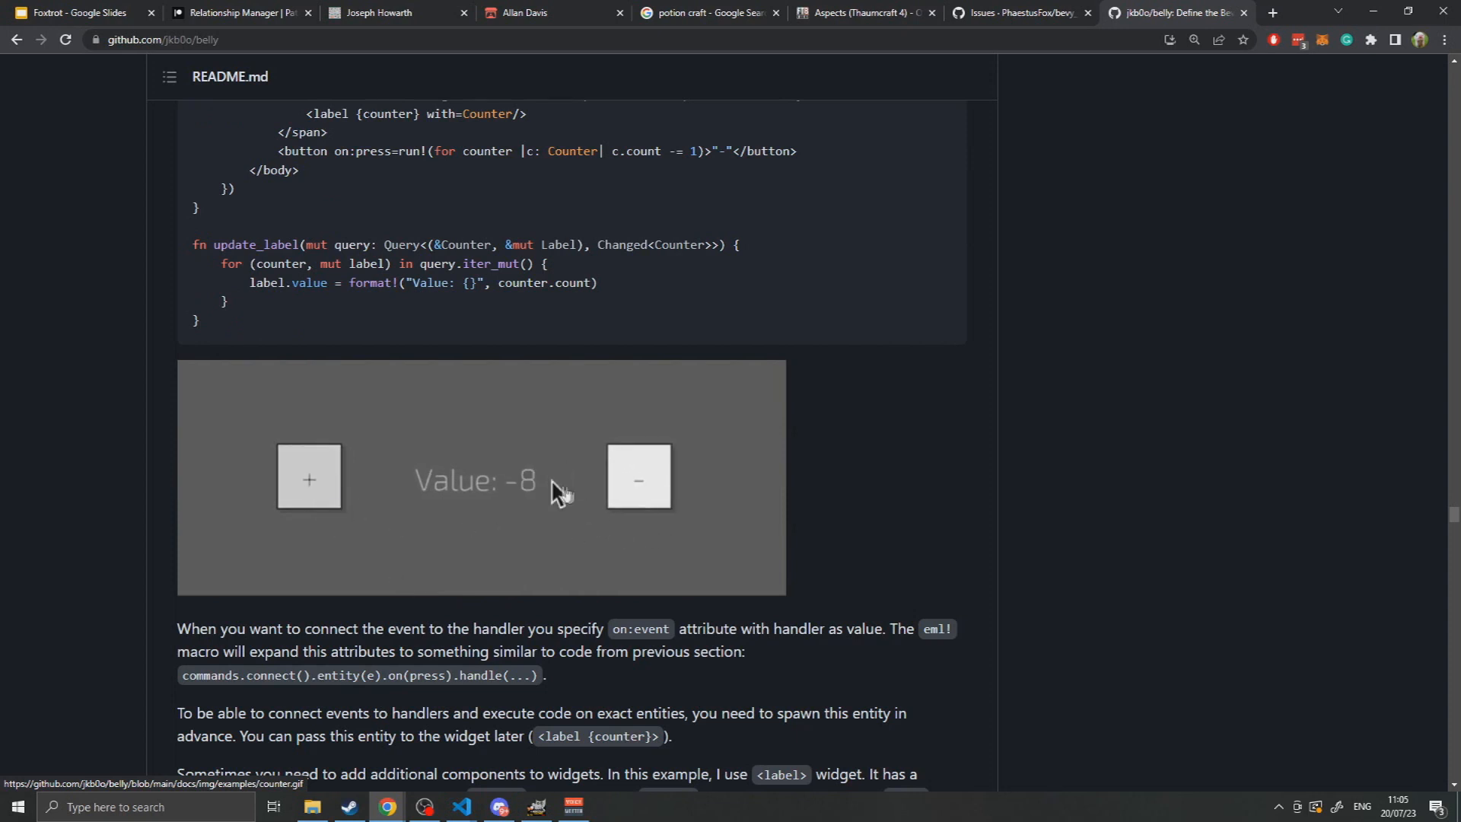
{"action": "mouse_move", "coordinate": [427, 603]}
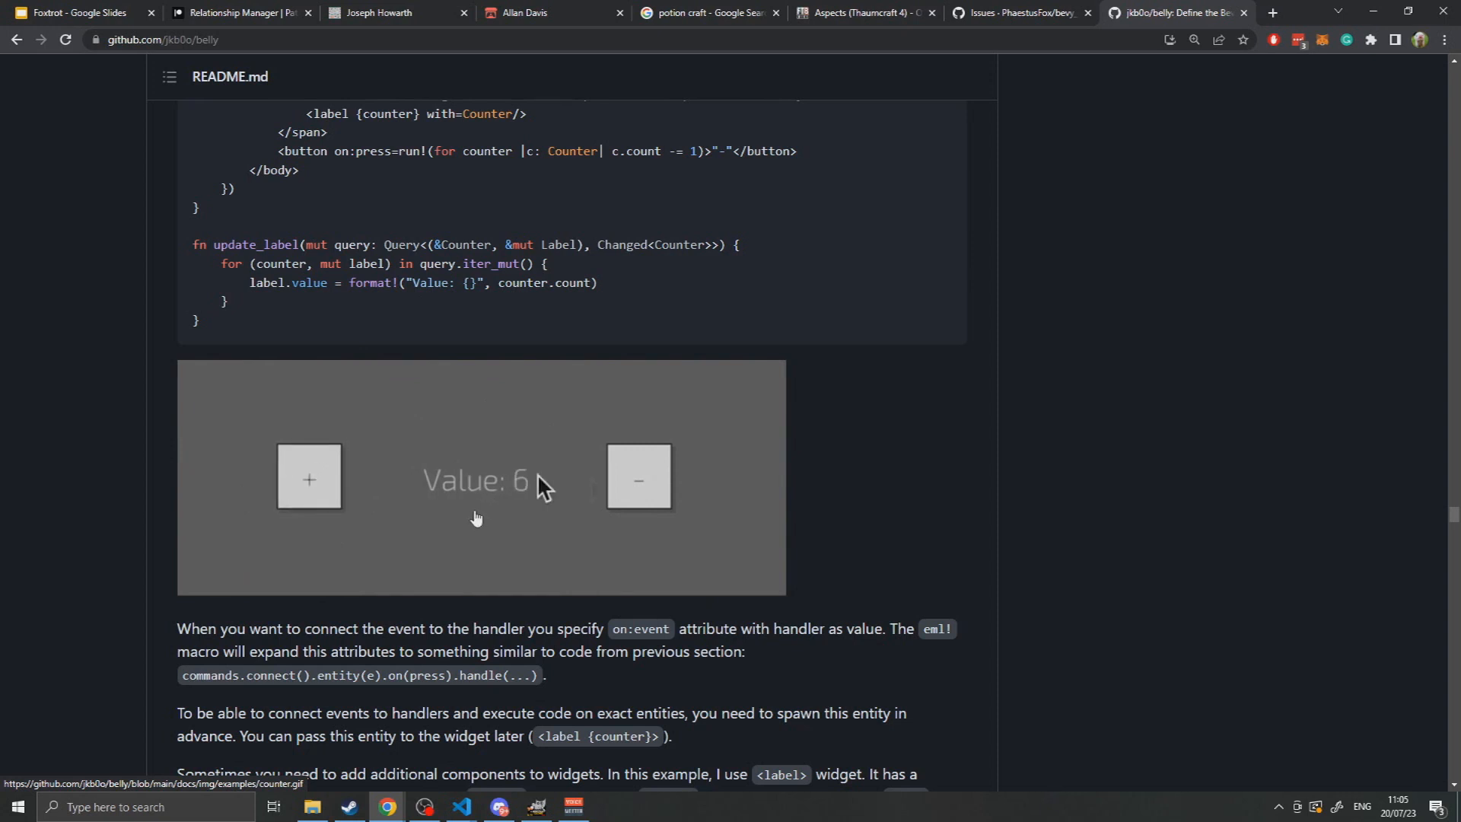
{"action": "left_click", "coordinate": [639, 478]}
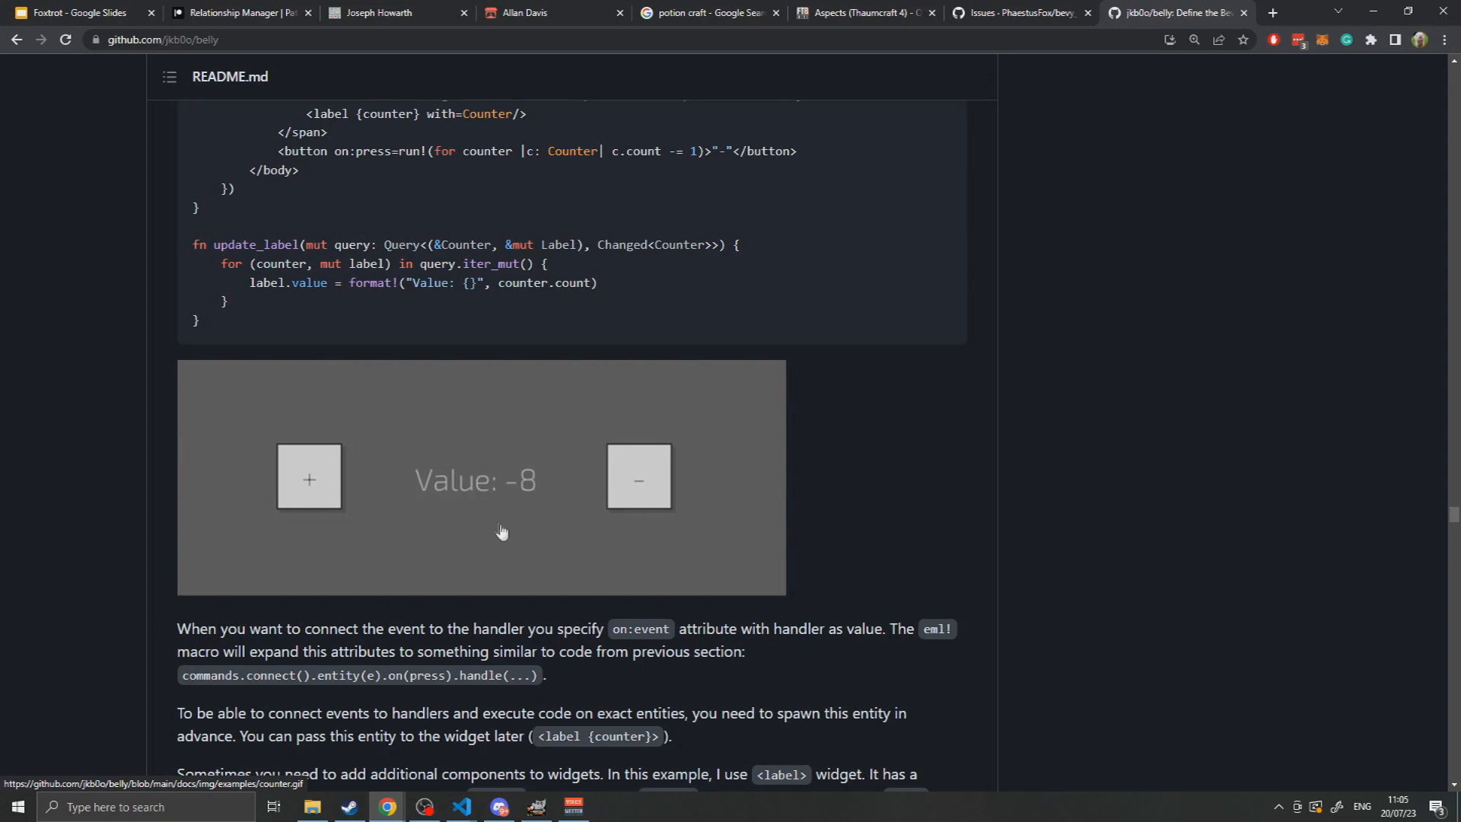
{"action": "left_click", "coordinate": [308, 477]}
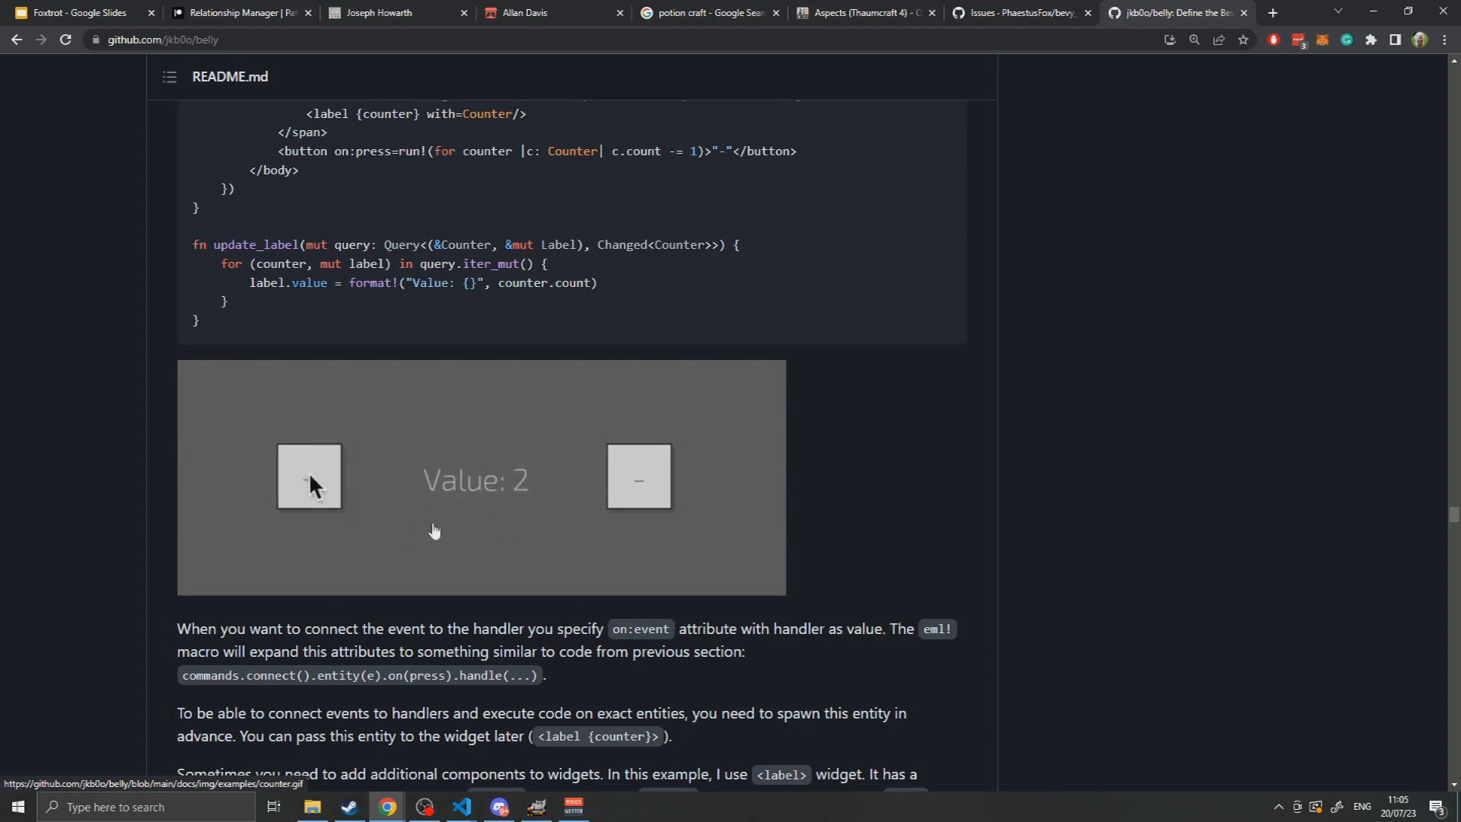
{"action": "left_click", "coordinate": [638, 478]}
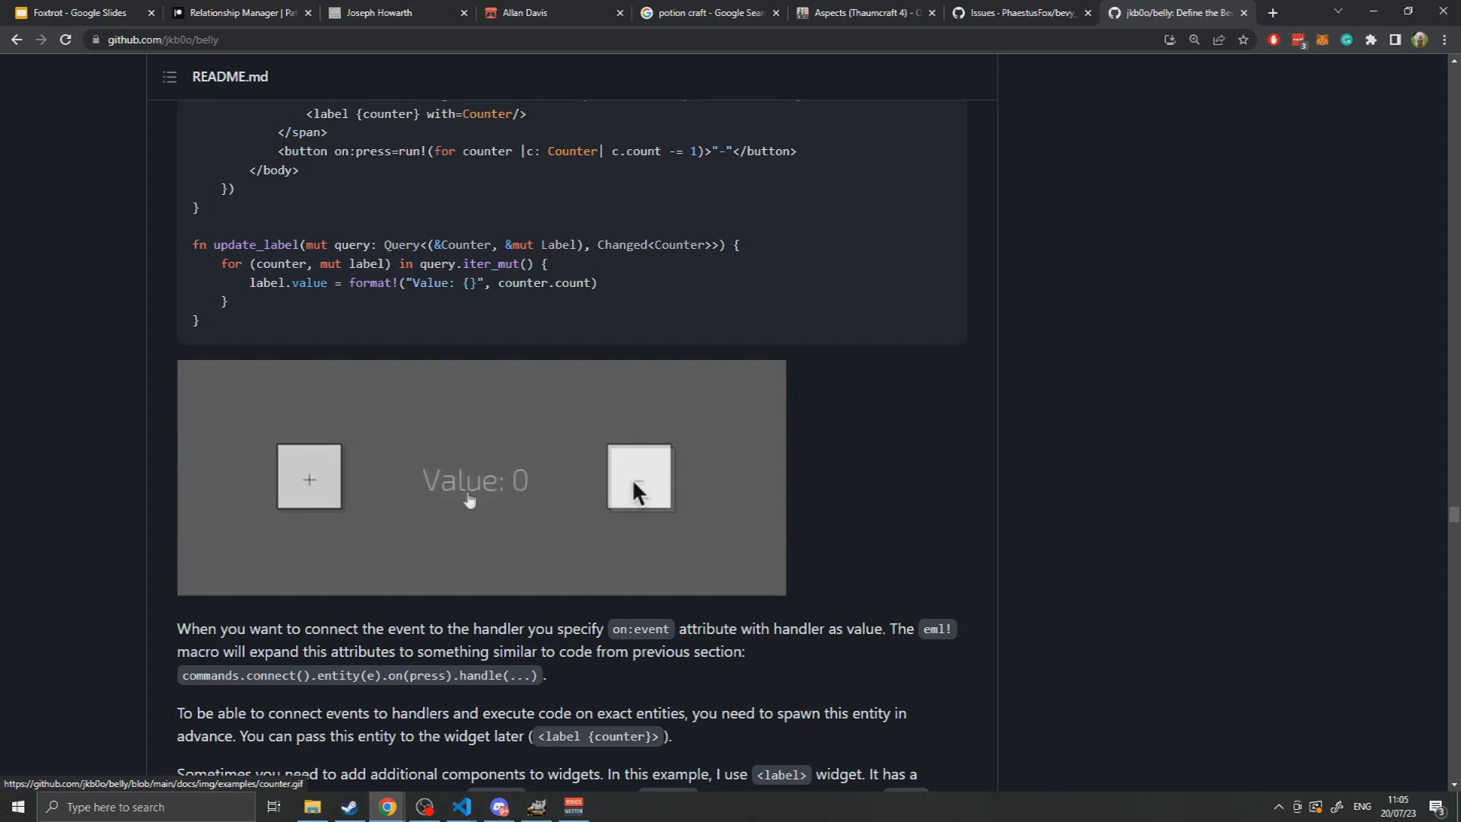
{"action": "left_click", "coordinate": [639, 478]}
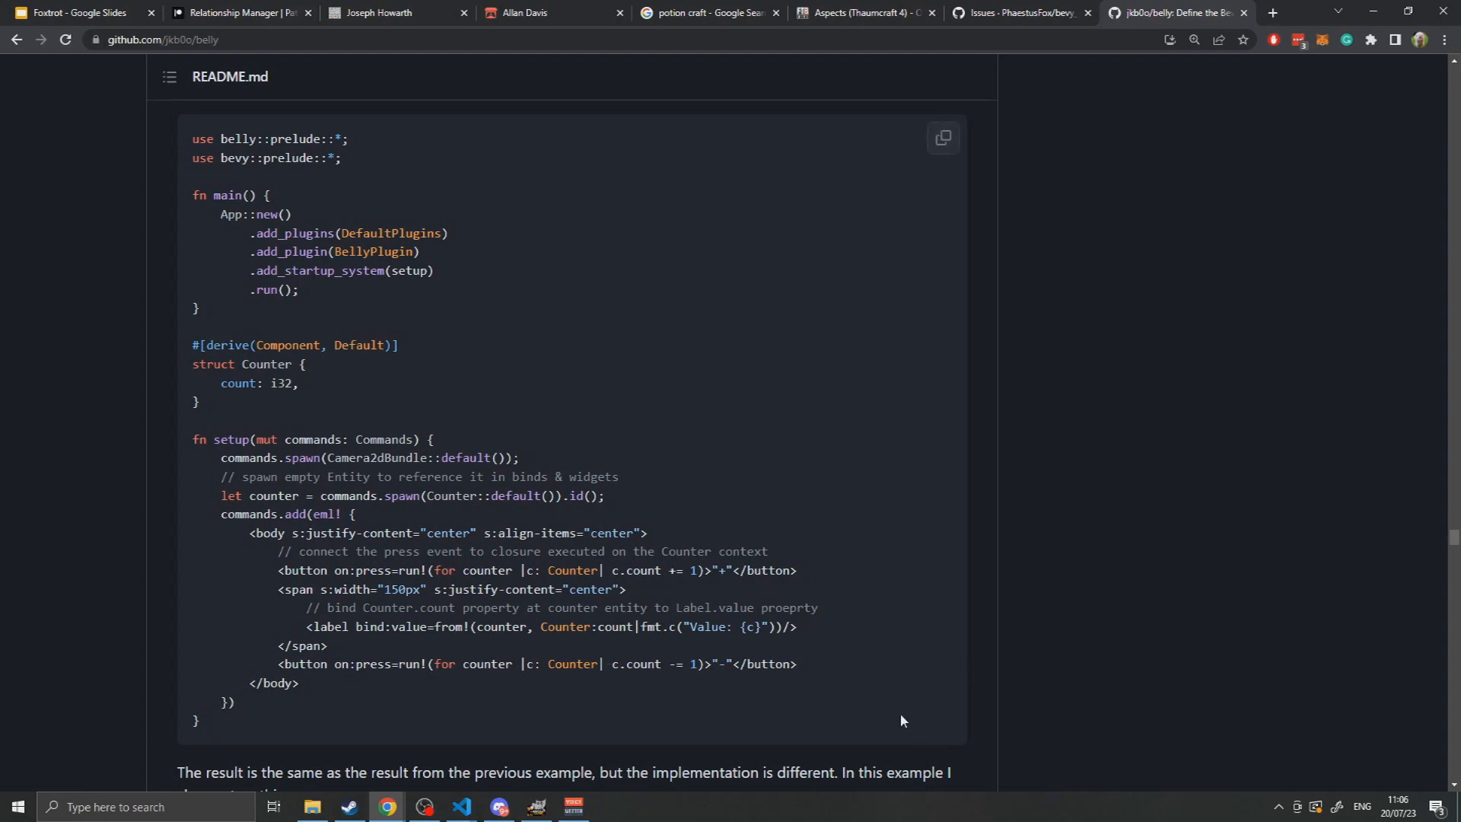
Highlight the fmt.c value transformer in the label bind line, then continue scrolling down.
{"action": "scroll", "scroll_direction": "down", "scroll_amount": 3}
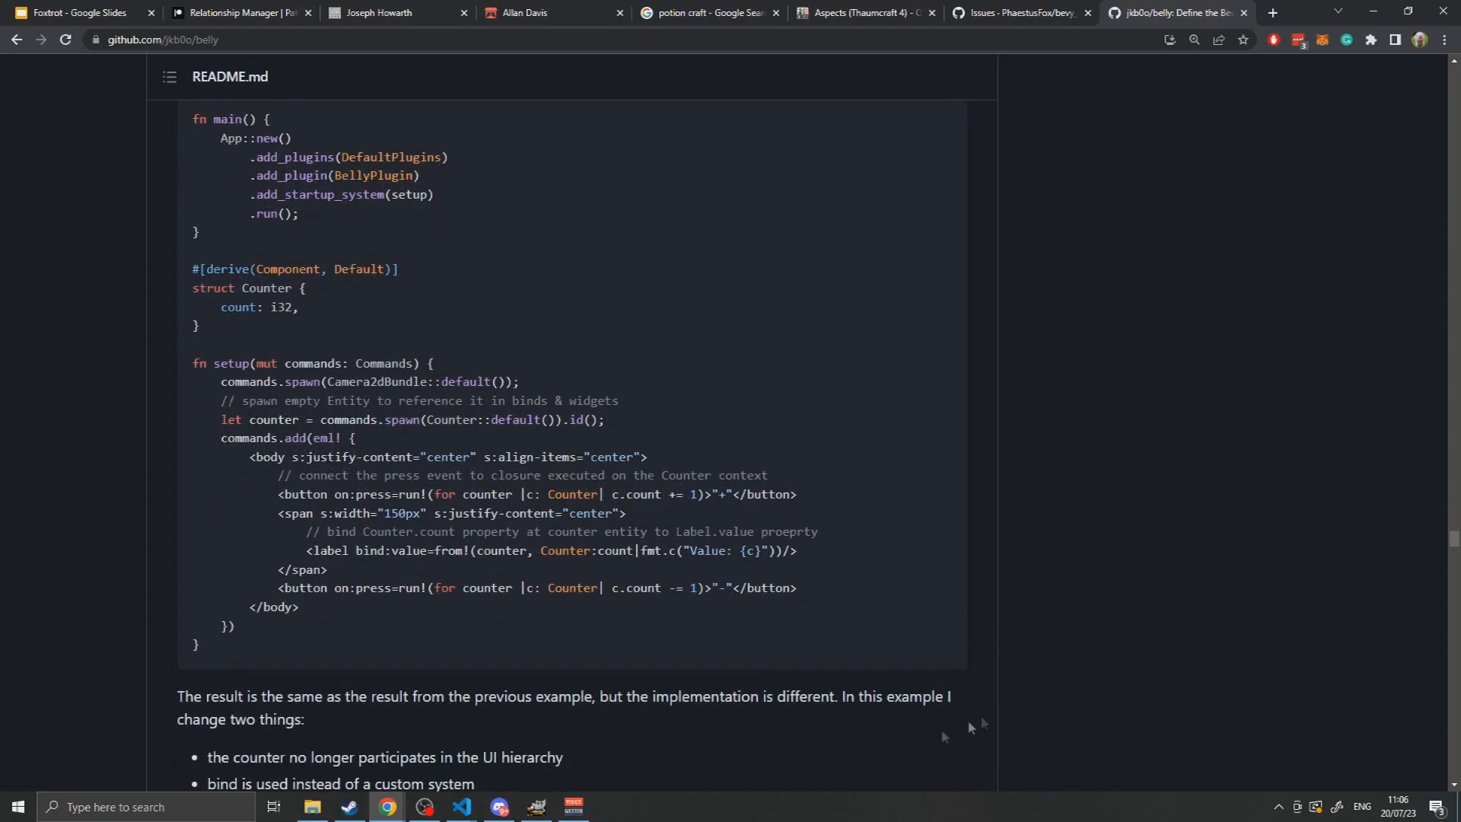
{"action": "left_click_drag", "start_coordinate": [305, 551], "coordinate": [436, 551]}
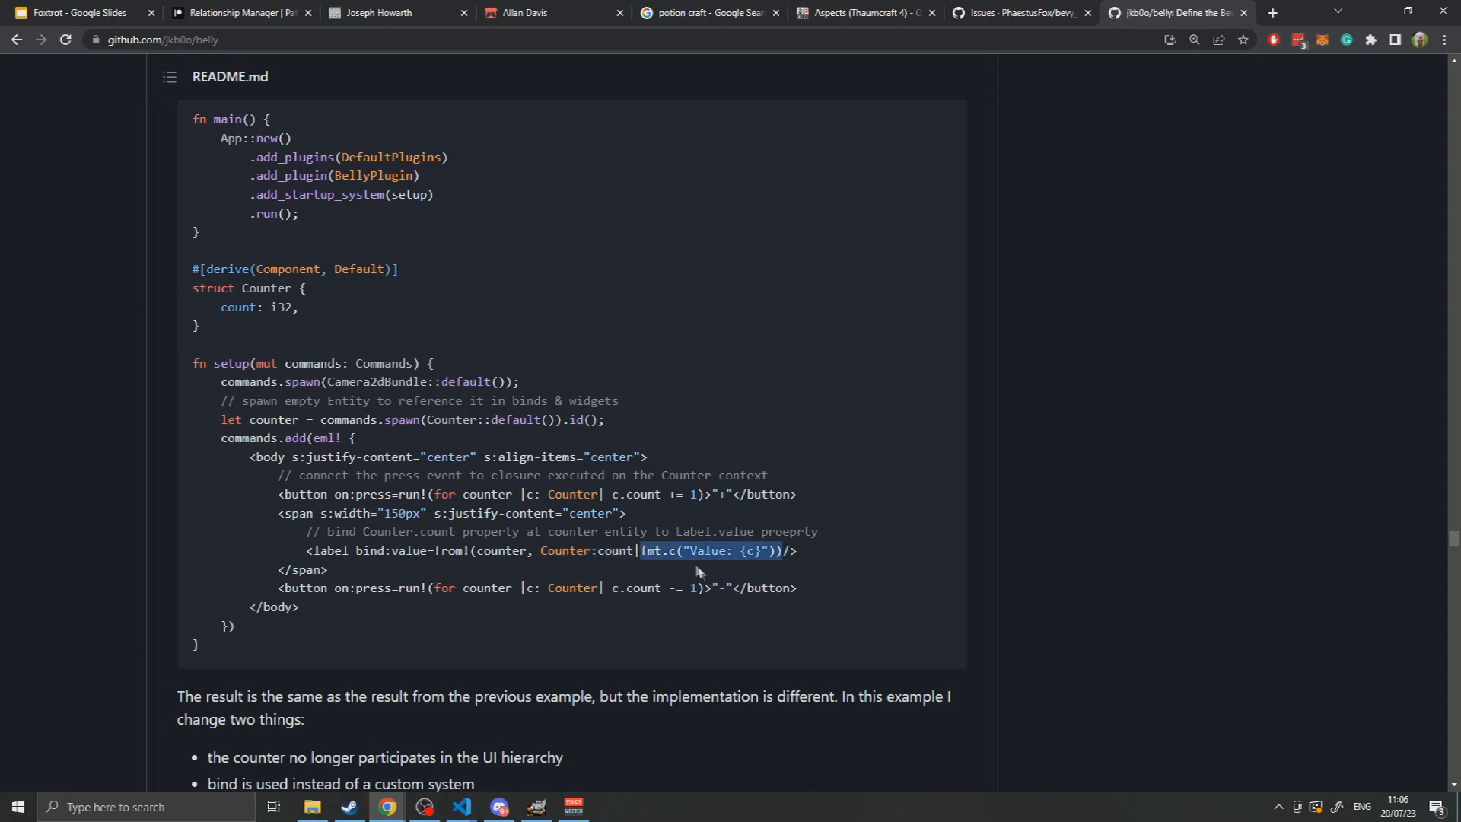
{"action": "scroll", "scroll_direction": "down", "scroll_amount": 3}
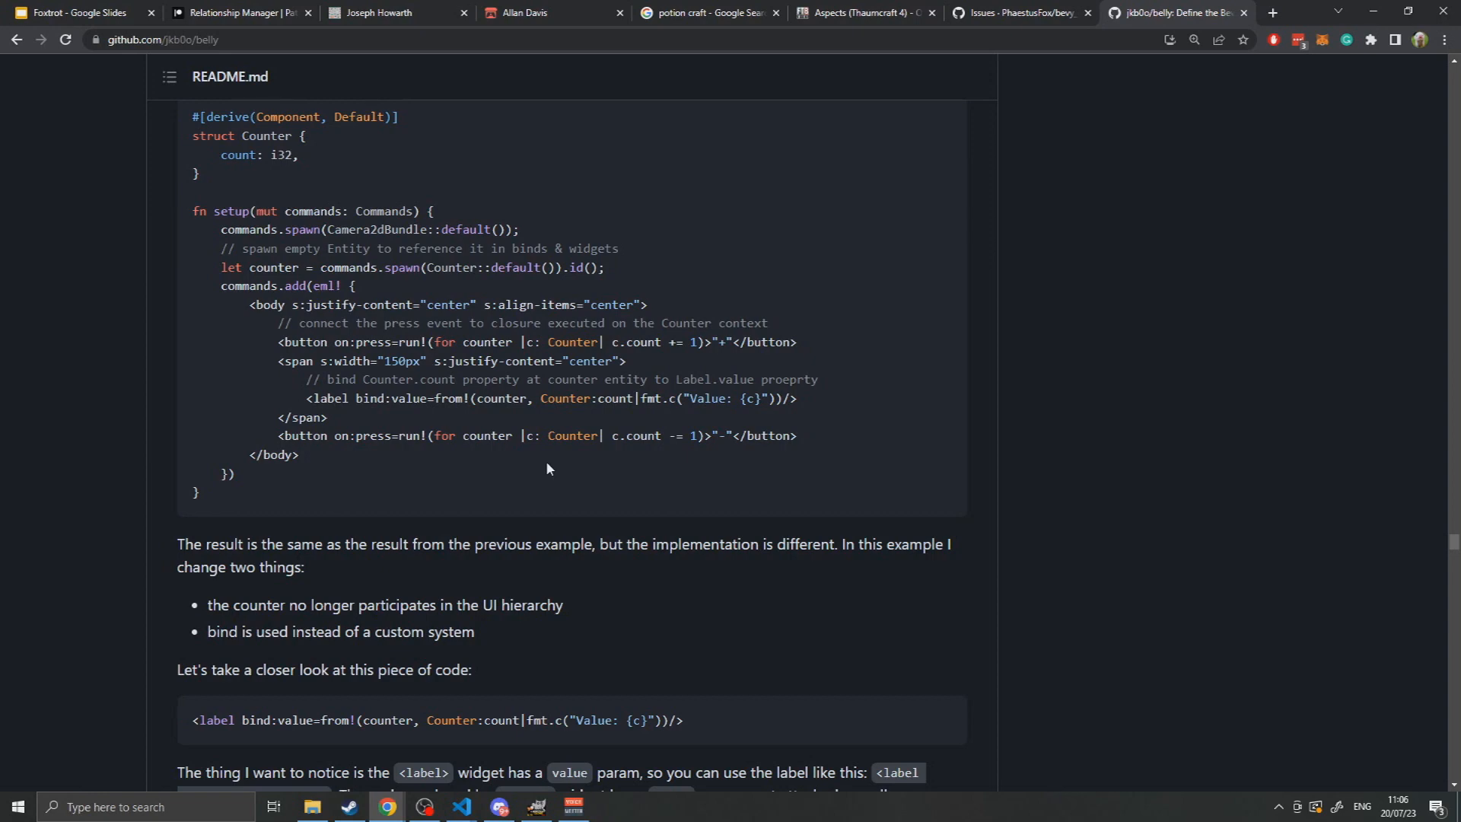
{"action": "mouse_move", "coordinate": [431, 441]}
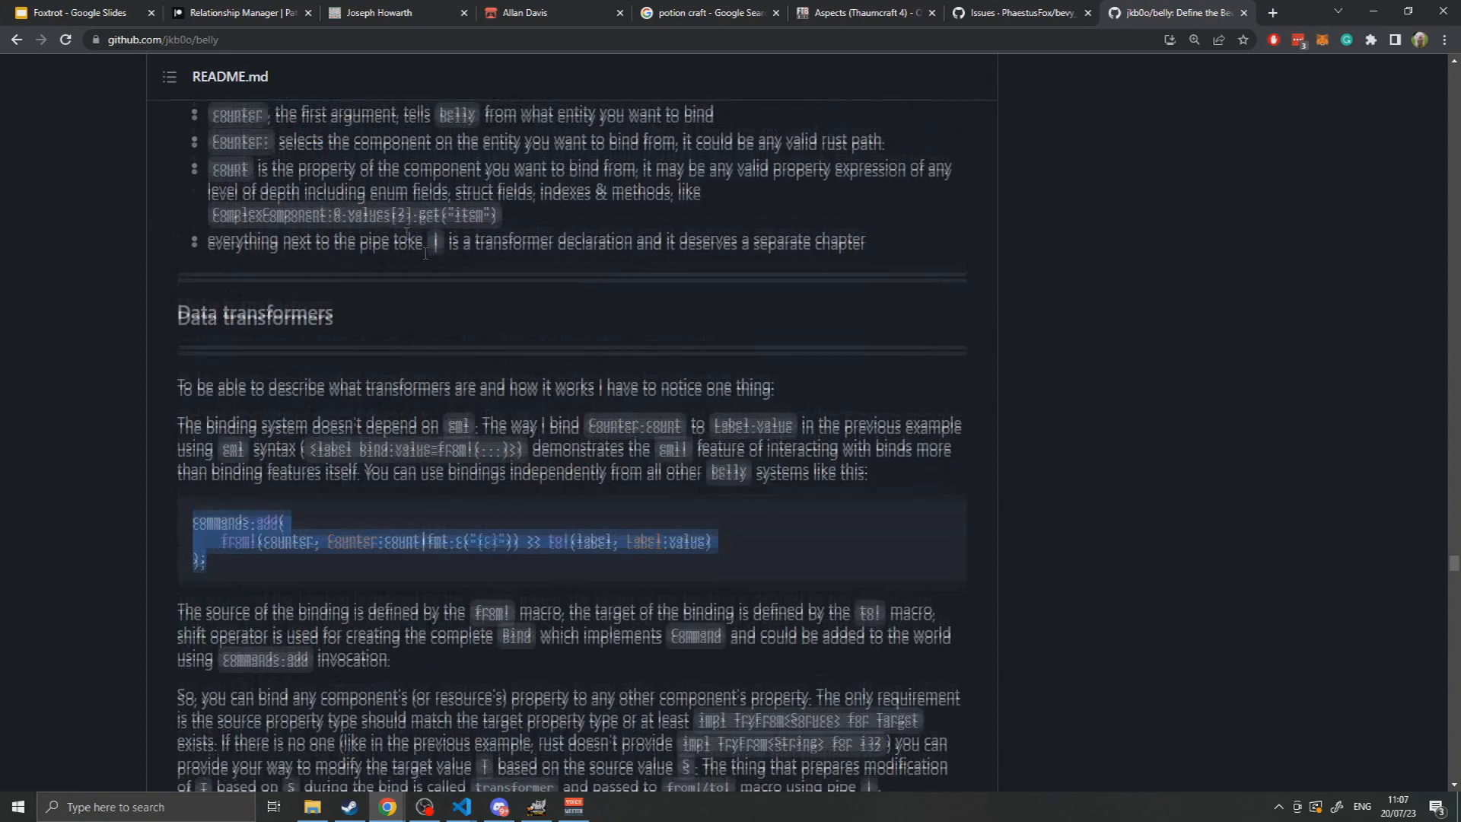
Scroll through Data transformers to the Binding from Resources timer example code.
{"action": "scroll", "scroll_direction": "down", "scroll_amount": 3}
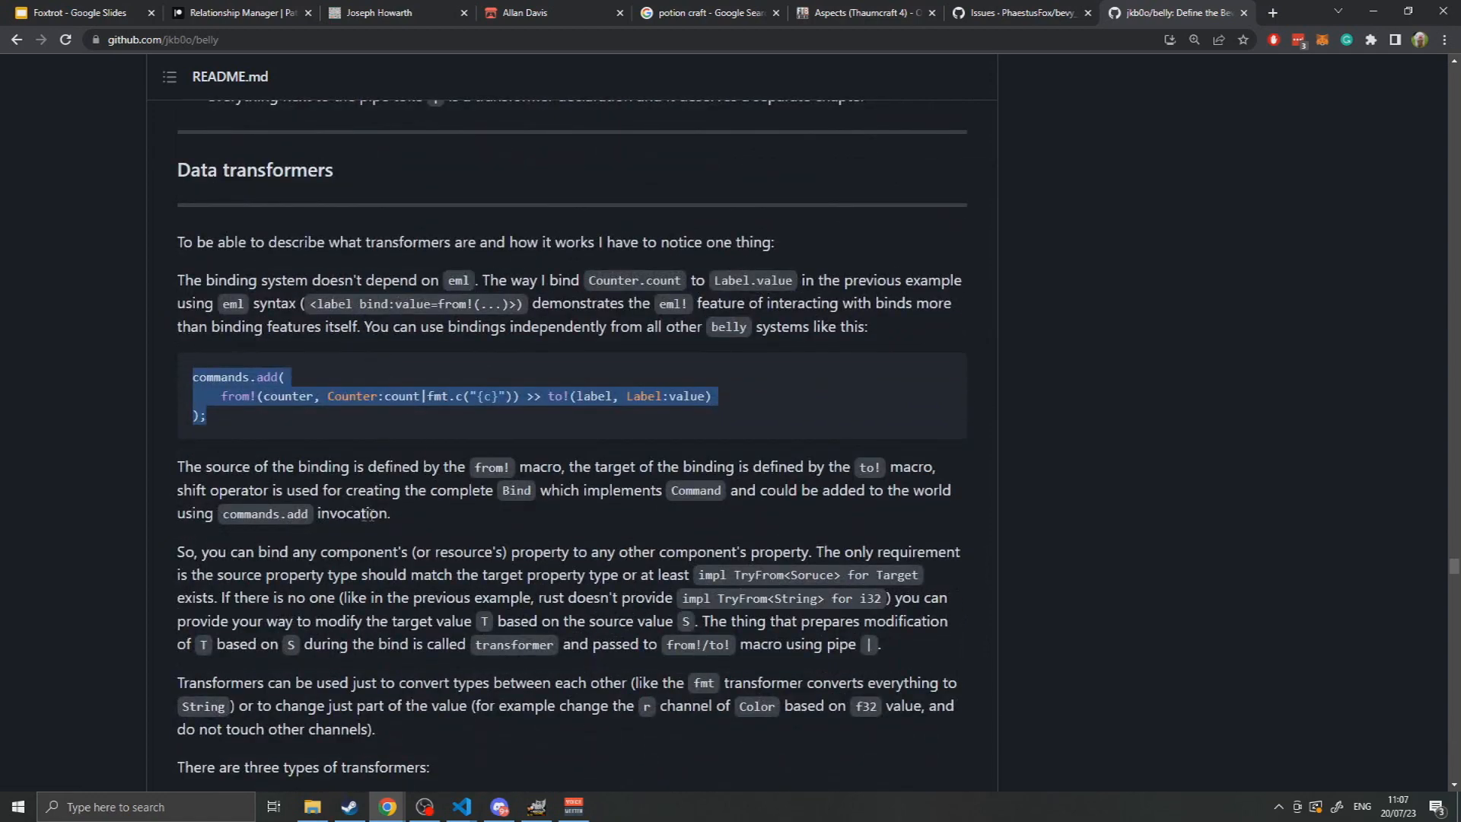
{"action": "mouse_move", "coordinate": [261, 426]}
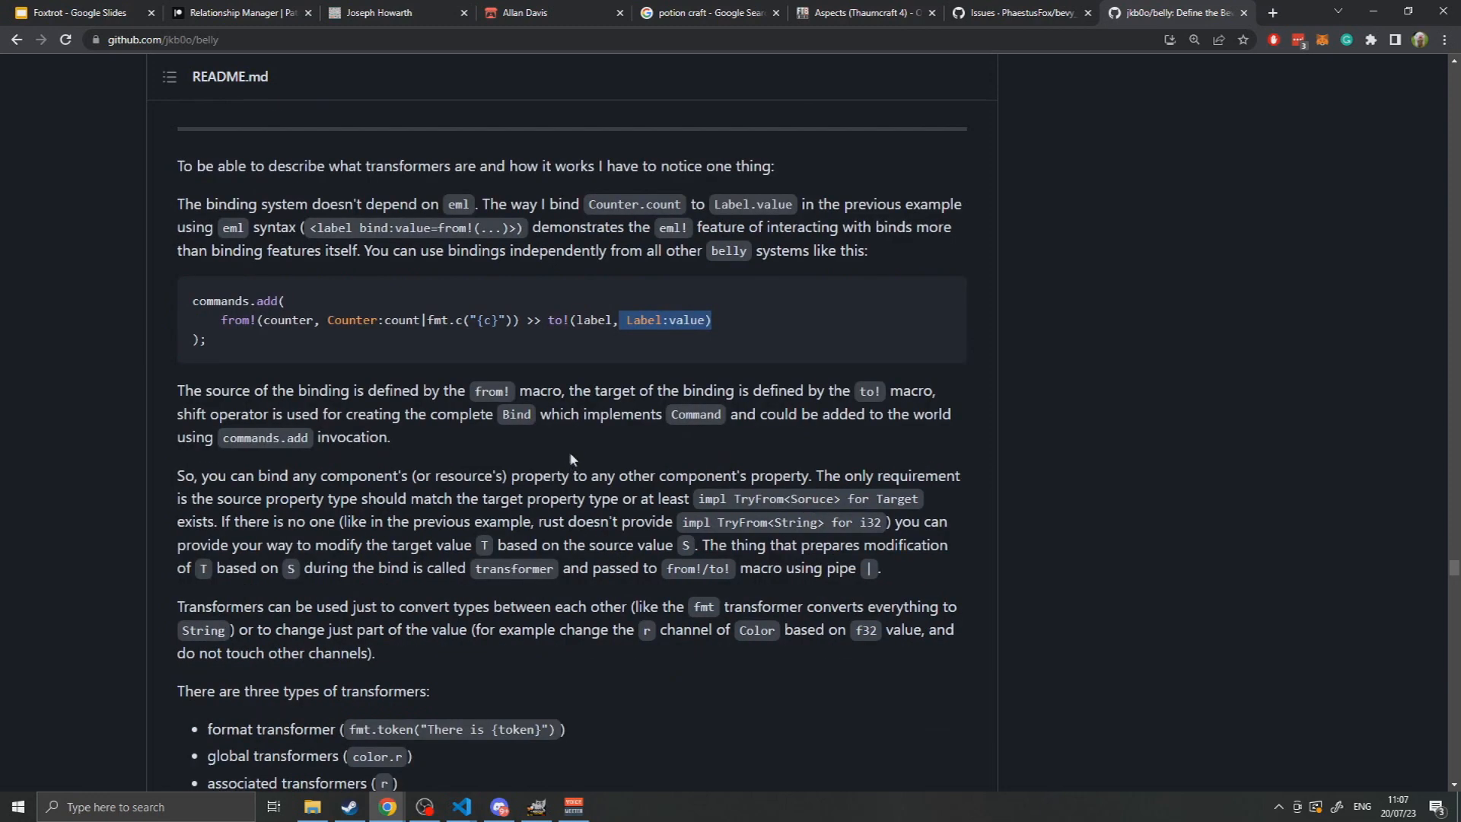
{"action": "mouse_move", "coordinate": [725, 456]}
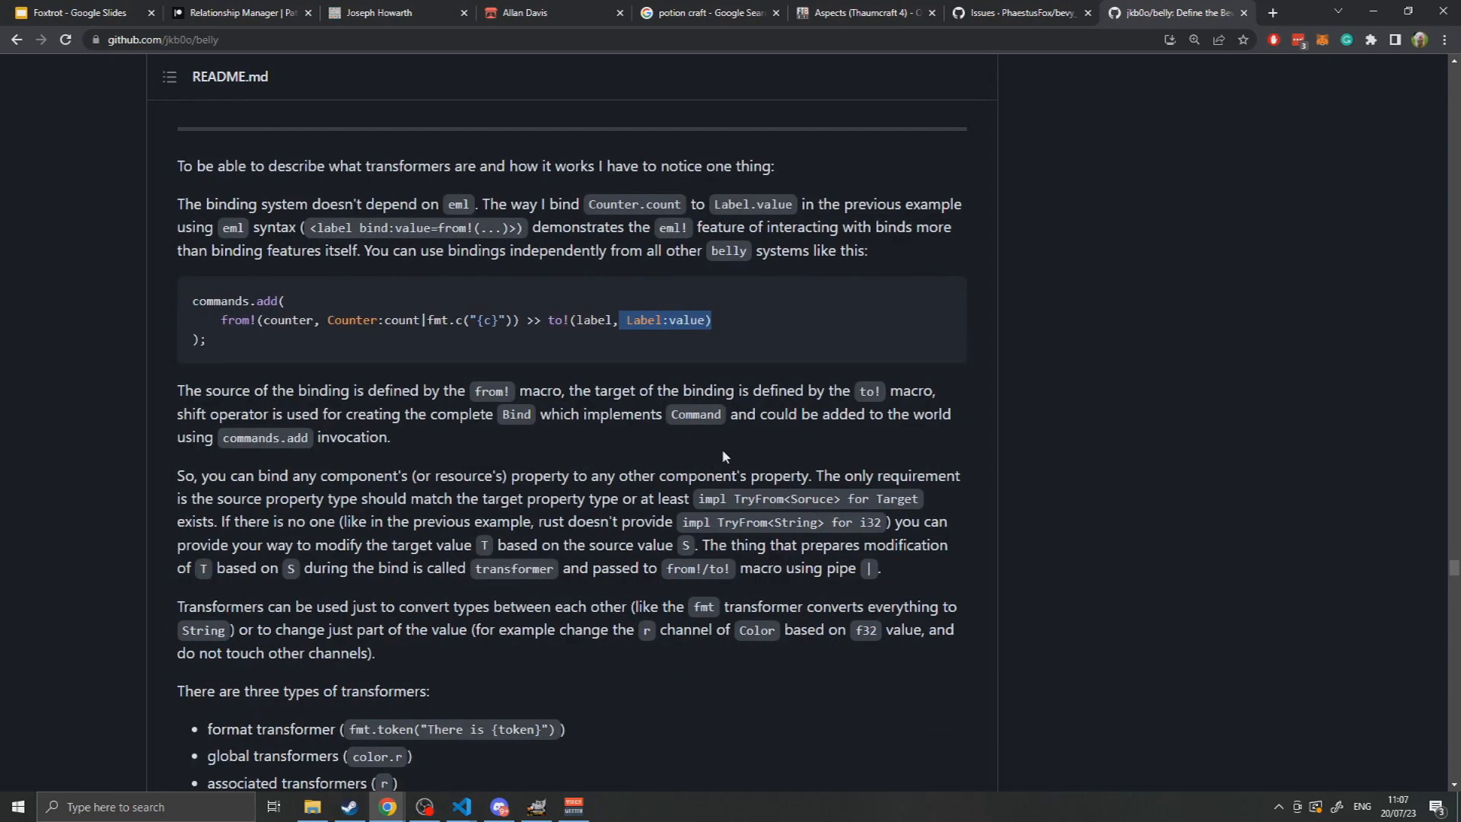
{"action": "mouse_move", "coordinate": [646, 442]}
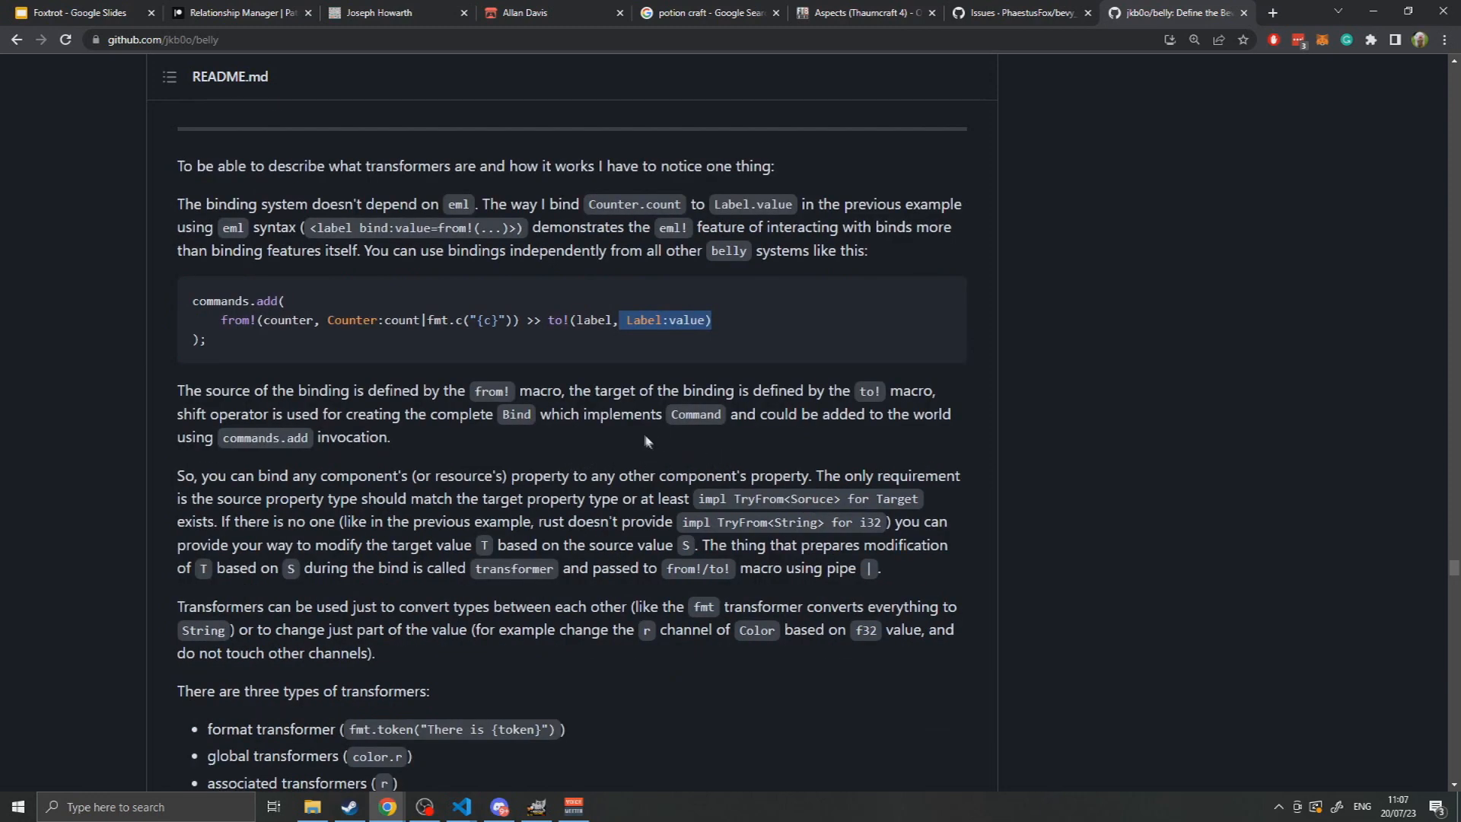
{"action": "mouse_move", "coordinate": [528, 427]}
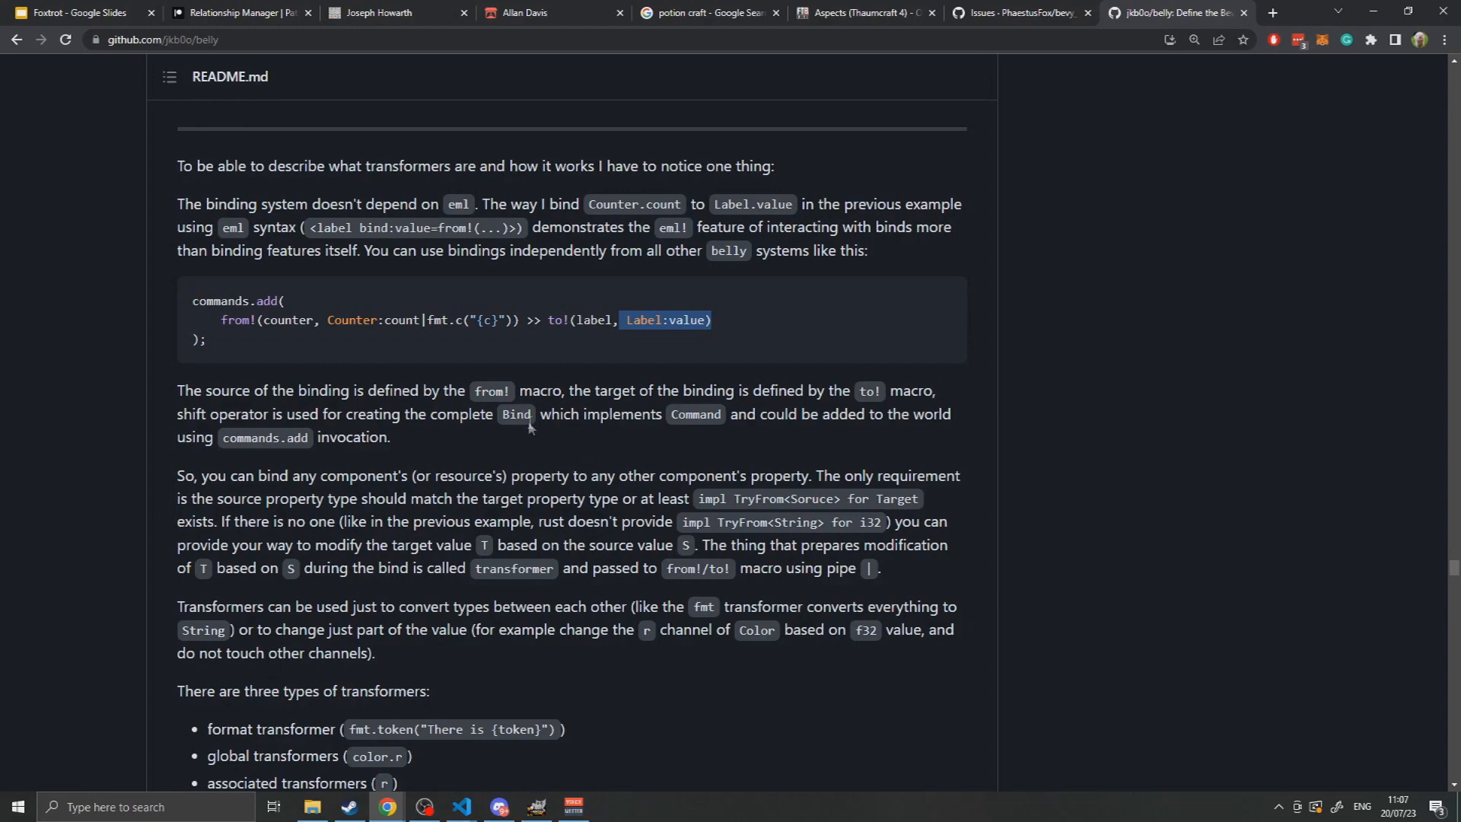
{"action": "scroll", "scroll_direction": "down", "scroll_amount": 3}
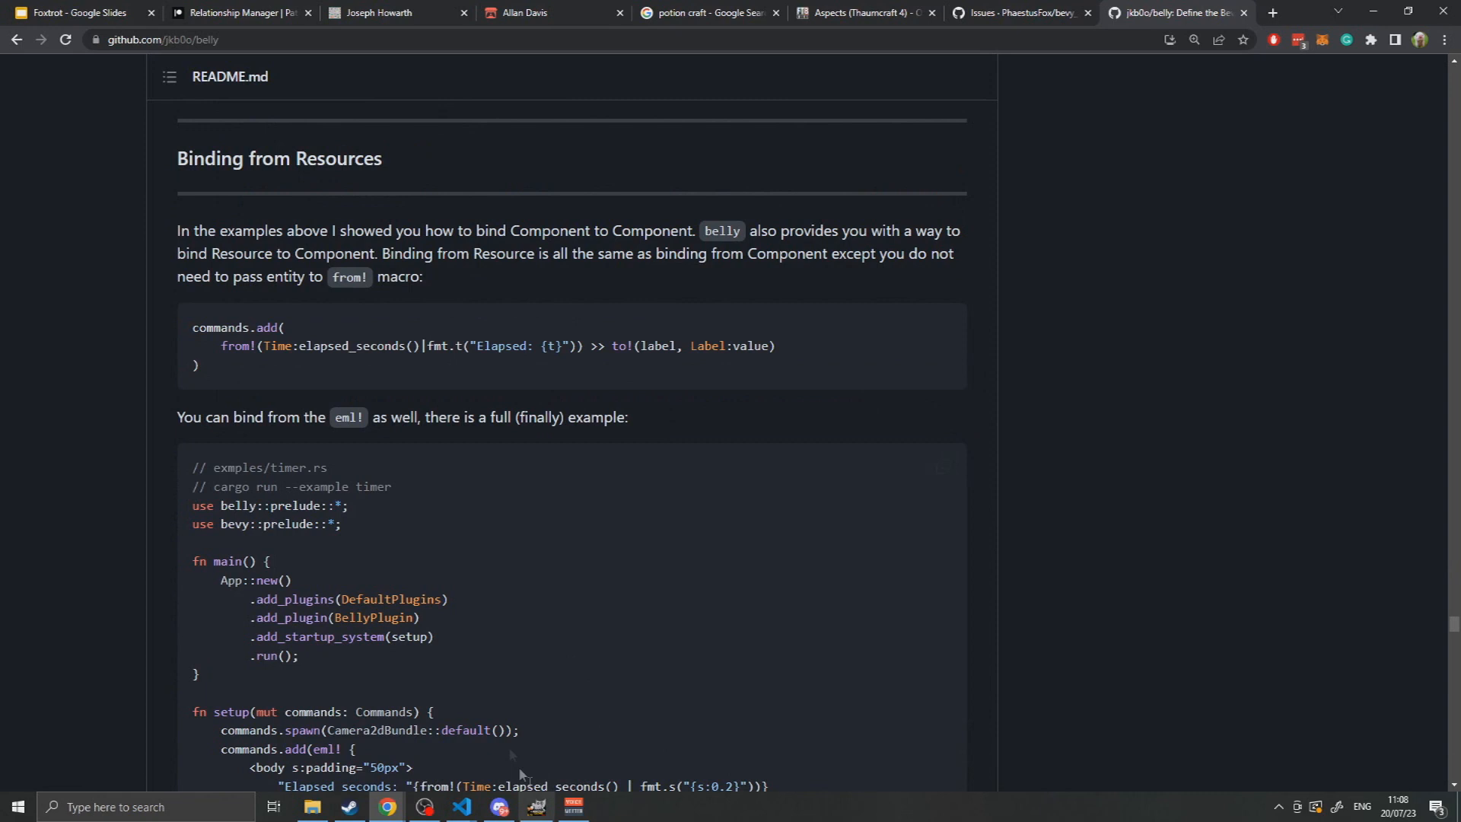
{"action": "mouse_move", "coordinate": [350, 385]}
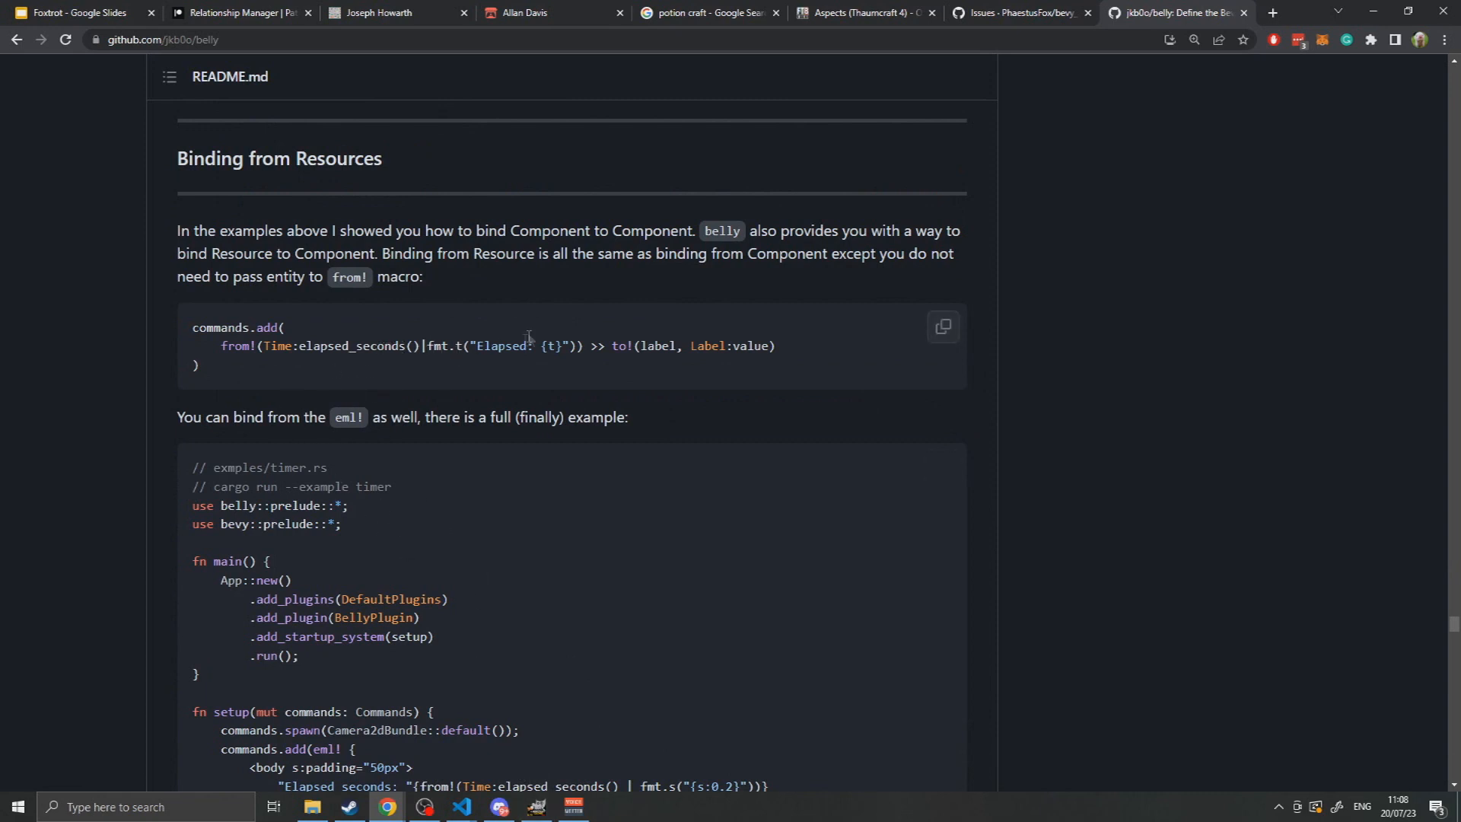
Scroll past the timer example to the from! & to! bind forms list.
{"action": "scroll", "scroll_direction": "down", "scroll_amount": 3}
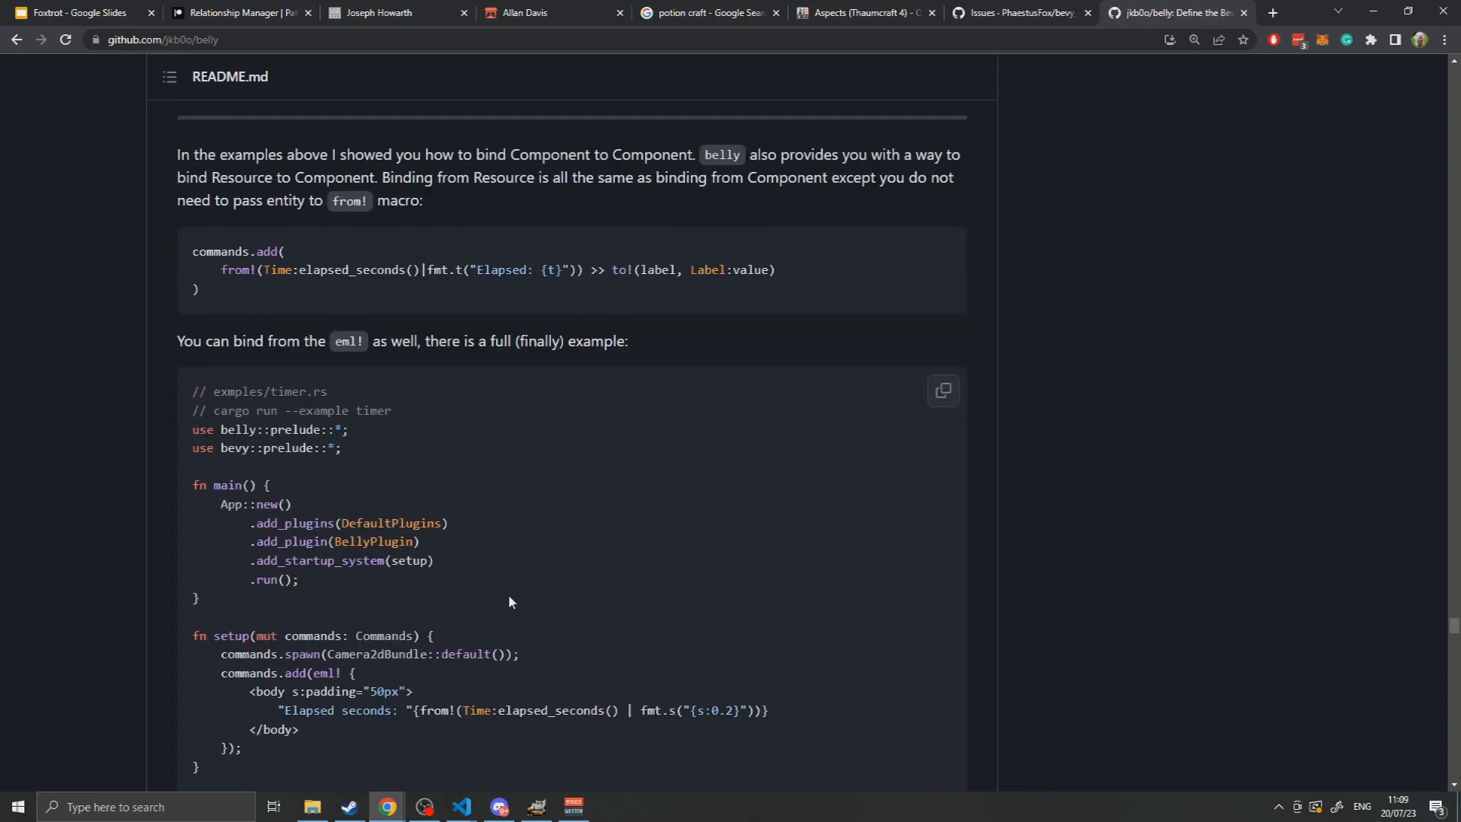
{"action": "mouse_move", "coordinate": [530, 556]}
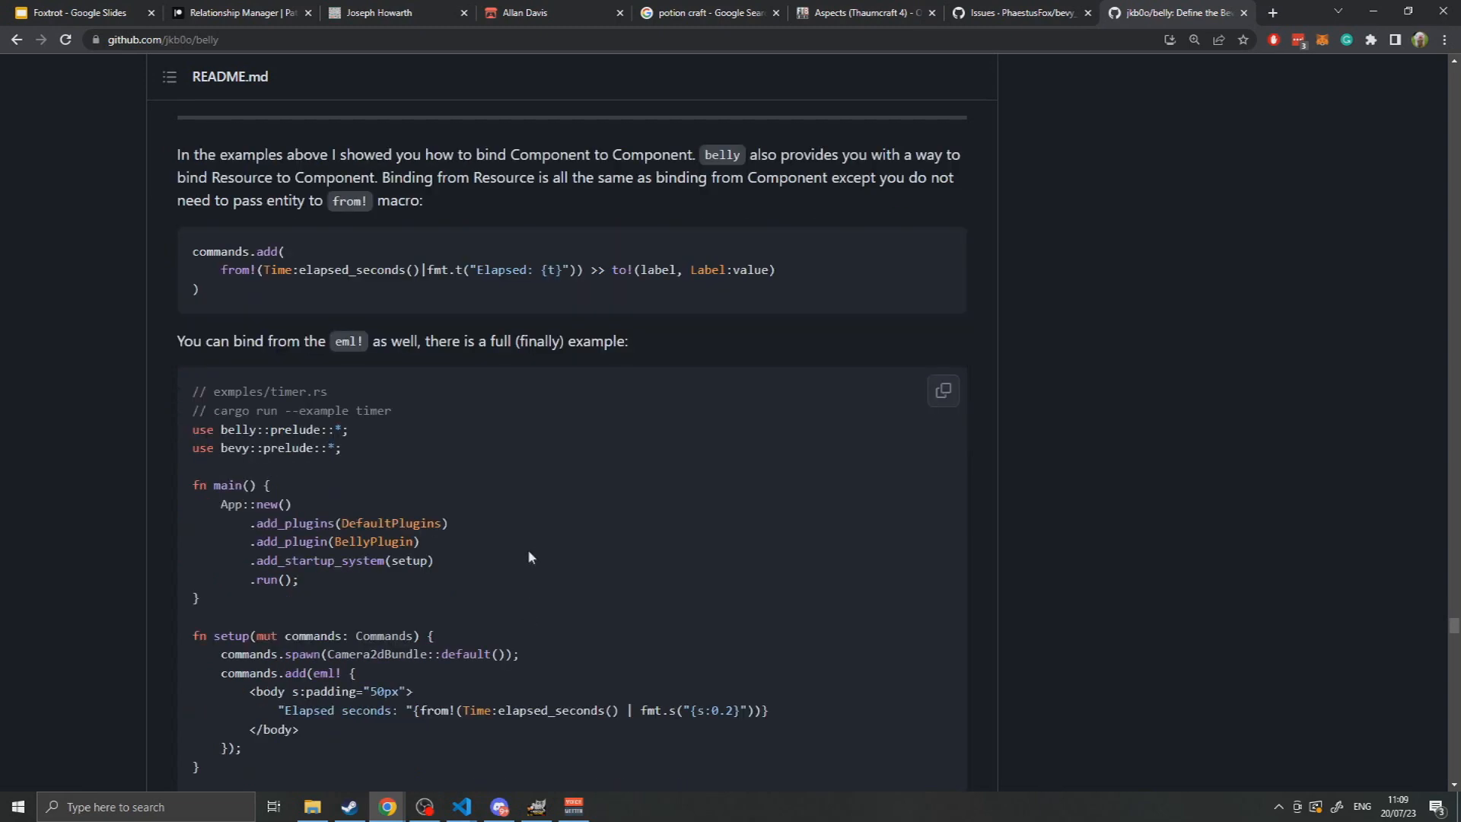
{"action": "scroll", "scroll_direction": "down", "scroll_amount": 3}
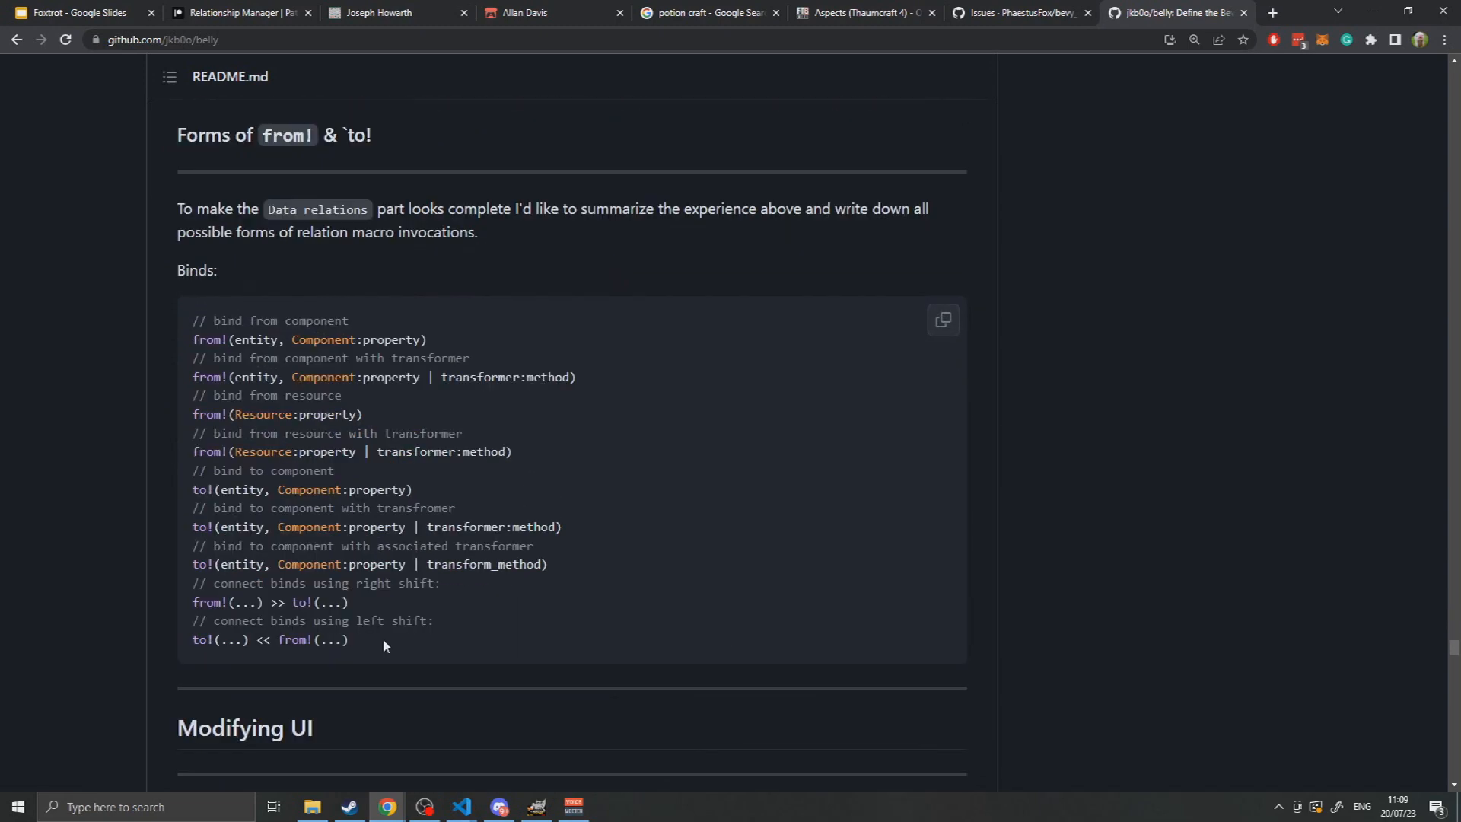
{"action": "mouse_move", "coordinate": [393, 634]}
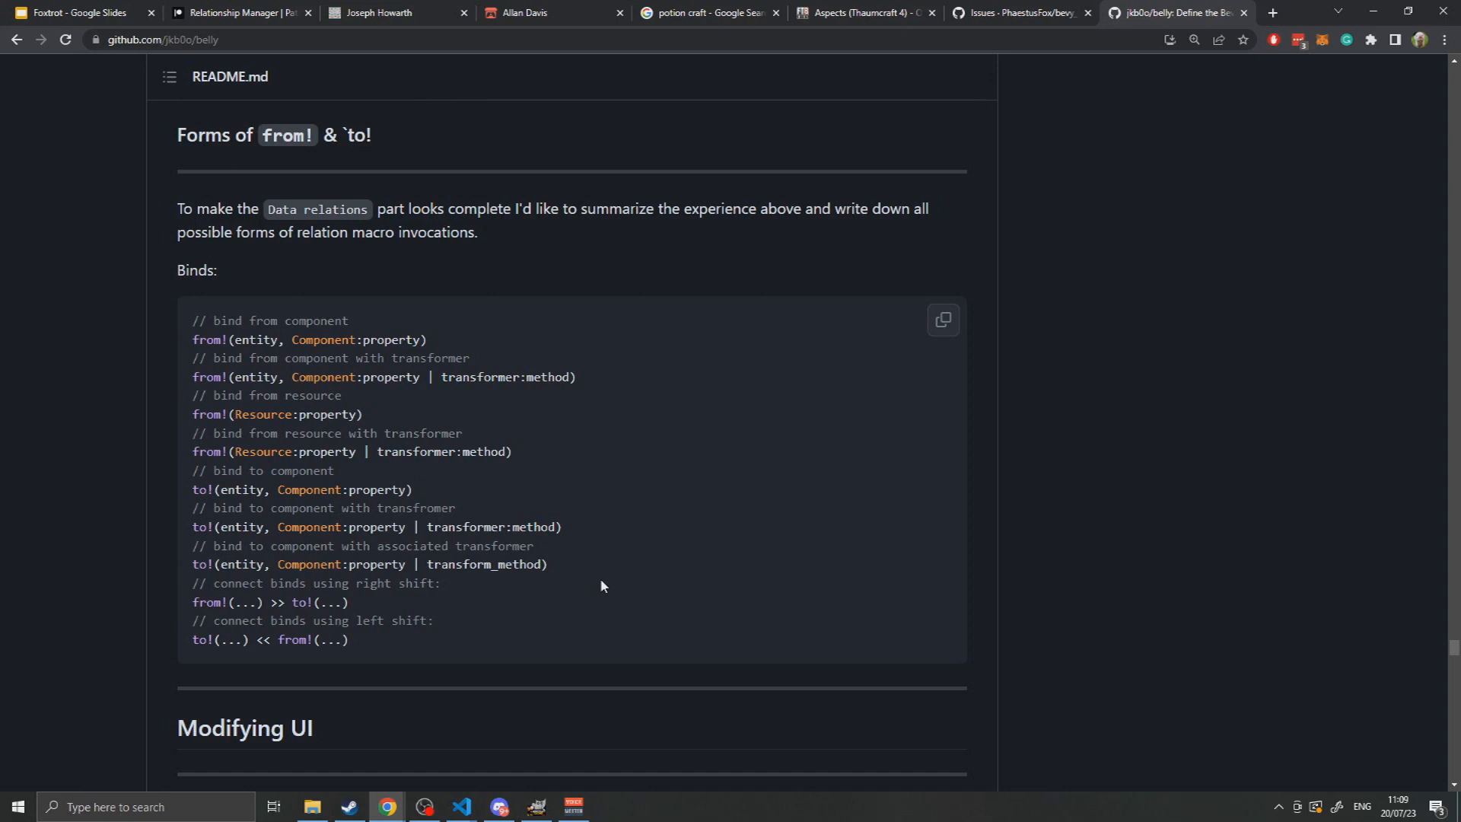
{"action": "mouse_move", "coordinate": [831, 638]}
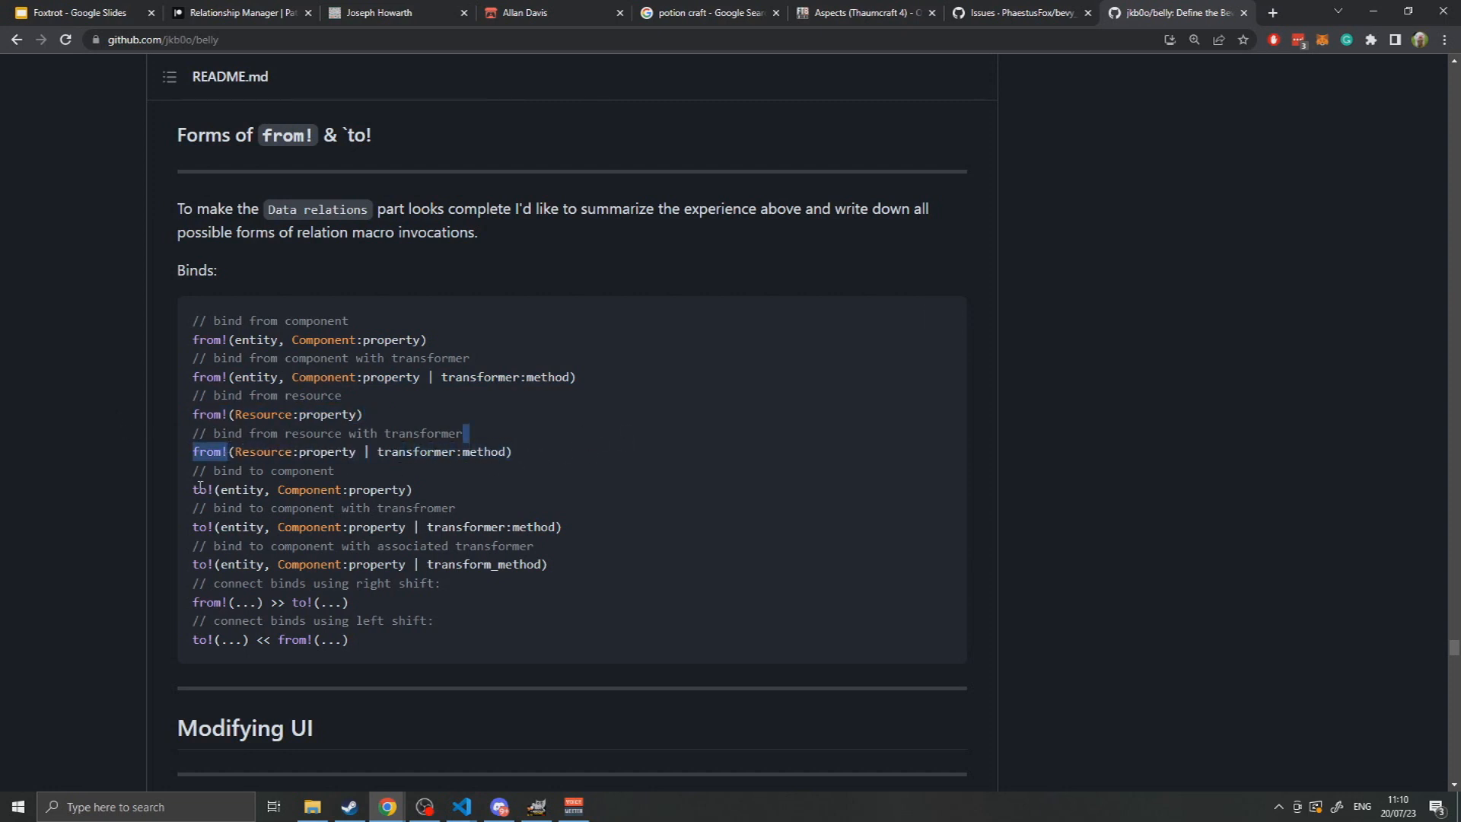
Highlight the from!(...) part of the right-shift bind line in the forms list.
{"action": "scroll", "scroll_direction": "down", "scroll_amount": 3}
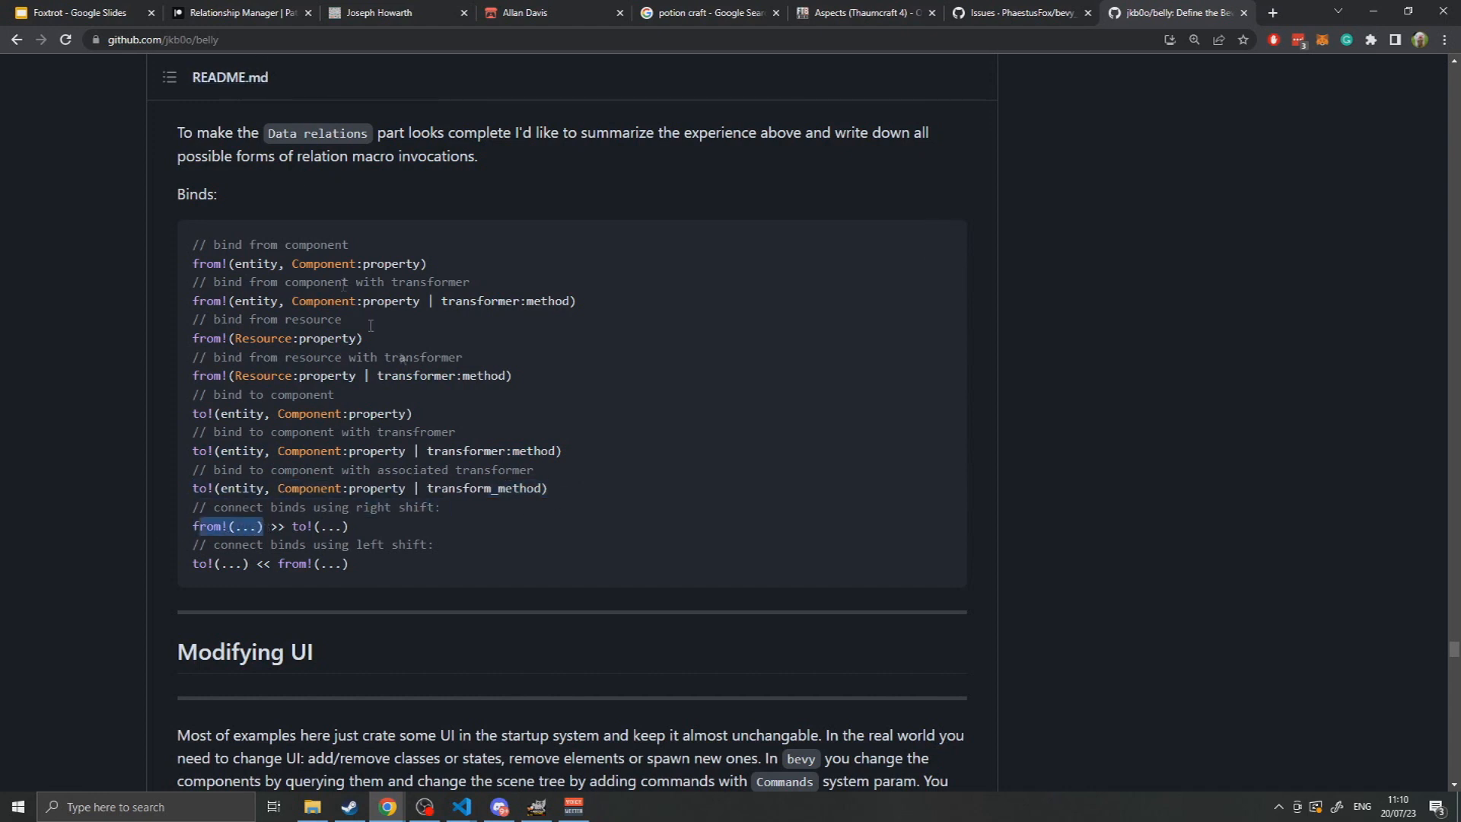
{"action": "left_click_drag", "start_coordinate": [192, 526], "coordinate": [396, 543]}
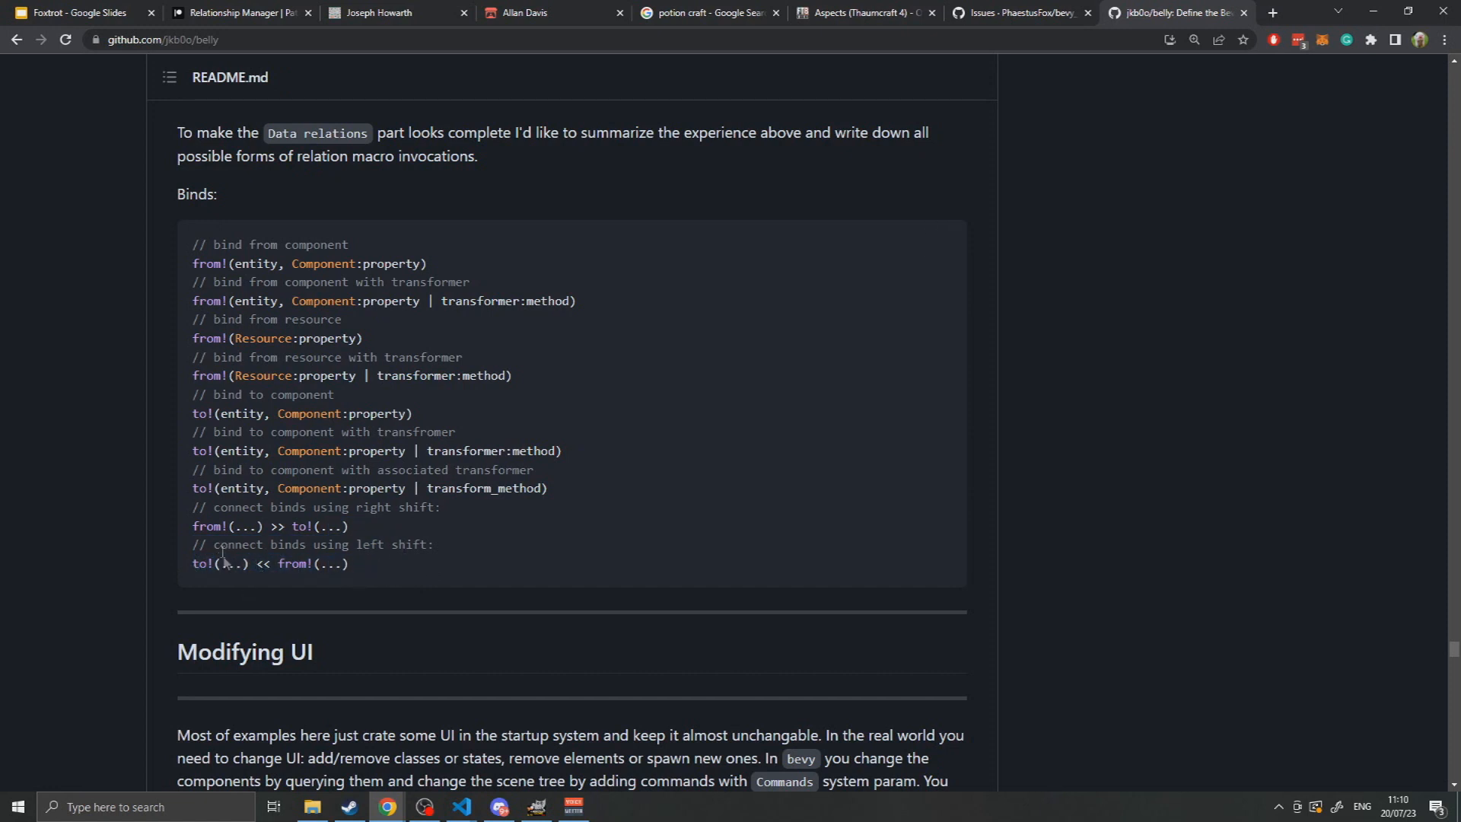
{"action": "mouse_move", "coordinate": [573, 594]}
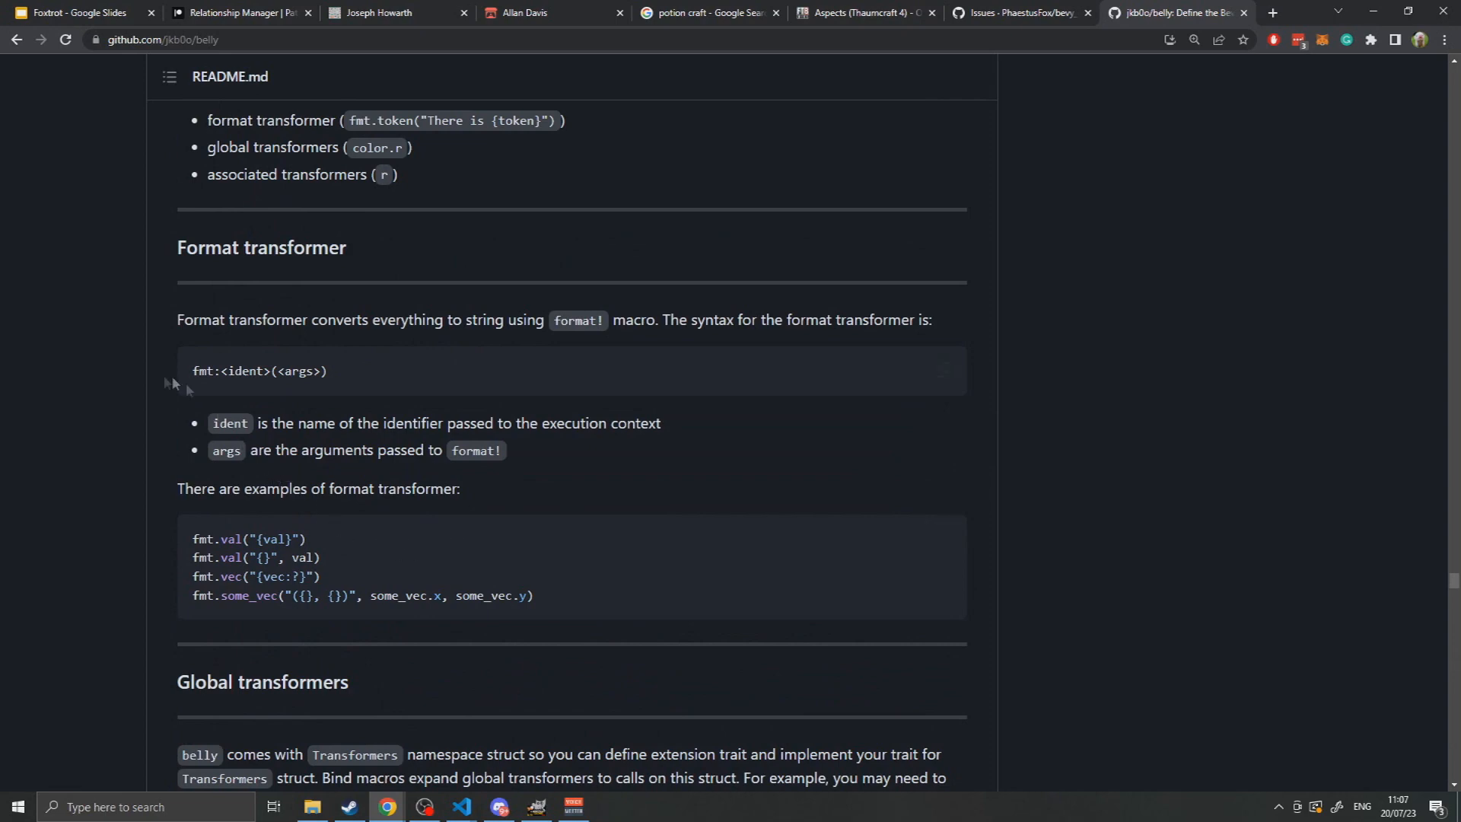
{"action": "scroll", "scroll_direction": "up", "scroll_amount": 3}
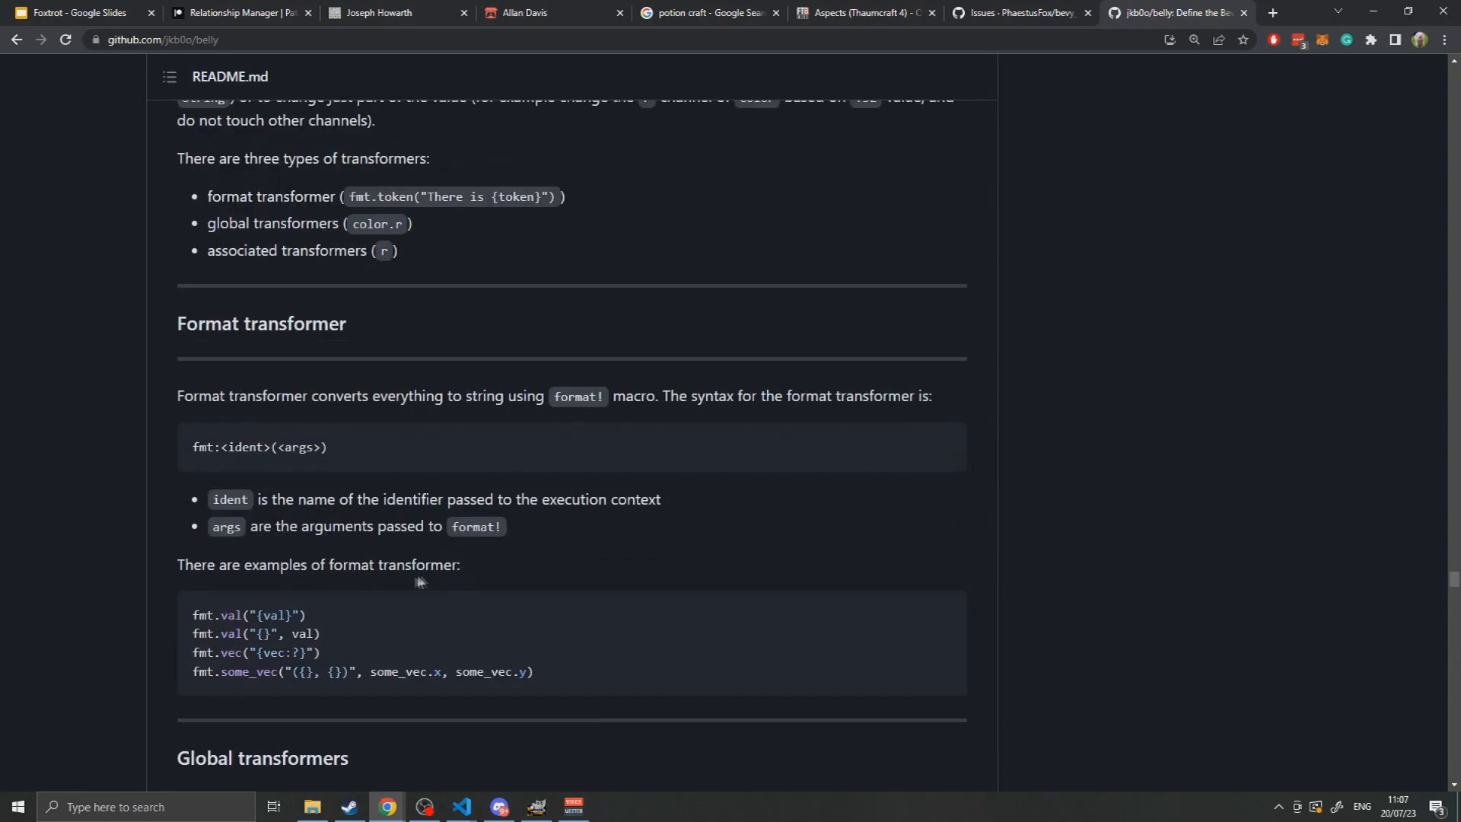
{"action": "mouse_move", "coordinate": [347, 663]}
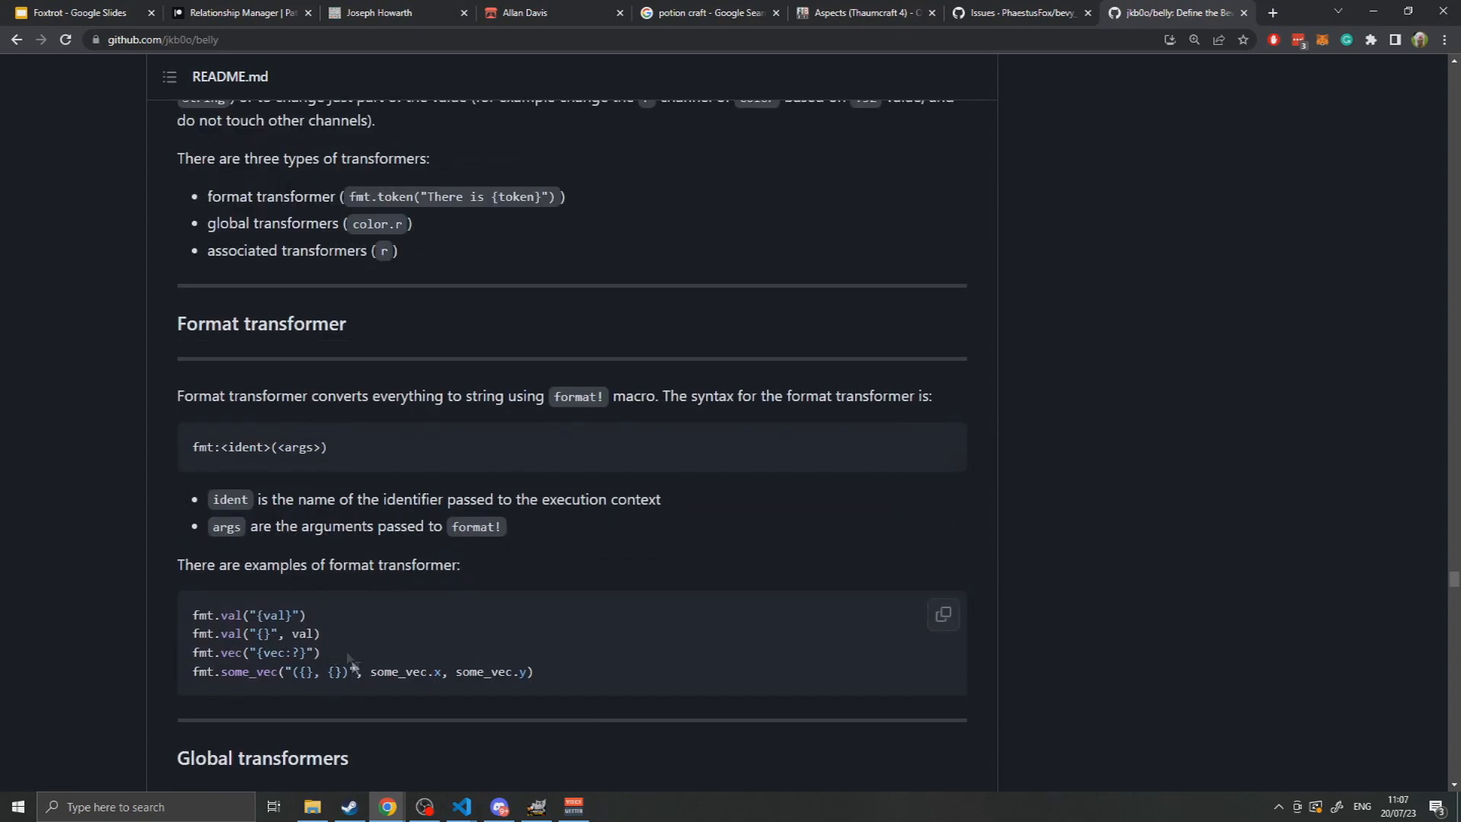
{"action": "mouse_move", "coordinate": [366, 554]}
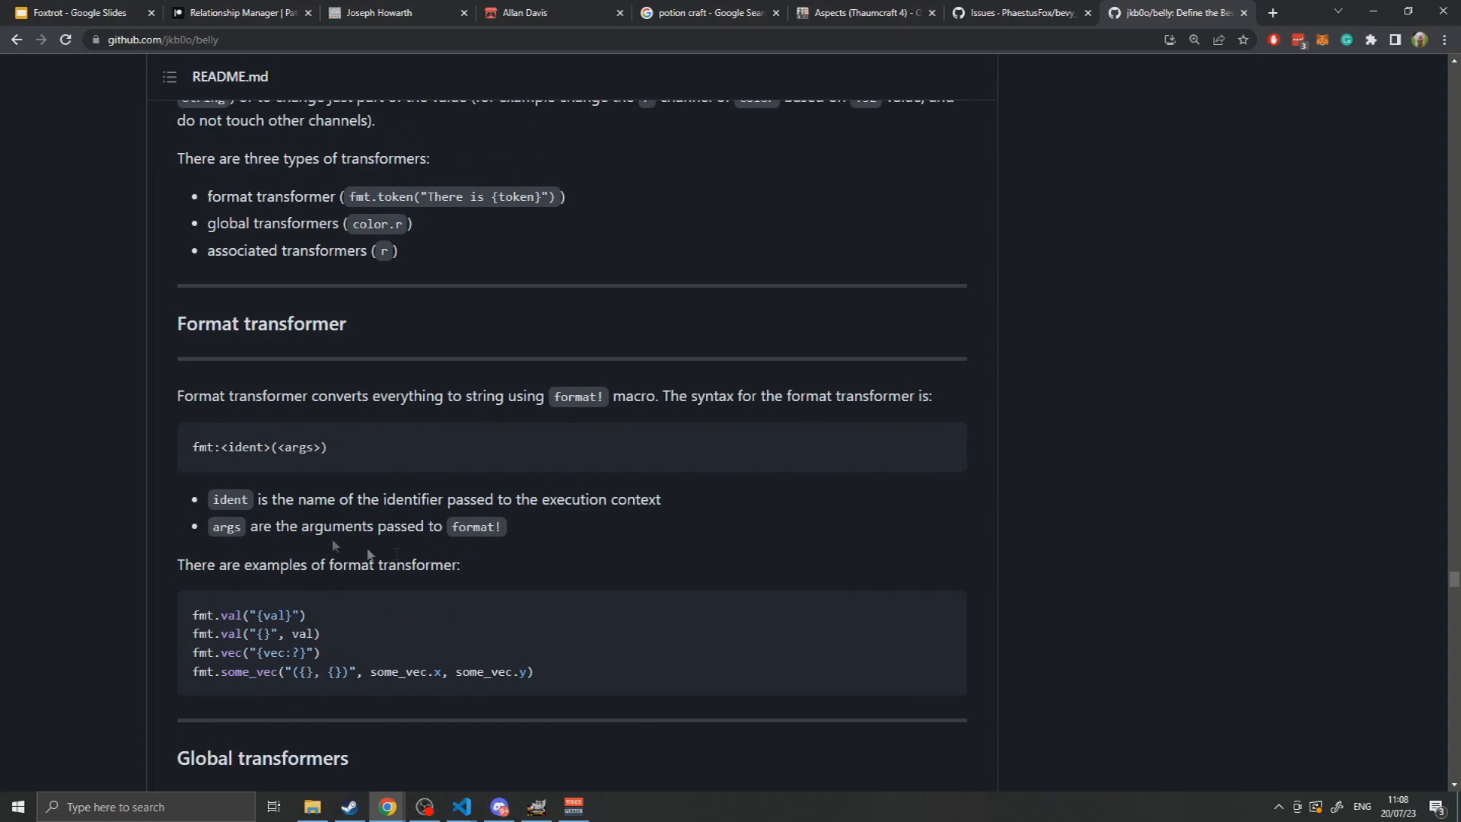
{"action": "mouse_move", "coordinate": [802, 418]}
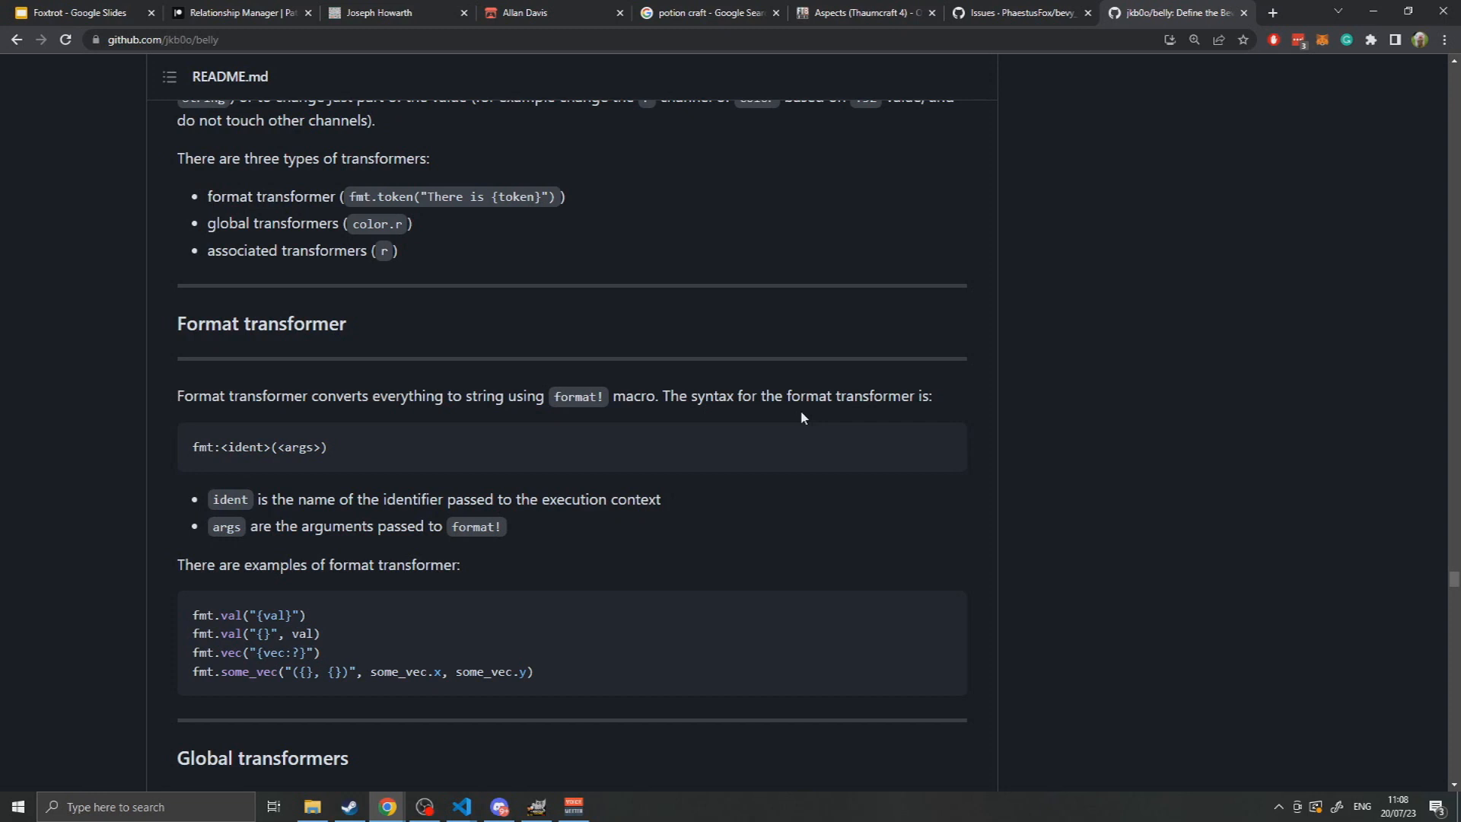
{"action": "mouse_move", "coordinate": [793, 428]}
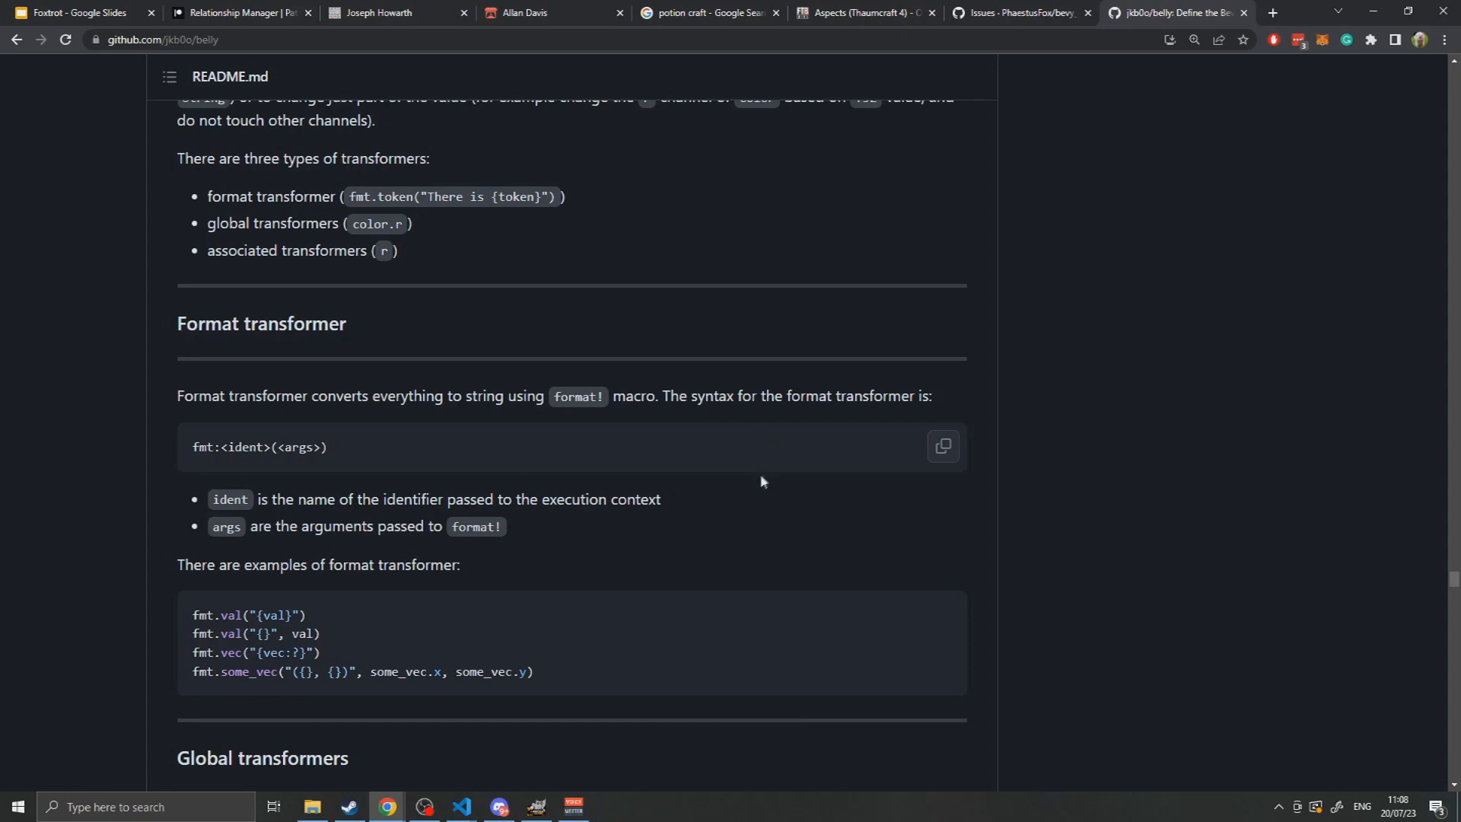
{"action": "mouse_move", "coordinate": [762, 485]}
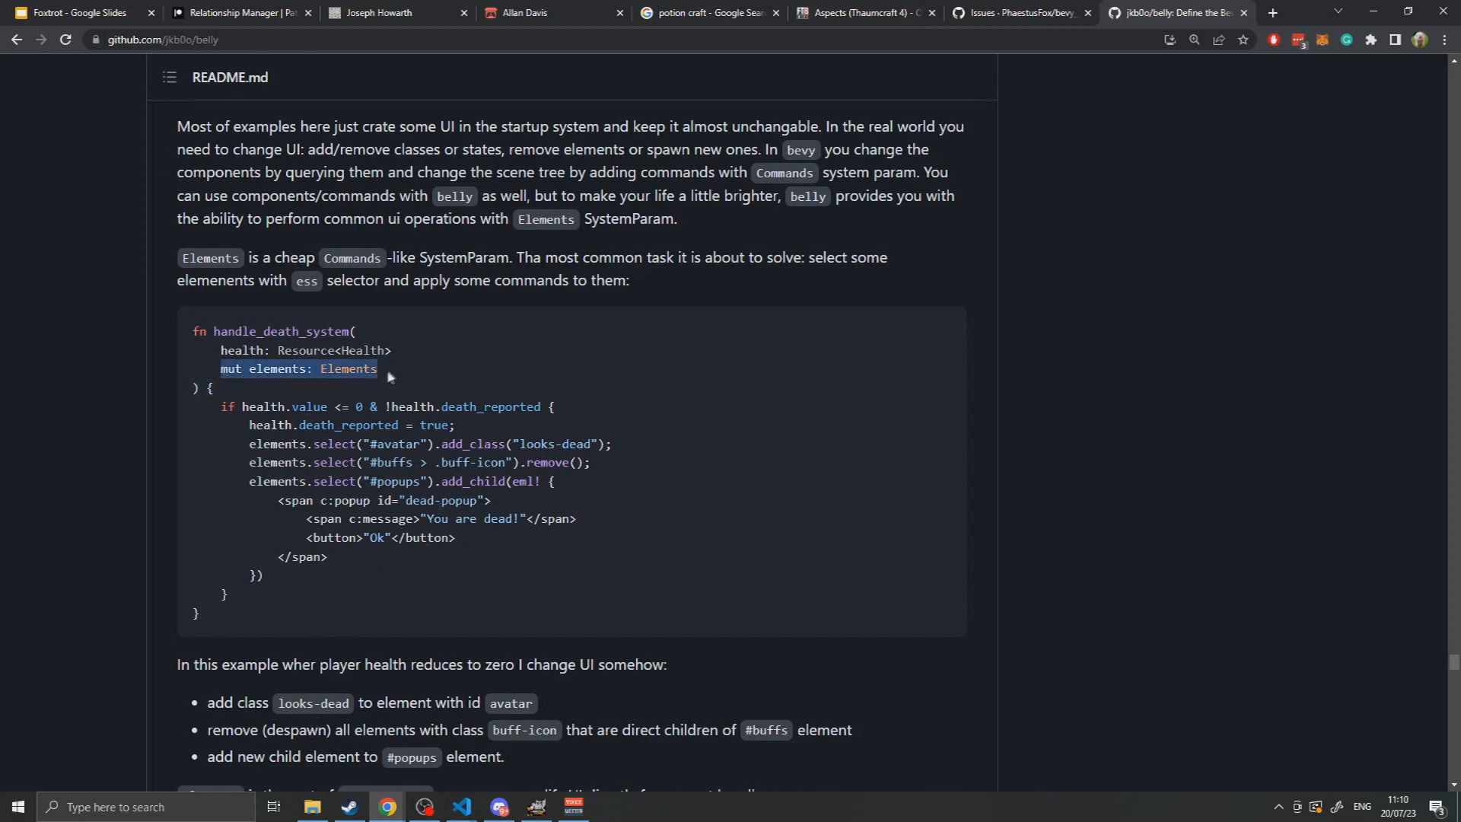
{"action": "mouse_move", "coordinate": [420, 371]}
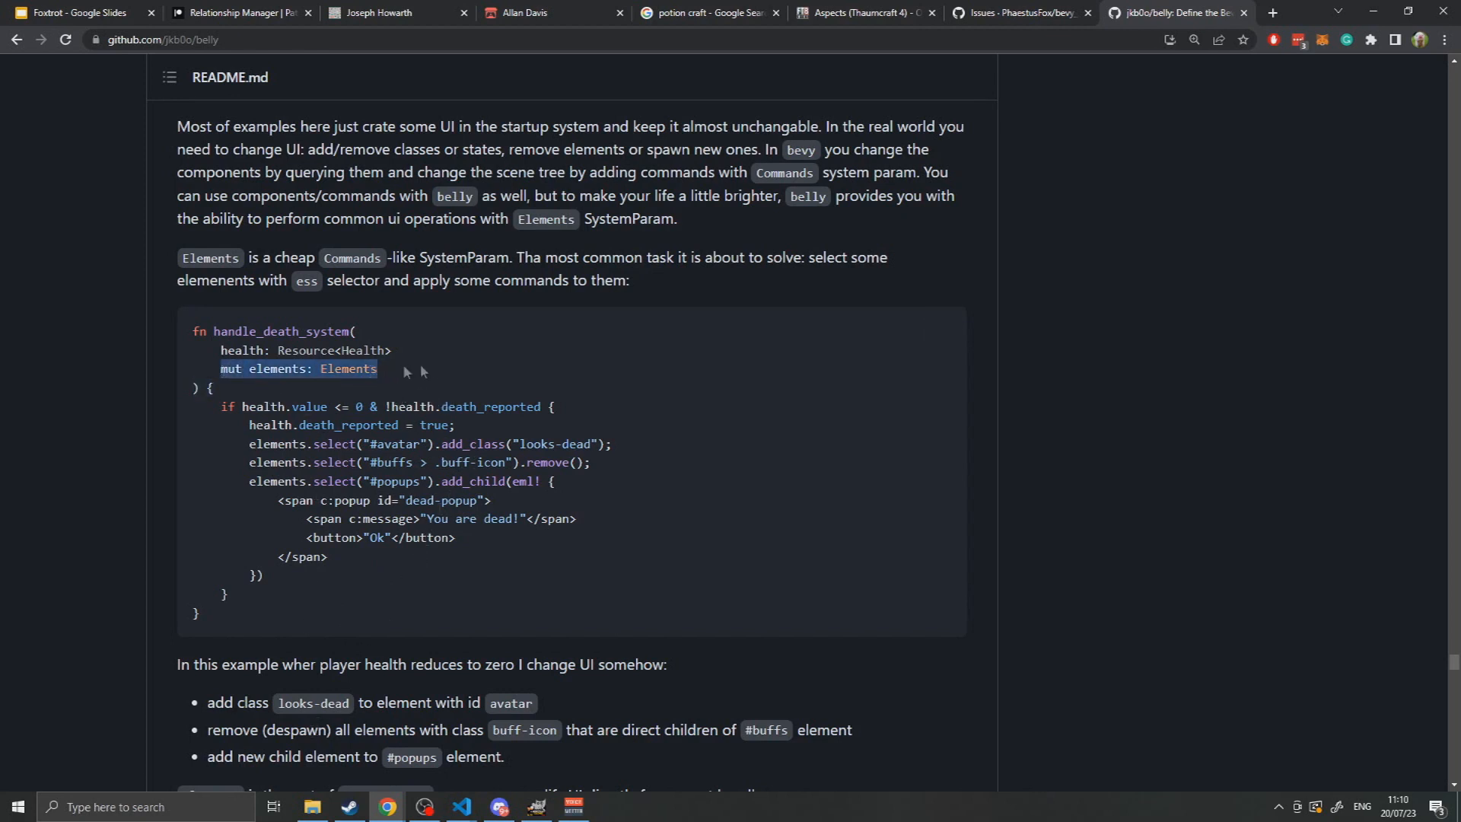
{"action": "mouse_move", "coordinate": [512, 590]}
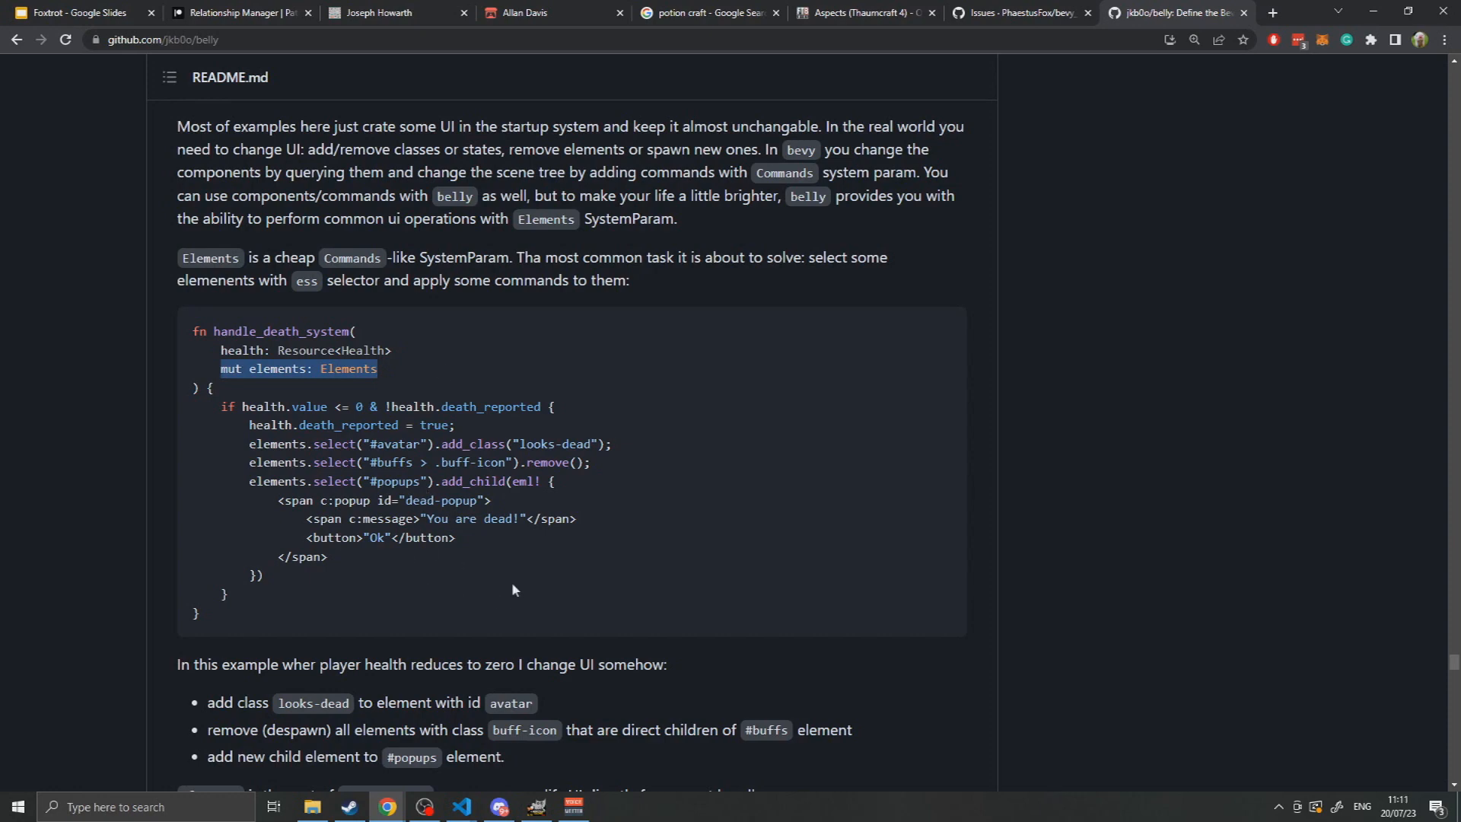
Highlight the elements.select("#avatar") call, then scroll to the Loops for-loop eml! code.
{"action": "scroll", "scroll_direction": "down", "scroll_amount": 3}
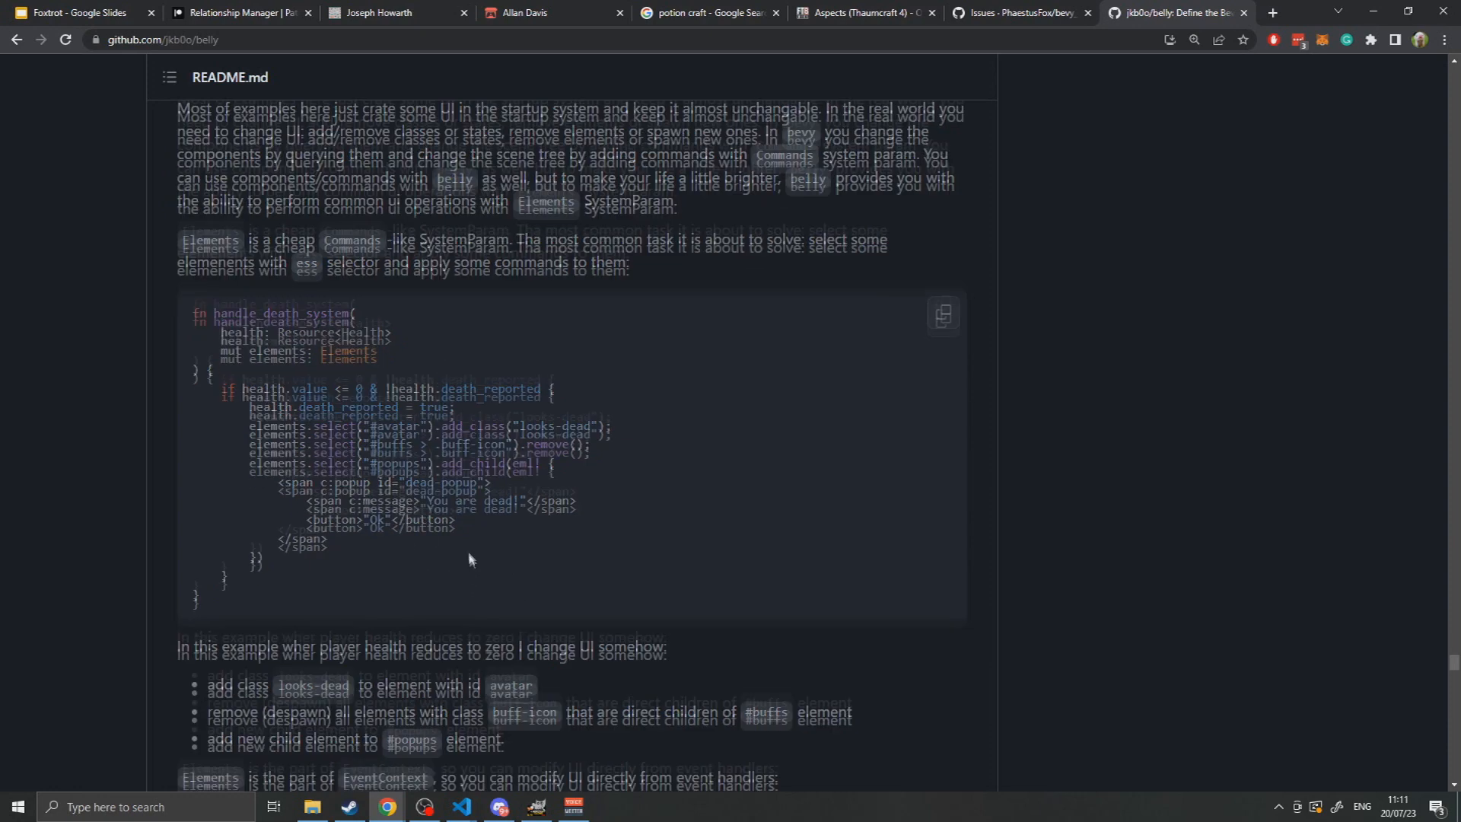
{"action": "scroll", "scroll_direction": "down", "scroll_amount": 3}
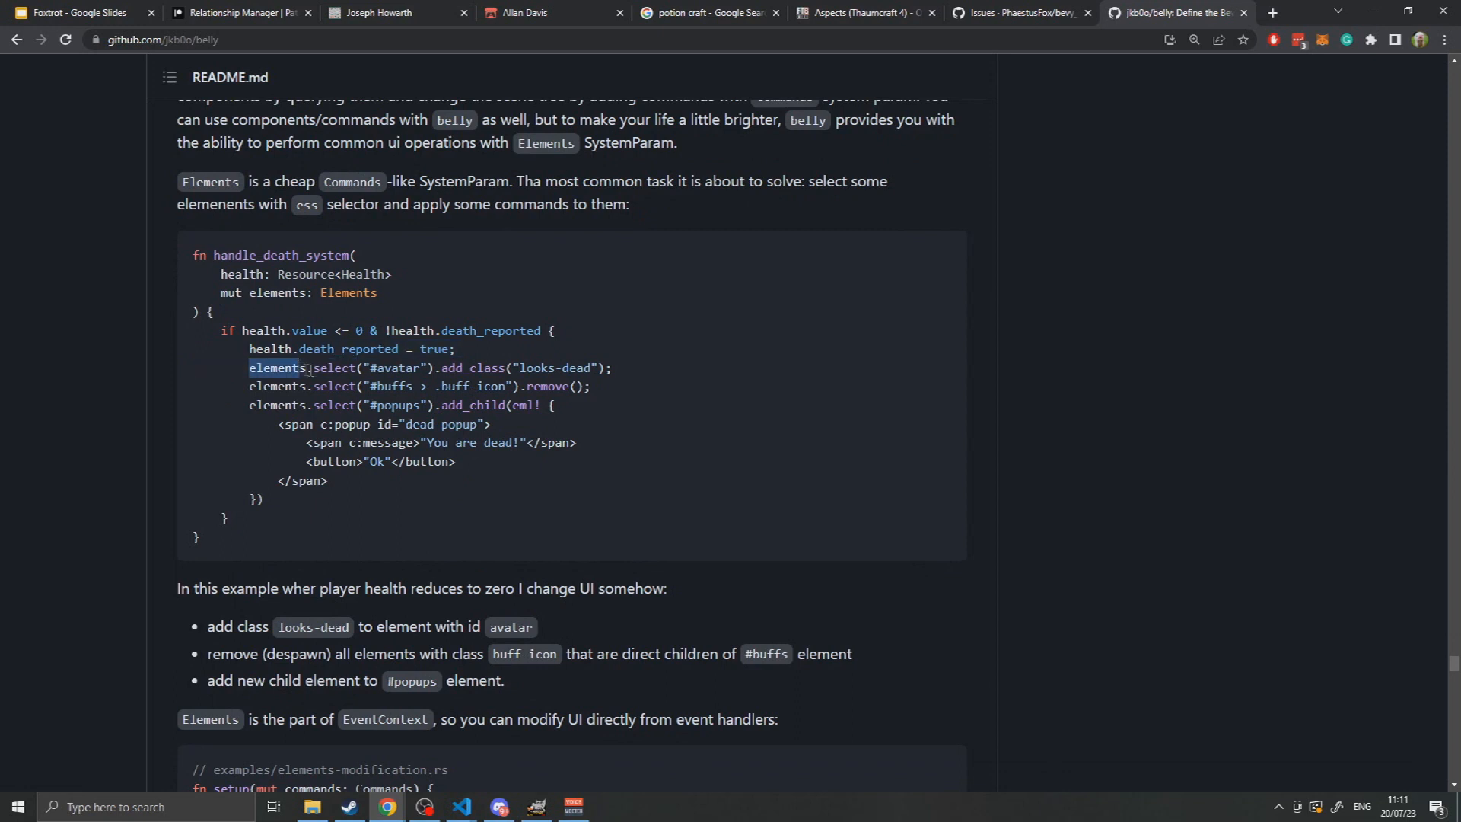
{"action": "left_click_drag", "start_coordinate": [298, 367], "coordinate": [421, 367]}
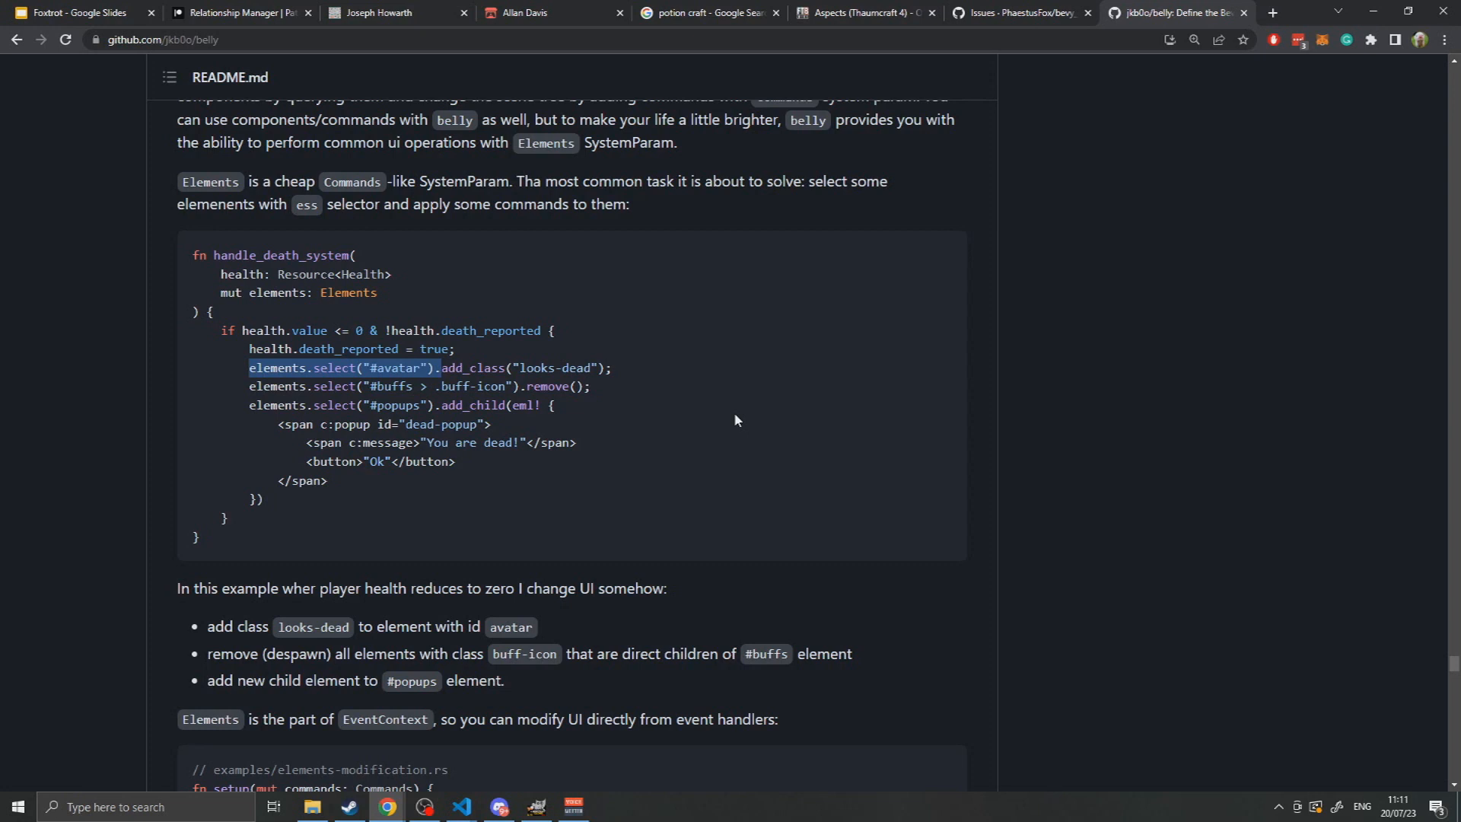
{"action": "mouse_move", "coordinate": [634, 546]}
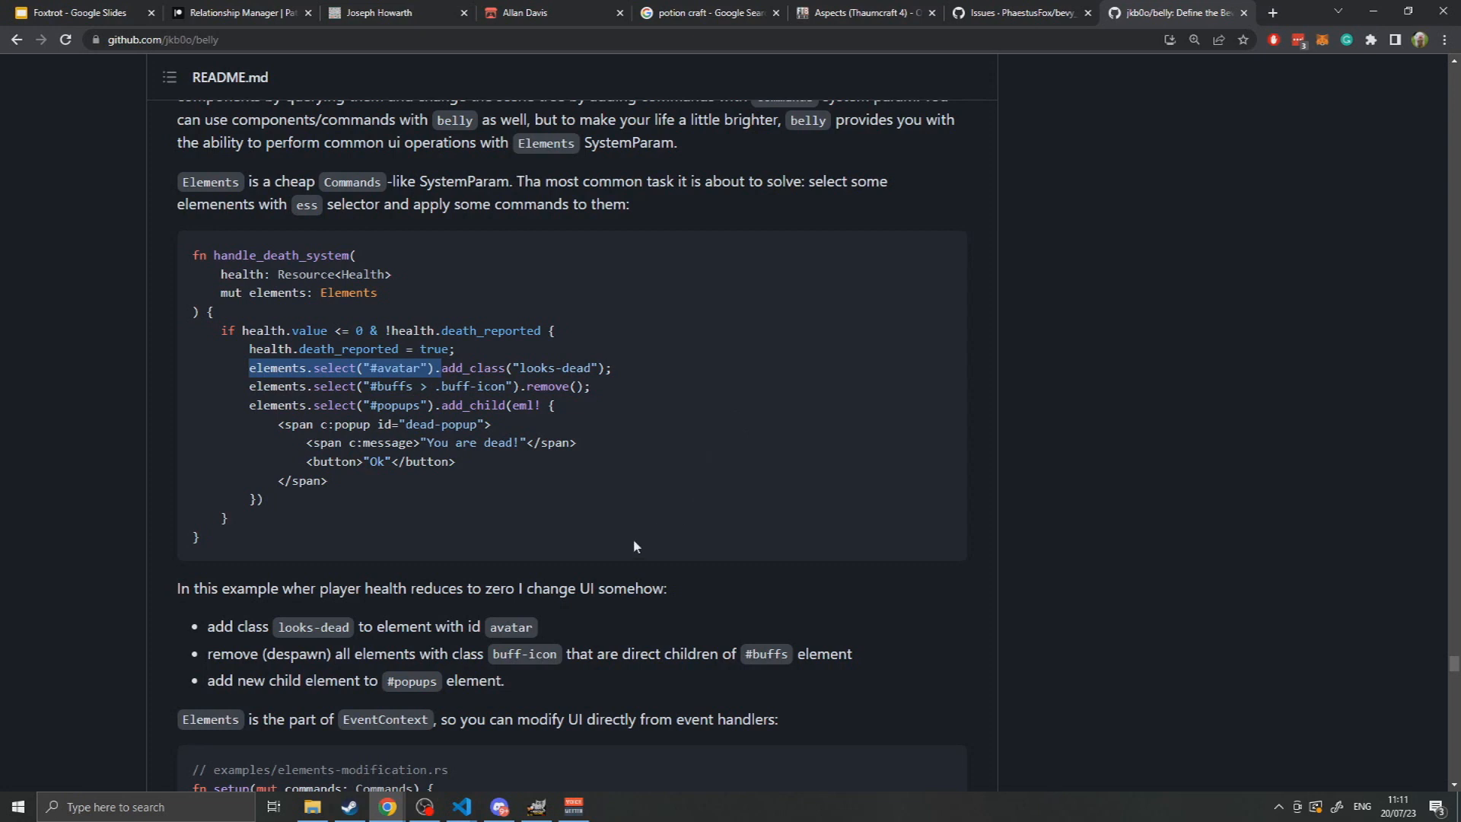
{"action": "mouse_move", "coordinate": [524, 524]}
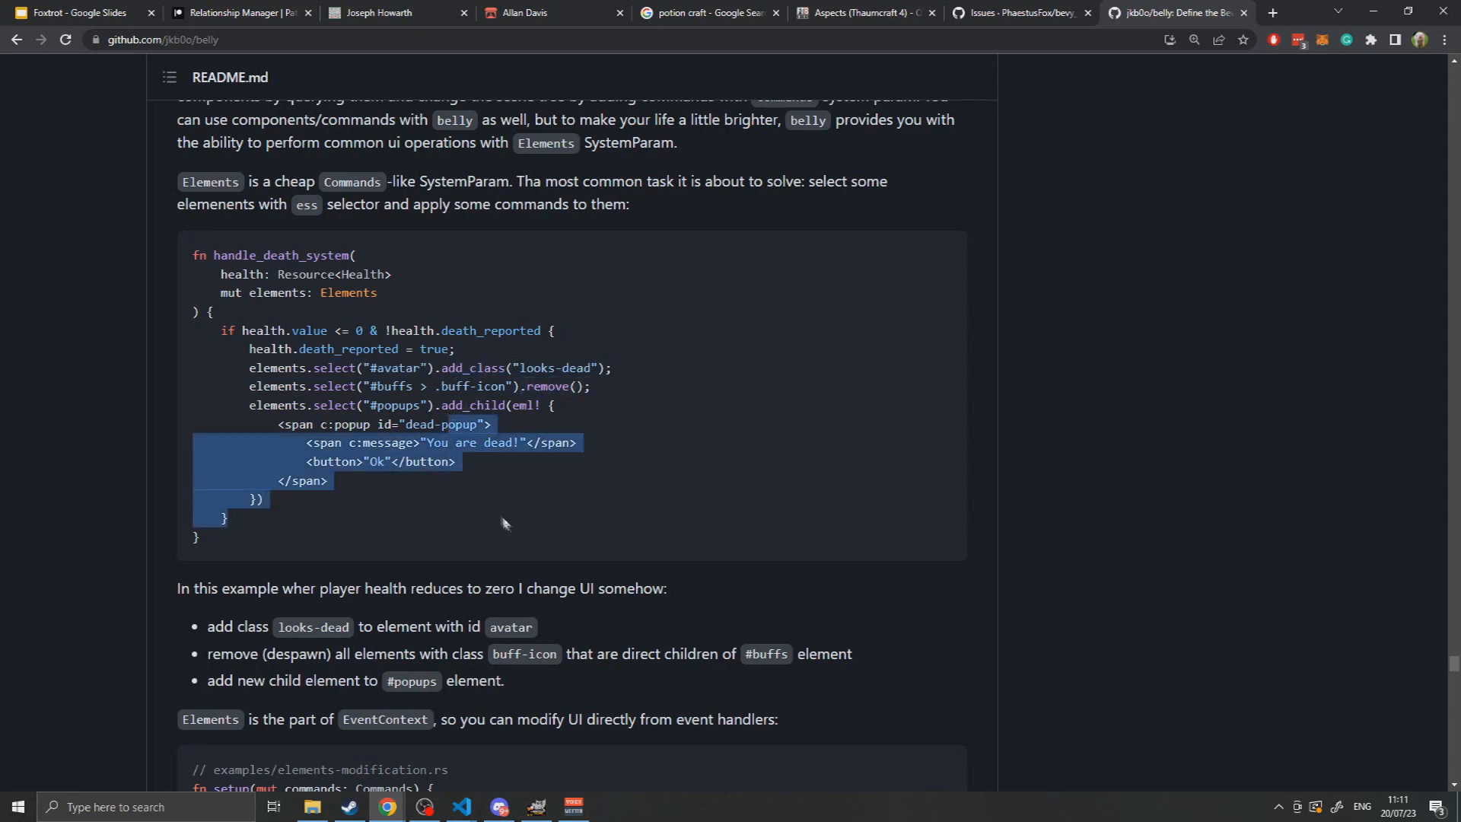
{"action": "mouse_move", "coordinate": [798, 411]}
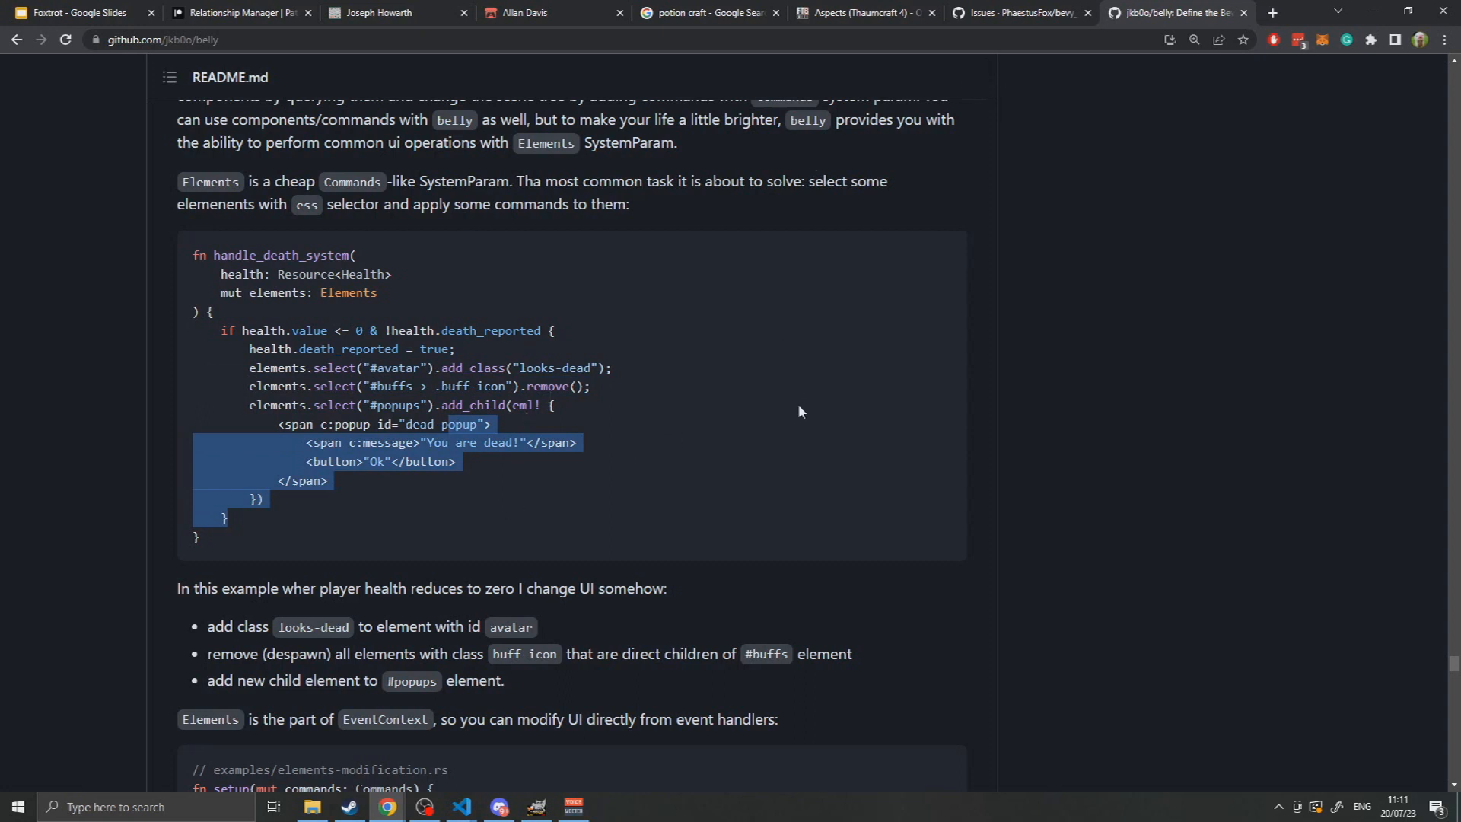
{"action": "mouse_move", "coordinate": [686, 460]}
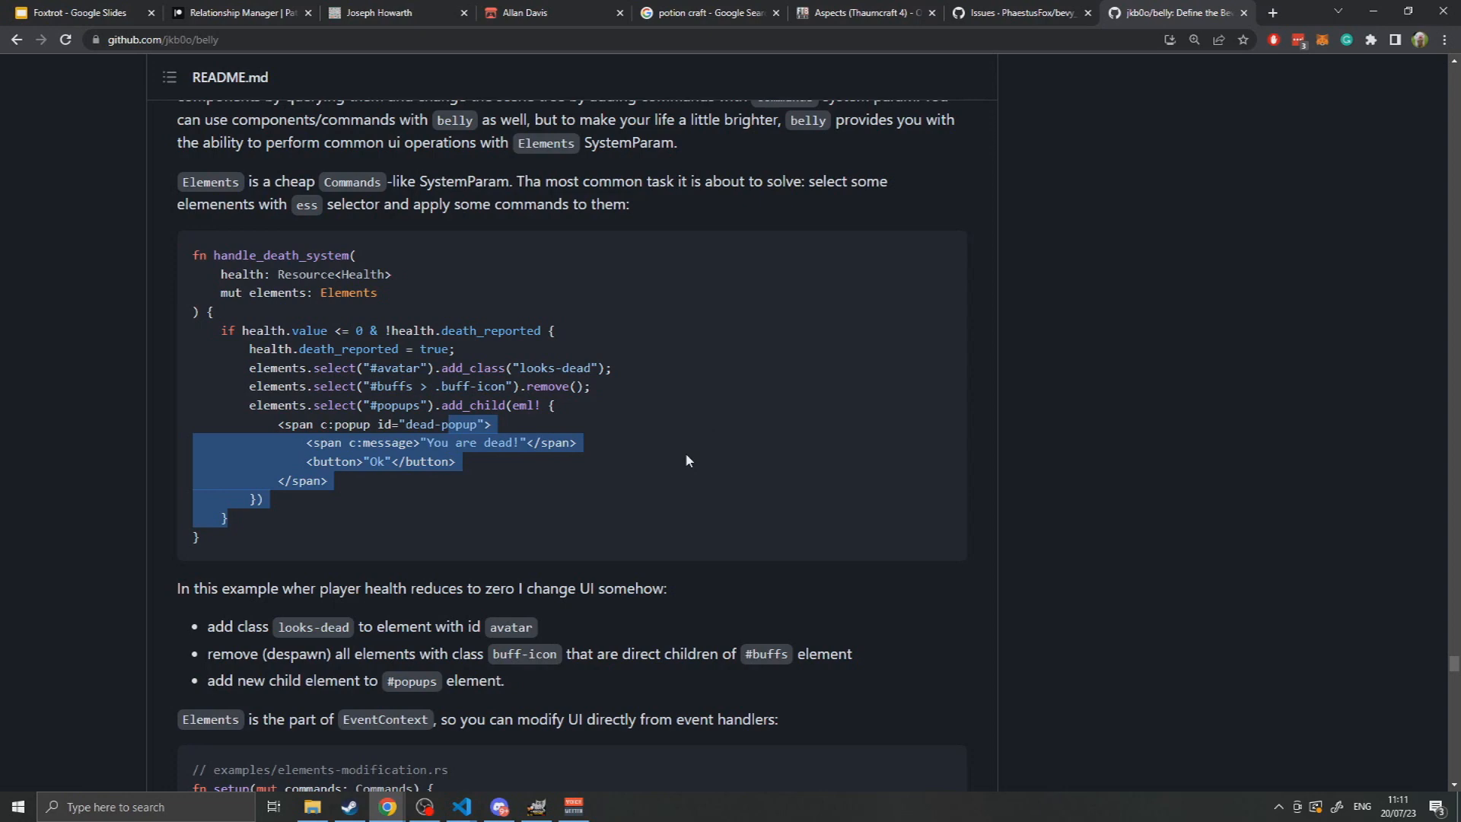
{"action": "scroll", "scroll_direction": "down", "scroll_amount": 3}
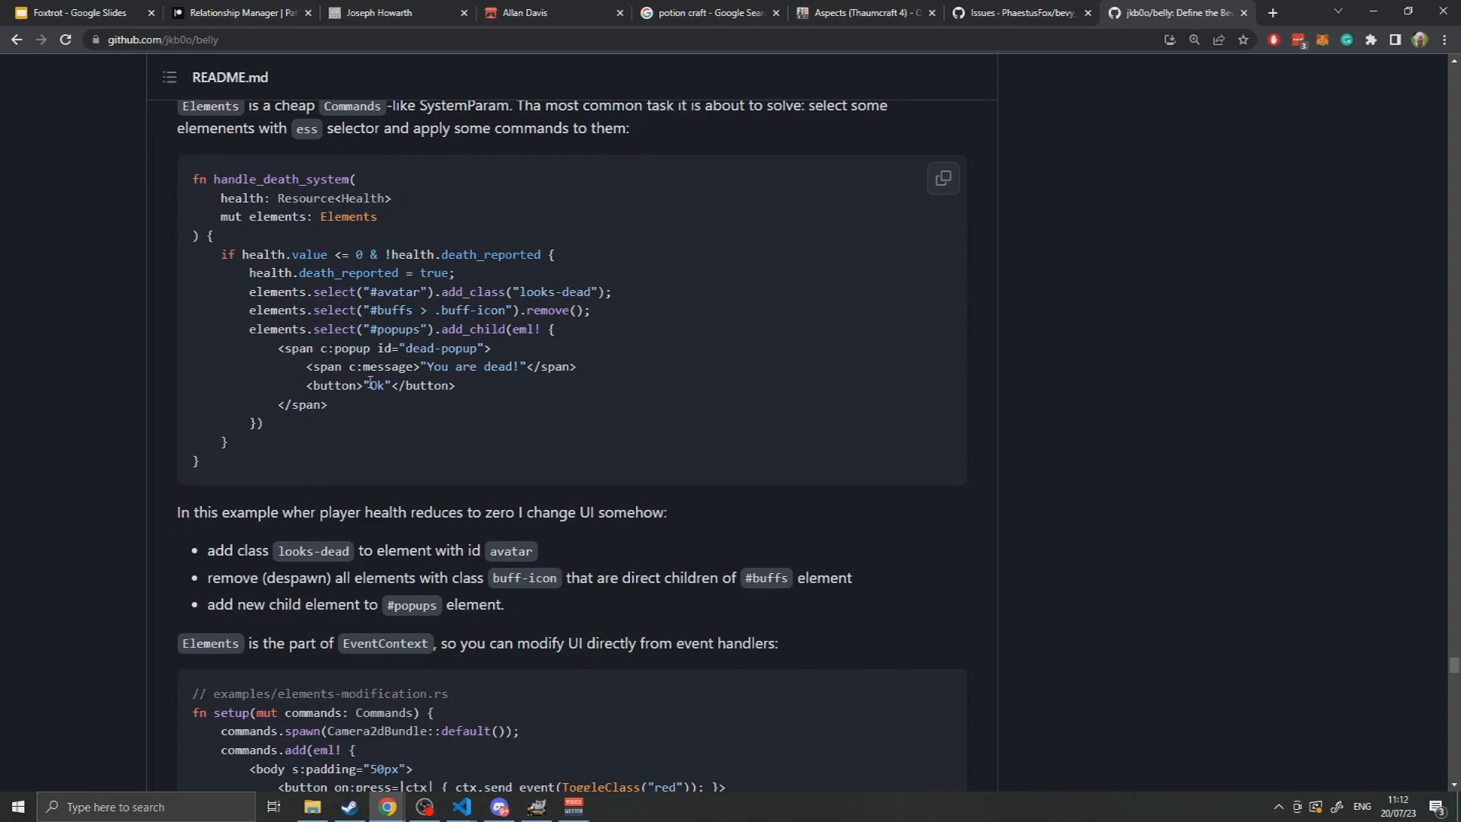
{"action": "scroll", "scroll_direction": "down", "scroll_amount": 3}
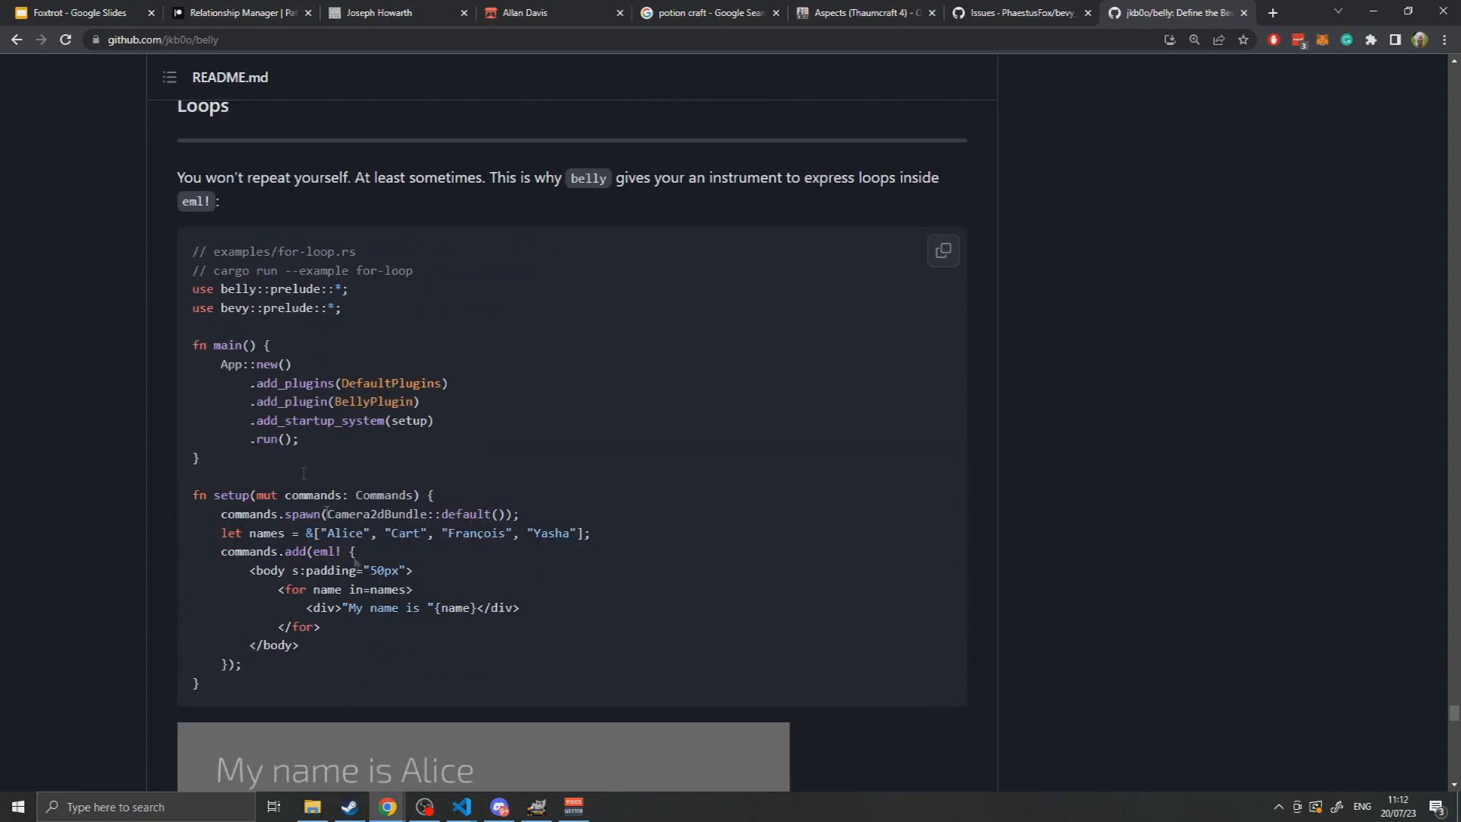
{"action": "scroll", "scroll_direction": "down", "scroll_amount": 3}
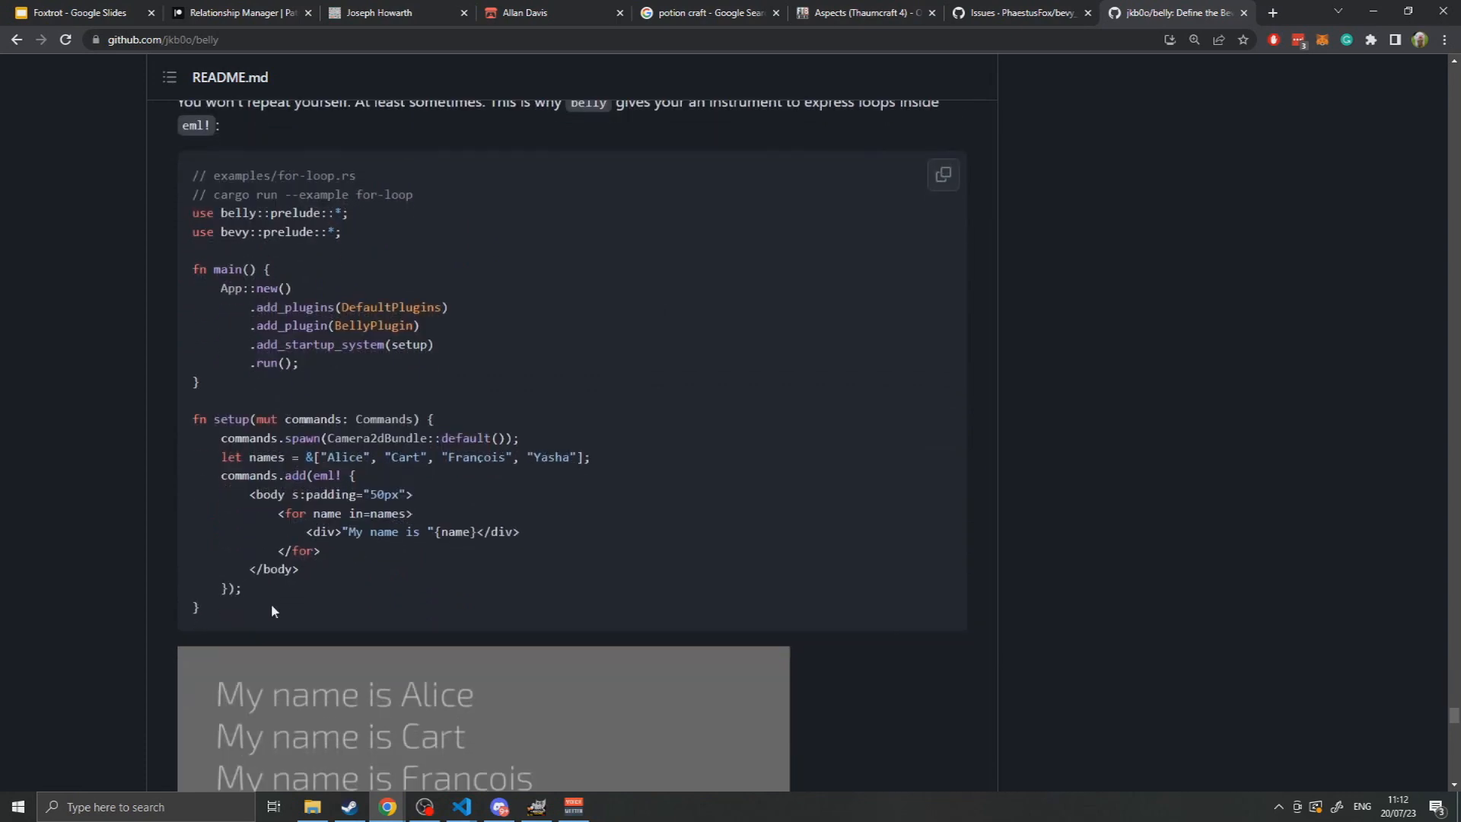
{"action": "scroll", "scroll_direction": "down", "scroll_amount": 3}
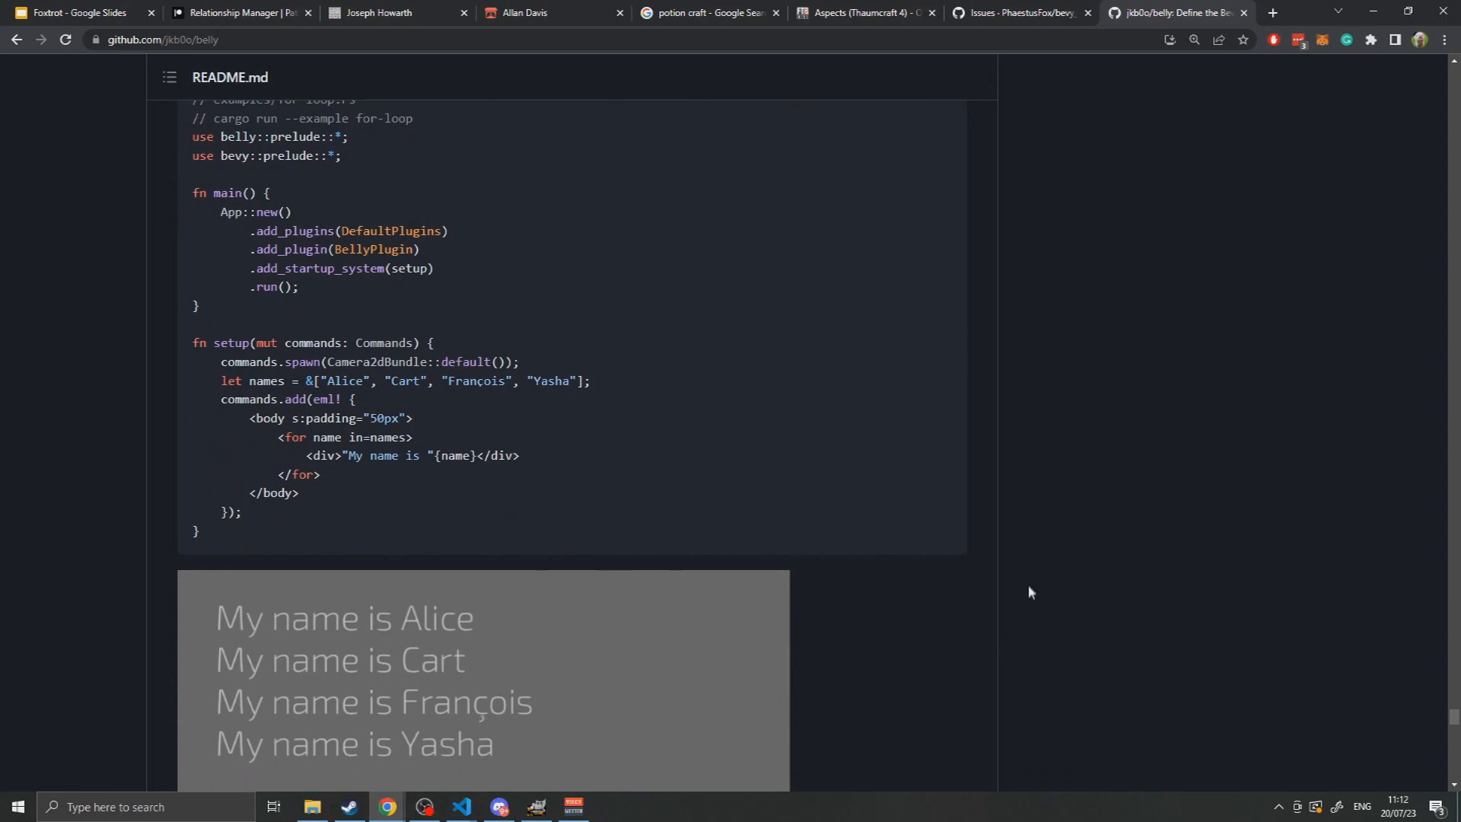
{"action": "mouse_move", "coordinate": [1005, 760]}
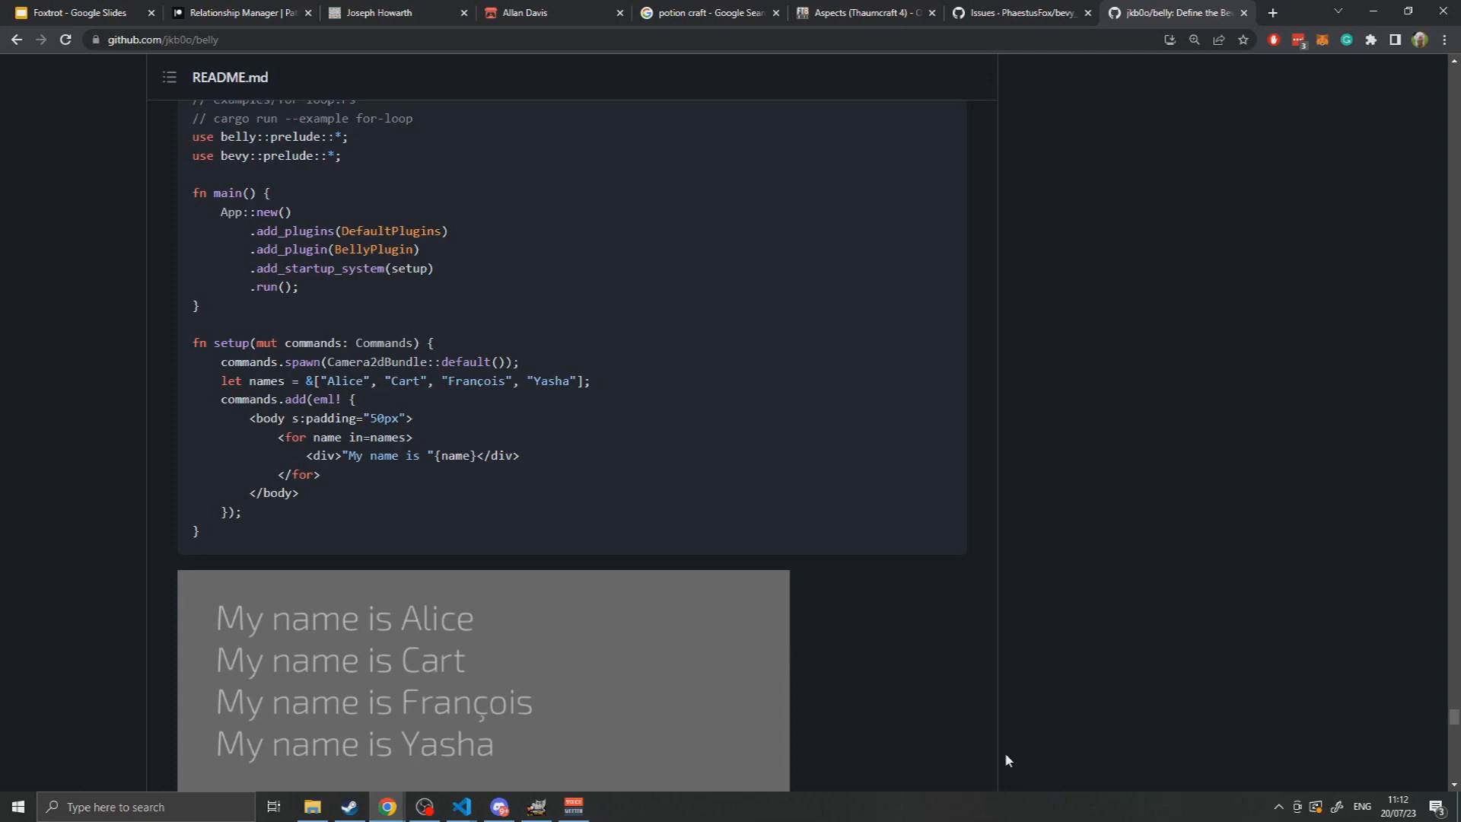
{"action": "mouse_move", "coordinate": [876, 686]}
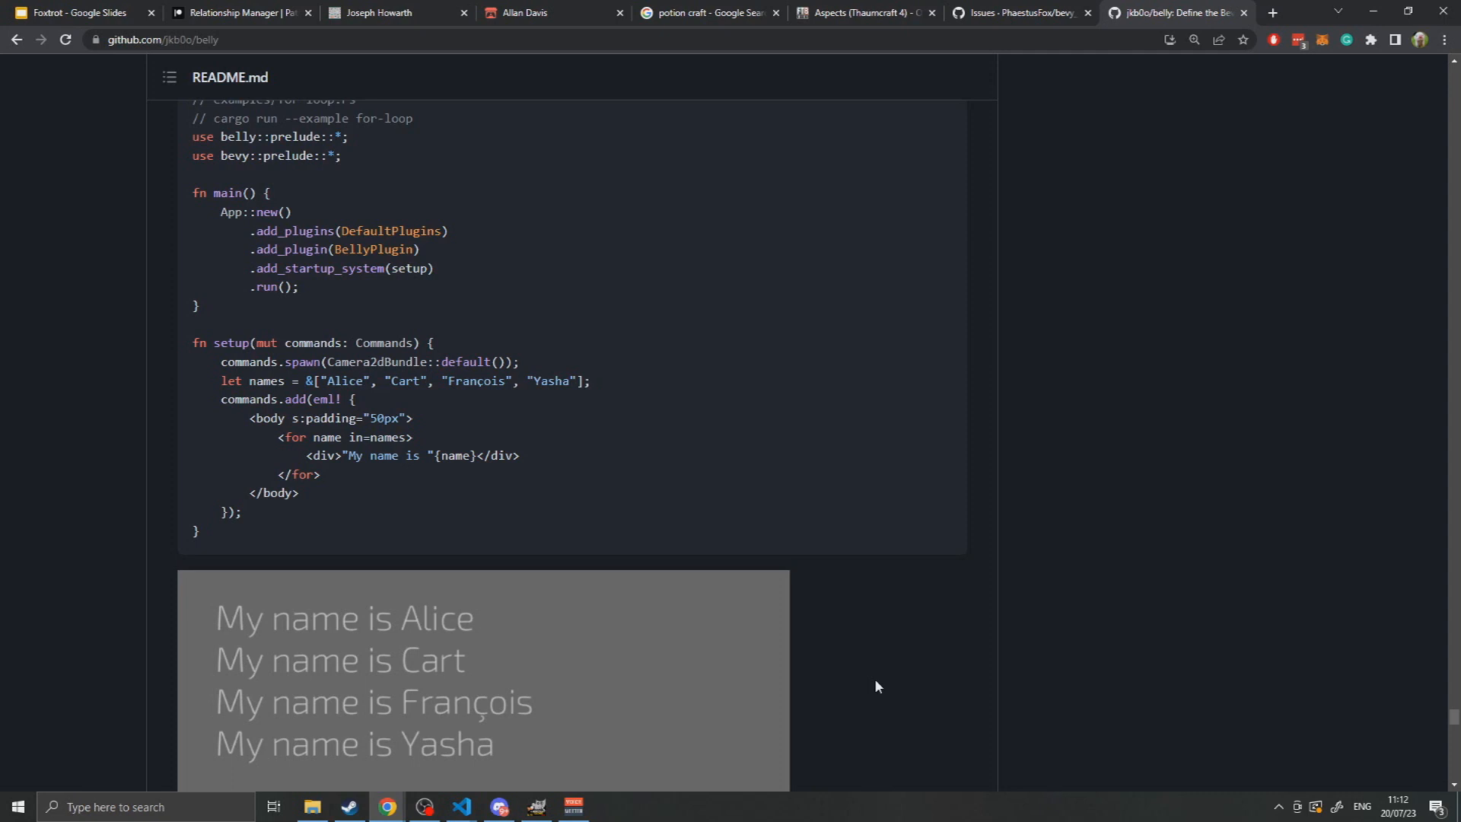
{"action": "scroll", "scroll_direction": "down", "scroll_amount": 3}
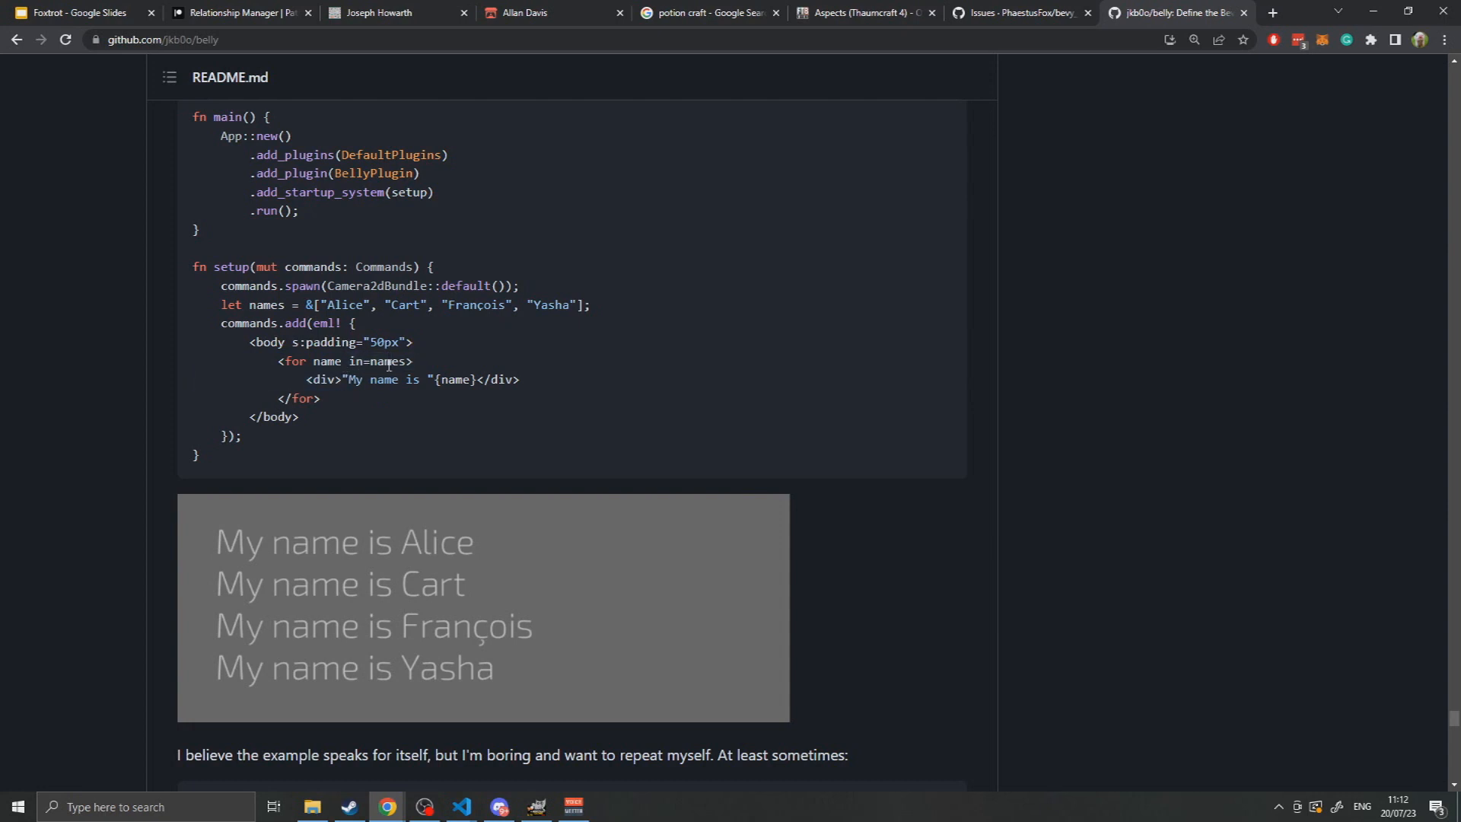
{"action": "double_click", "coordinate": [387, 361]}
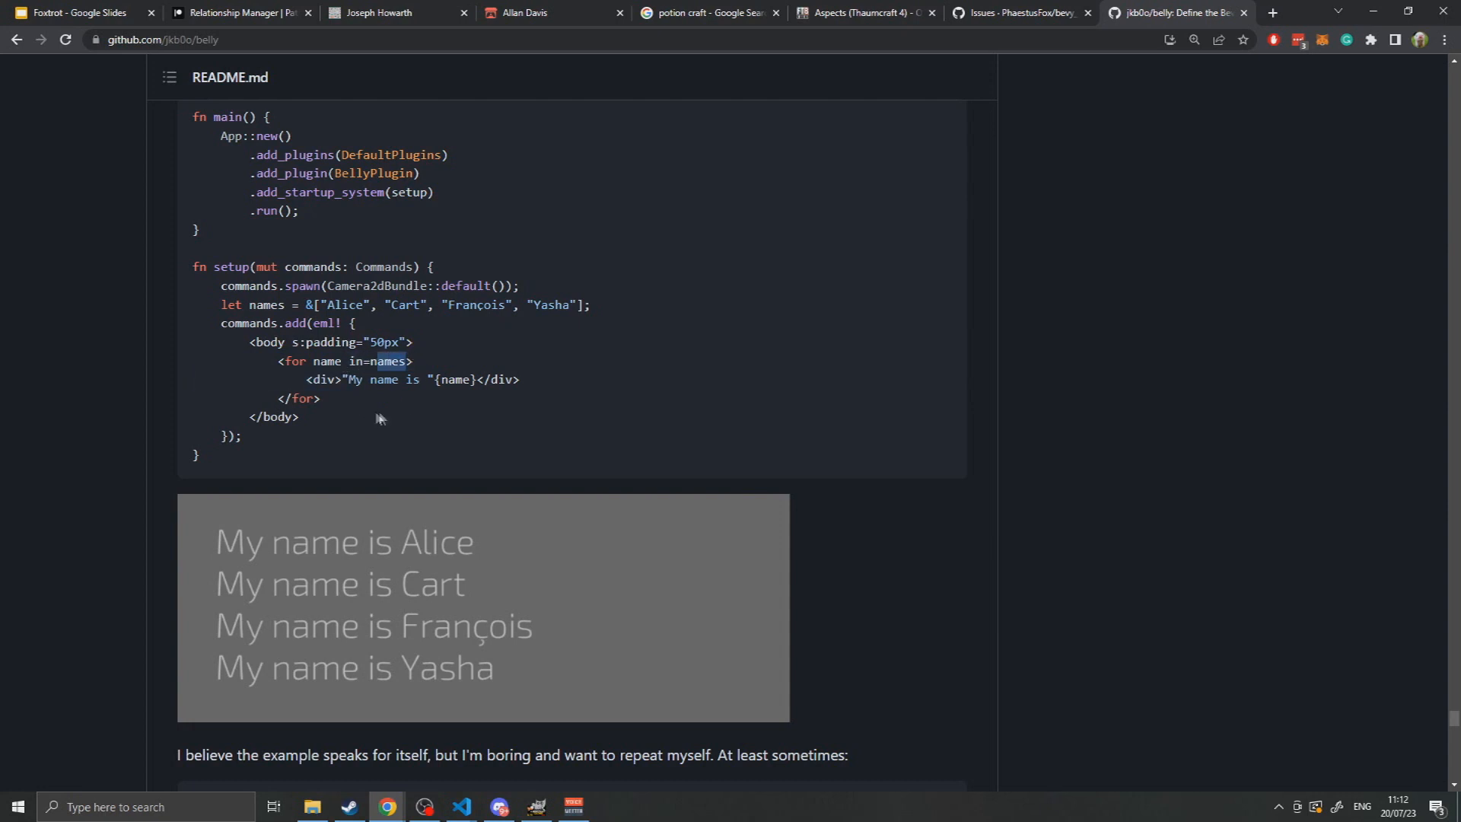
{"action": "mouse_move", "coordinate": [365, 461]}
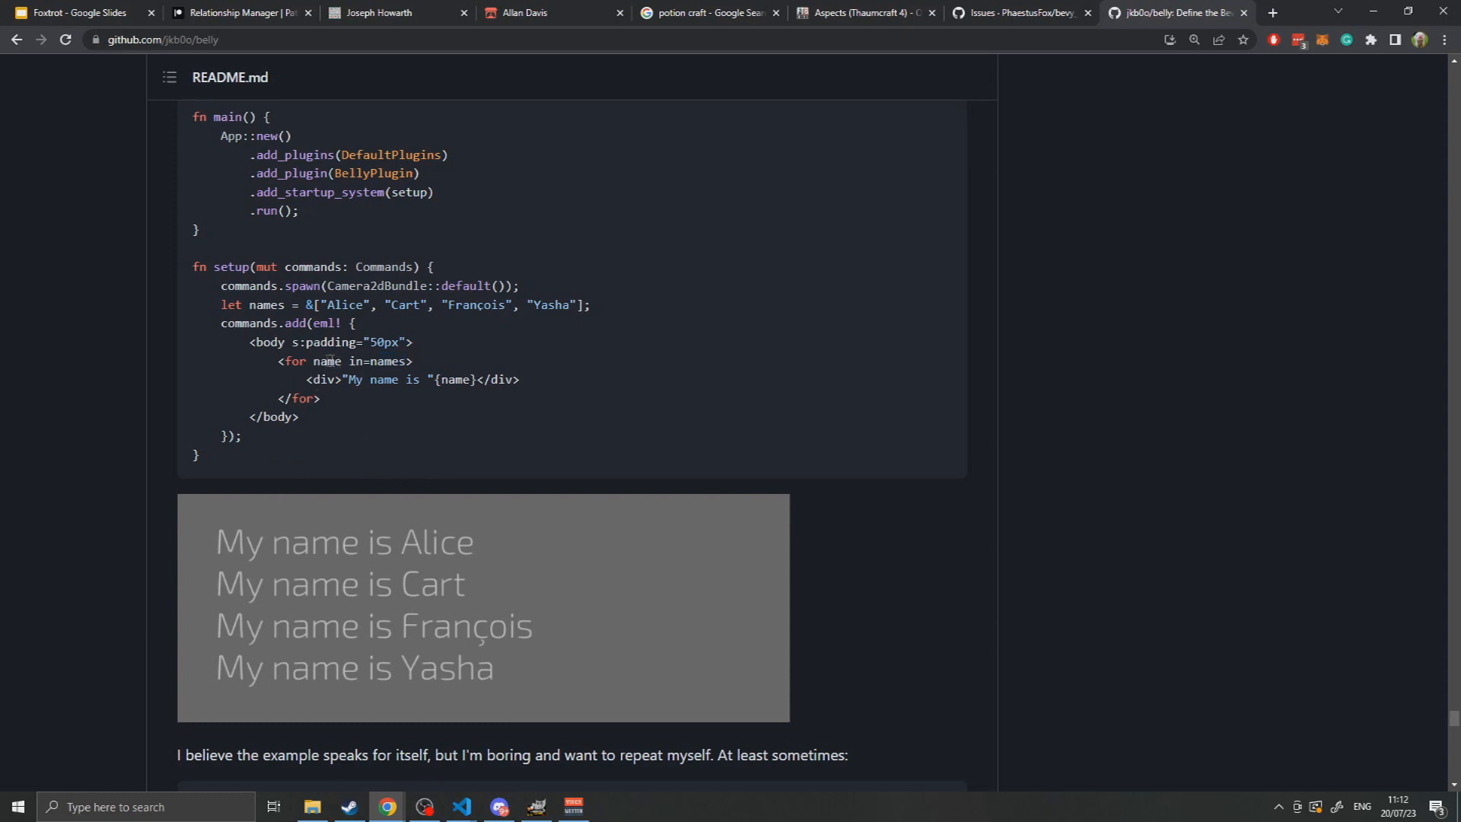
{"action": "double_click", "coordinate": [327, 362]}
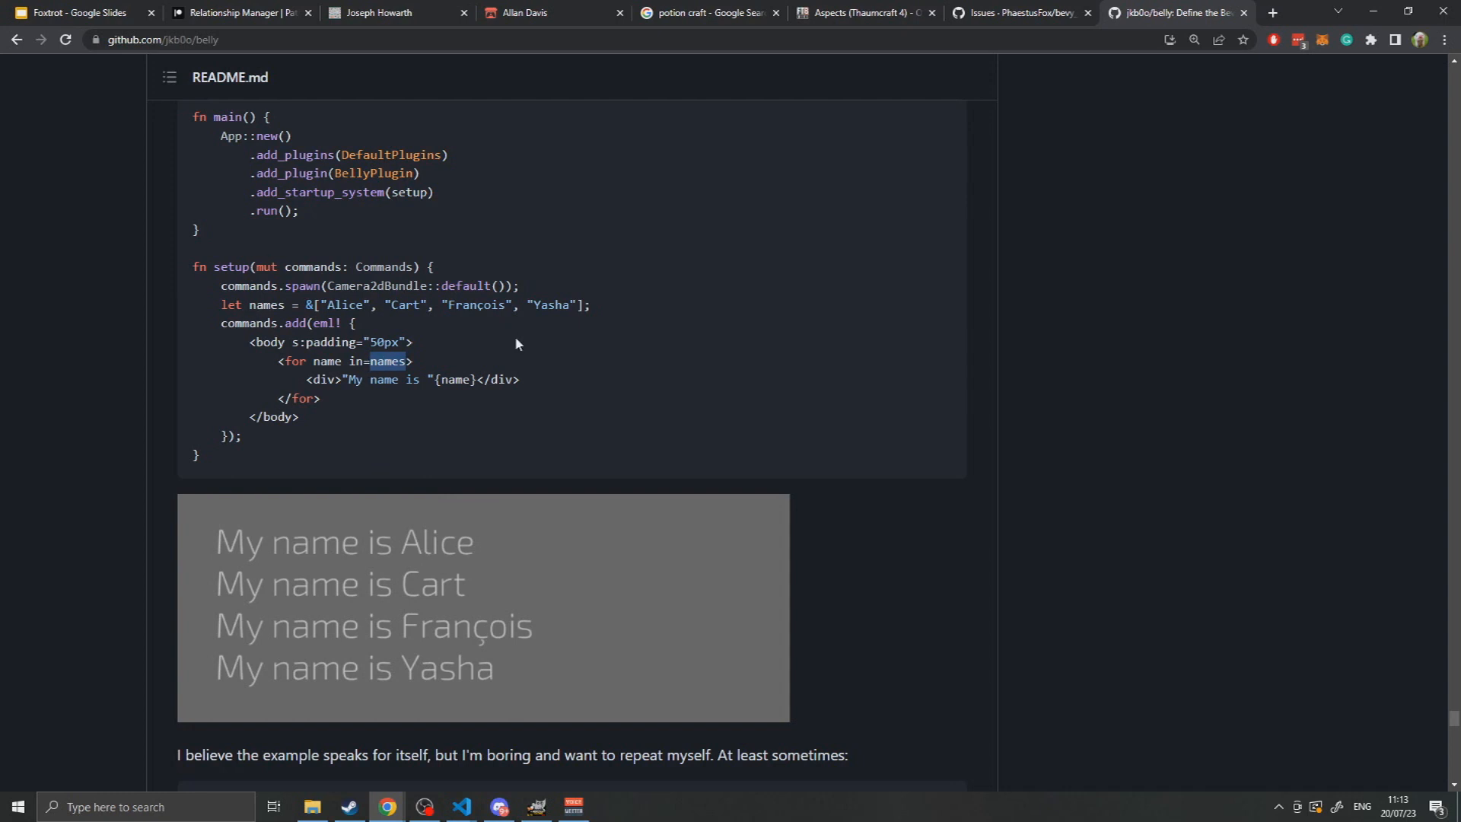
{"action": "double_click", "coordinate": [327, 361]}
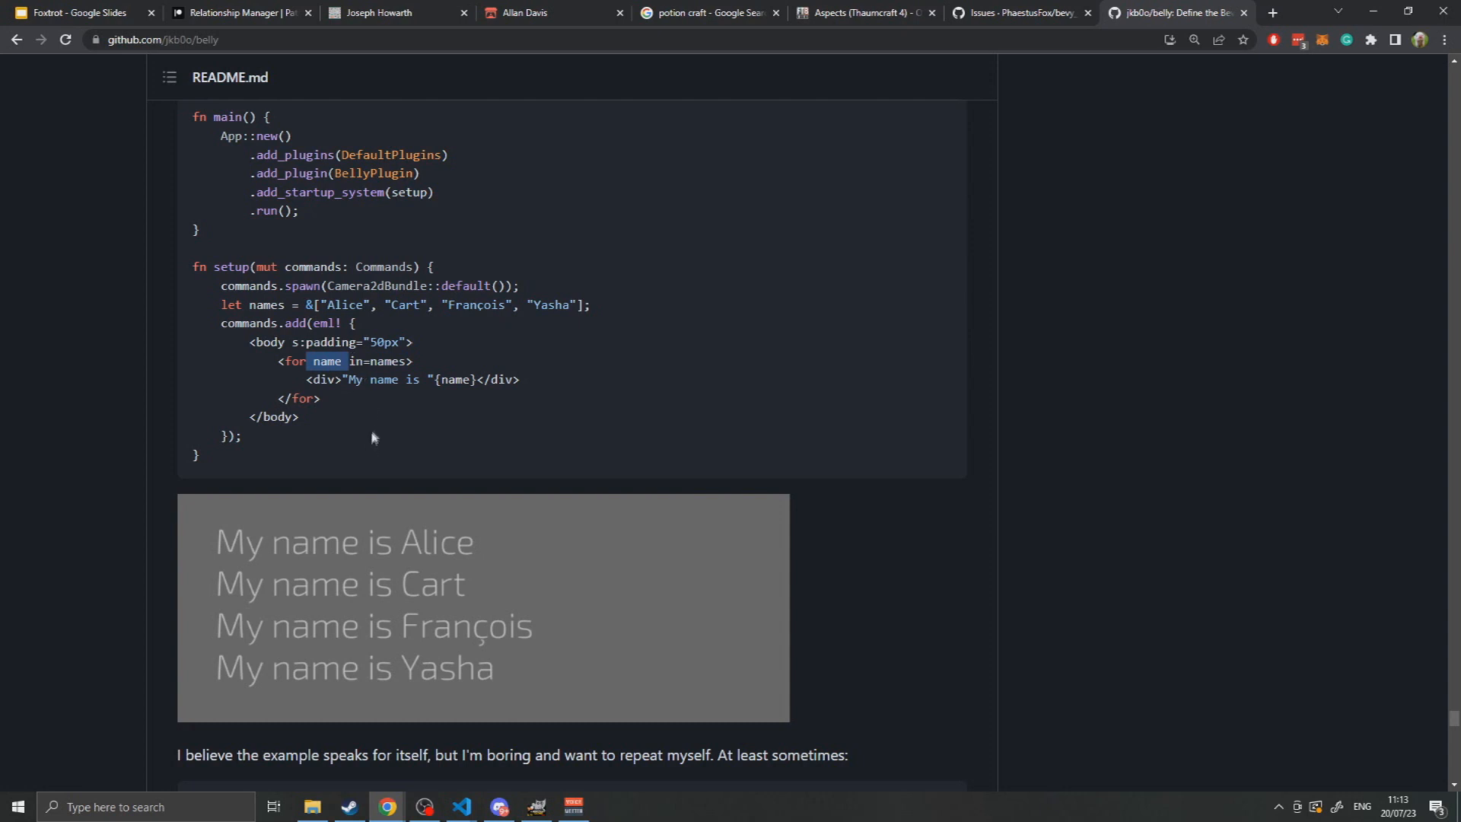
{"action": "mouse_move", "coordinate": [340, 394]}
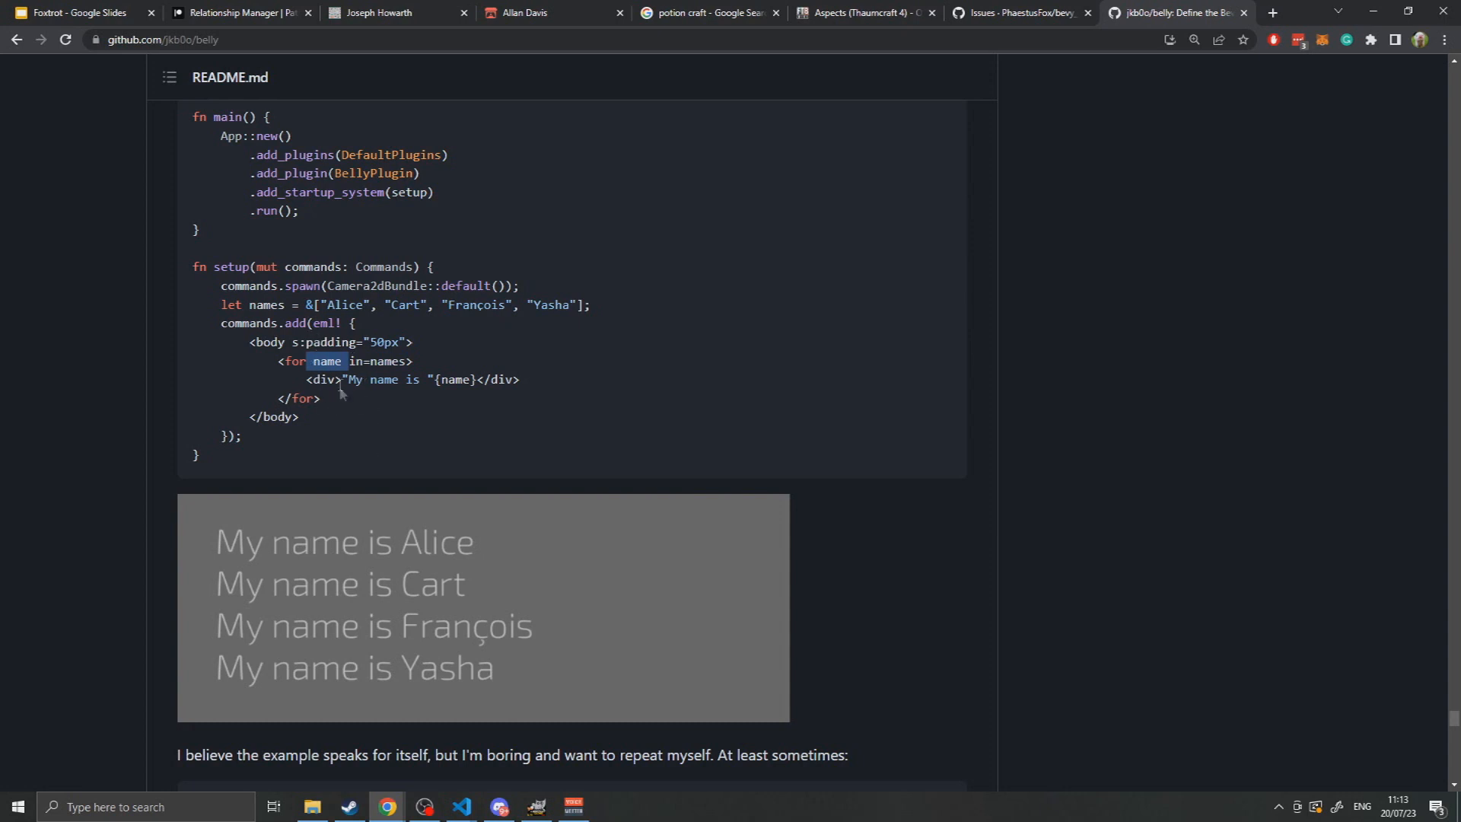
{"action": "mouse_move", "coordinate": [381, 463]}
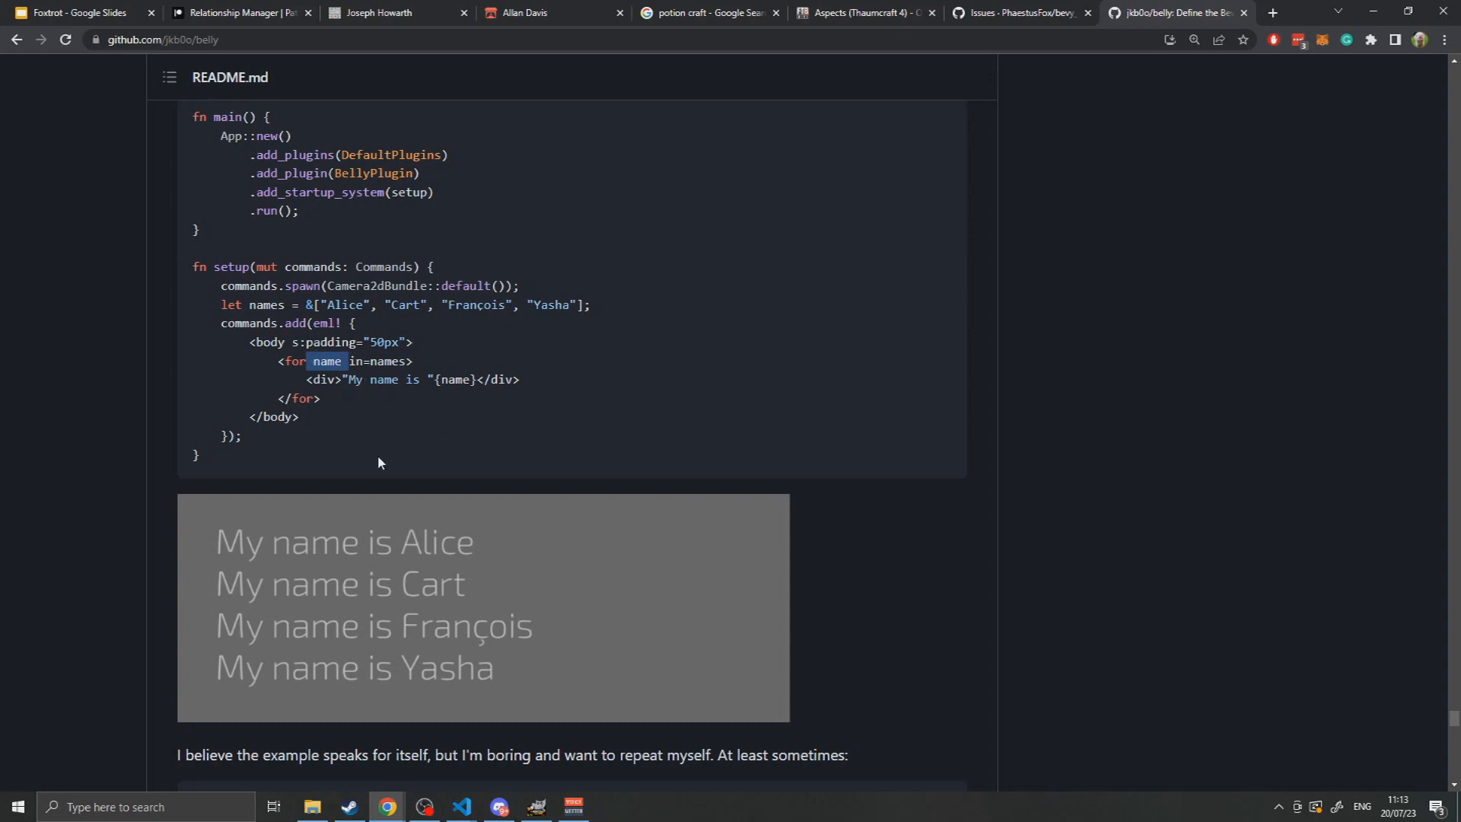
{"action": "mouse_move", "coordinate": [317, 416]}
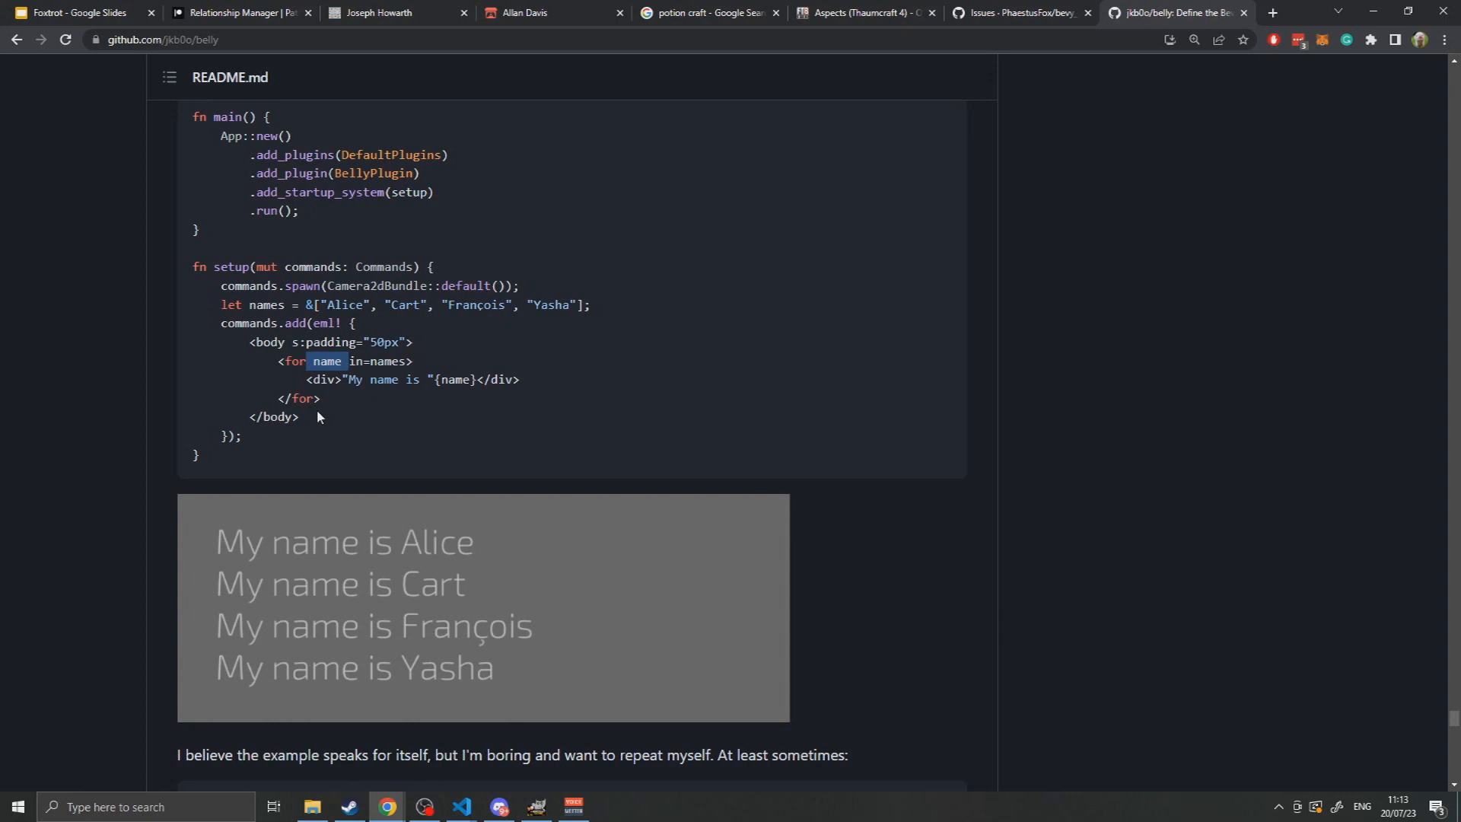
{"action": "mouse_move", "coordinate": [528, 364]}
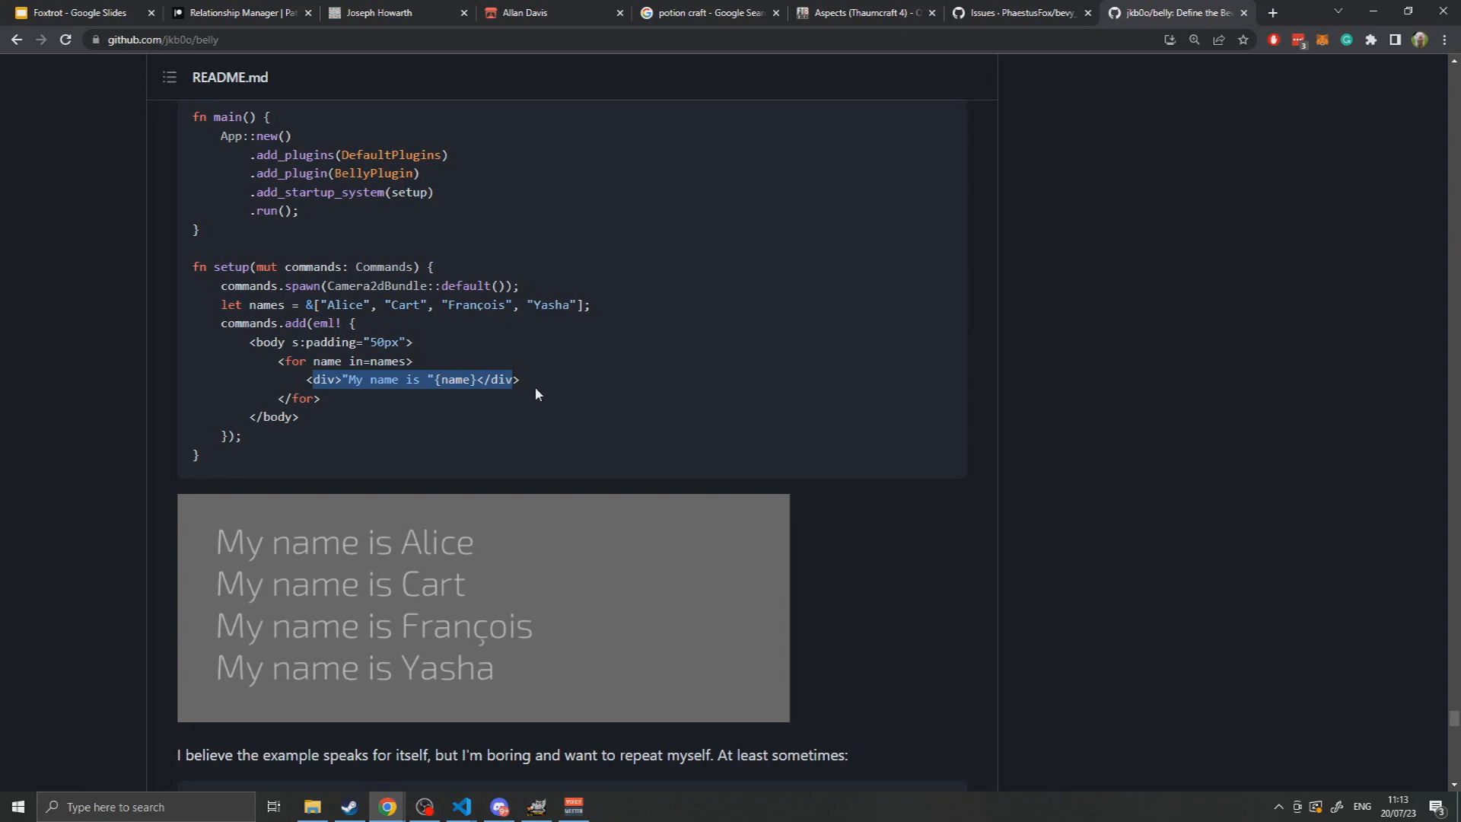
{"action": "mouse_move", "coordinate": [369, 362]}
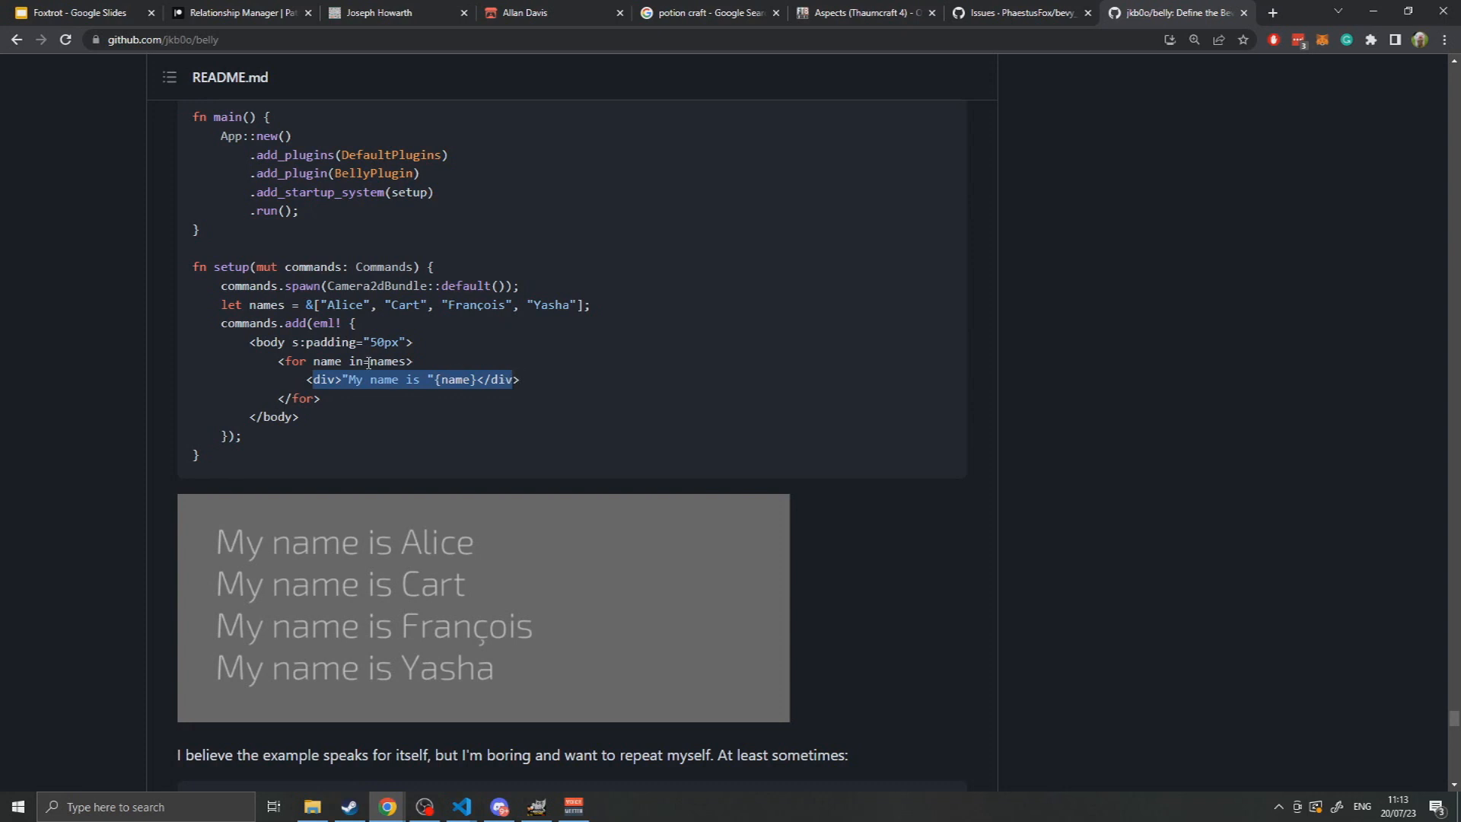
{"action": "left_click", "coordinate": [401, 304]}
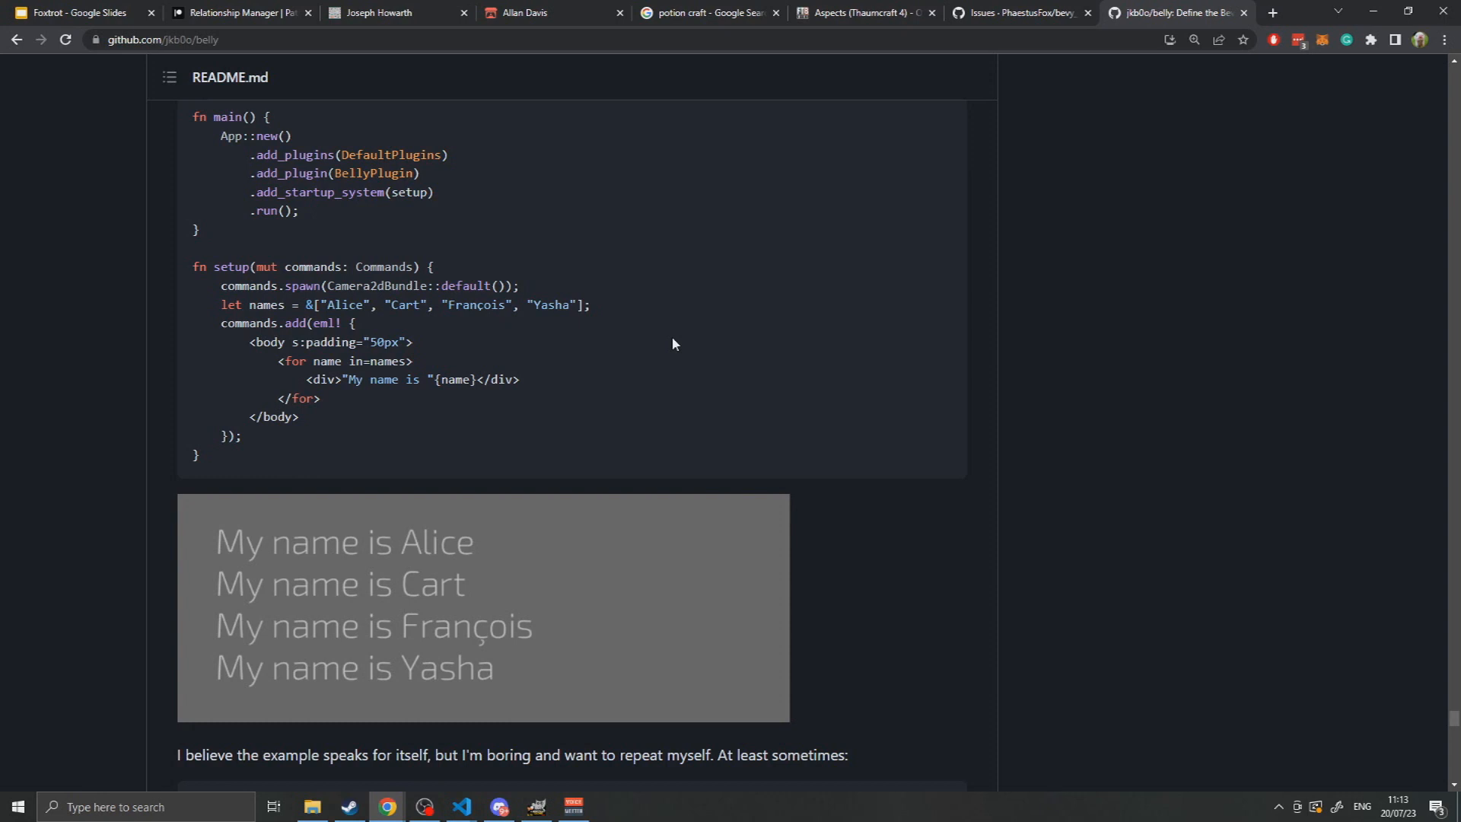
Scroll to the sliders code sample and drag across its progress bar preview.
{"action": "scroll", "scroll_direction": "down", "scroll_amount": 3}
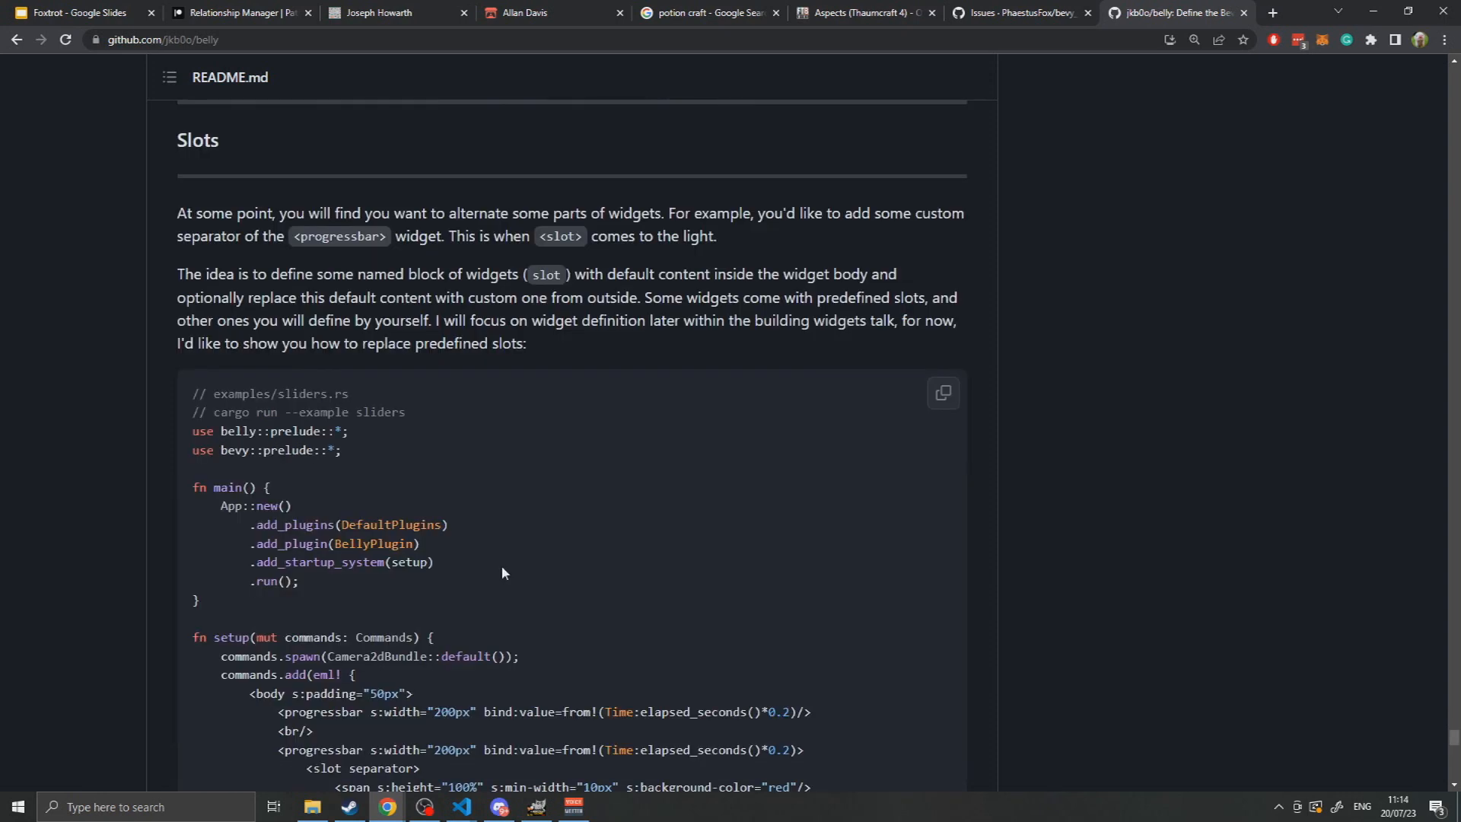
{"action": "mouse_move", "coordinate": [526, 526]}
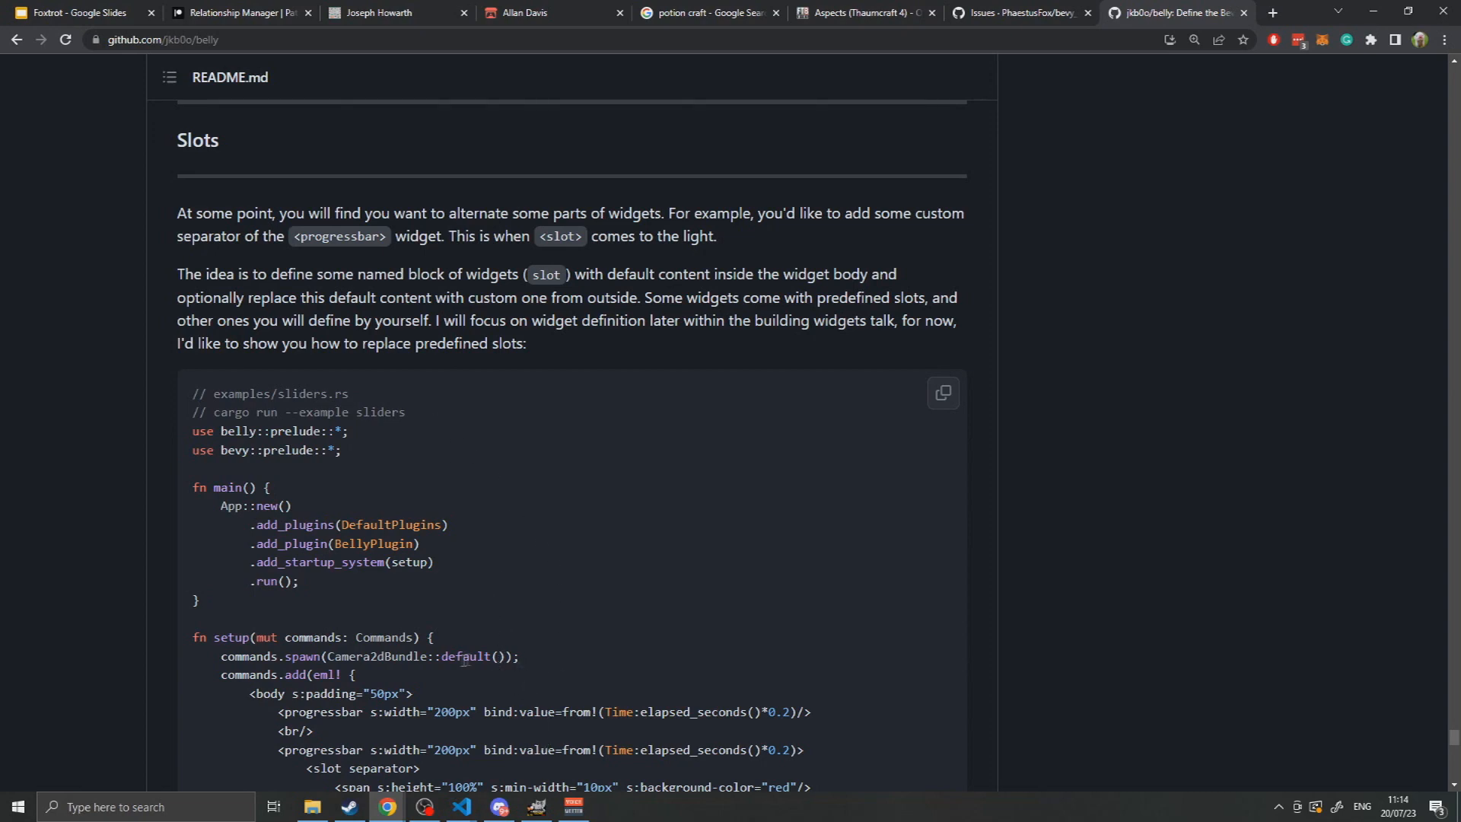
{"action": "mouse_move", "coordinate": [482, 582]}
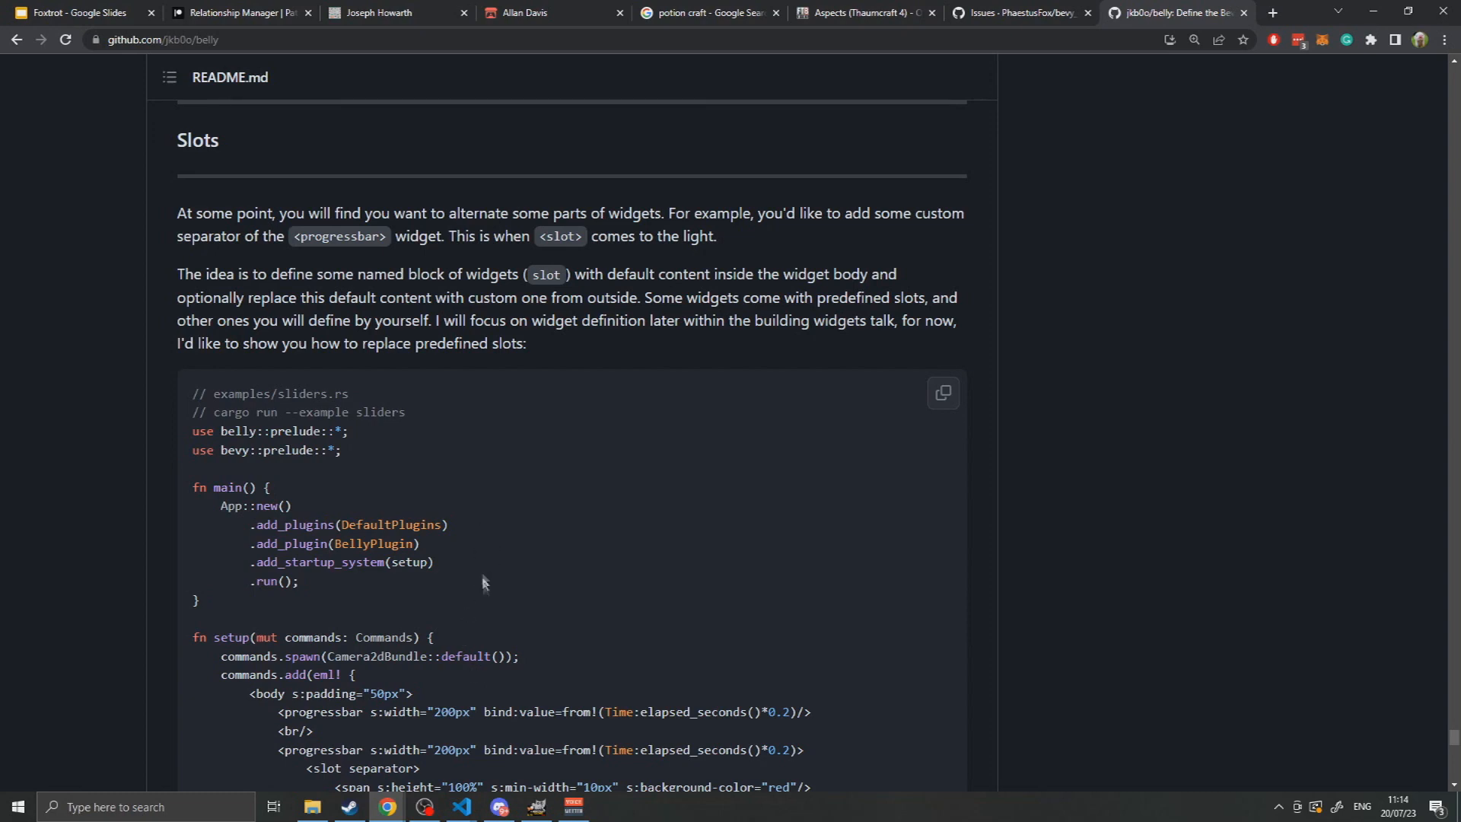
{"action": "mouse_move", "coordinate": [440, 590]}
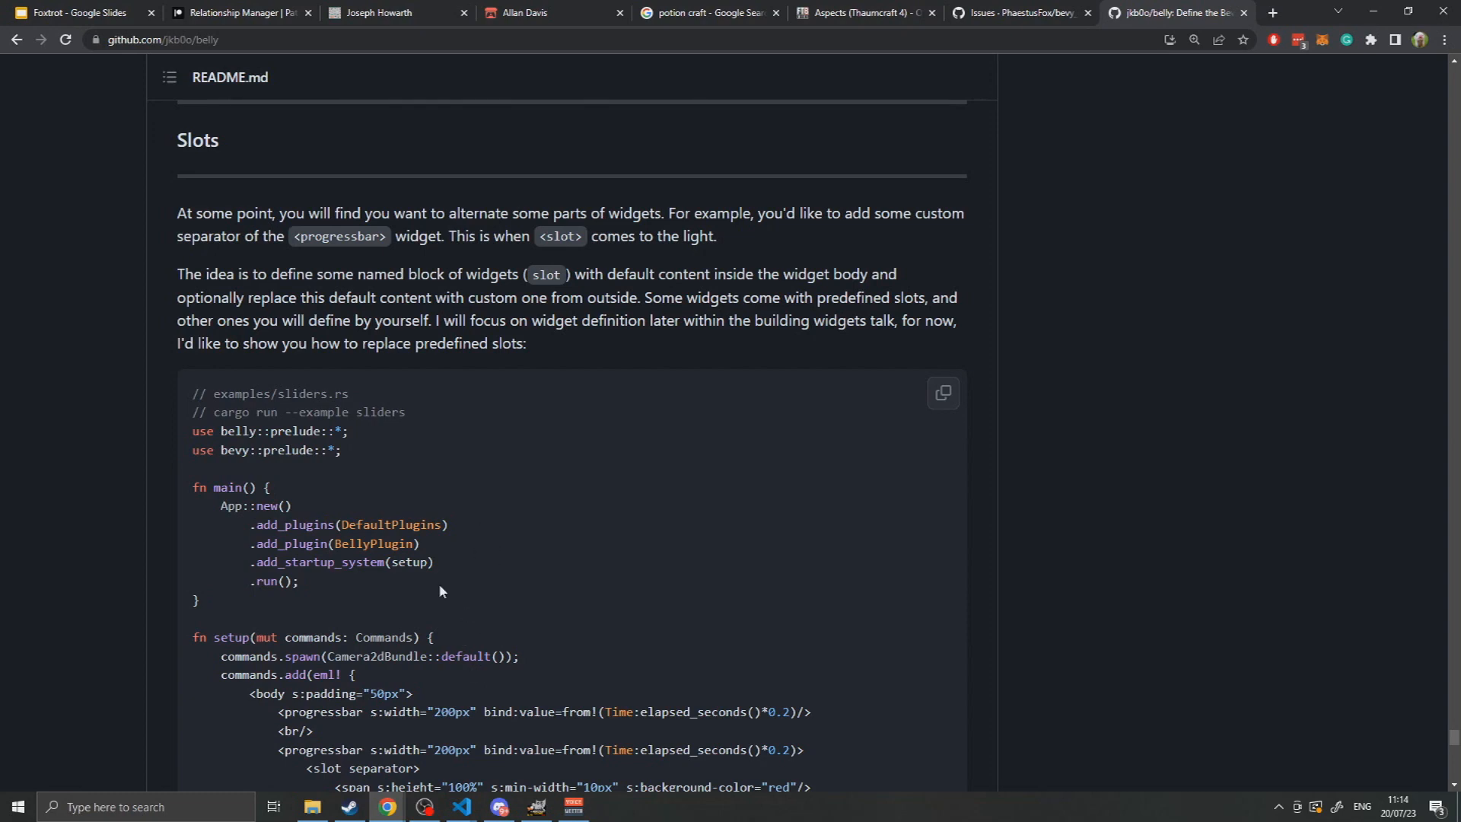
{"action": "mouse_move", "coordinate": [519, 361]}
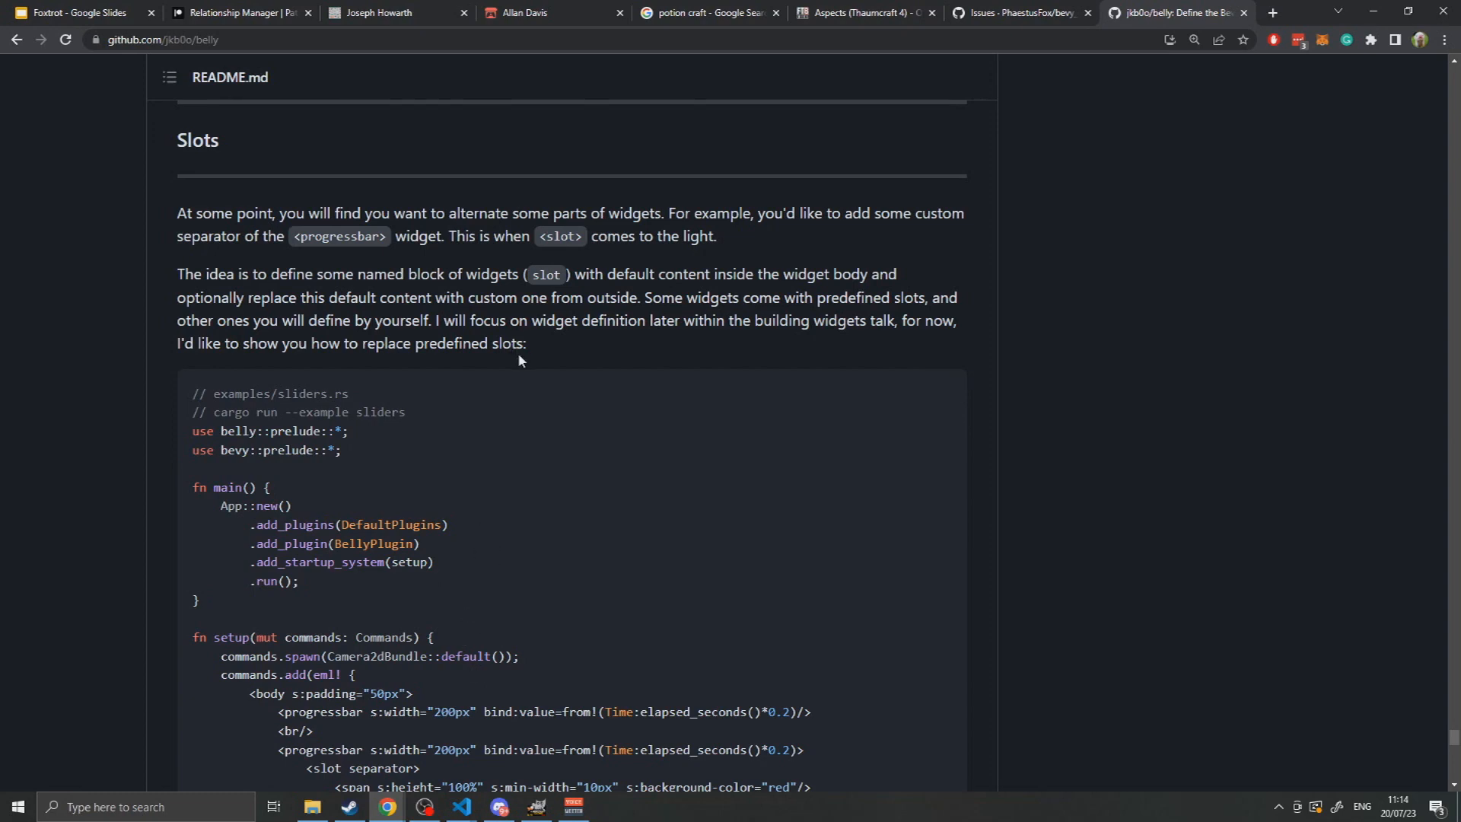
{"action": "scroll", "scroll_direction": "down", "scroll_amount": 3}
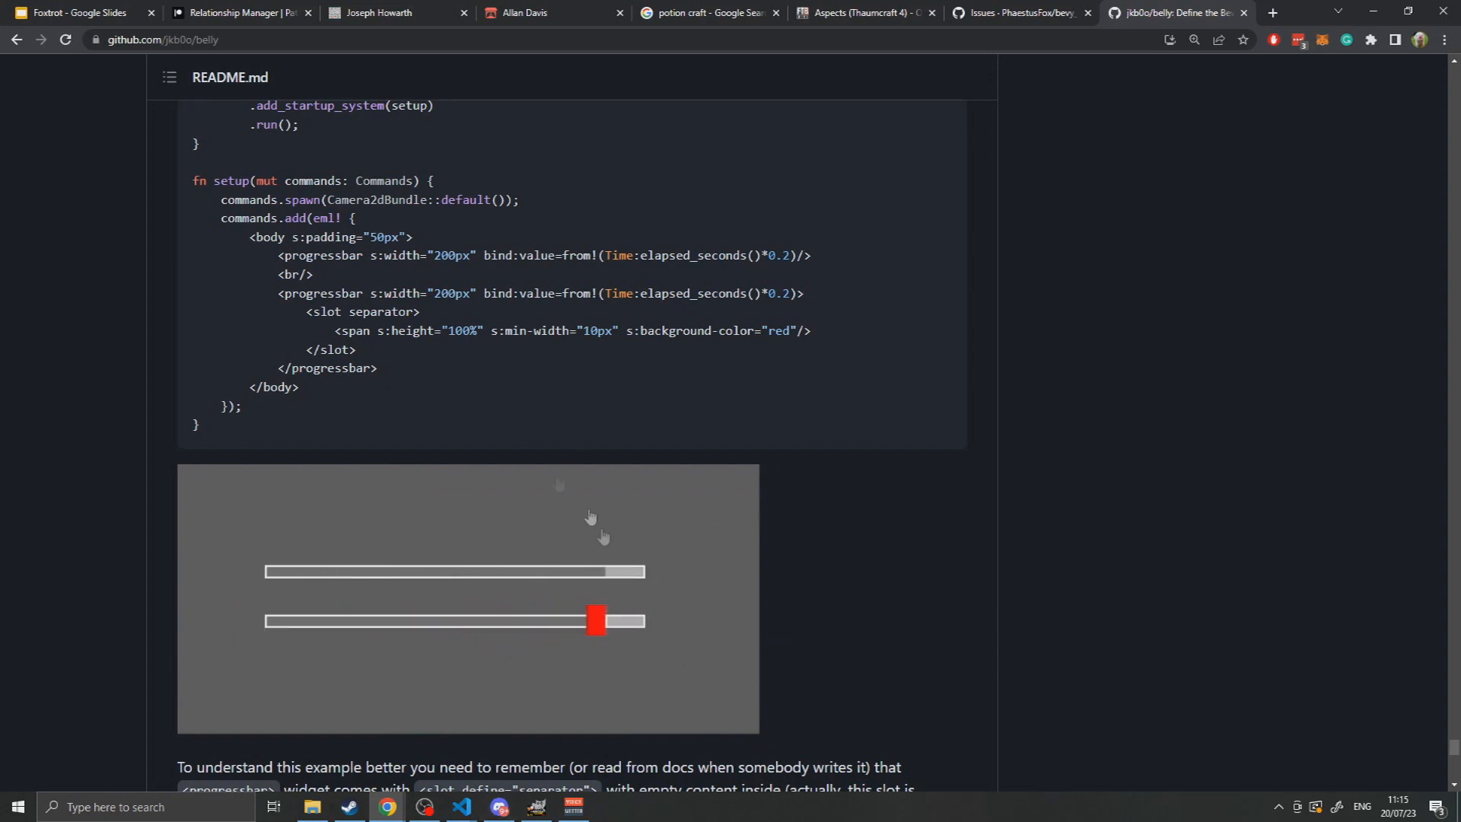
{"action": "left_click_drag", "start_coordinate": [596, 621], "coordinate": [374, 621]}
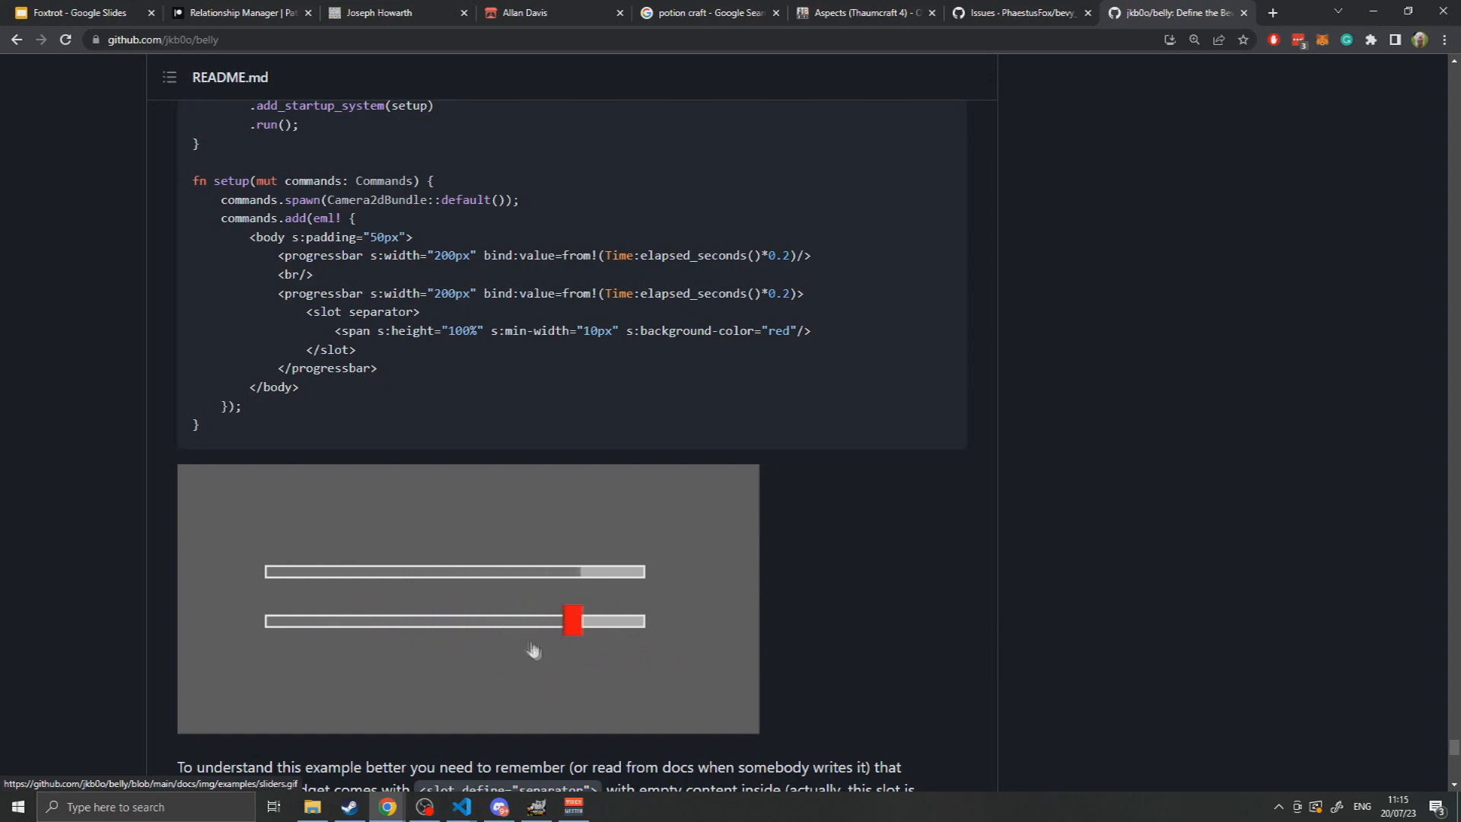
{"action": "left_click_drag", "start_coordinate": [572, 621], "coordinate": [351, 621]}
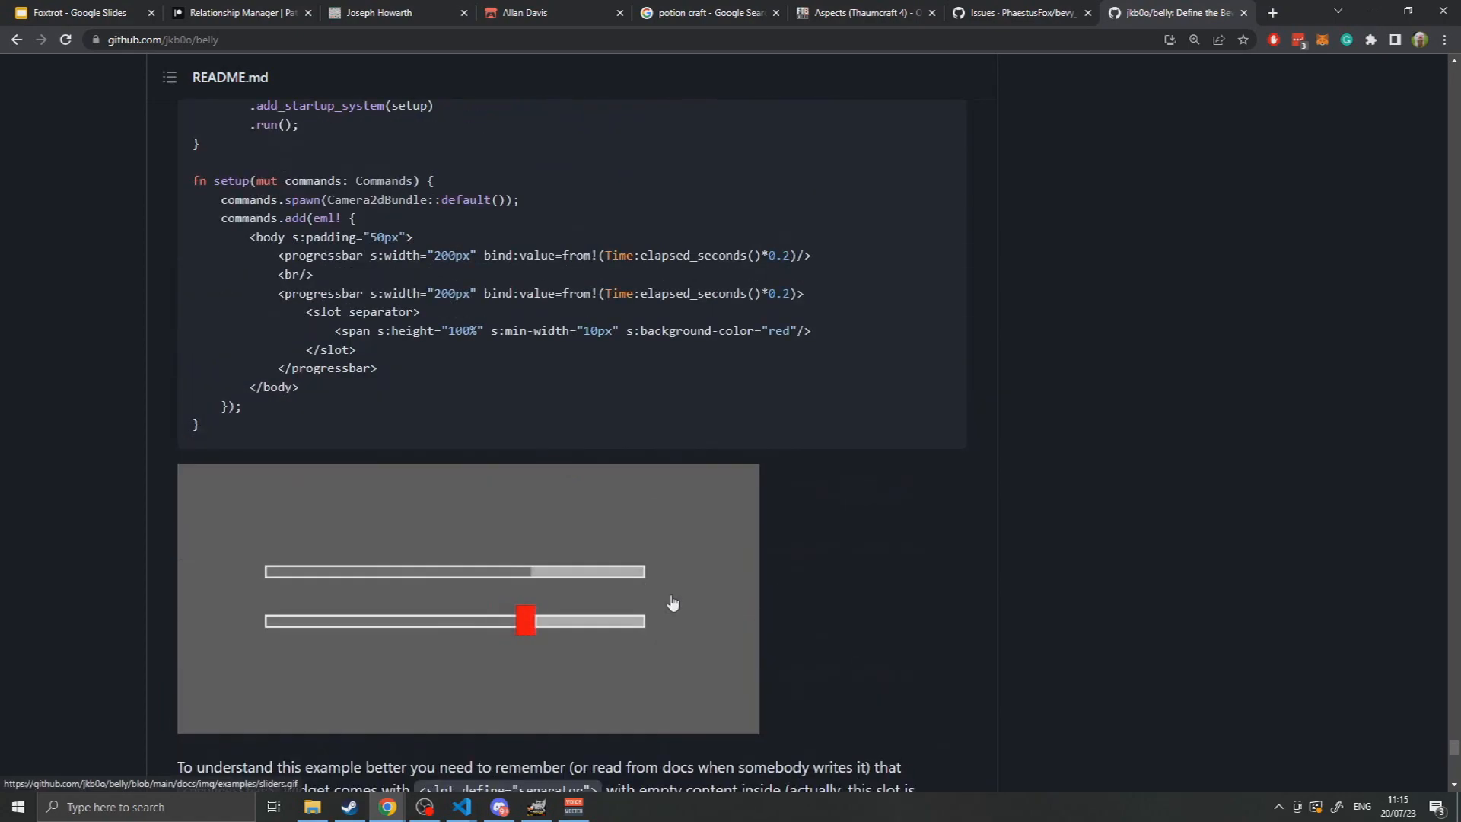
Select the 'Coming soon' text under Building Widgets, then scroll to the dual-license text.
{"action": "scroll", "scroll_direction": "down", "scroll_amount": 3}
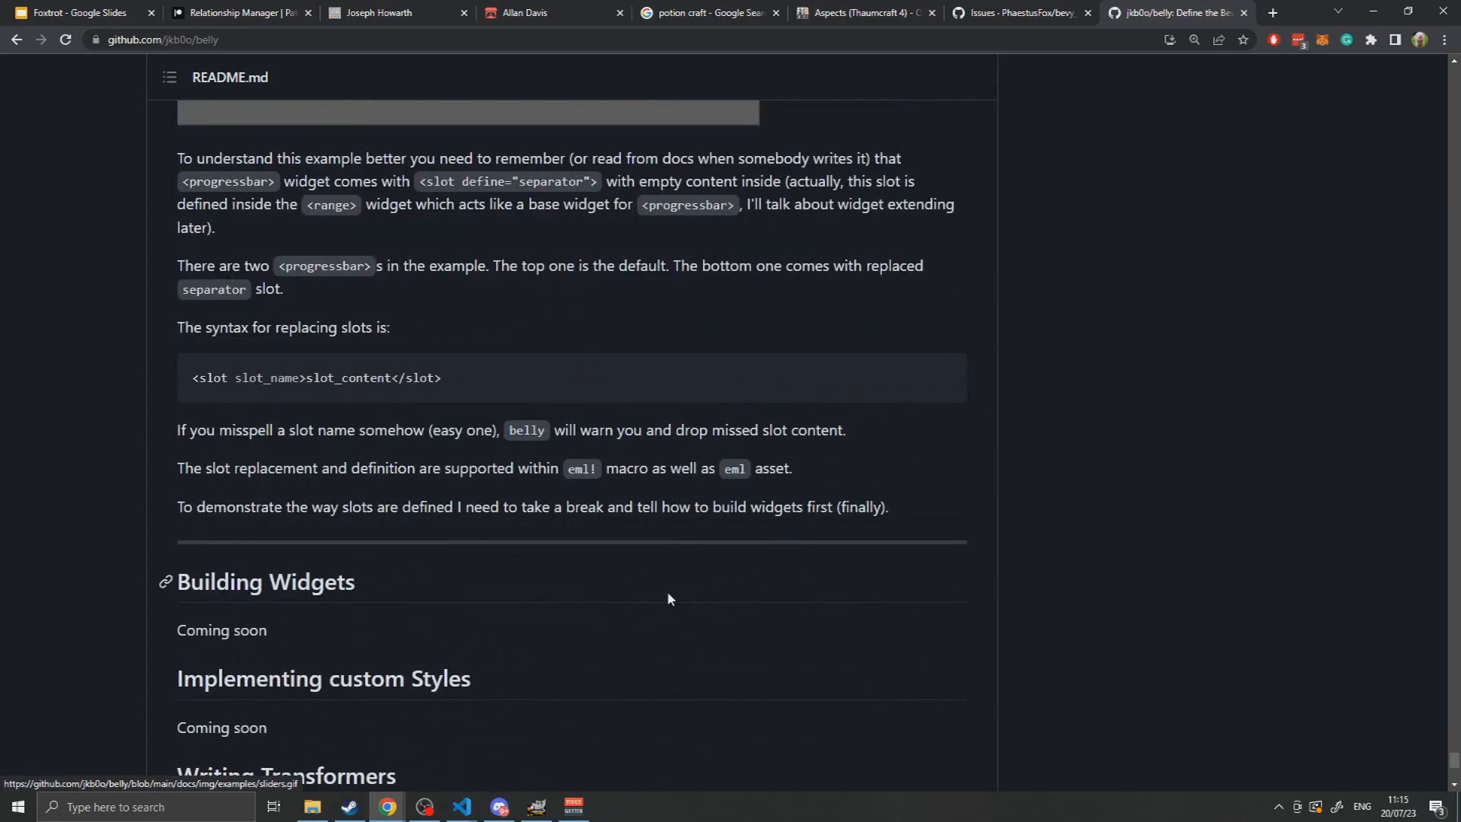
{"action": "scroll", "scroll_direction": "down", "scroll_amount": 3}
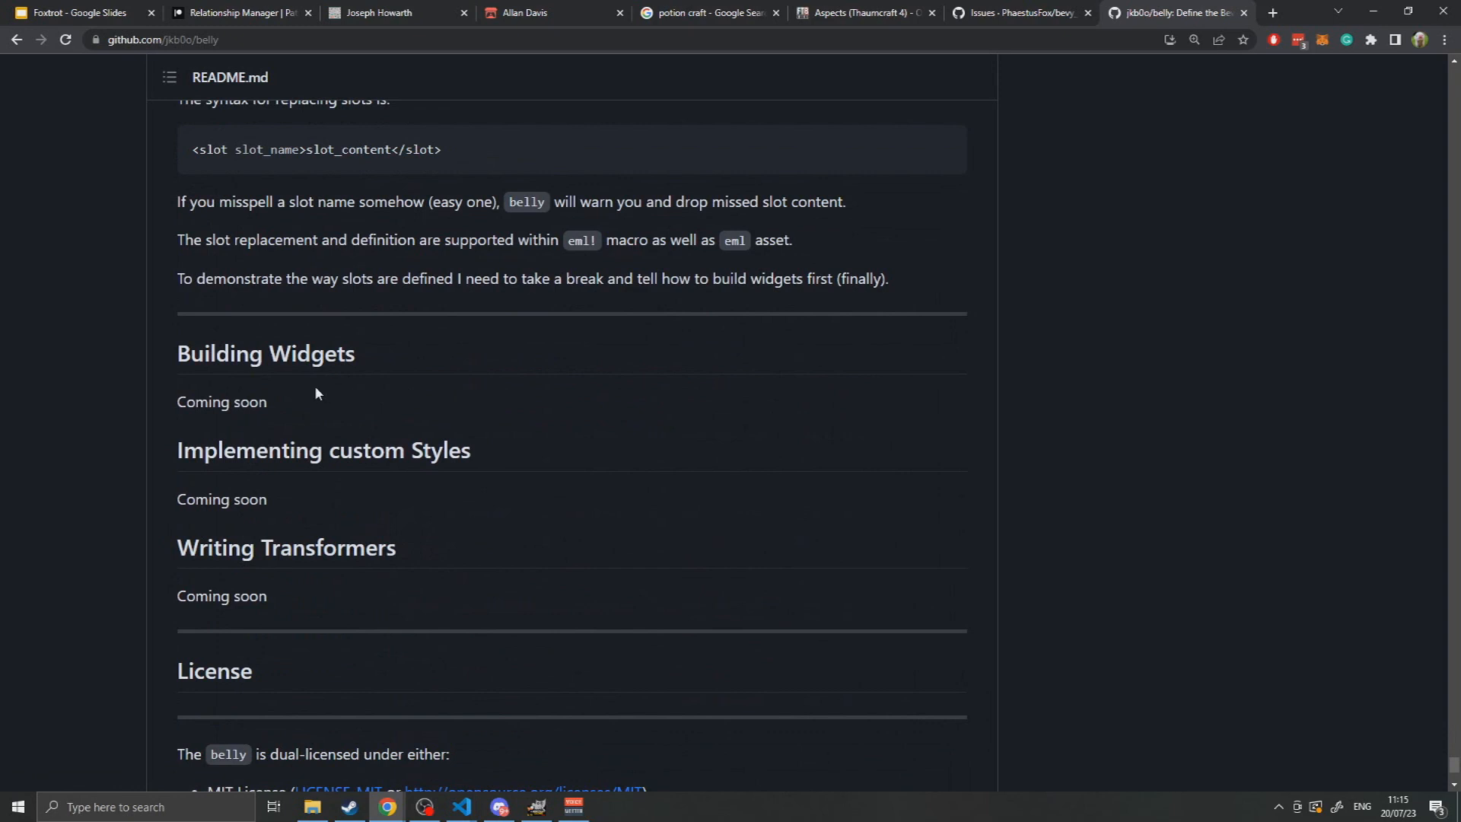
{"action": "double_click", "coordinate": [221, 401]}
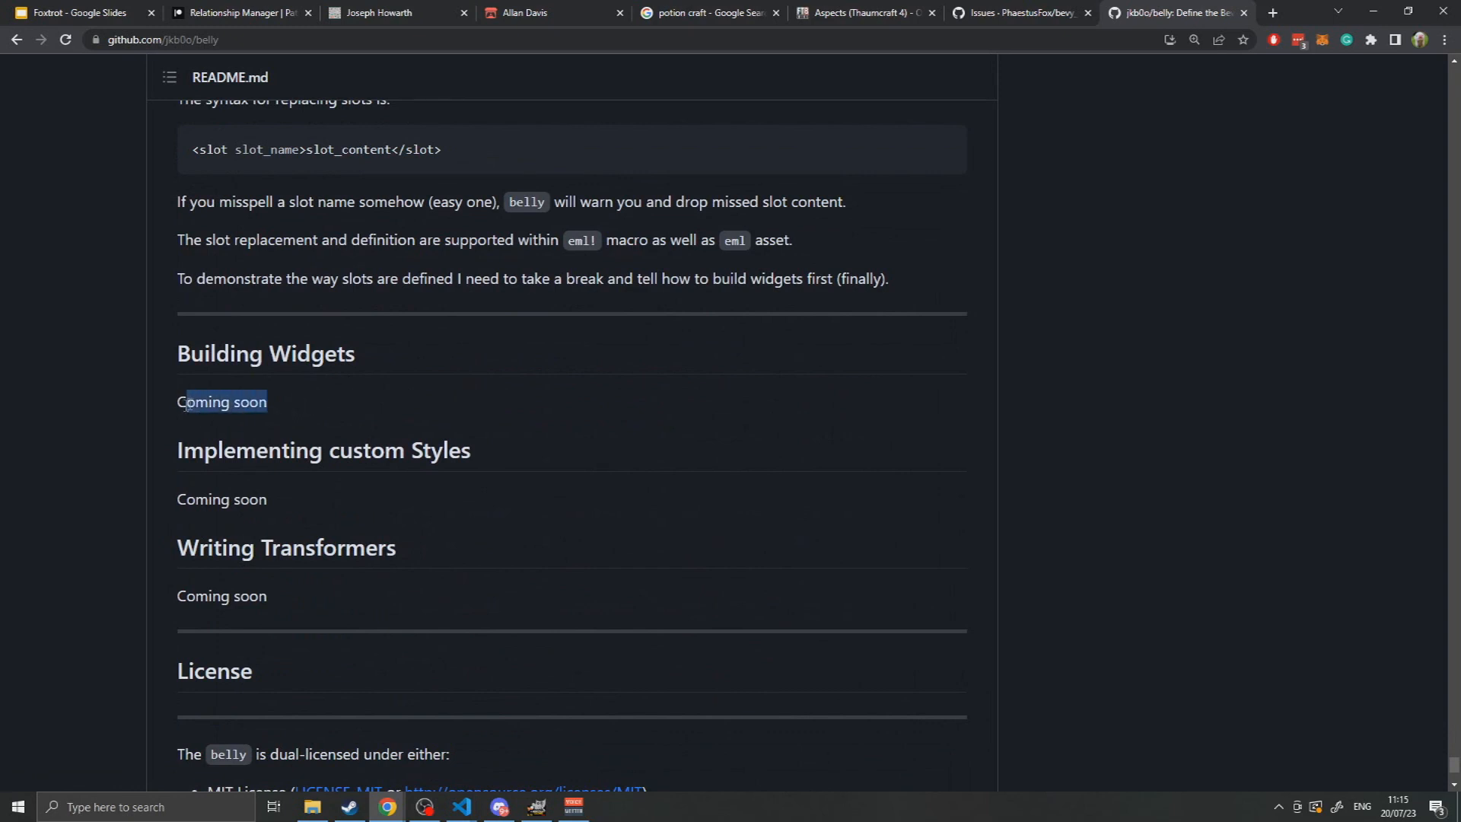
{"action": "mouse_move", "coordinate": [401, 563]}
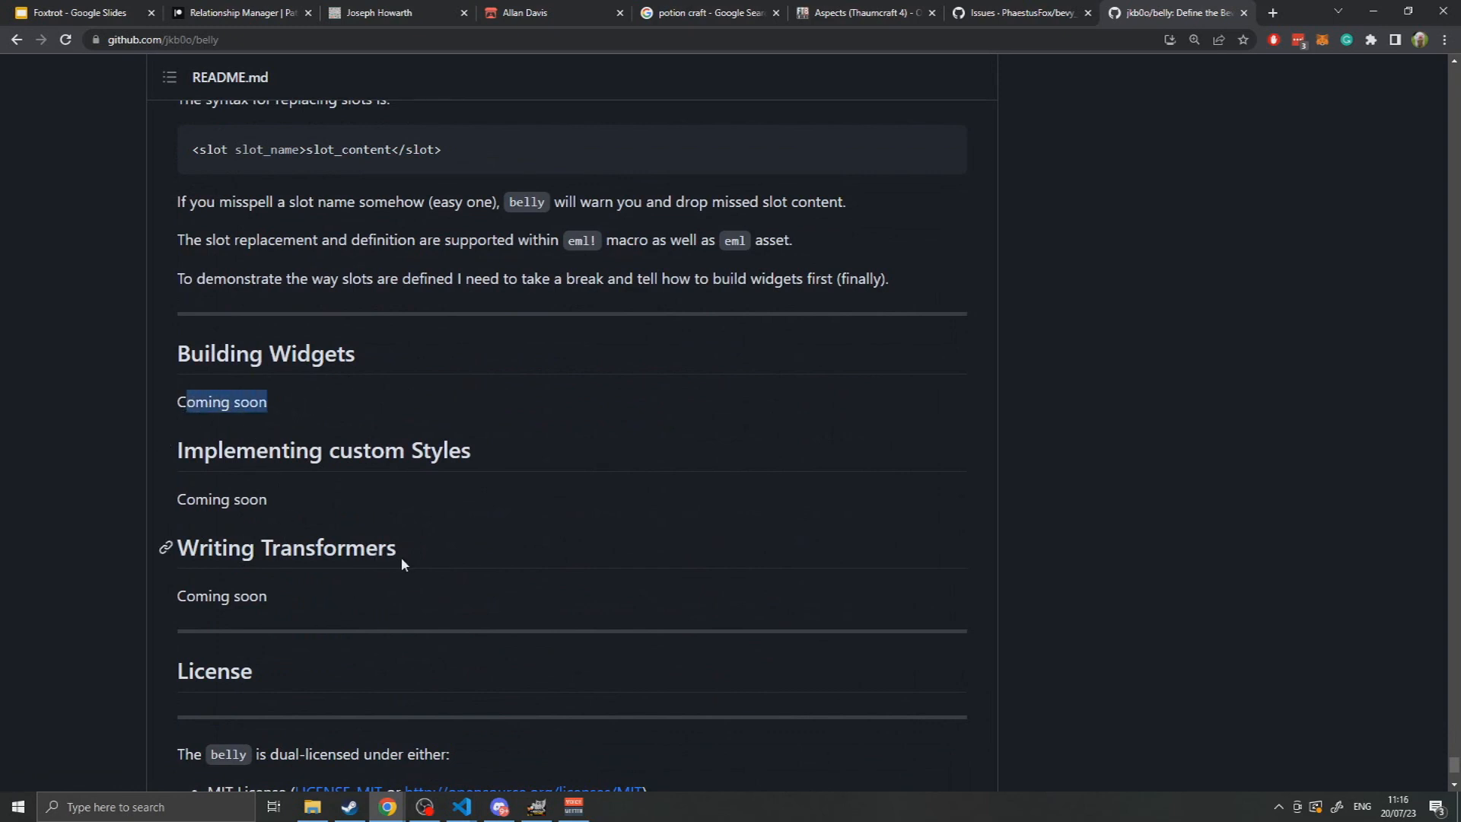
{"action": "mouse_move", "coordinate": [432, 655]}
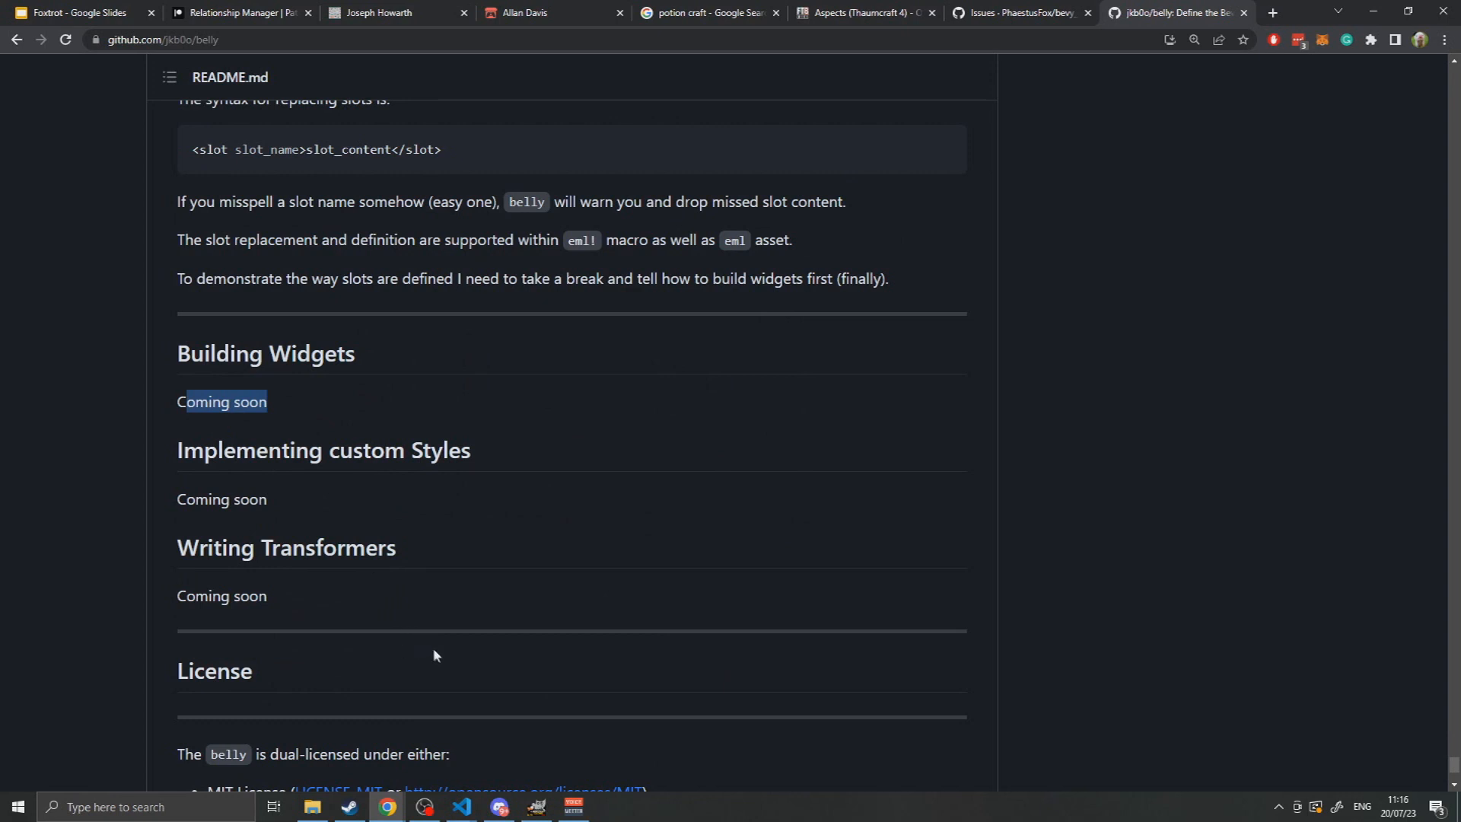
{"action": "mouse_move", "coordinate": [416, 660]}
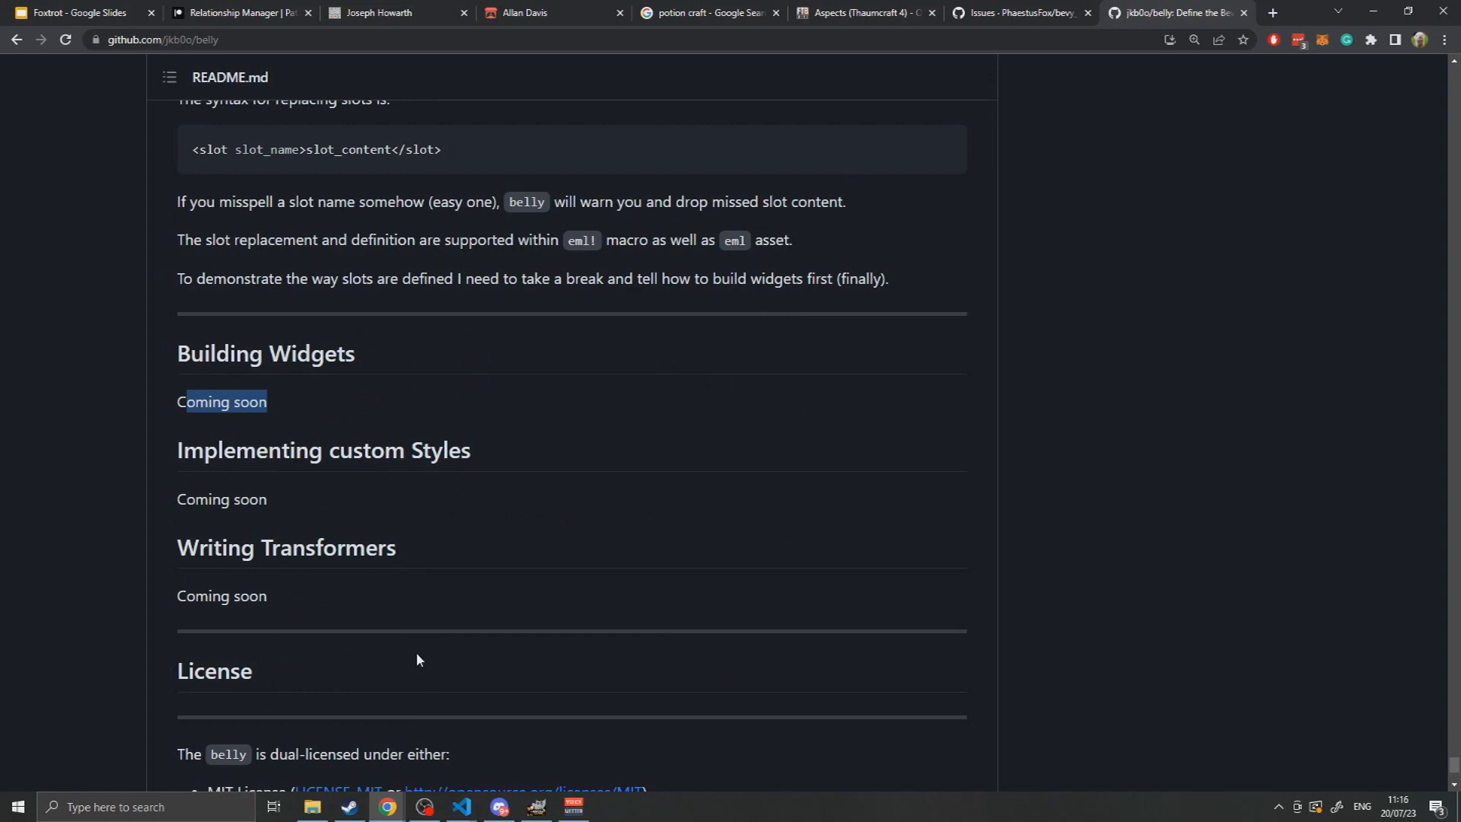
{"action": "mouse_move", "coordinate": [353, 662]}
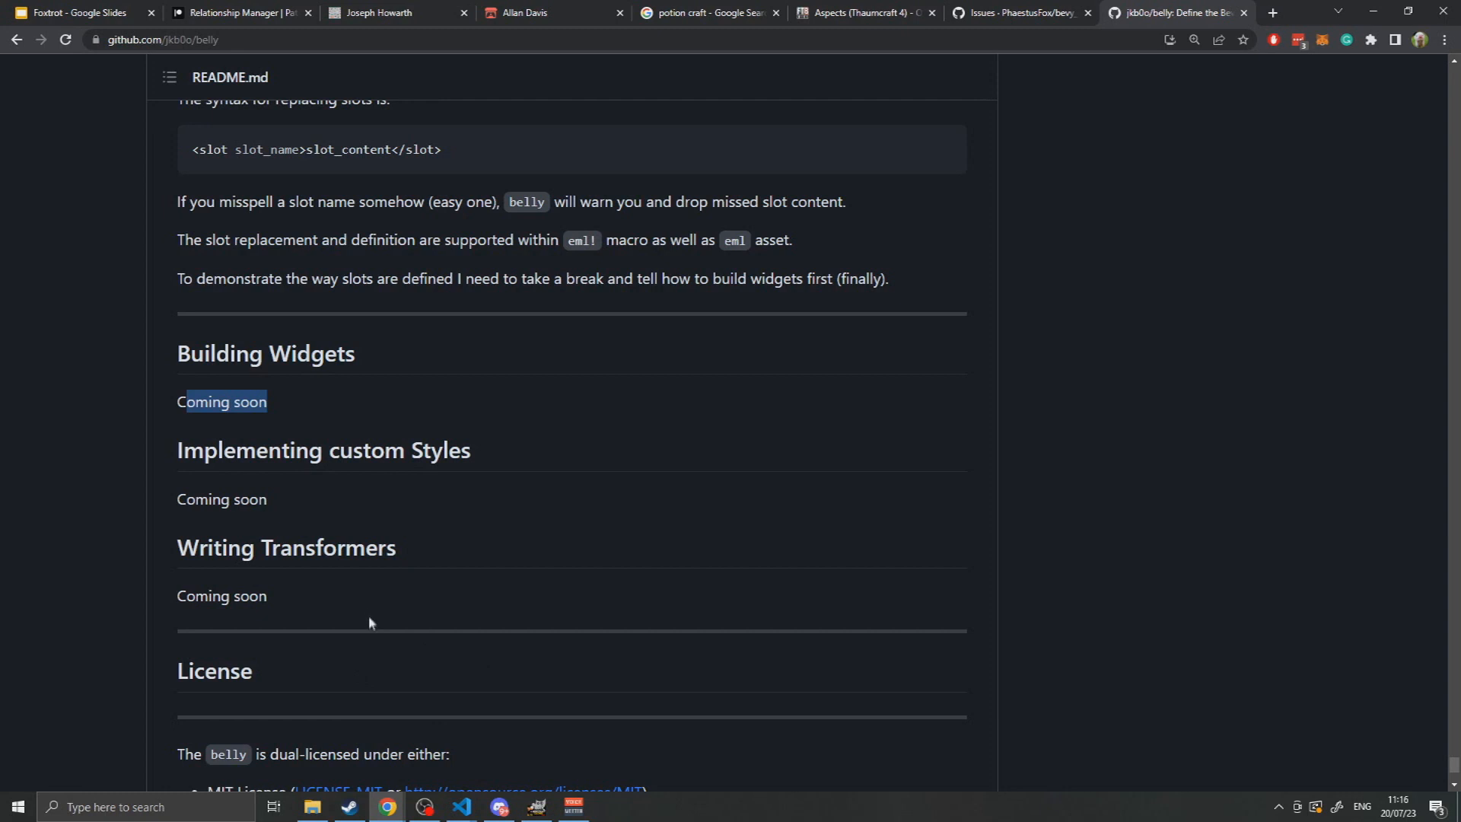
{"action": "mouse_move", "coordinate": [406, 649]}
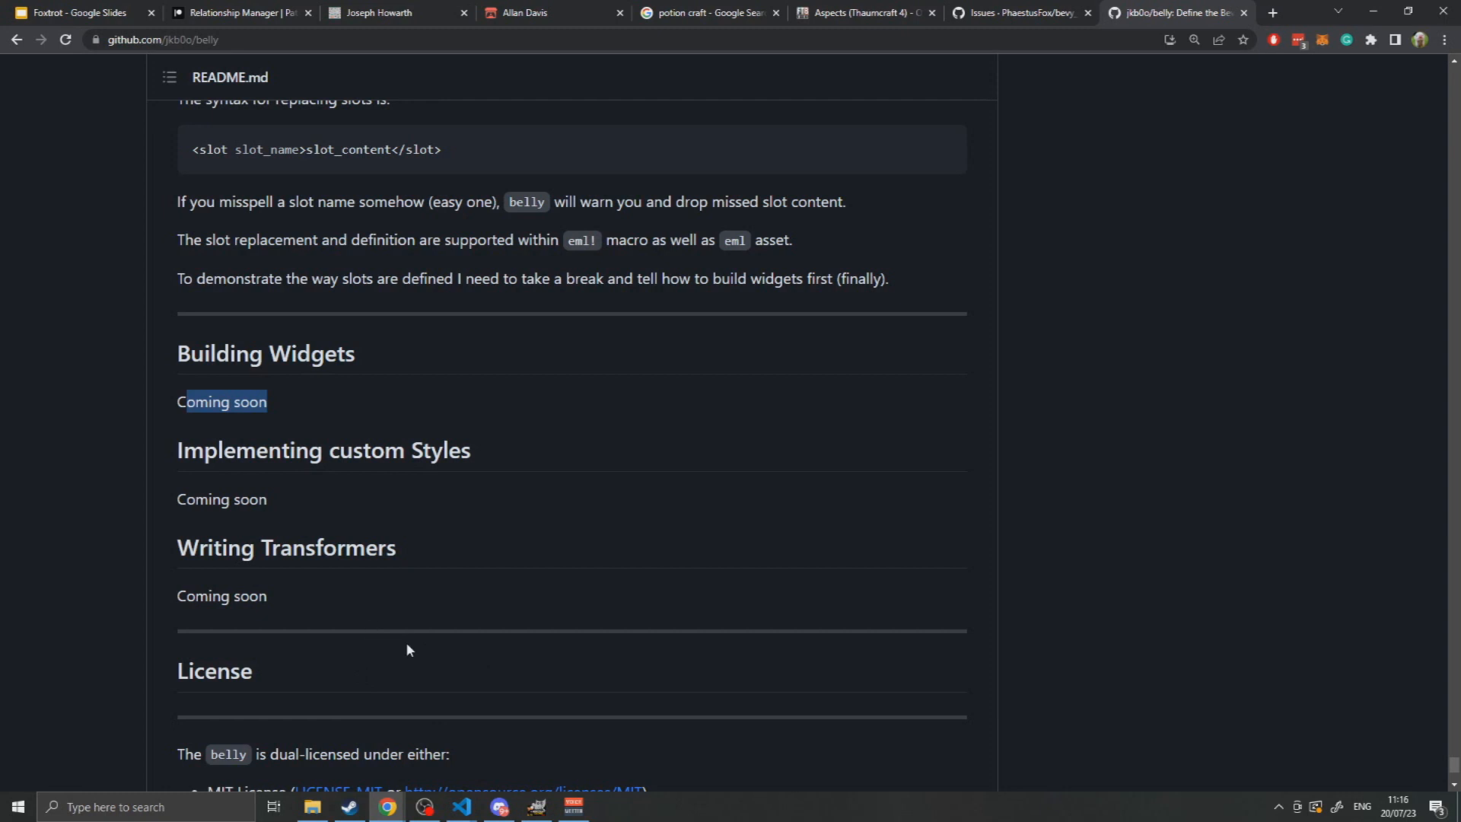
{"action": "scroll", "scroll_direction": "down", "scroll_amount": 3}
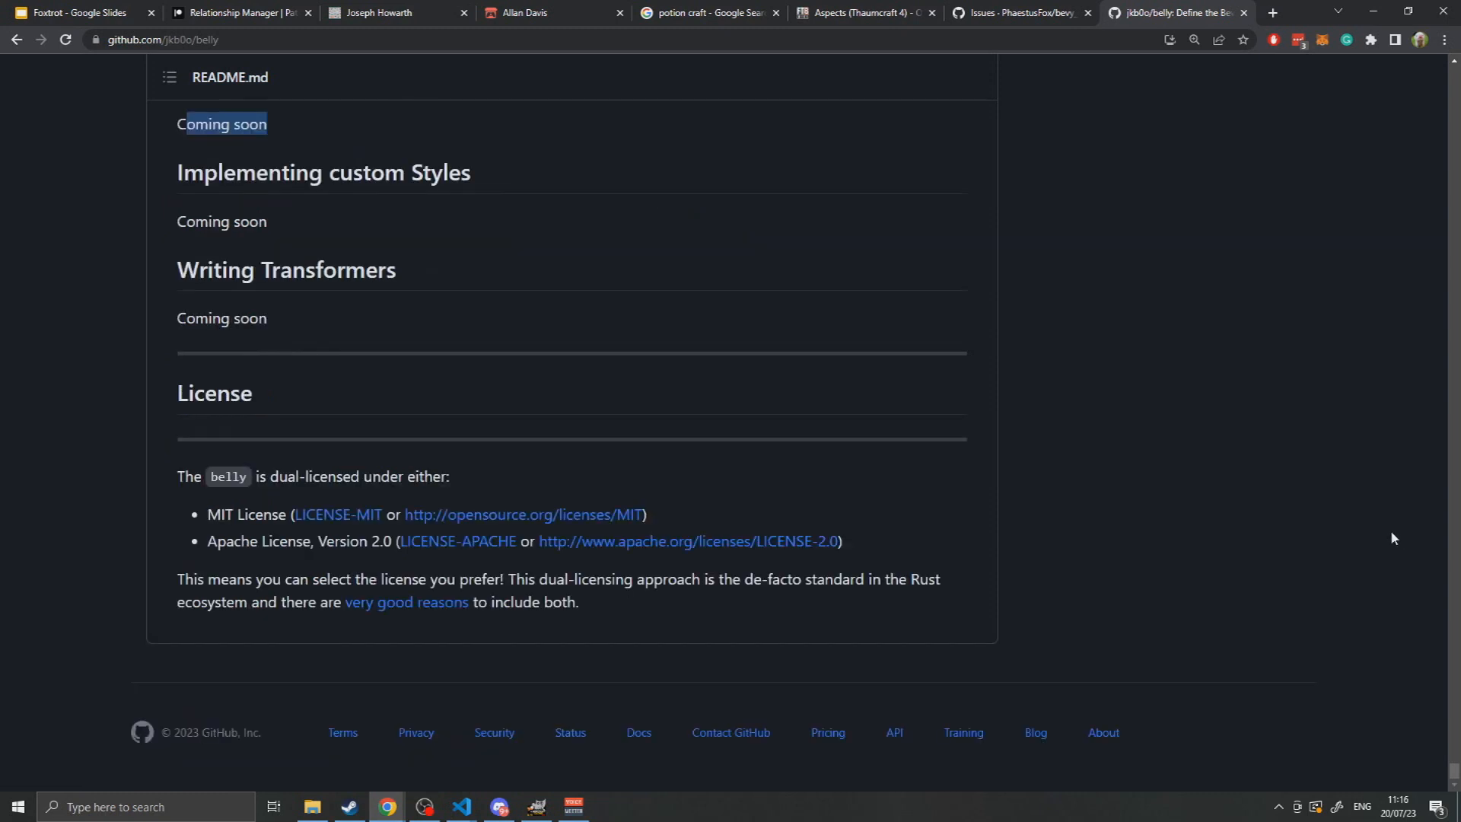
{"action": "mouse_move", "coordinate": [1022, 518]}
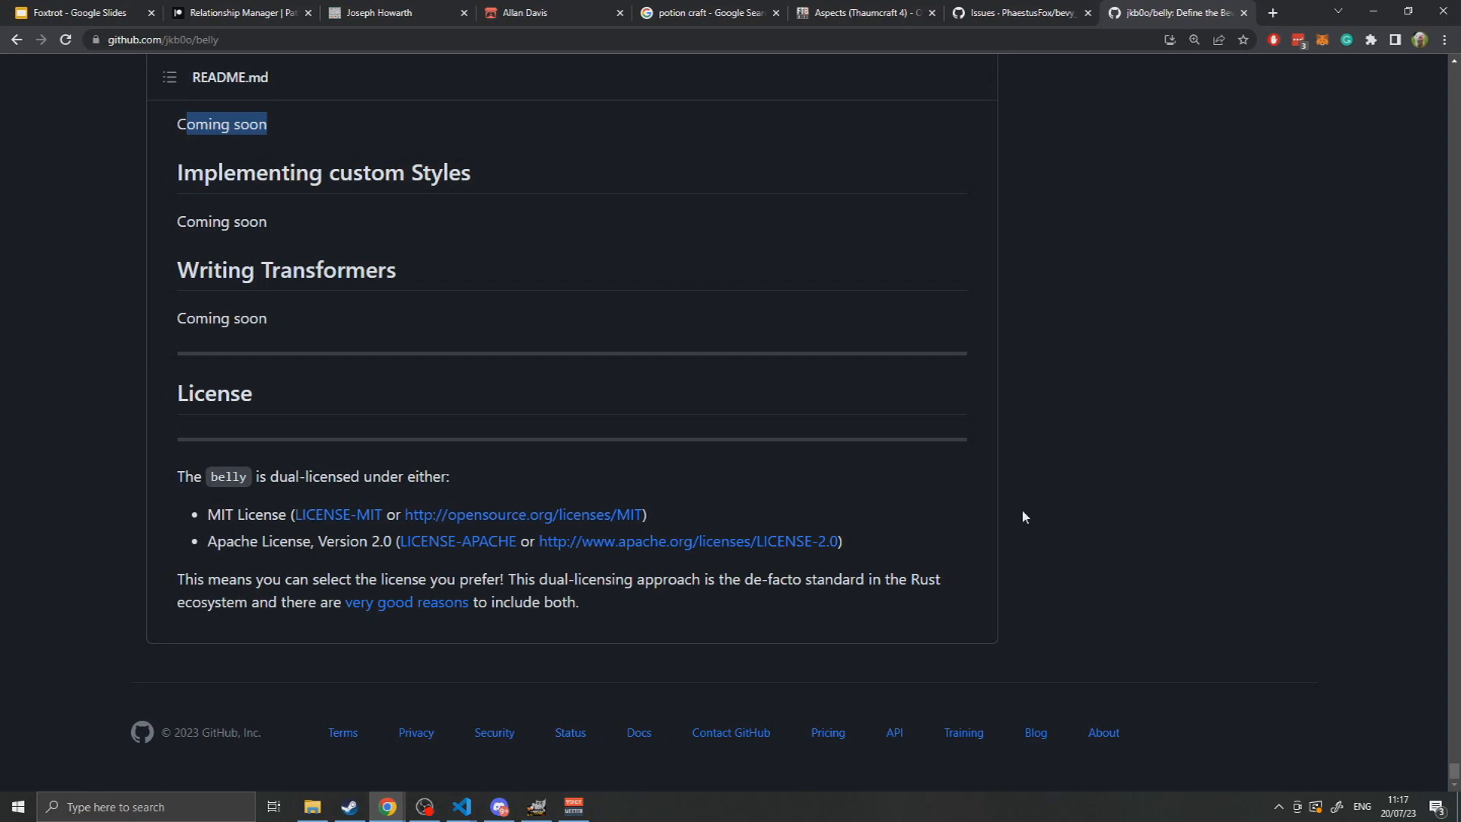
{"action": "mouse_move", "coordinate": [1014, 523]}
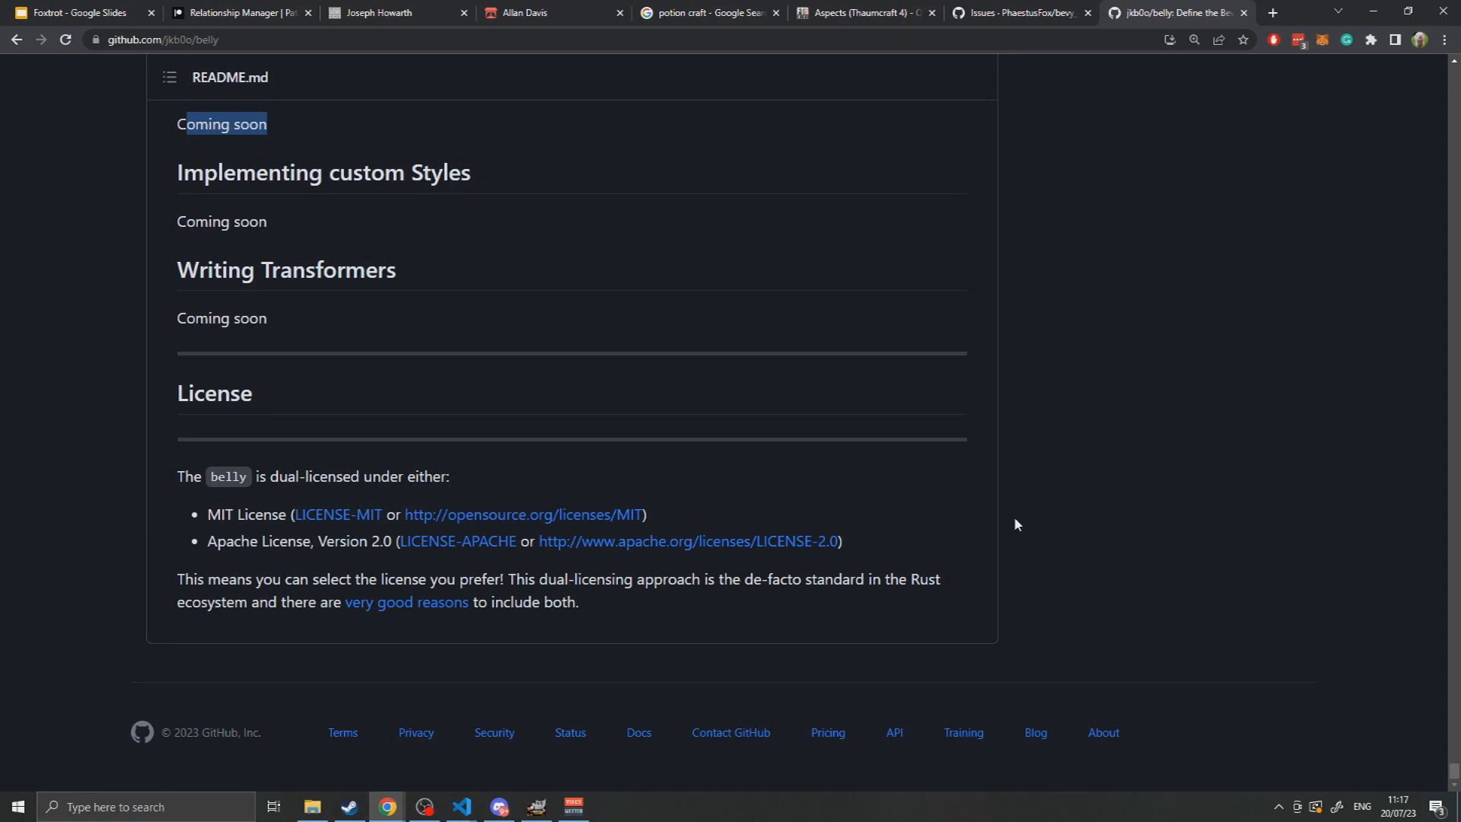
{"action": "mouse_move", "coordinate": [954, 603]}
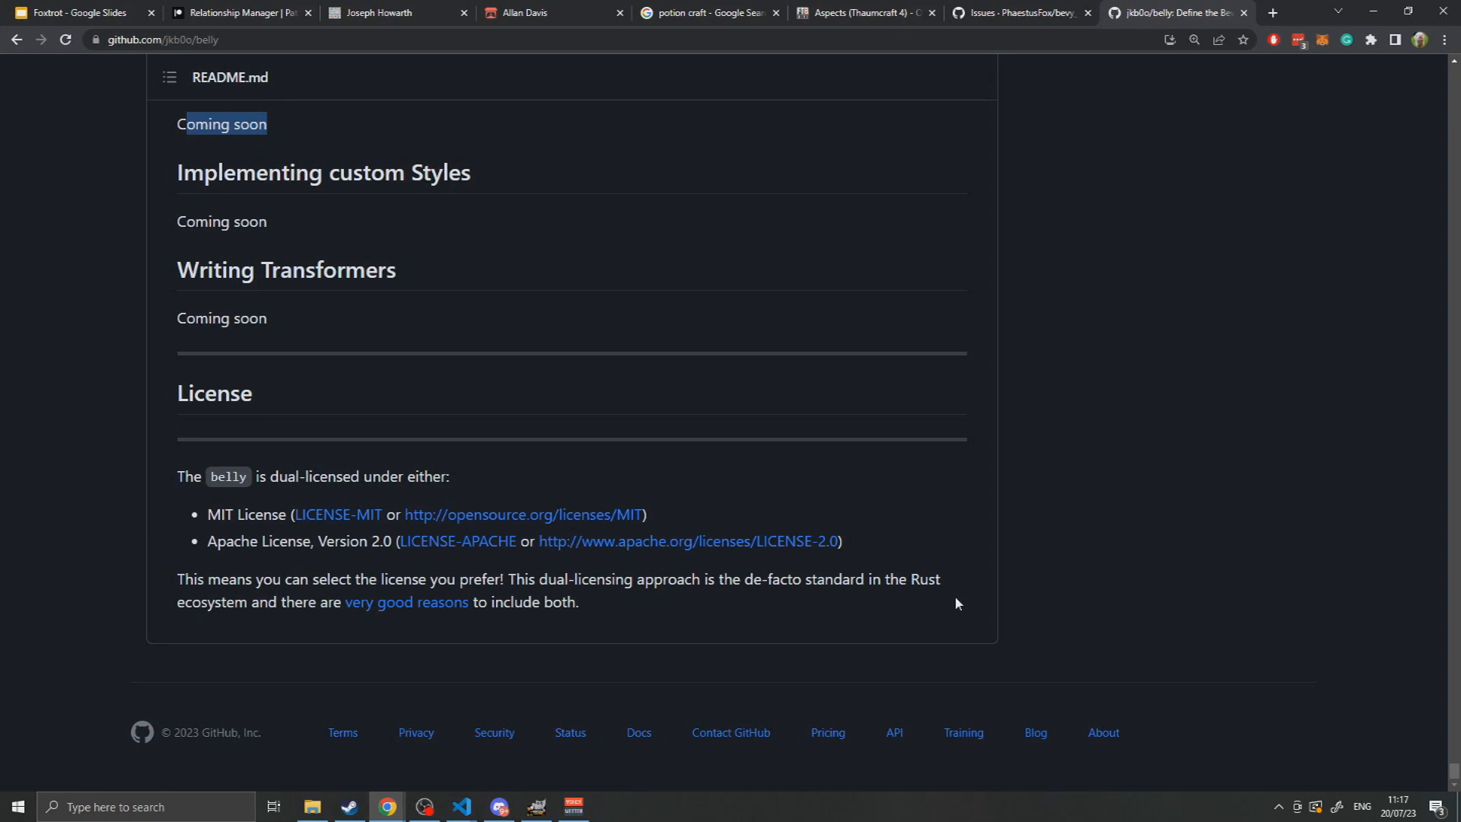